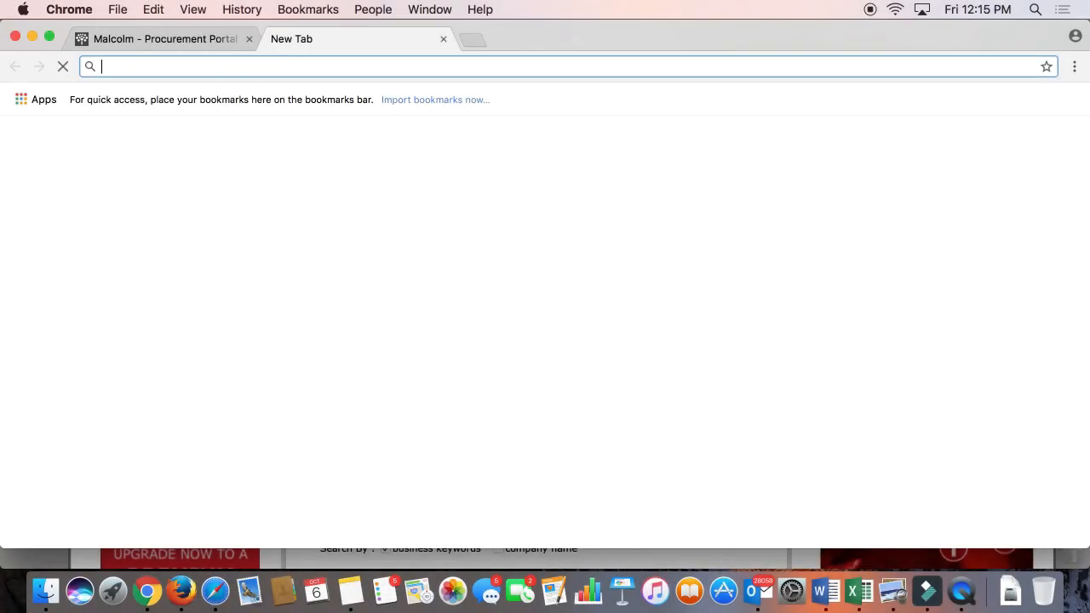
type("wwwsc")
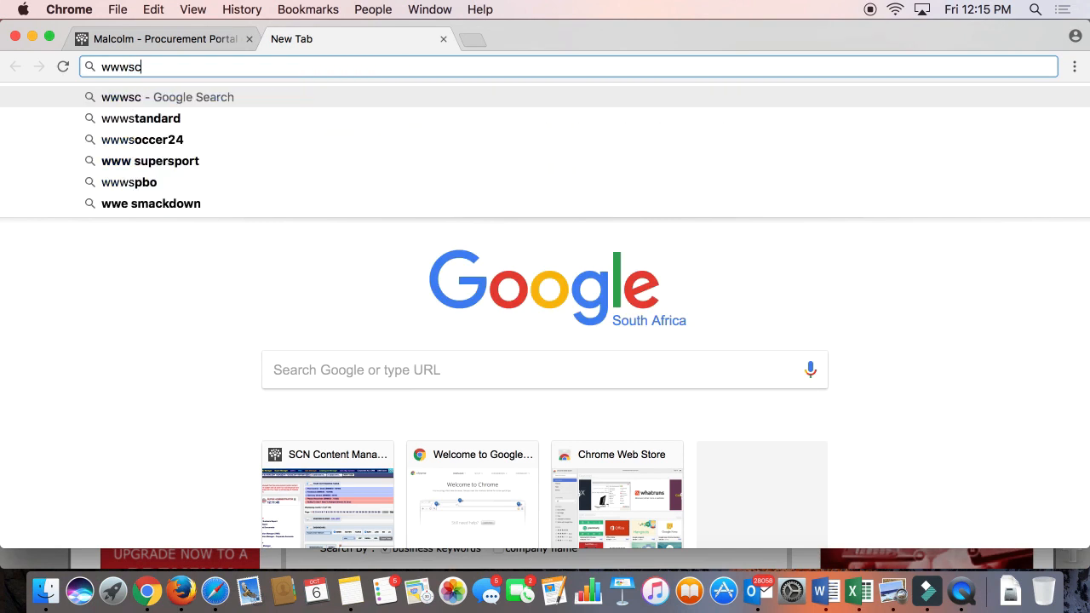
key("Backspace")
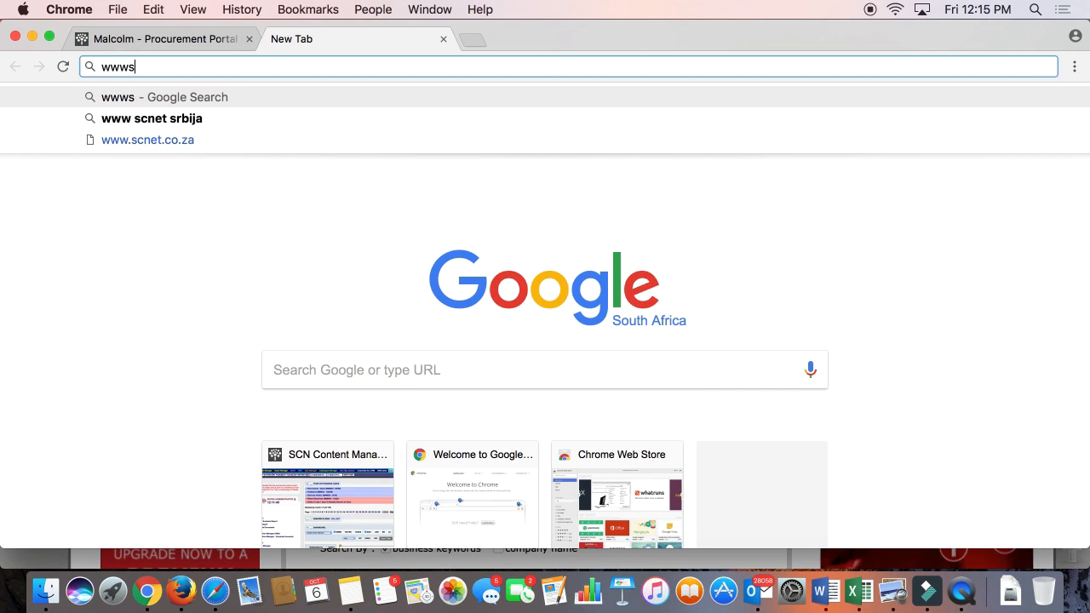
type("www.scnet.co.za/manager/SMME/SMMEManager.aspx")
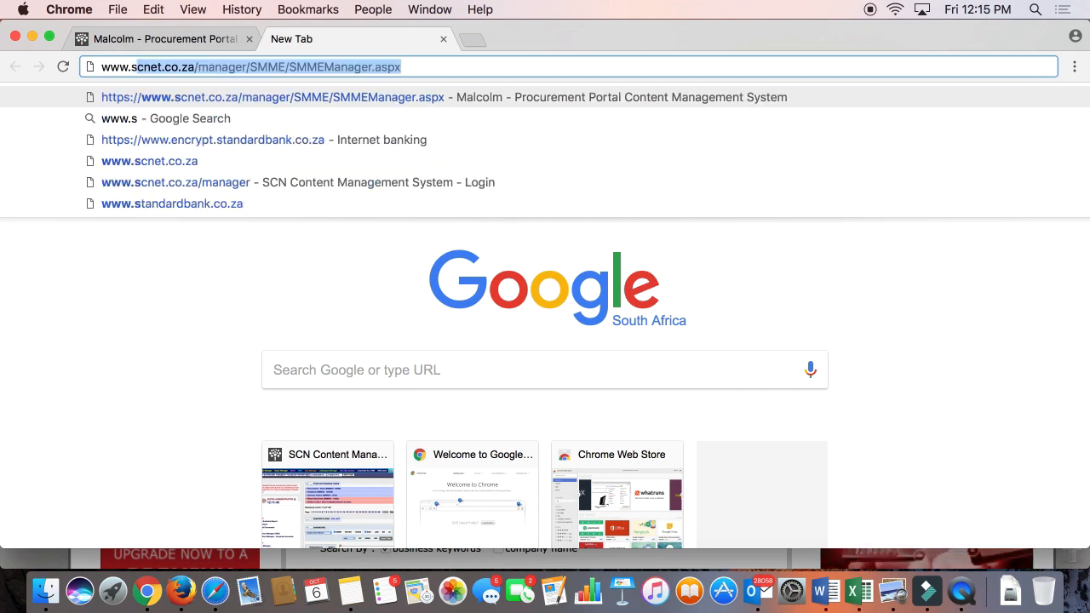
type("www.scnet.co.za/default.aspx")
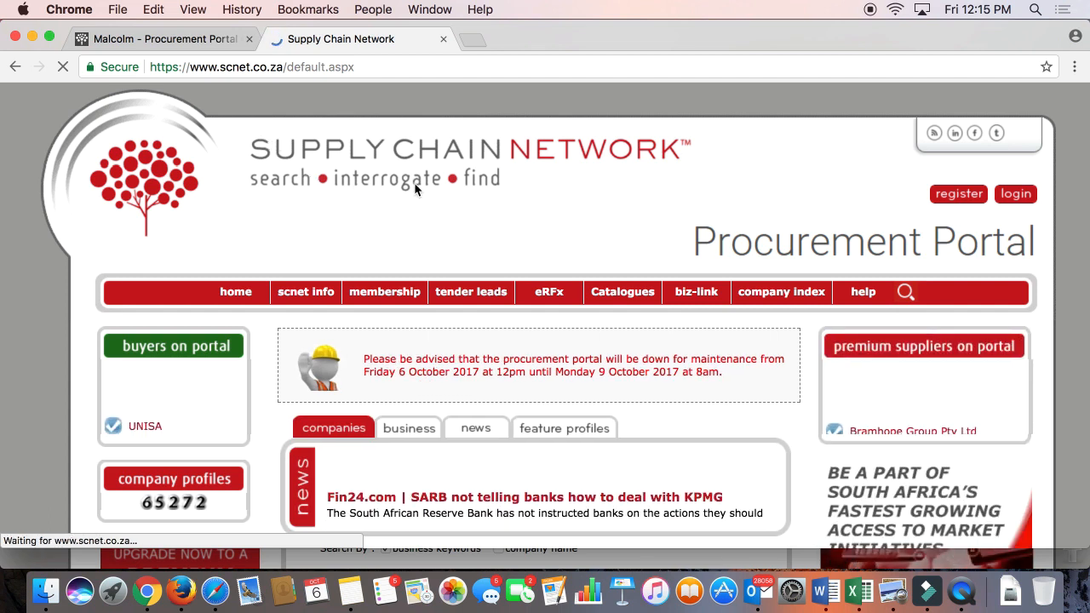
scroll("down", 3)
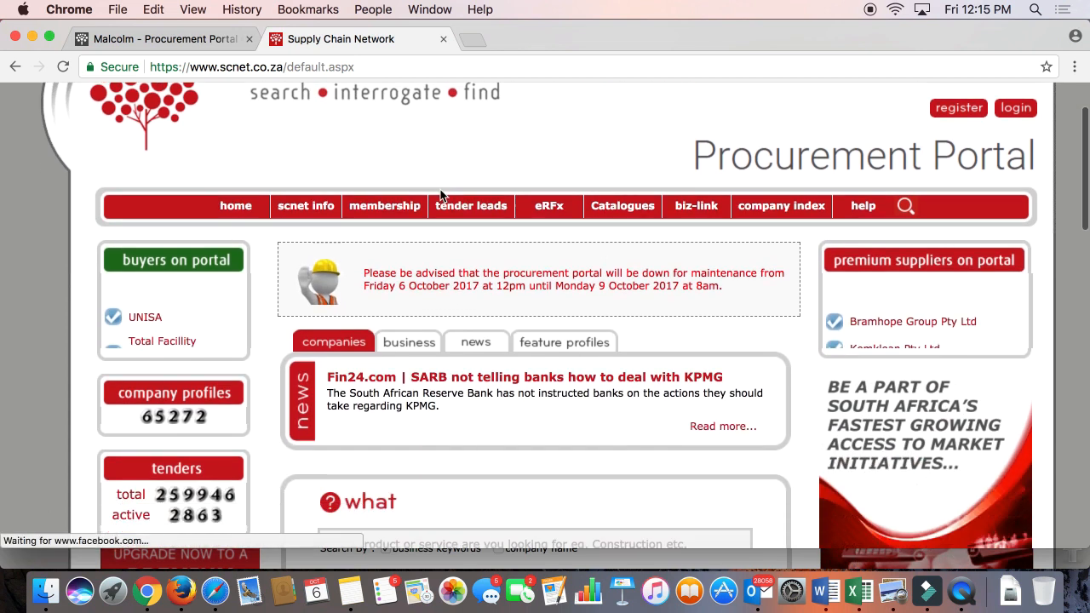
scroll("down", 3)
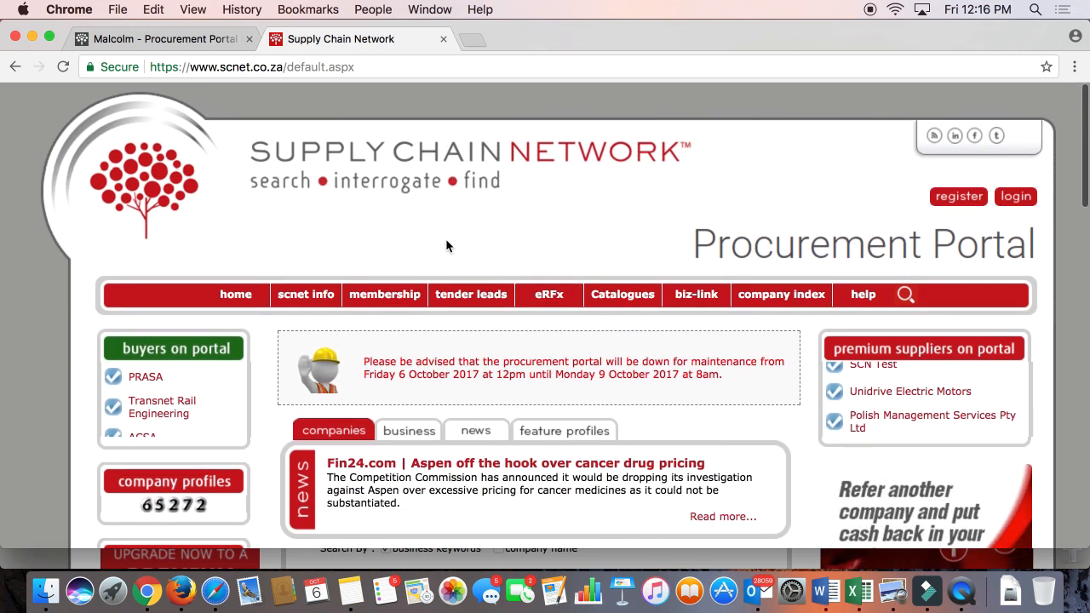
scroll("down", 3)
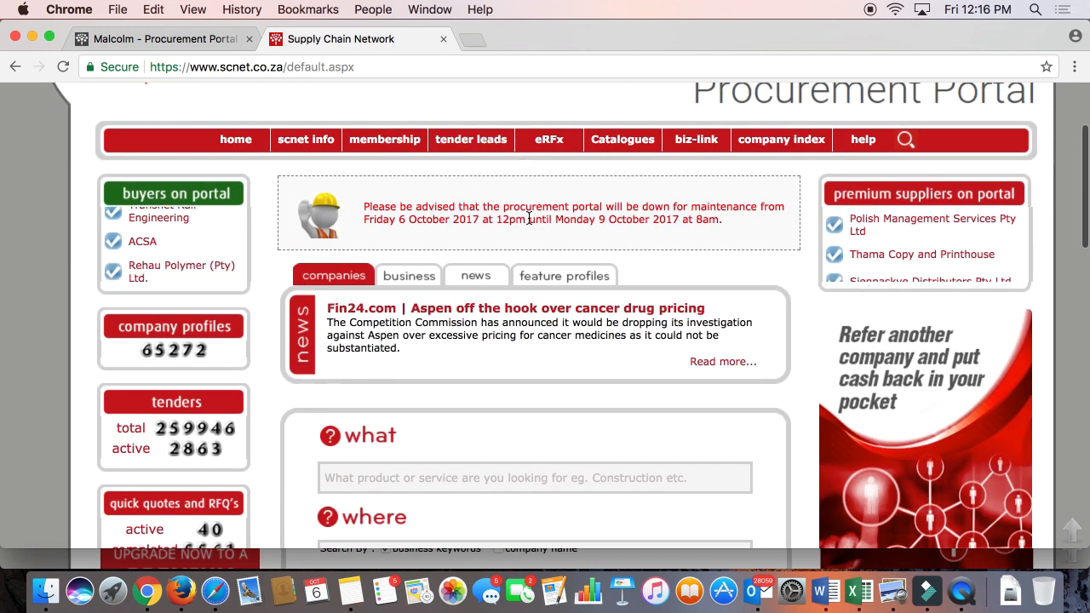
left_click(548, 139)
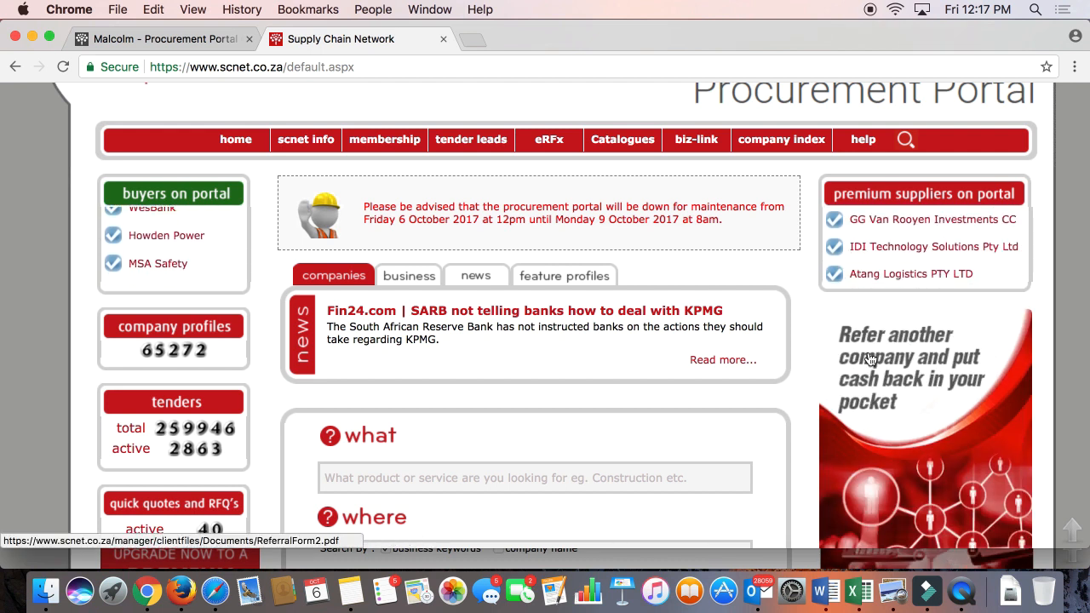
scroll("down", 3)
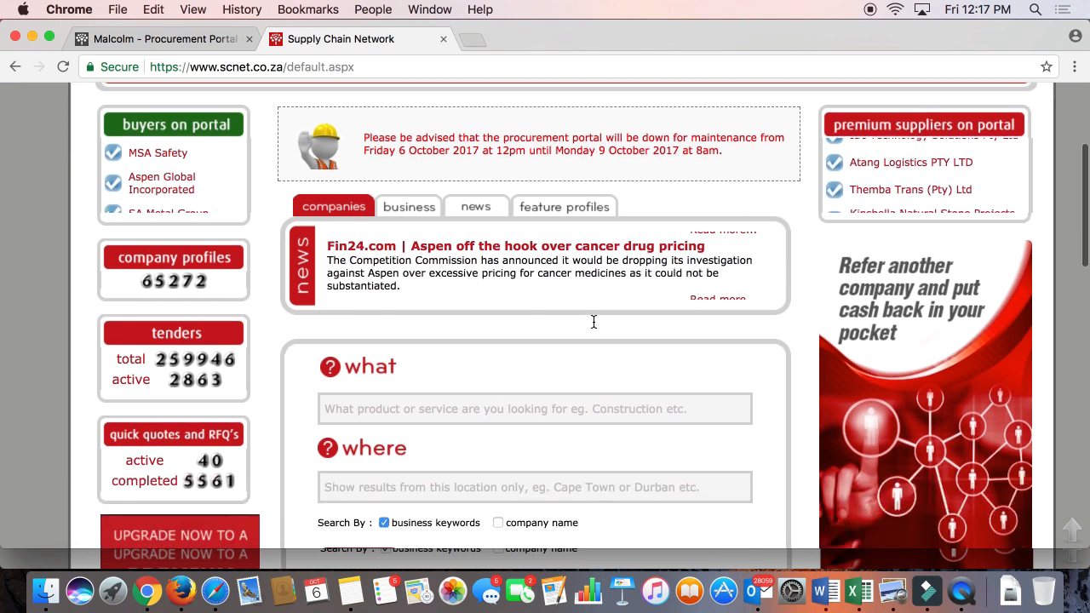
scroll("up", 3)
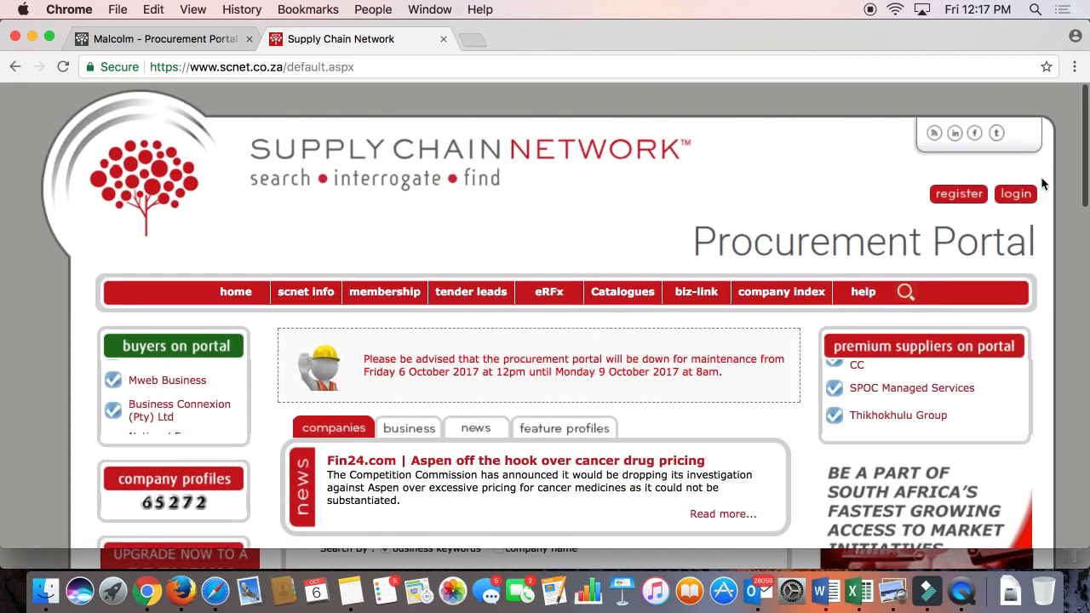
Step: Choose to register as a supplier from the portal's registration options
left_click(957, 194)
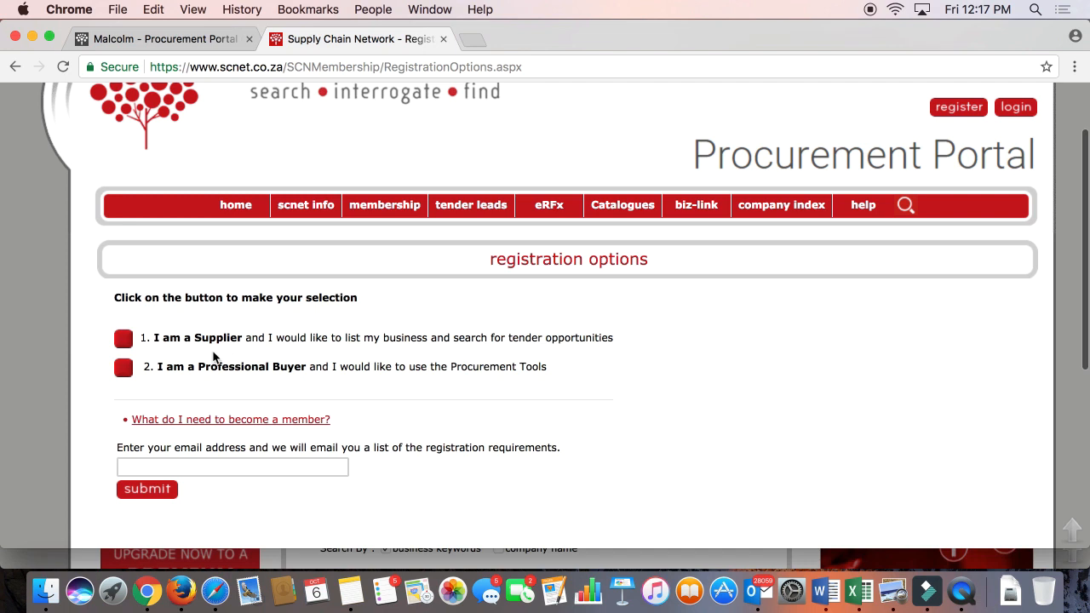
mouse_move(122, 337)
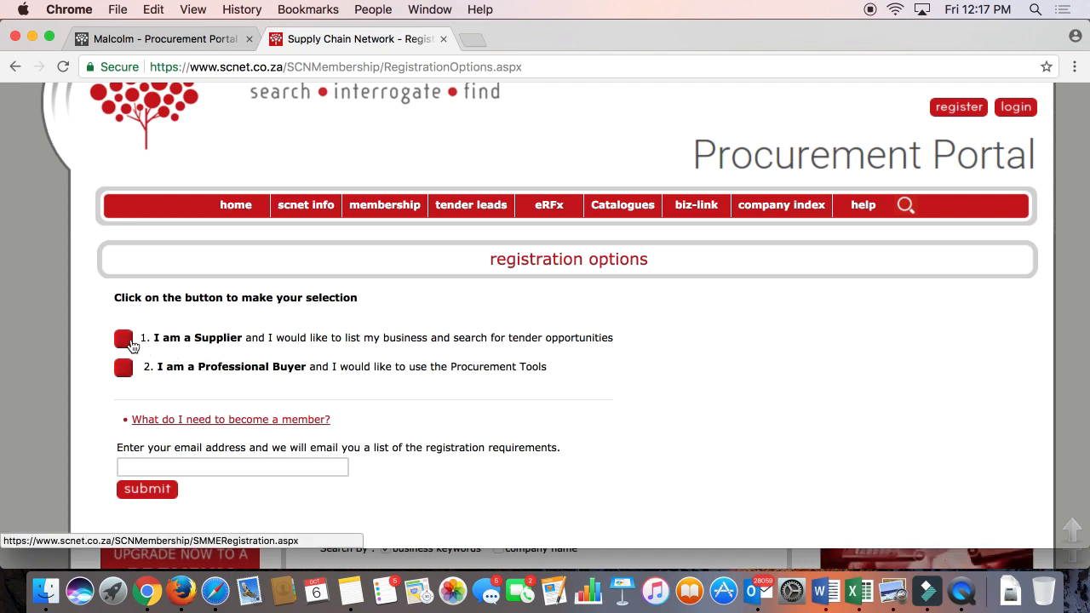
mouse_move(123, 339)
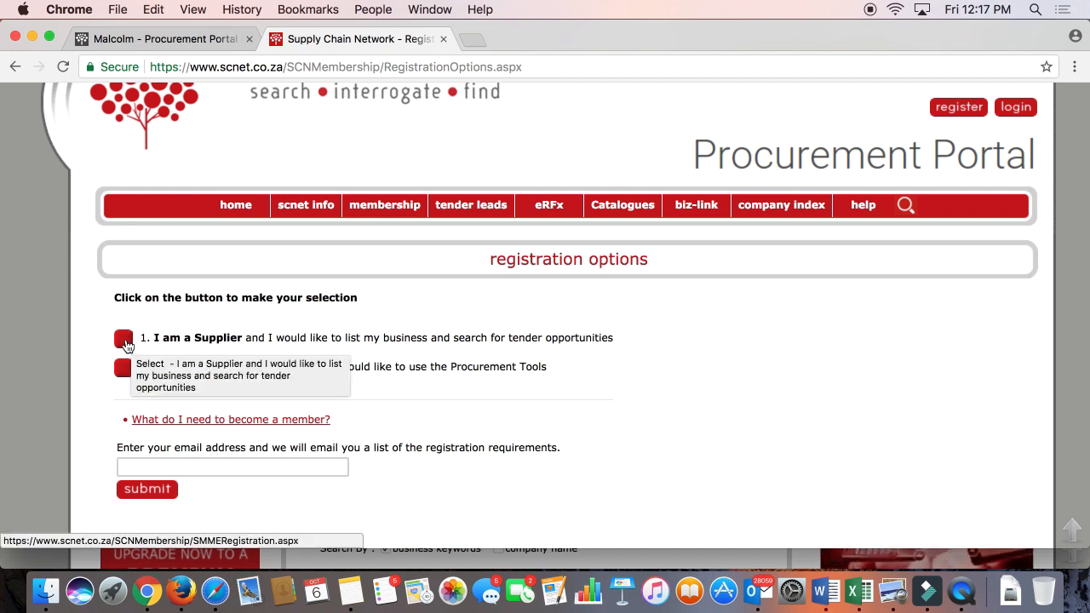
left_click(123, 337)
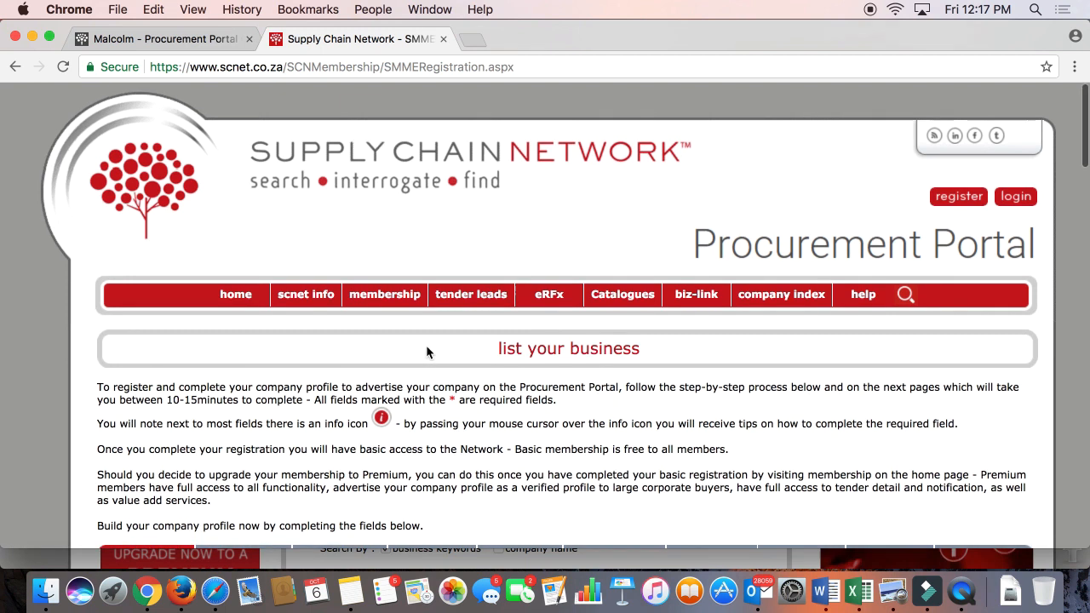
scroll("down", 3)
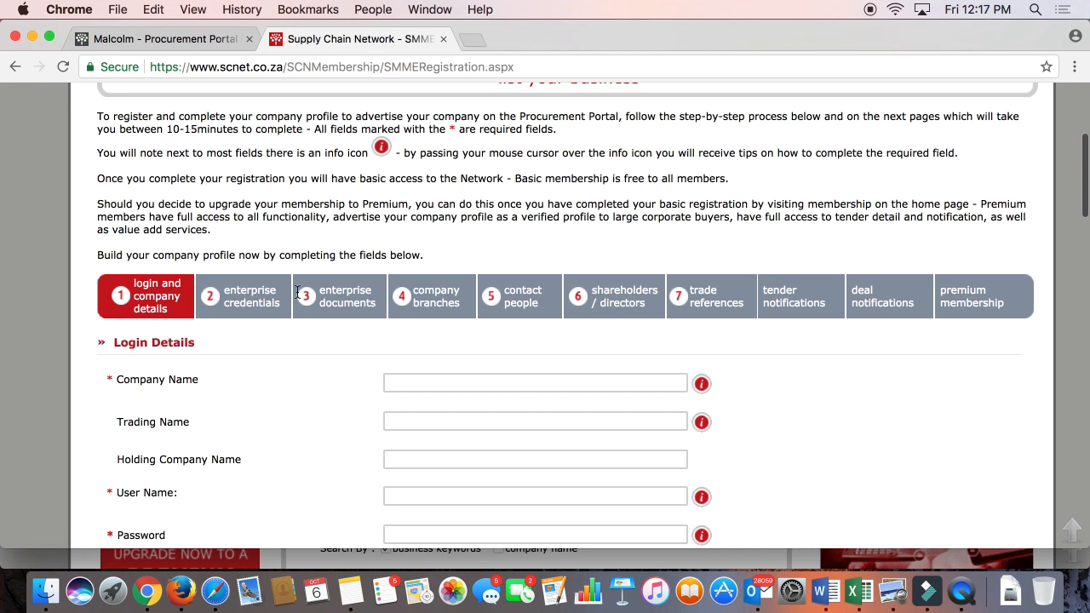
mouse_move(719, 300)
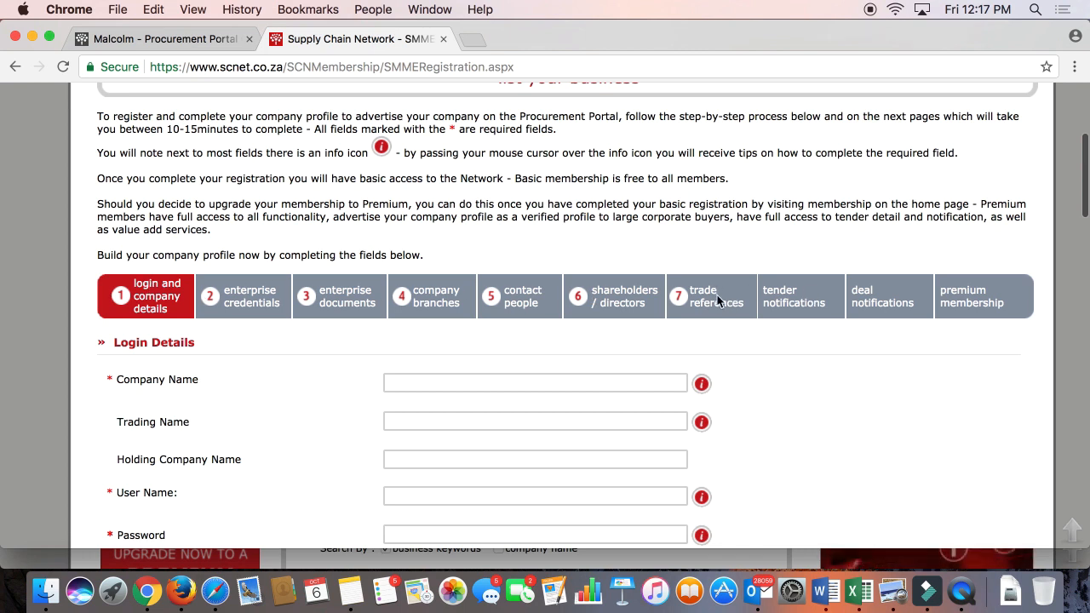
mouse_move(409, 312)
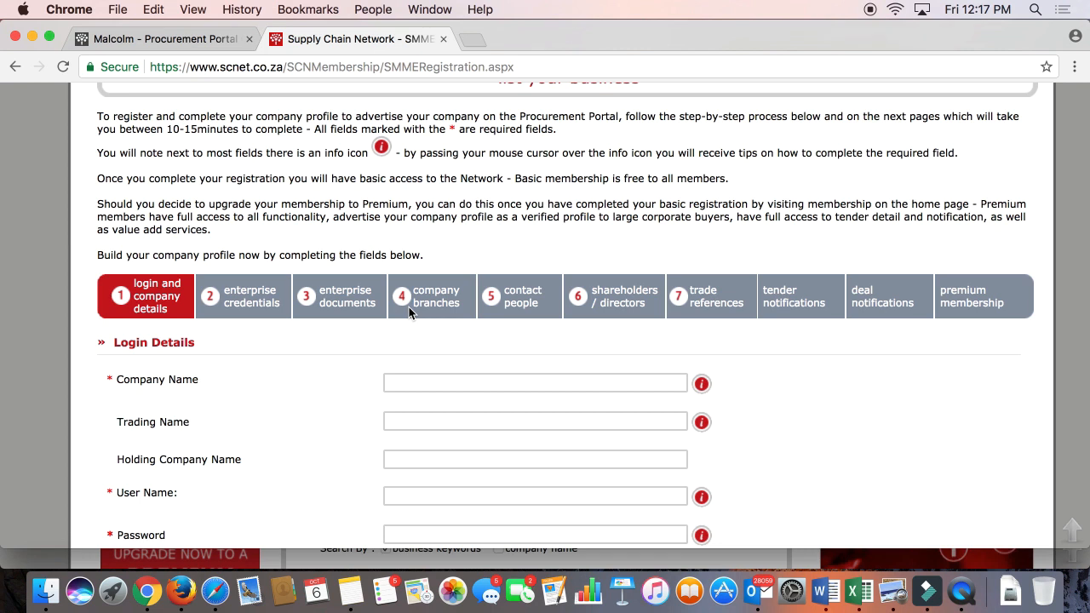
mouse_move(208, 315)
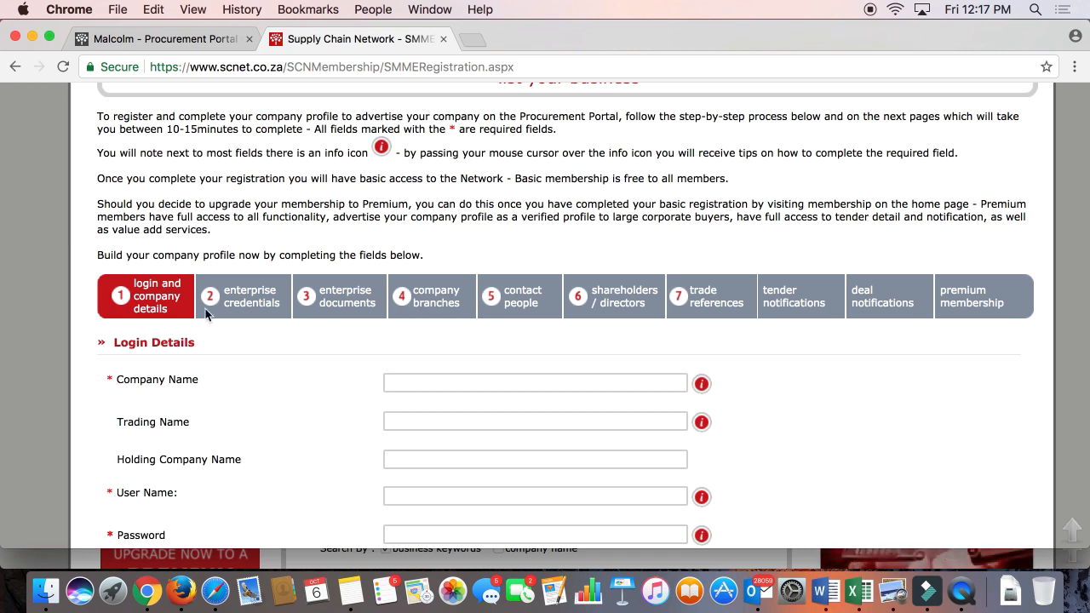
mouse_move(388, 320)
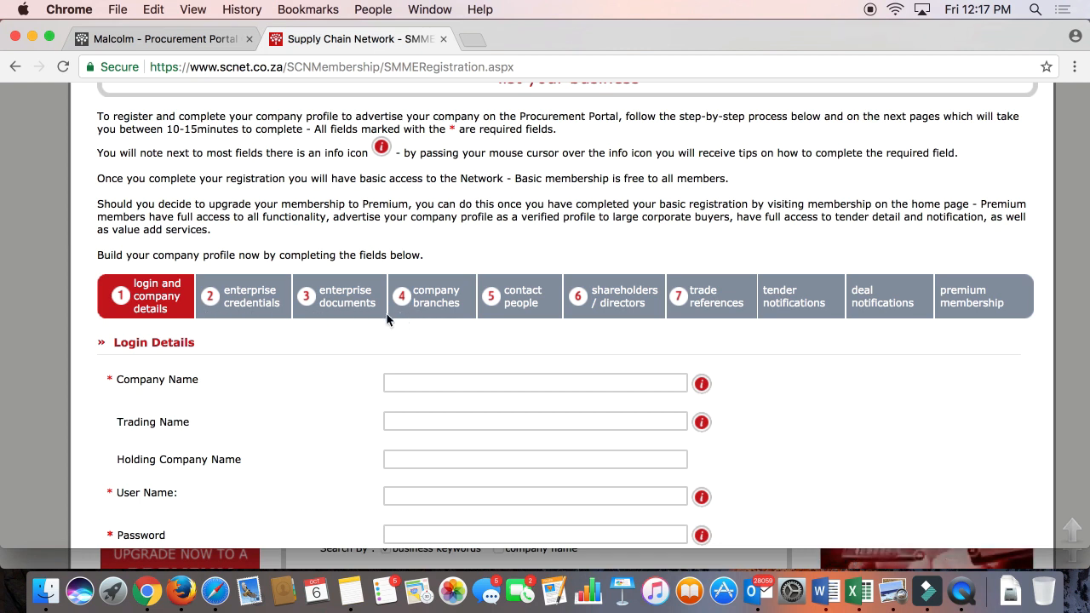
mouse_move(310, 327)
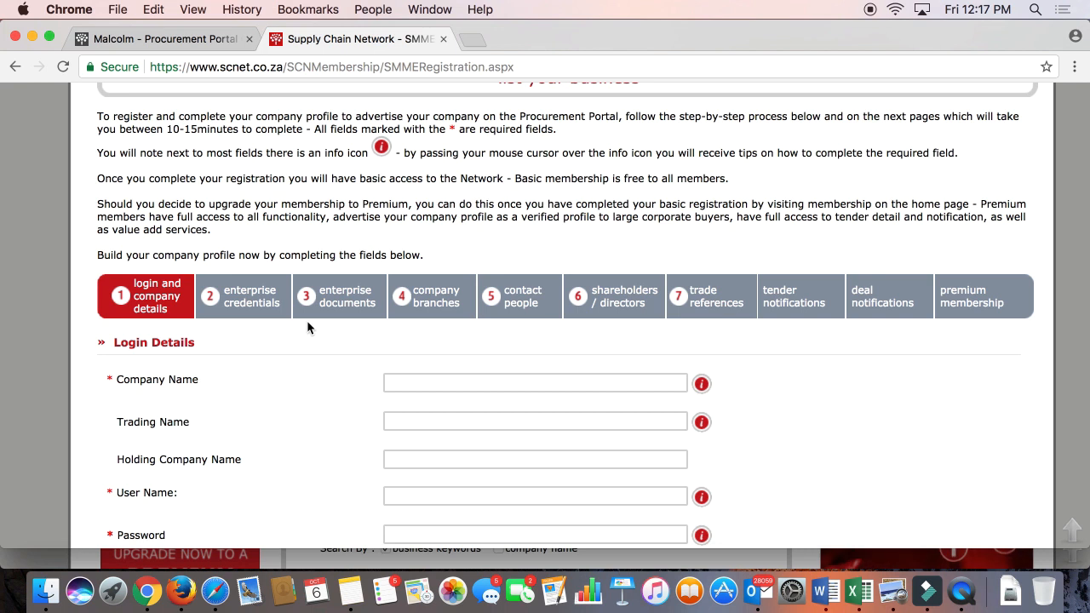
mouse_move(789, 315)
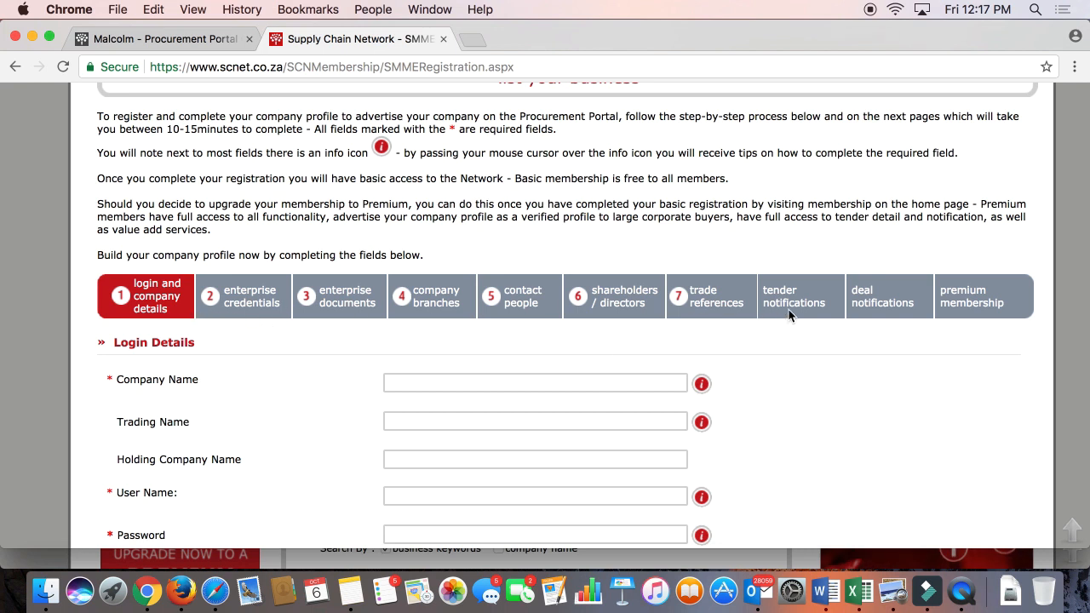
mouse_move(893, 382)
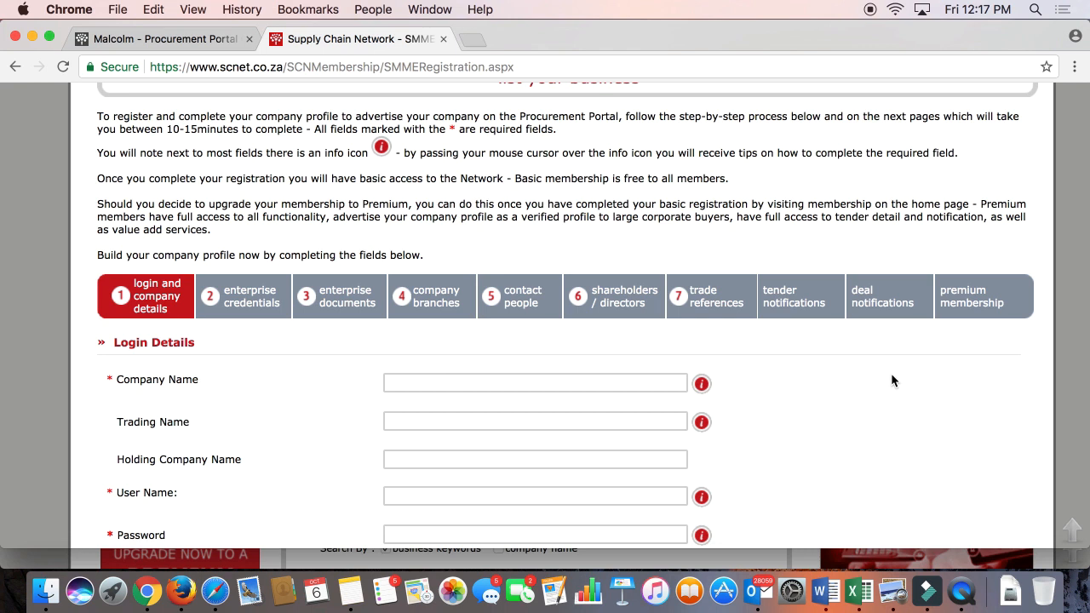
Step: Look through the step-by-step company profile form and its login-details fields
scroll("down", 3)
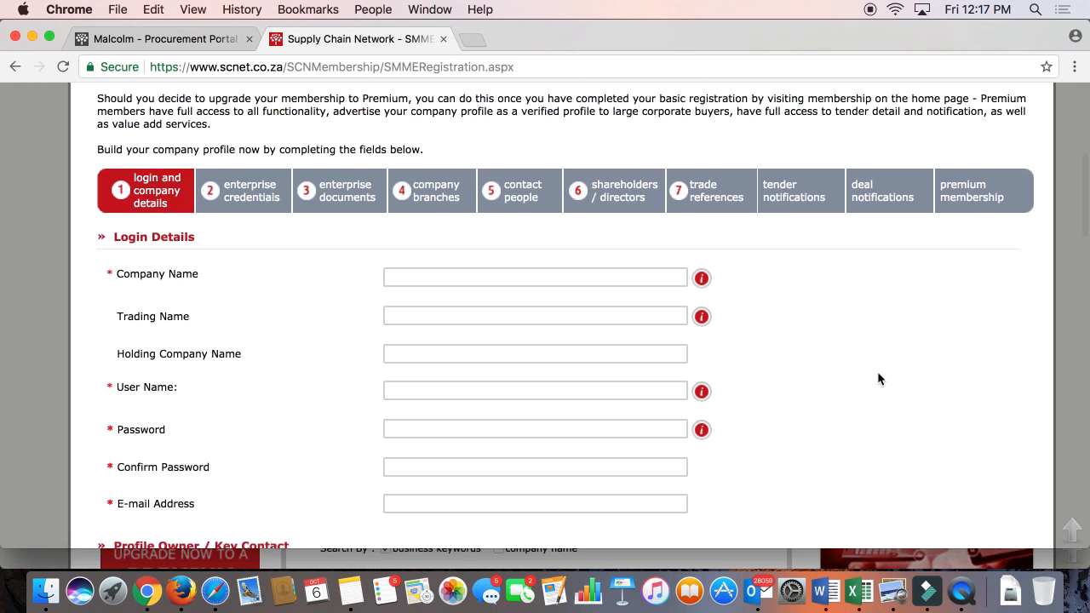
scroll("down", 3)
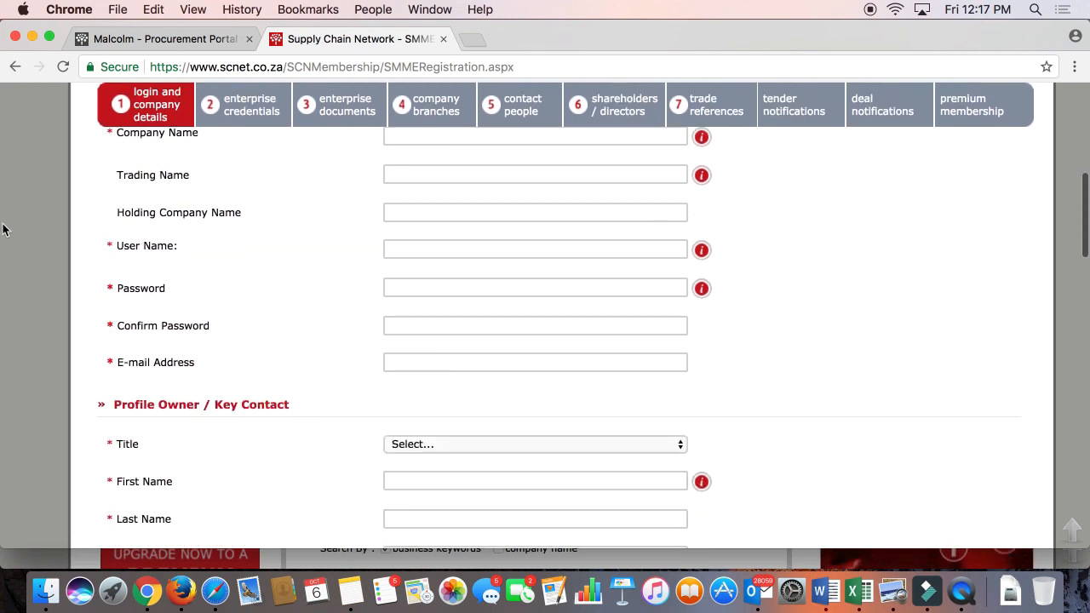
mouse_move(112, 160)
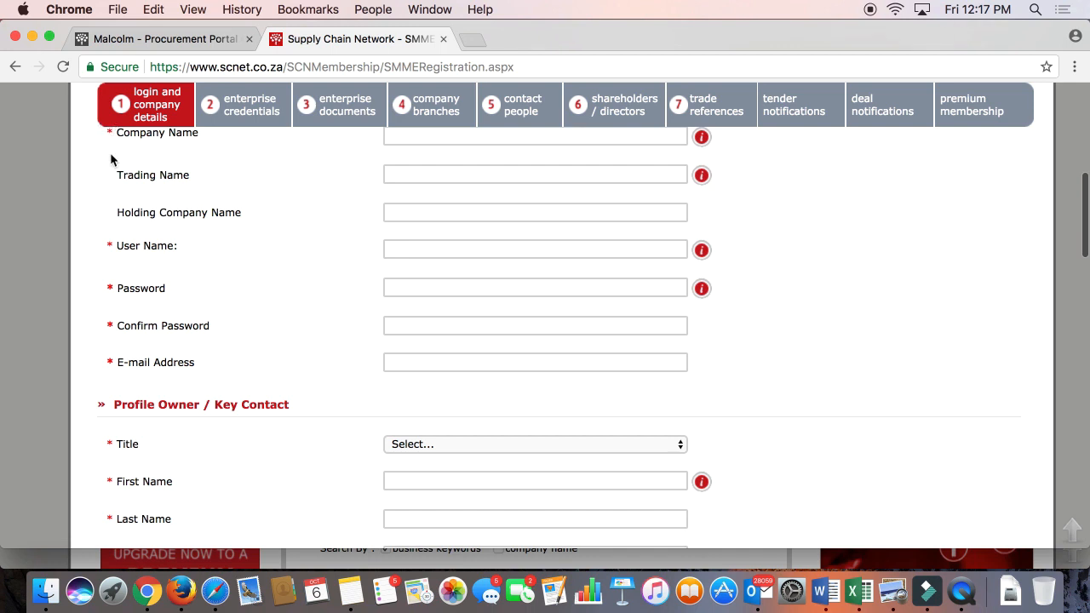
mouse_move(119, 371)
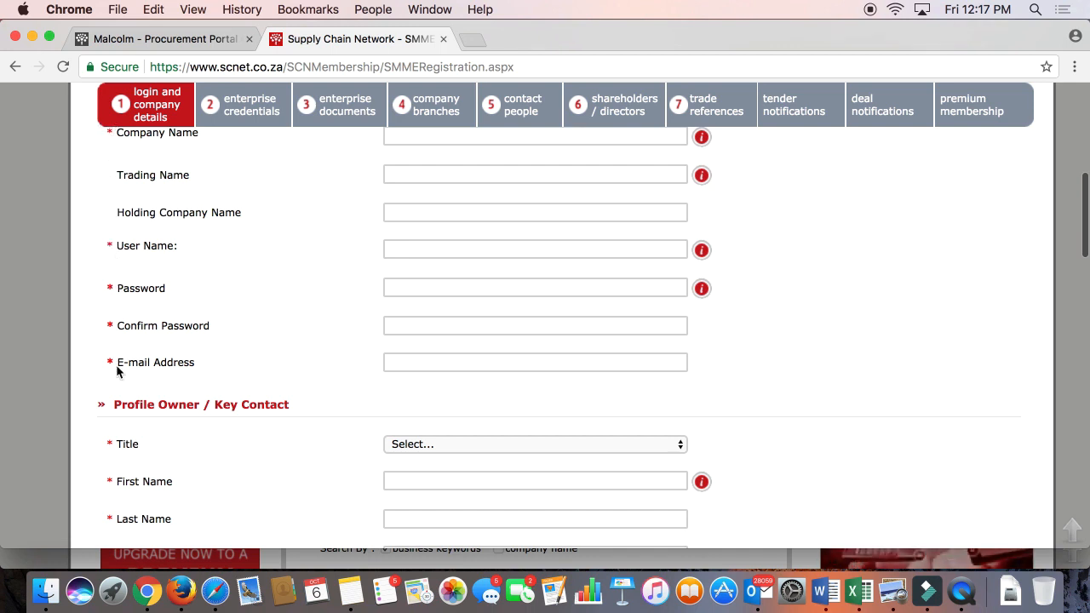
mouse_move(577, 211)
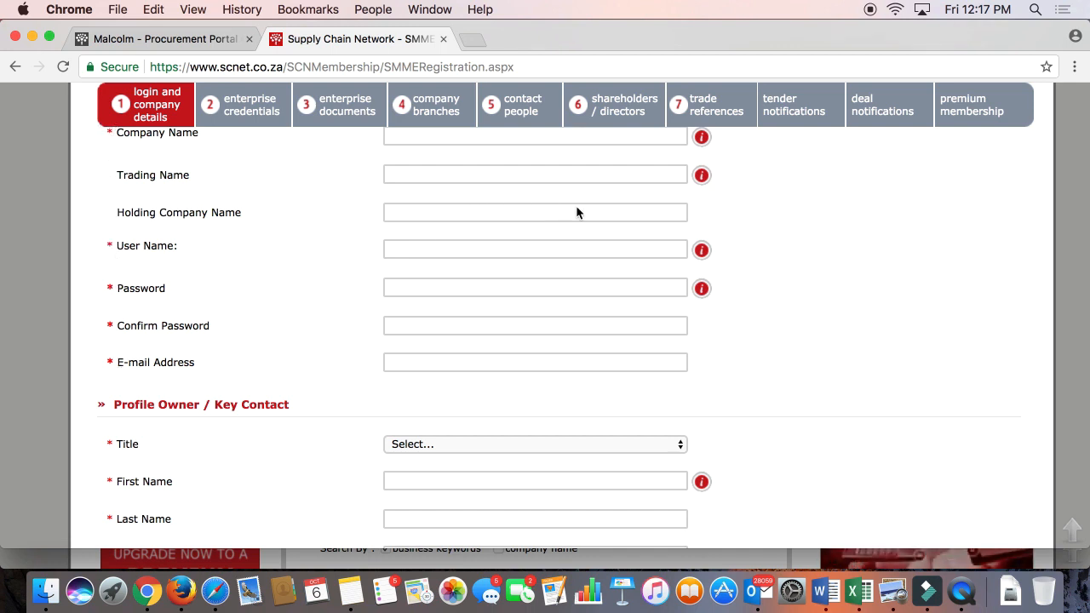
scroll("up", 3)
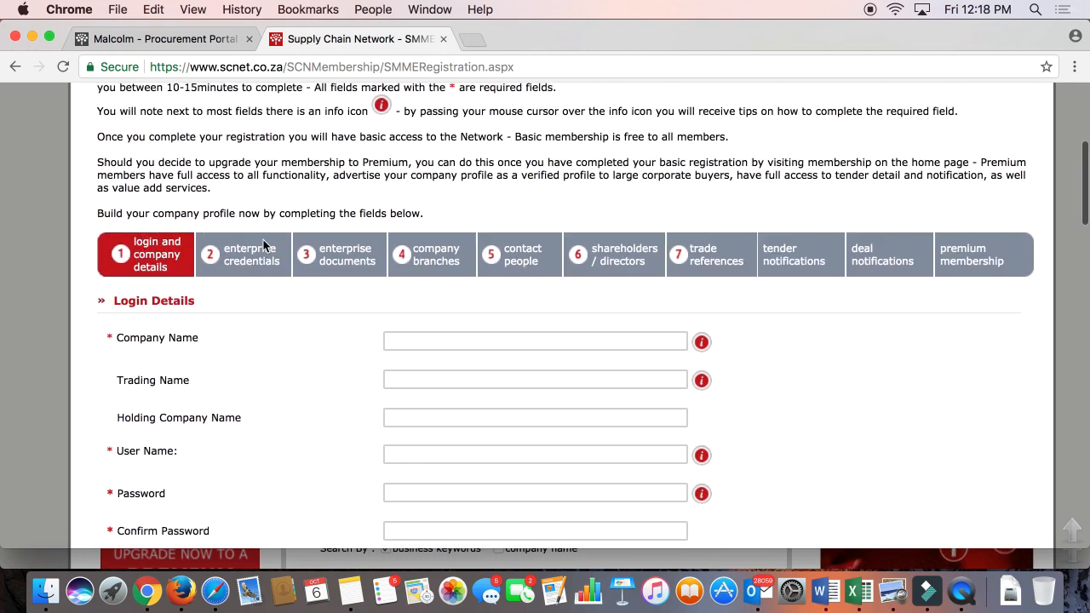
mouse_move(697, 246)
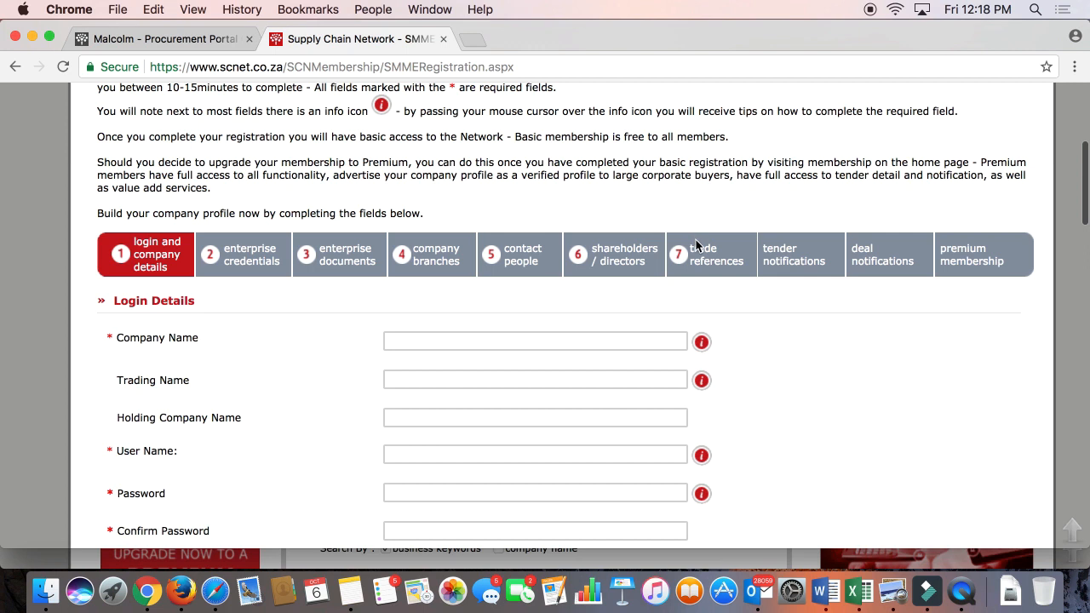
mouse_move(167, 238)
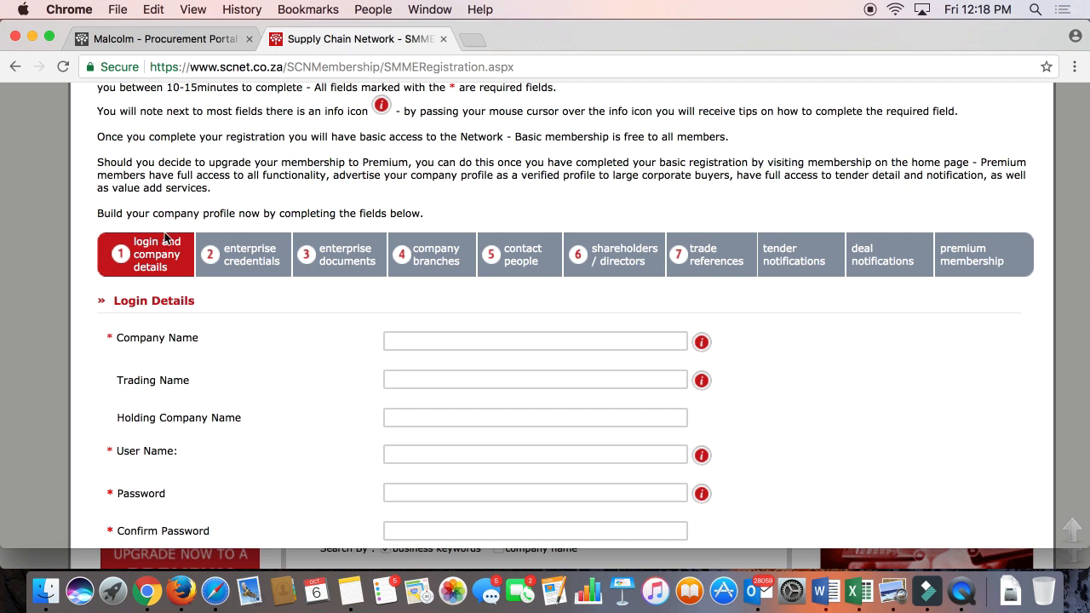
mouse_move(736, 257)
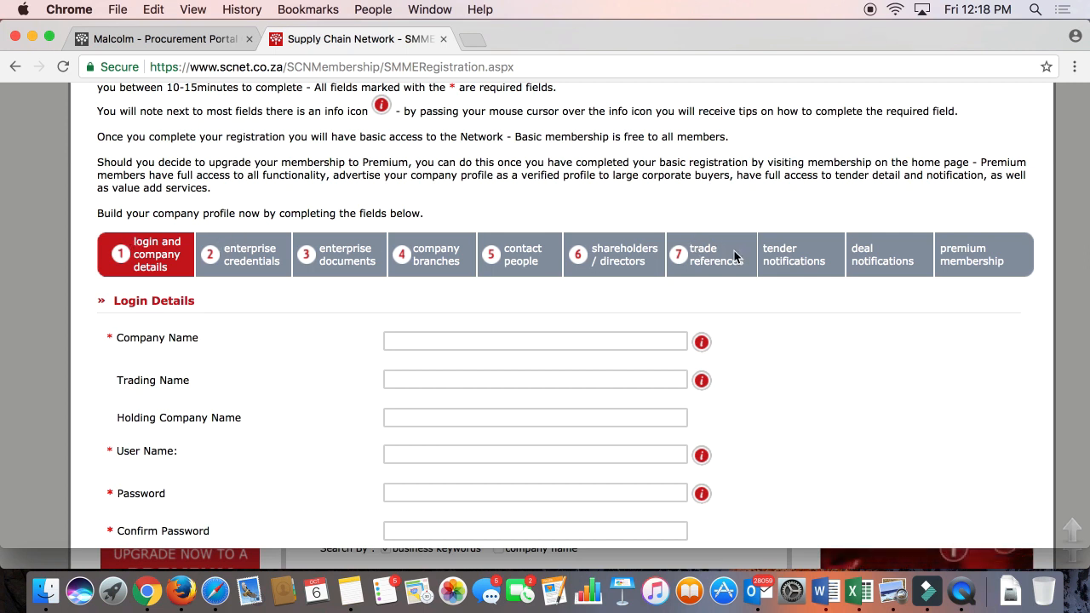
mouse_move(884, 256)
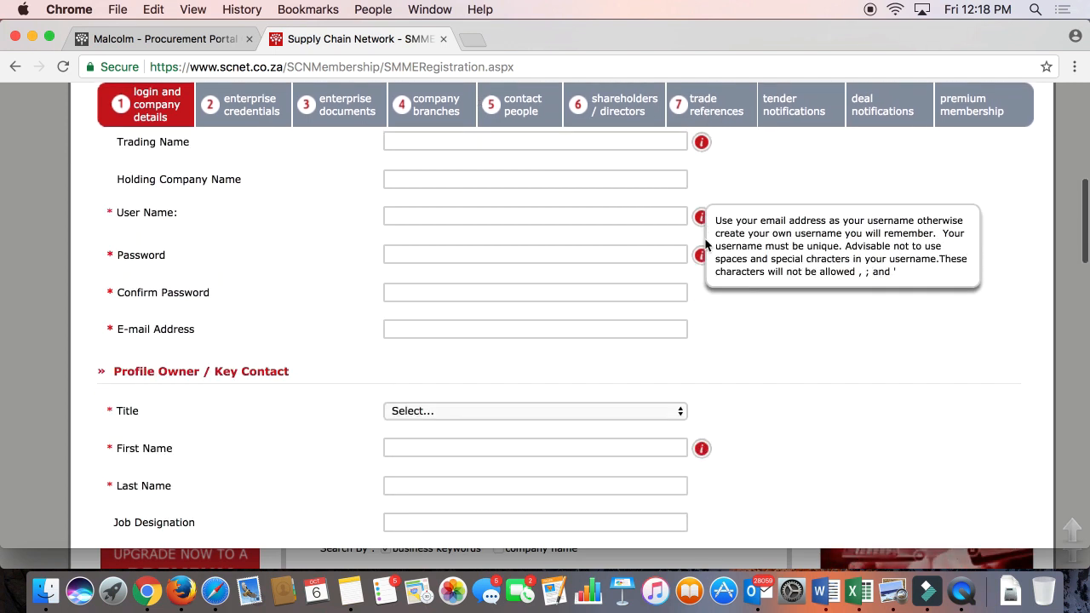
scroll("up", 3)
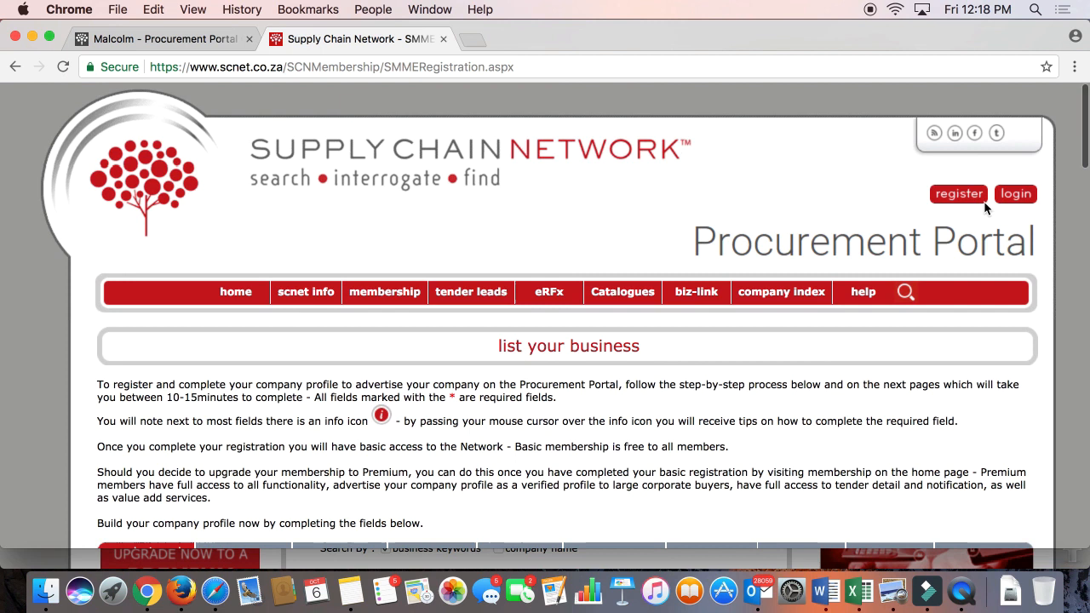
Step: Enter user name 'dummy' and password 'password' in the Login dialog
left_click(1016, 194)
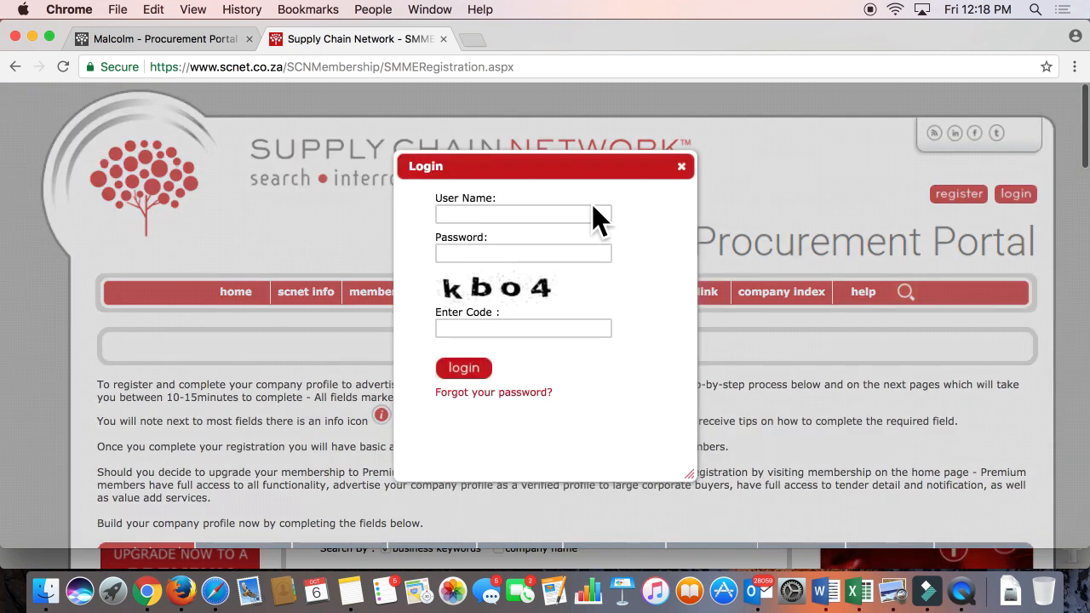
left_click(523, 215)
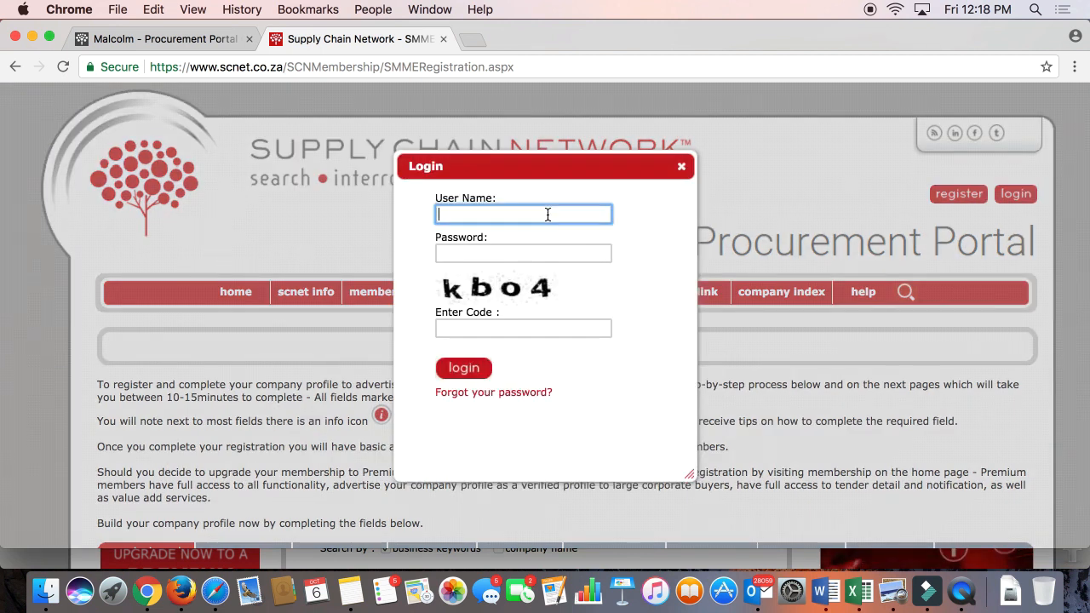
type("dummy")
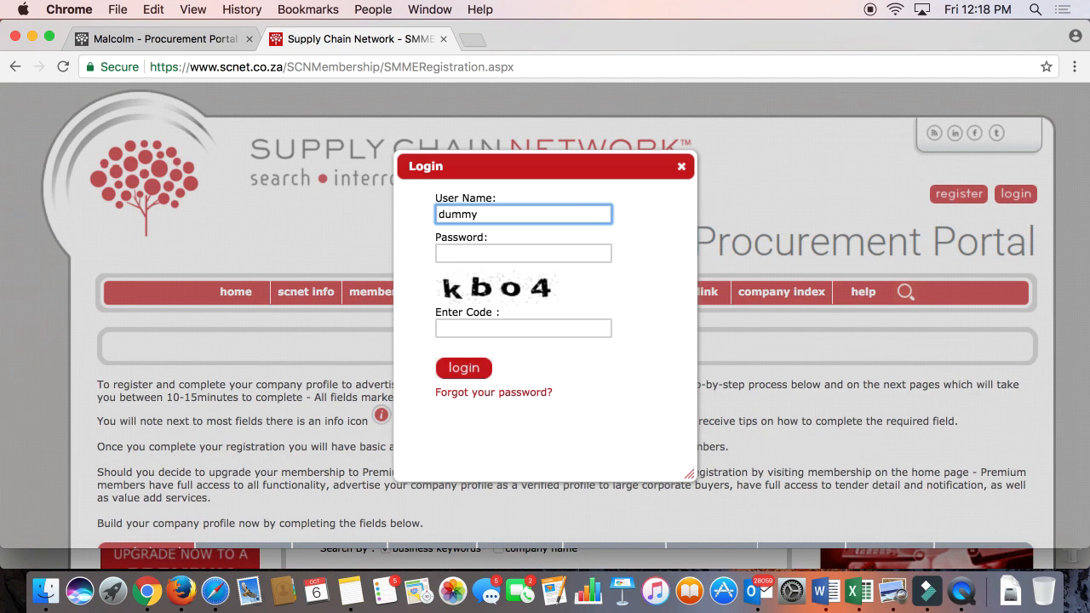
left_click(523, 252)
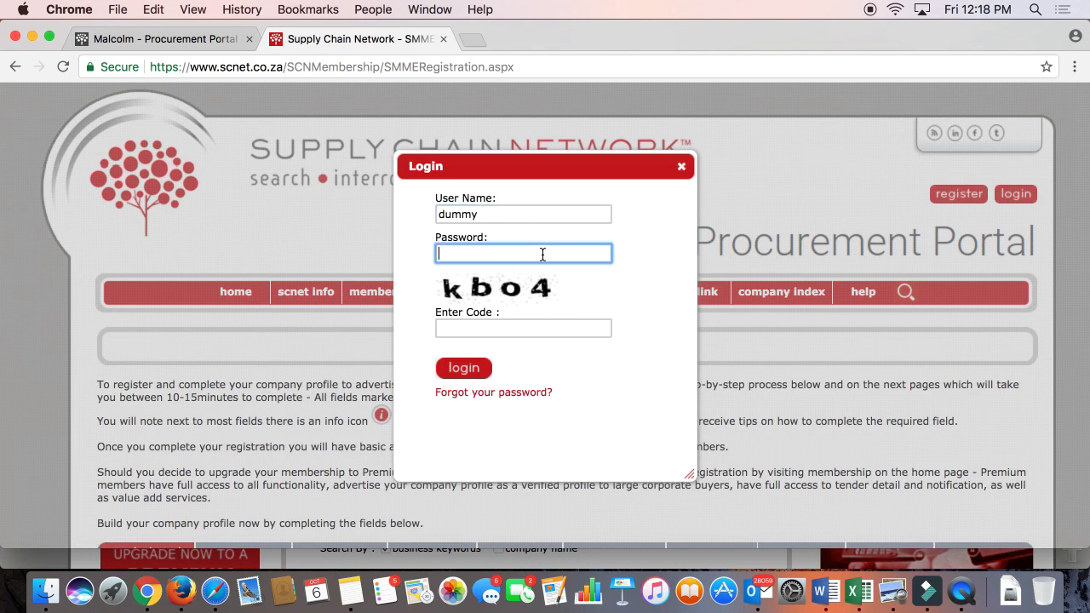
type("password")
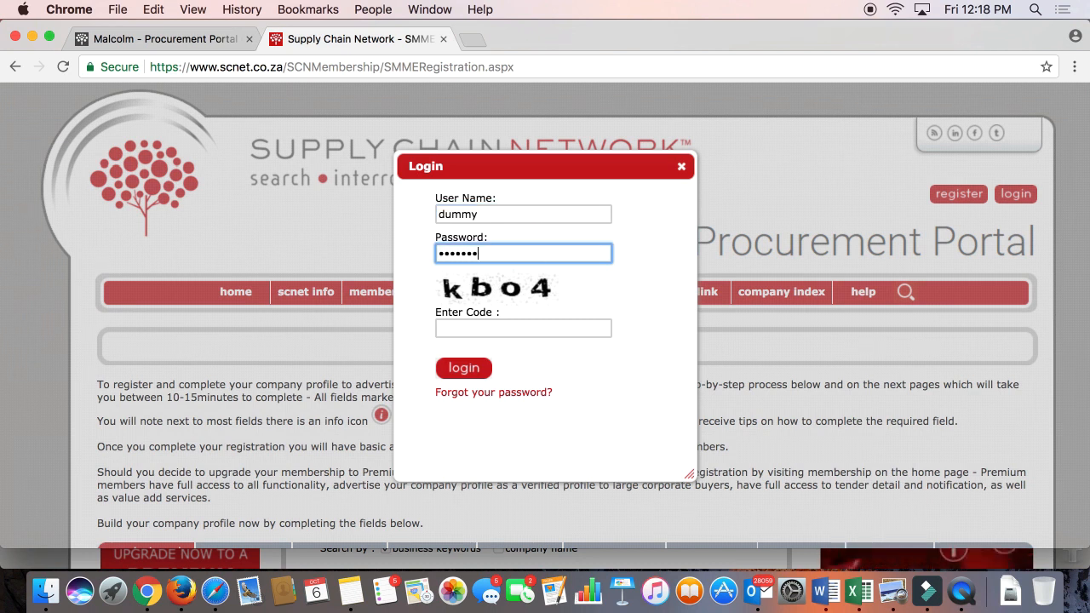
Step: Enter the captcha code 'kbo4' and submit to reach the signed-in home page
left_click(523, 327)
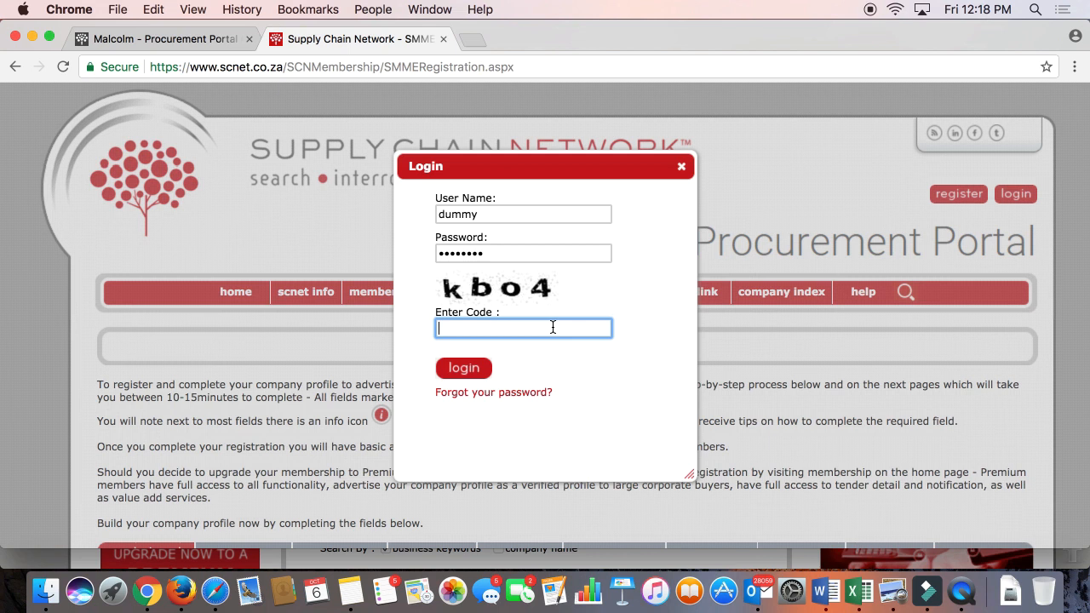
type("k")
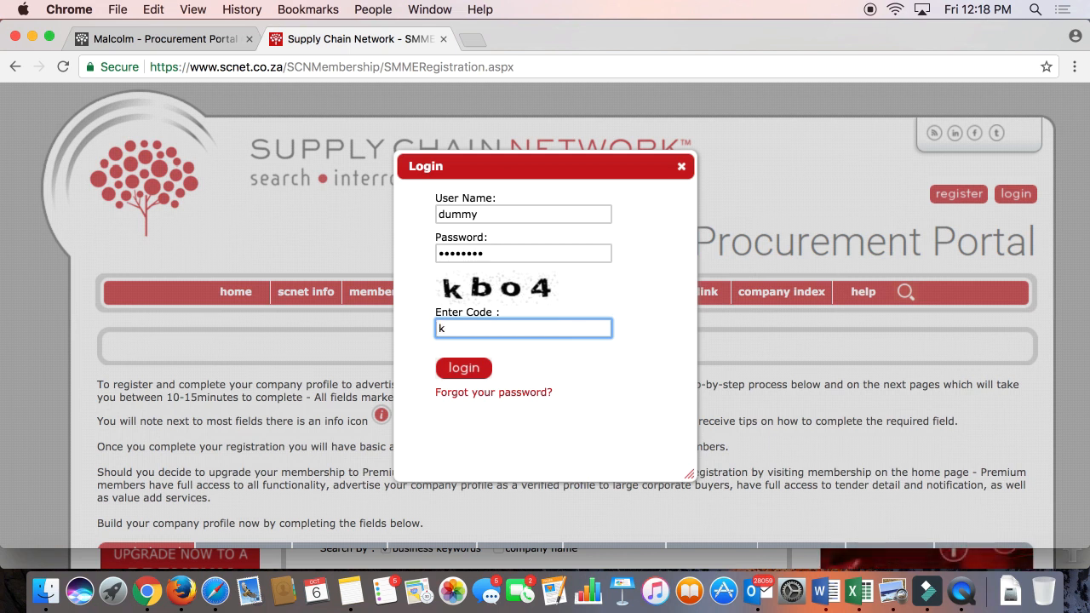
type("bo")
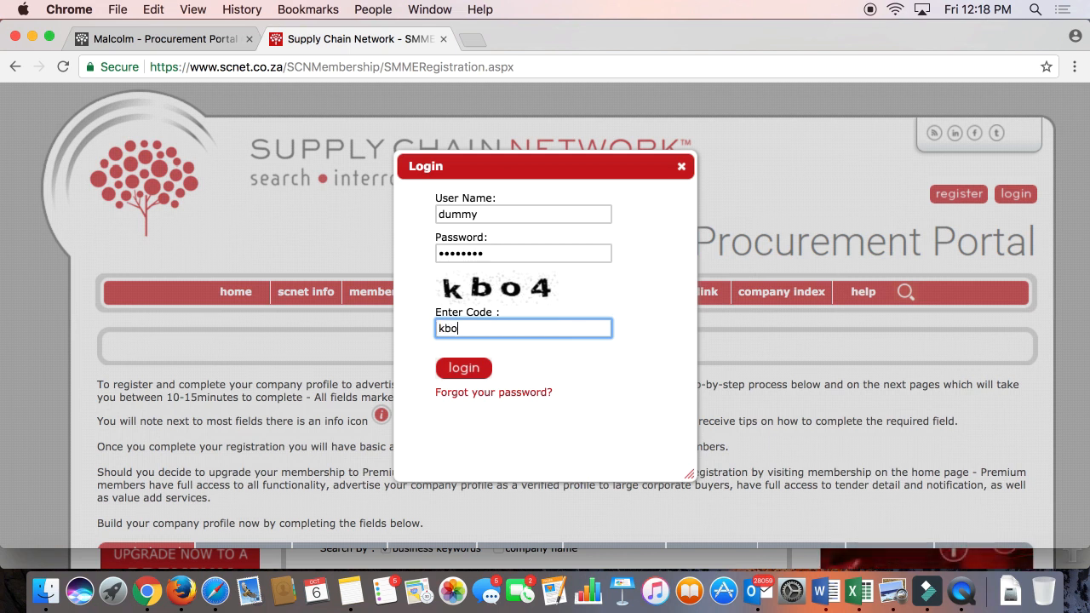
type("4")
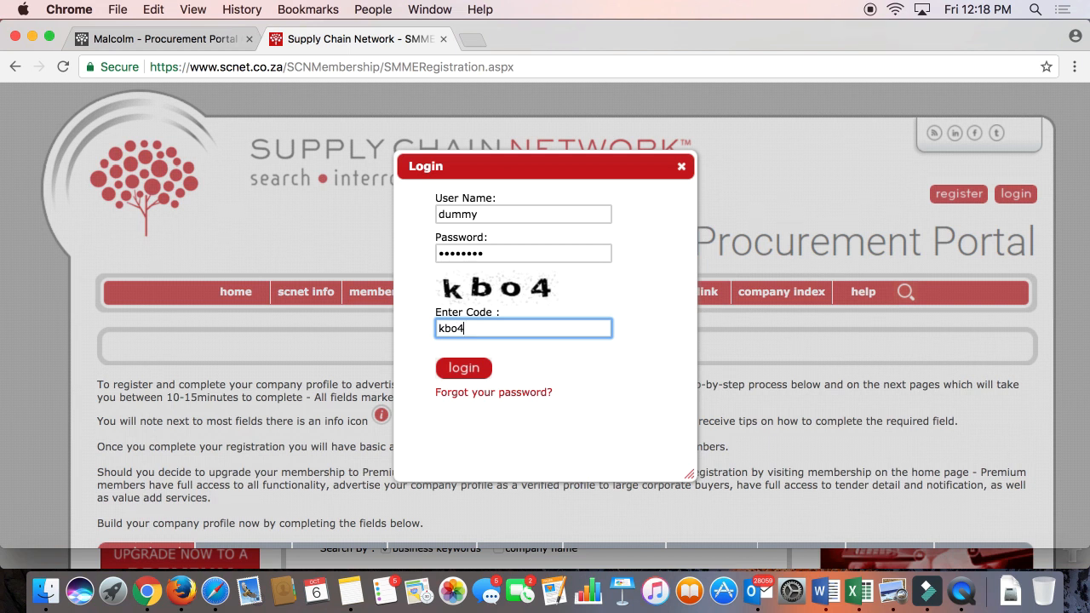
left_click(464, 368)
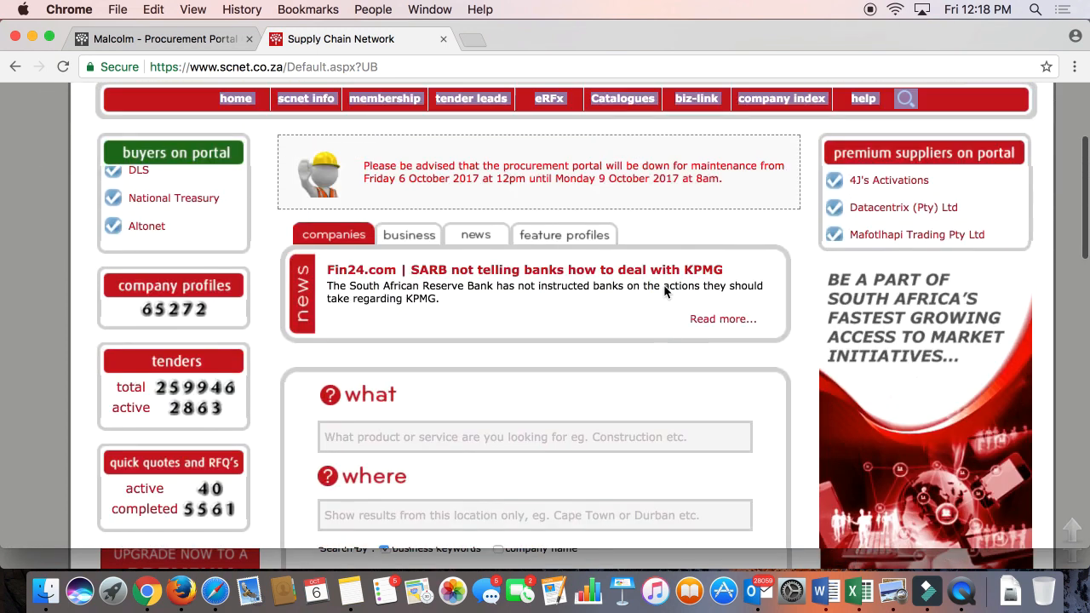
scroll("up", 3)
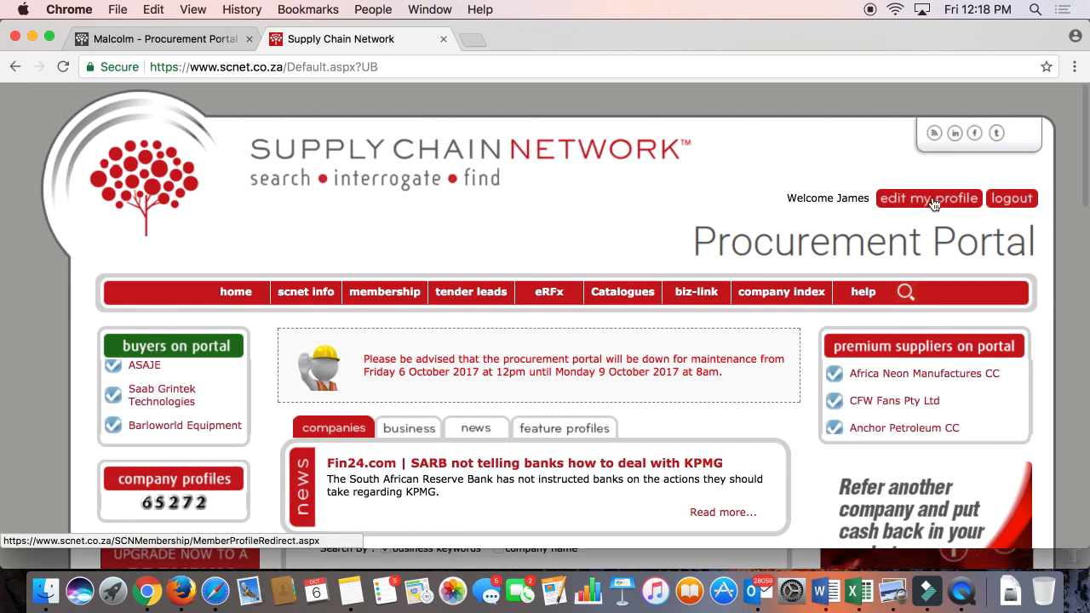
mouse_move(906, 208)
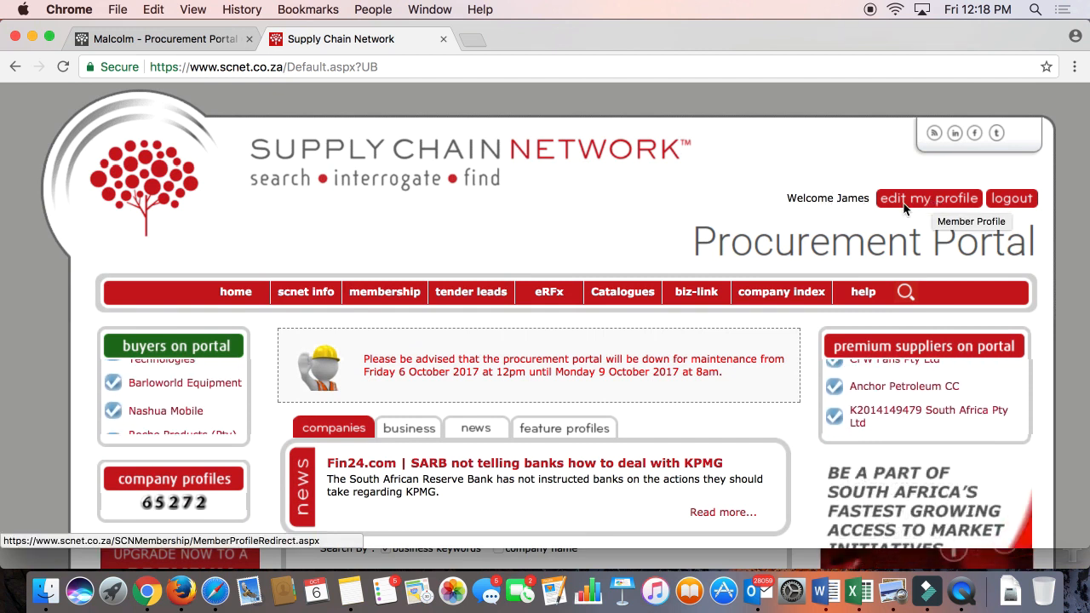
Step: Open the member profile for SCNET PPE (PTY) LIMITED via 'edit my profile'
left_click(929, 198)
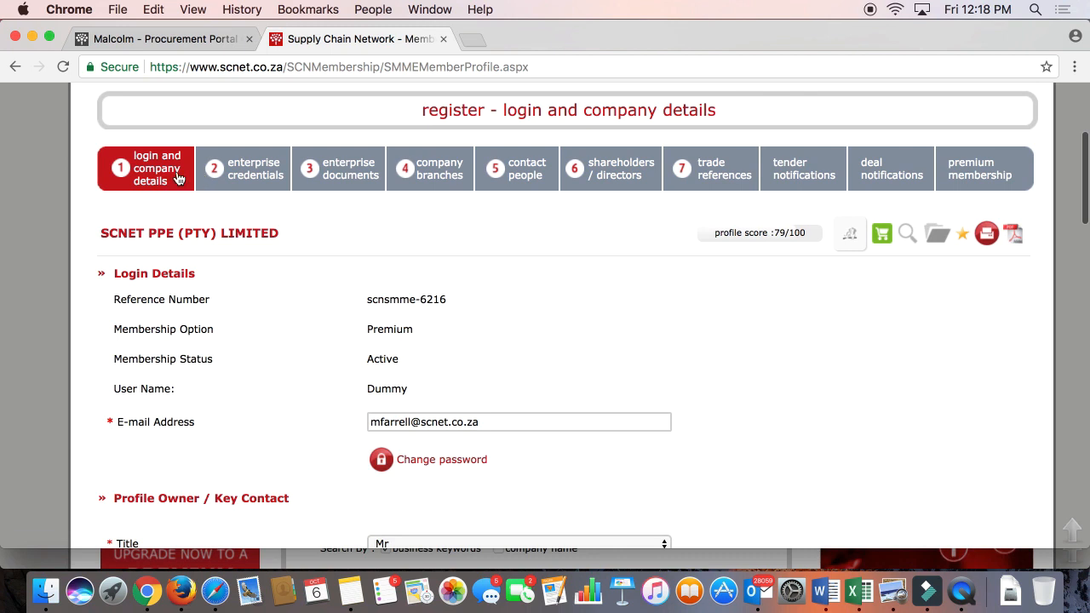
mouse_move(726, 169)
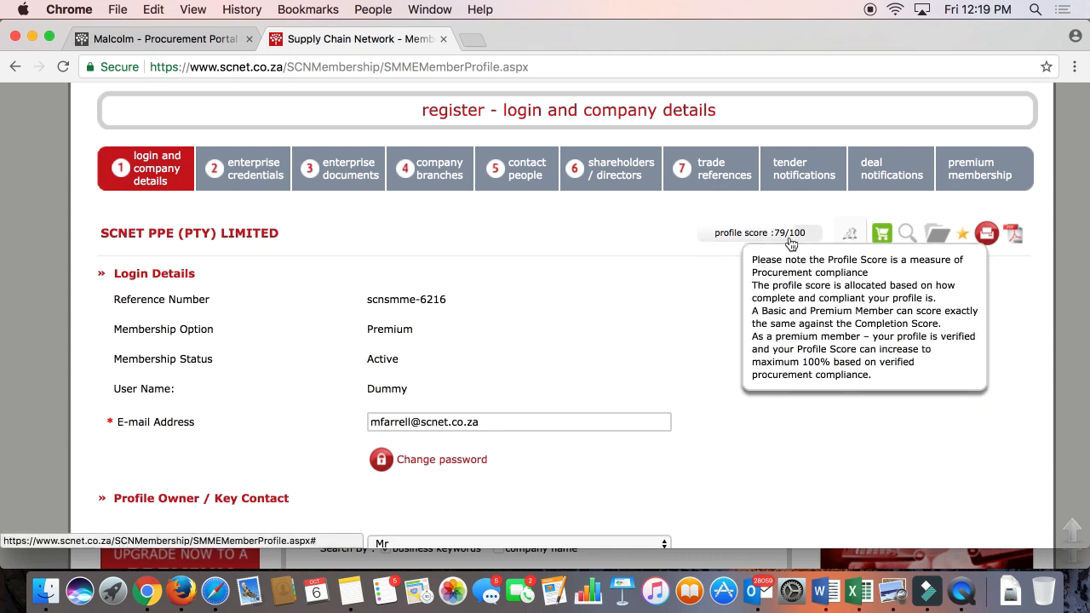
mouse_move(94, 235)
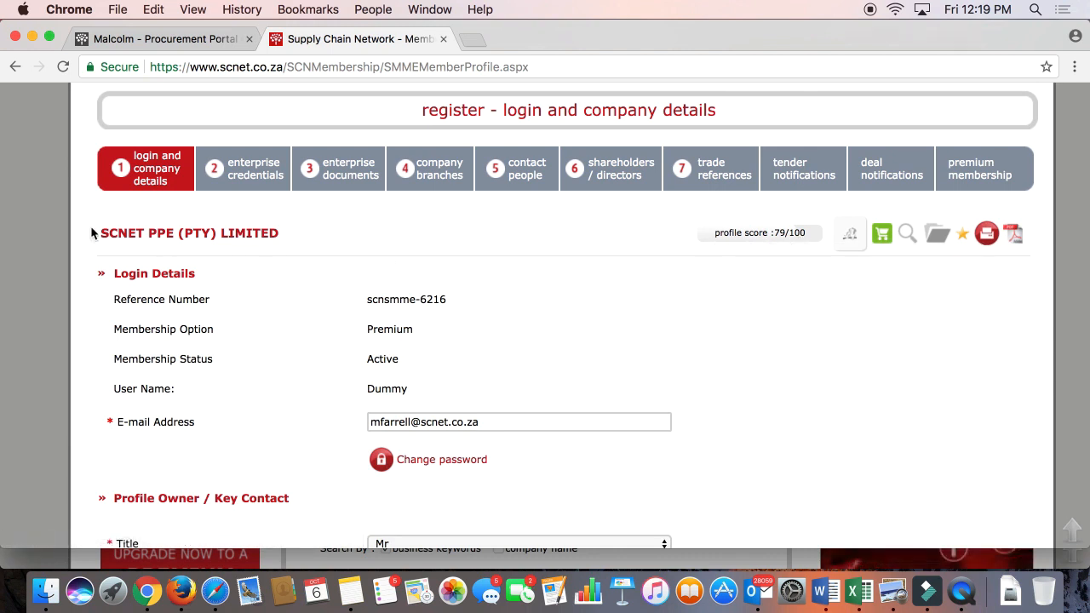
mouse_move(436, 153)
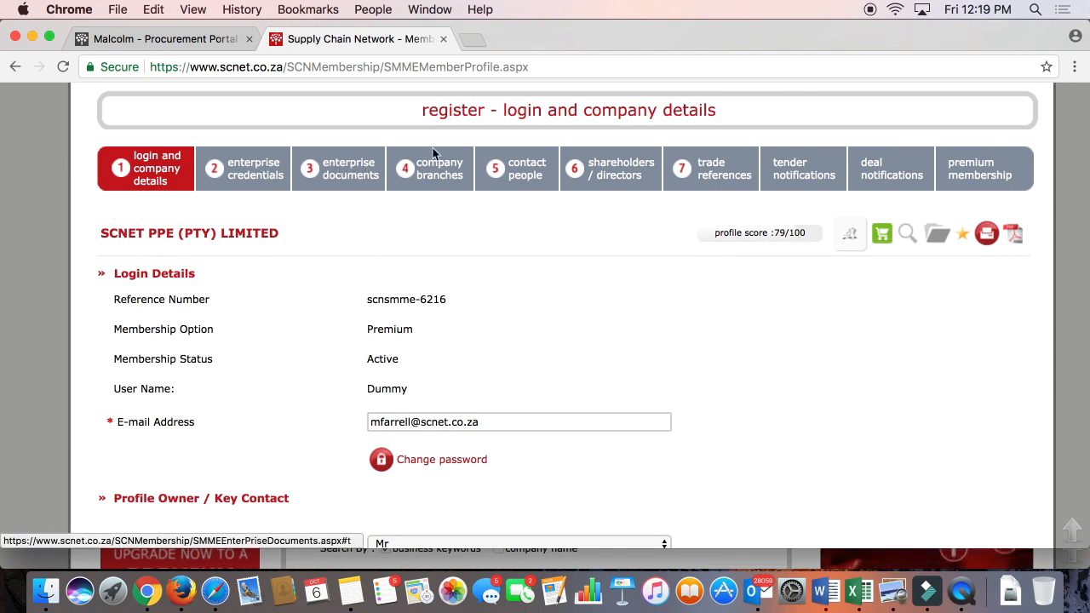
mouse_move(429, 205)
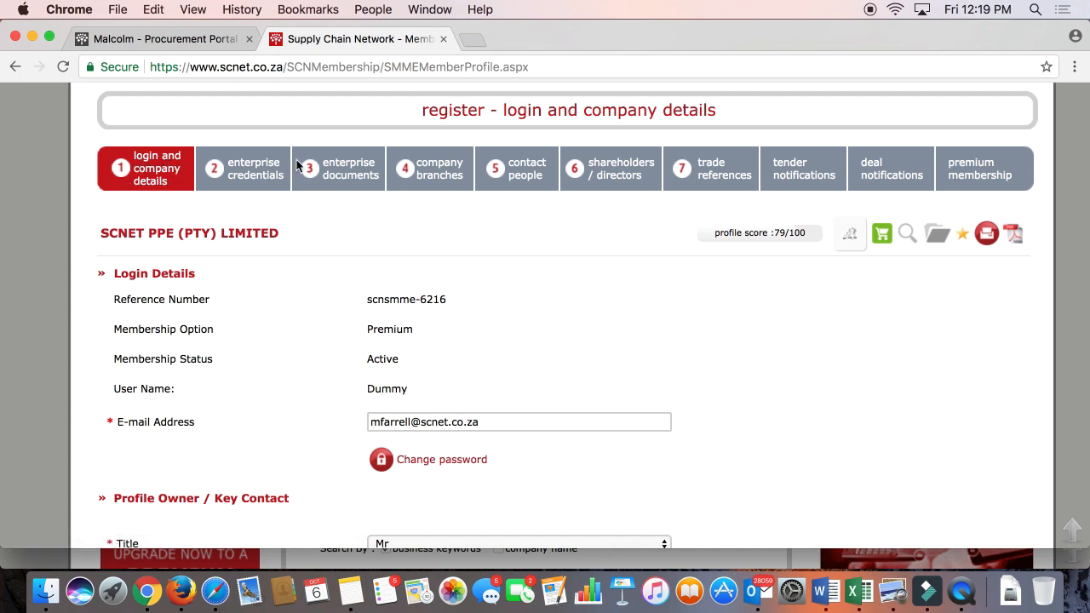
mouse_move(208, 191)
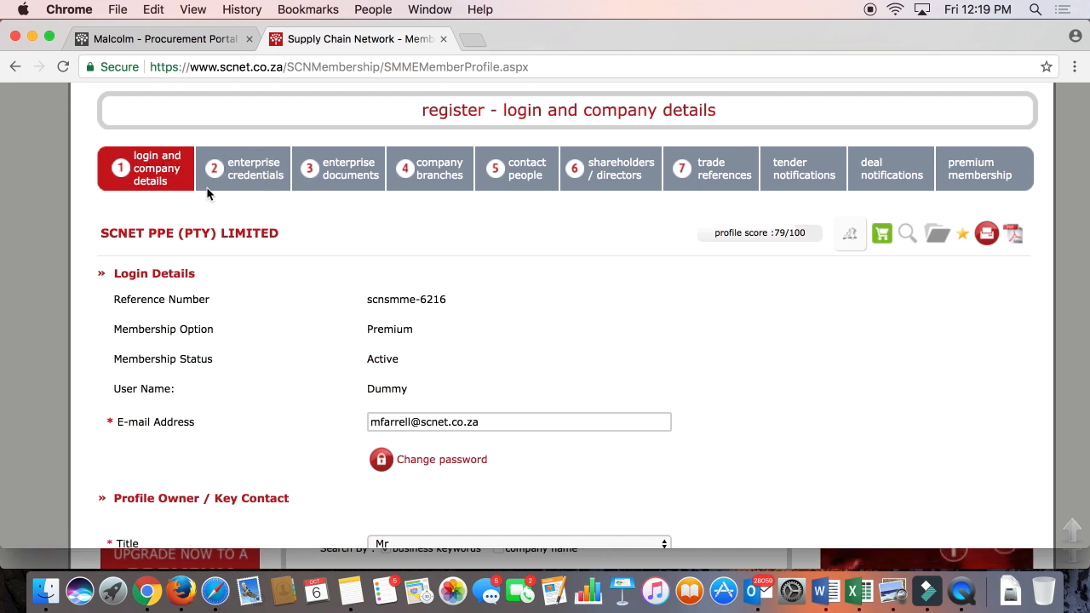
mouse_move(307, 162)
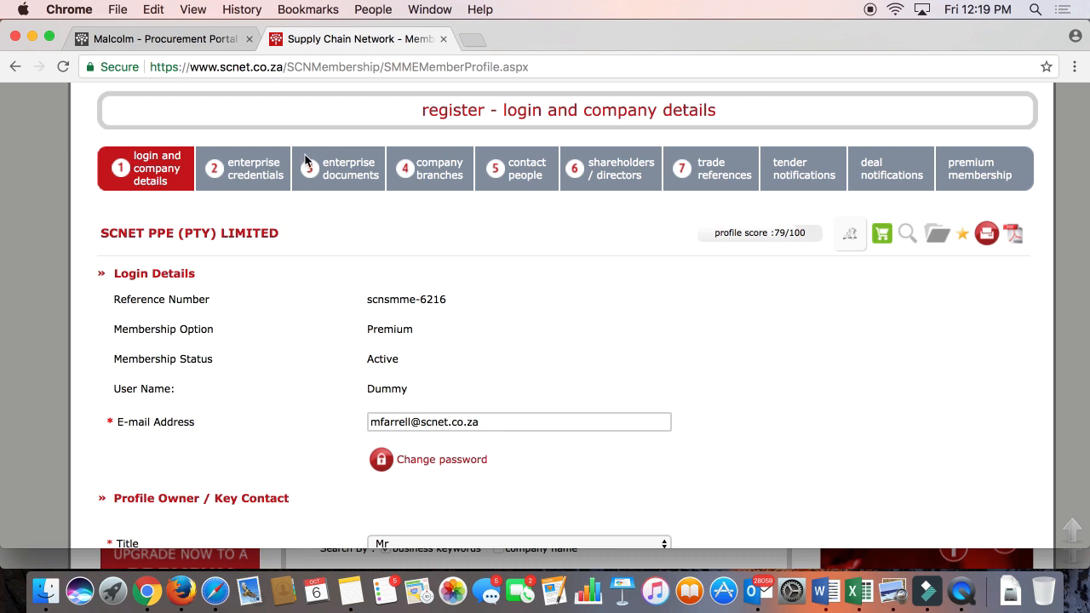
mouse_move(695, 324)
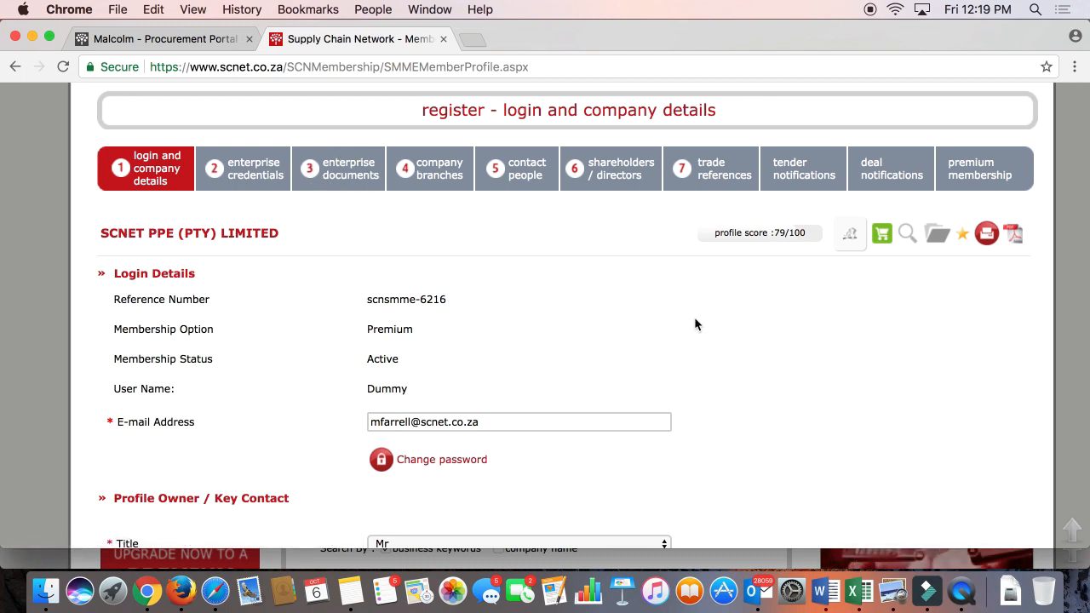
scroll("down", 3)
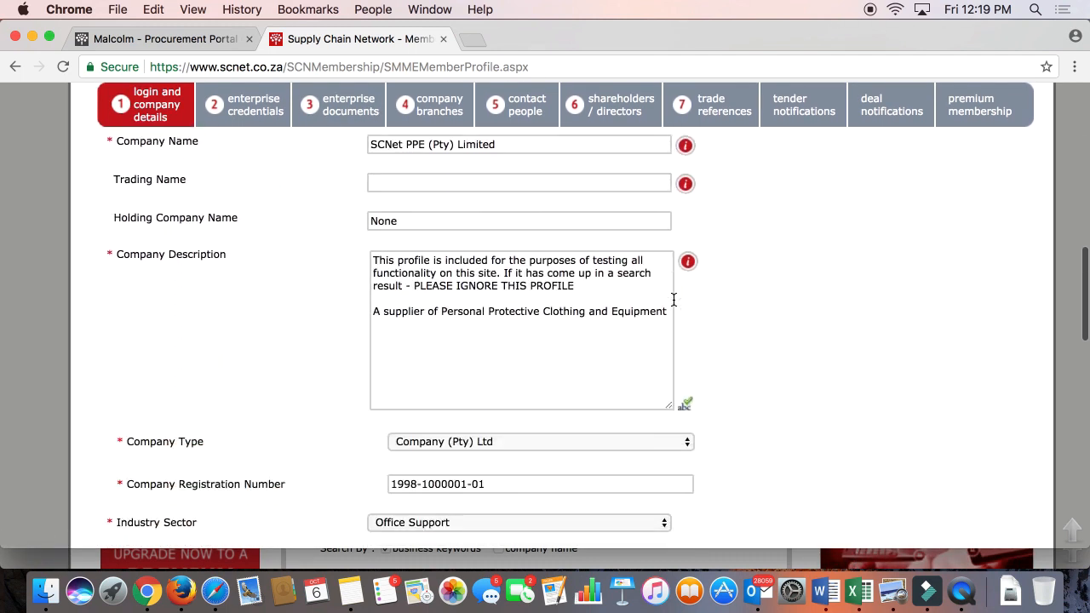
scroll("down", 3)
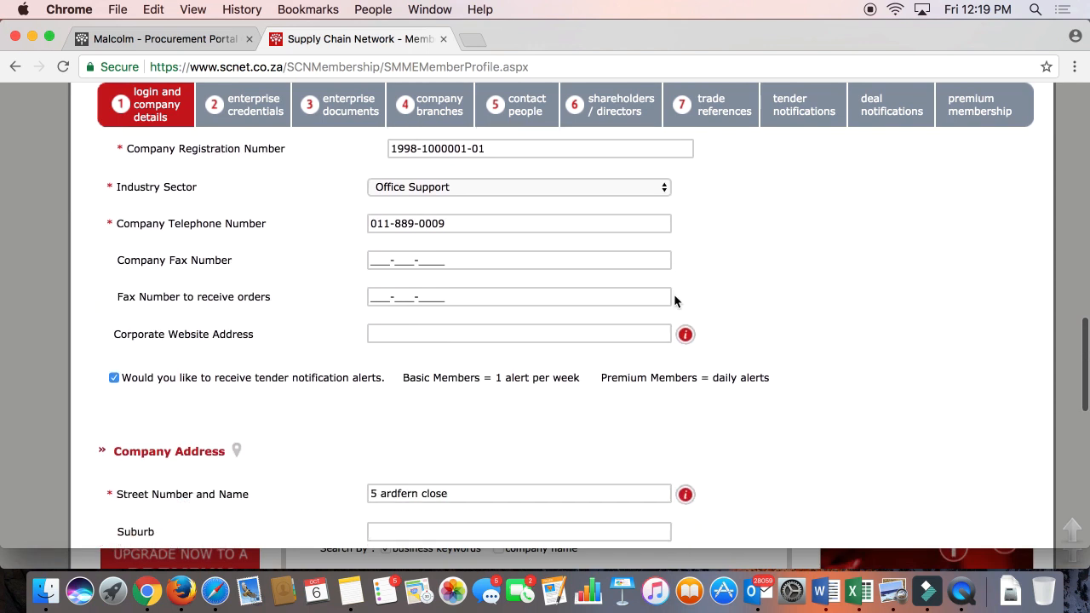
scroll("down", 3)
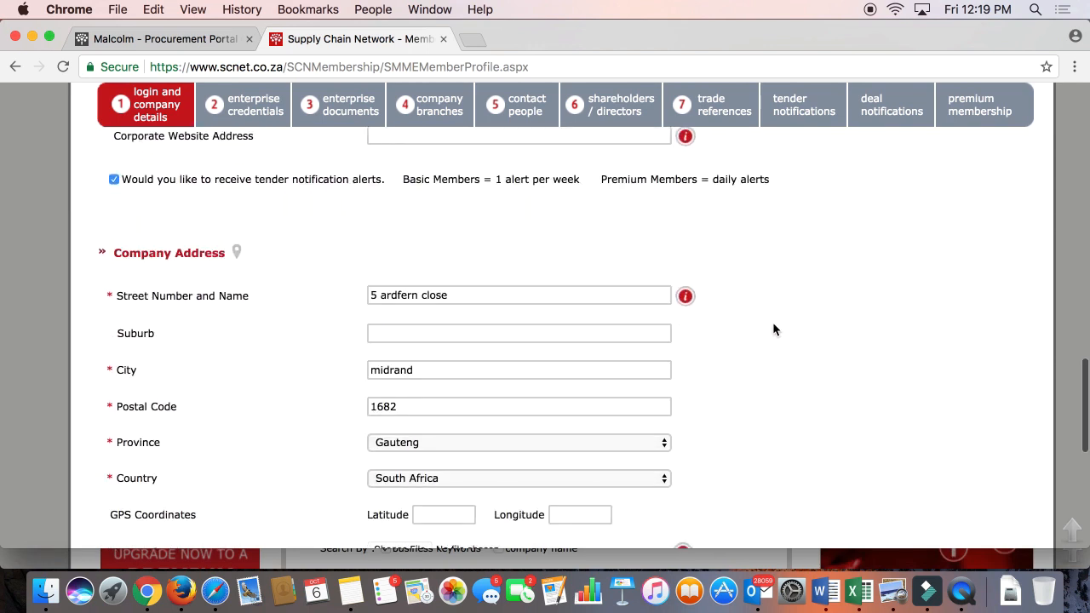
scroll("down", 3)
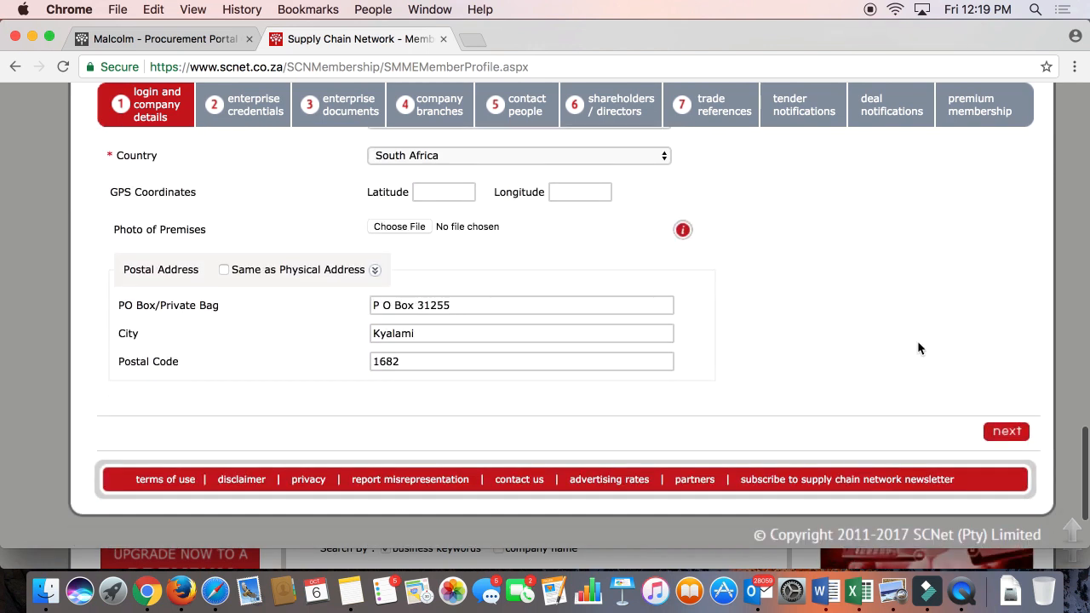
mouse_move(525, 307)
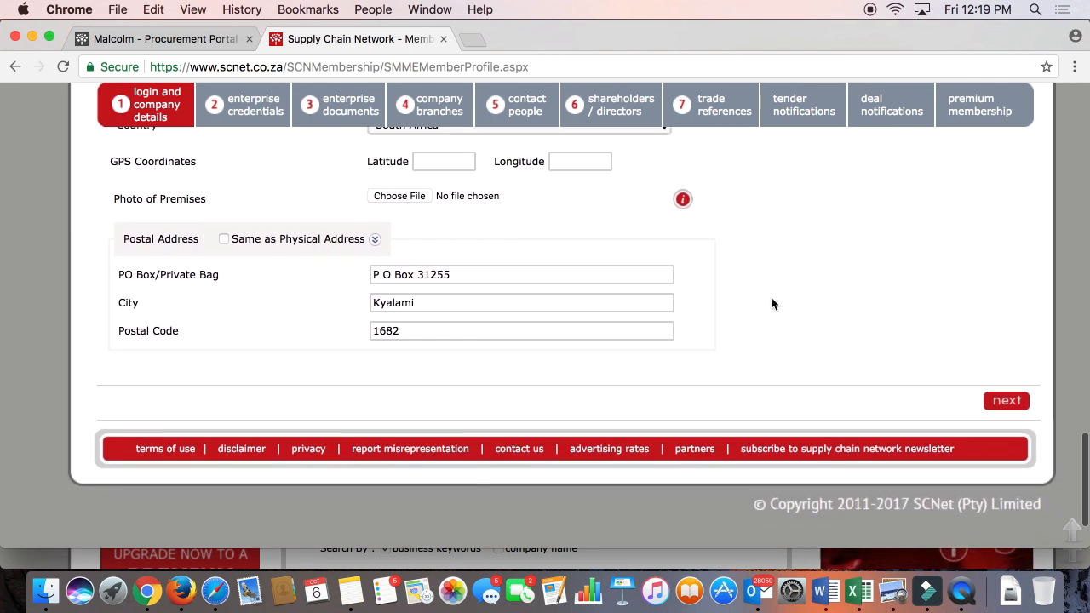
scroll("up", 3)
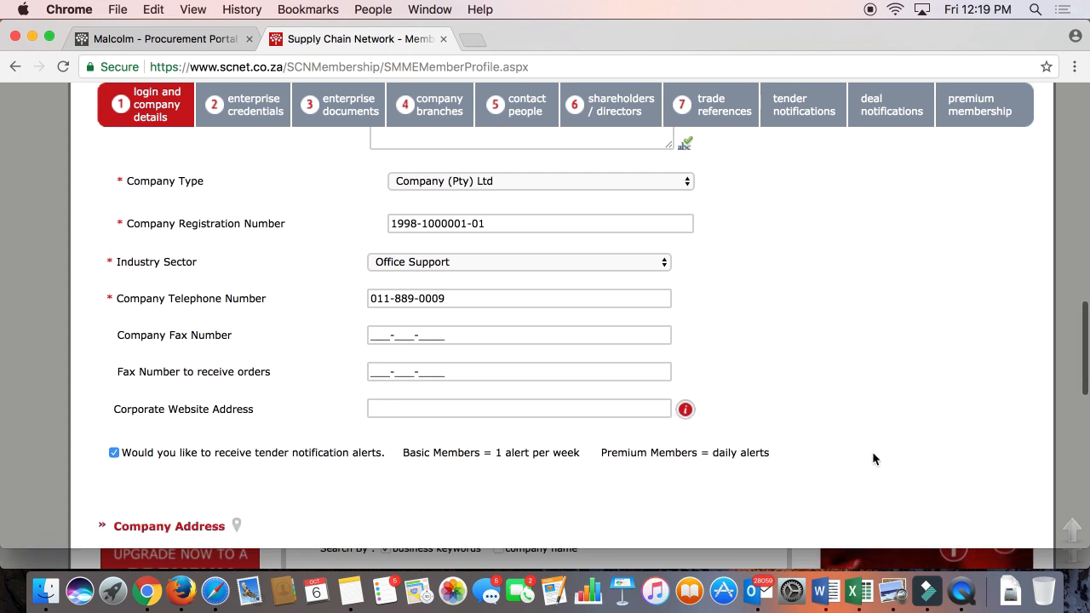
scroll("up", 3)
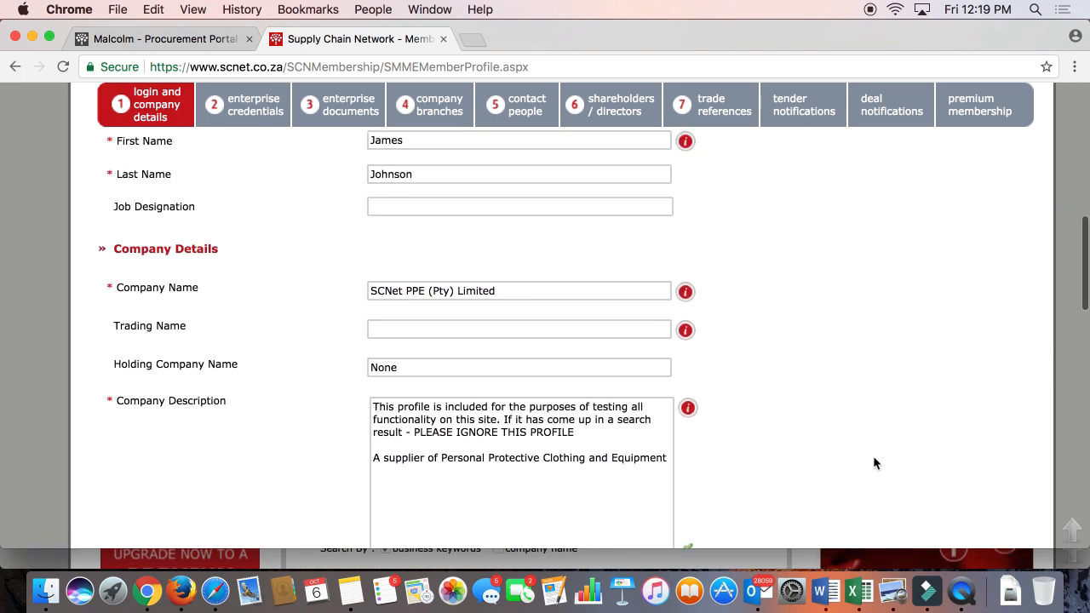
scroll("up", 3)
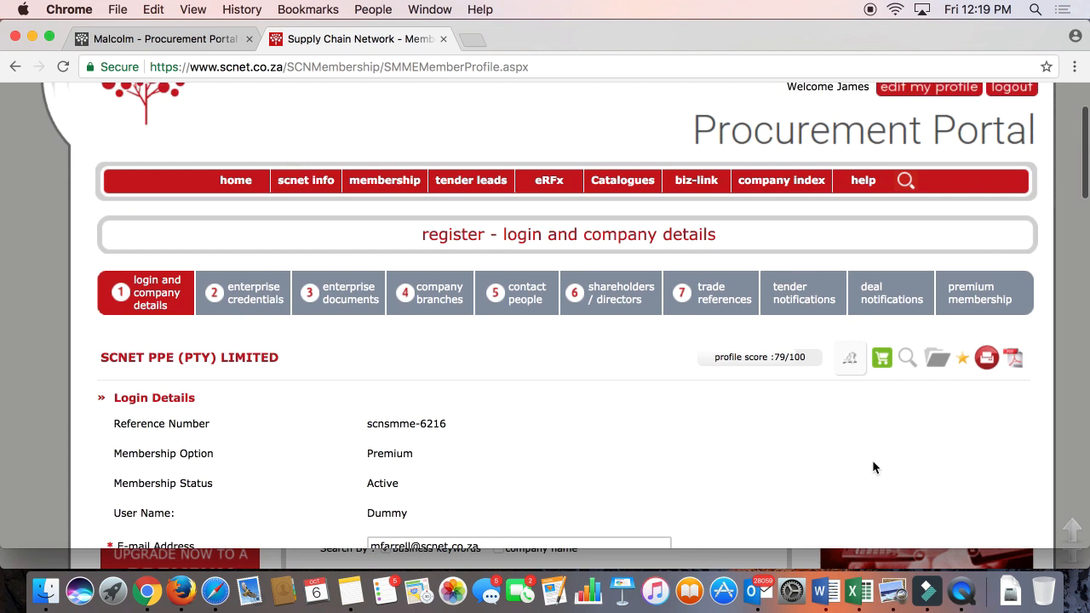
mouse_move(760, 296)
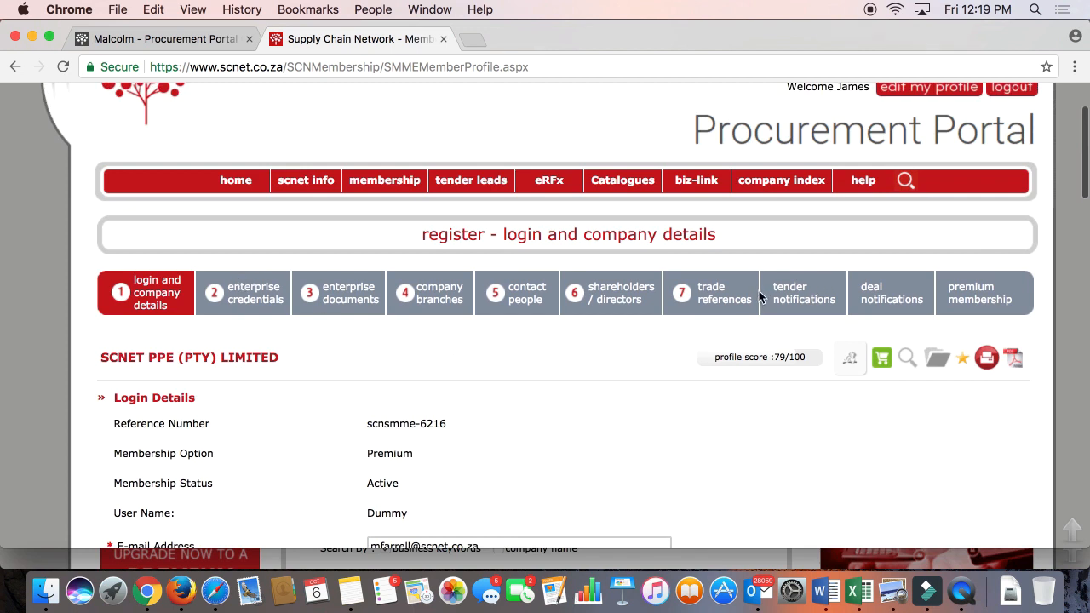
mouse_move(712, 293)
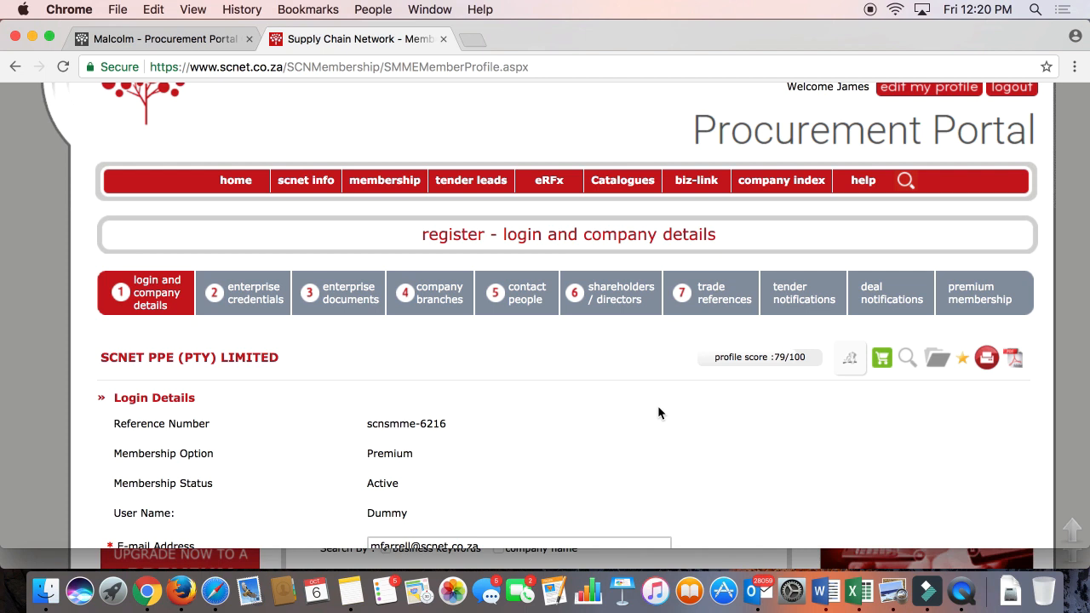
mouse_move(528, 419)
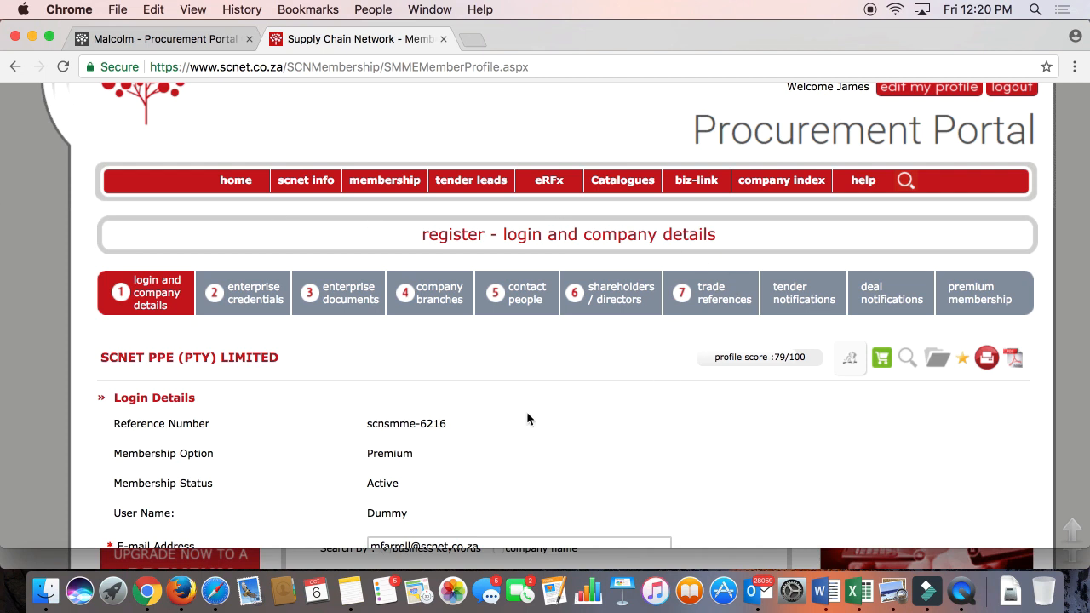
mouse_move(572, 417)
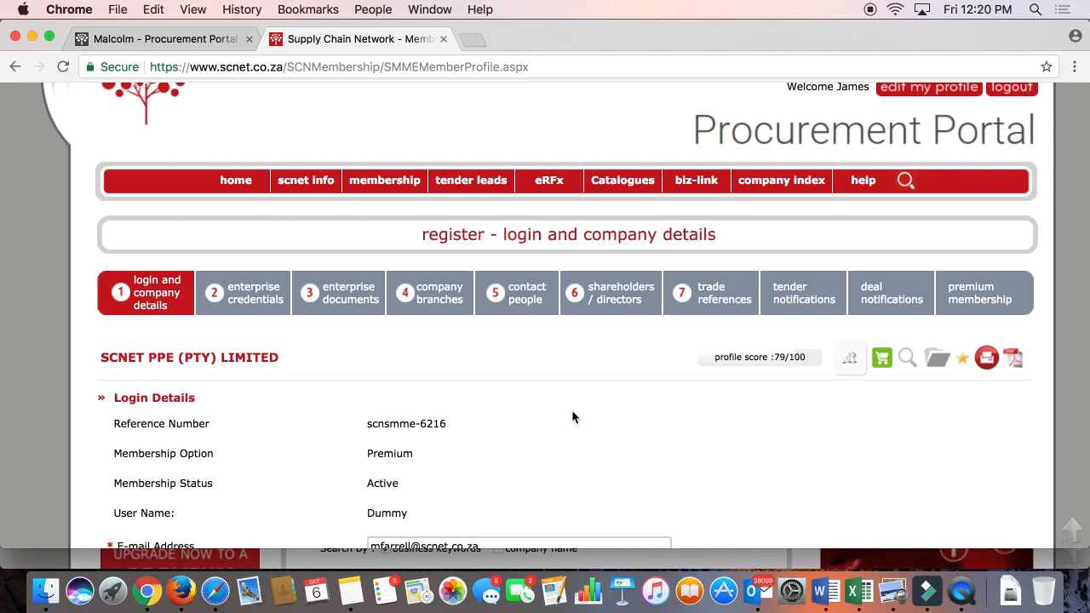
scroll("up", 3)
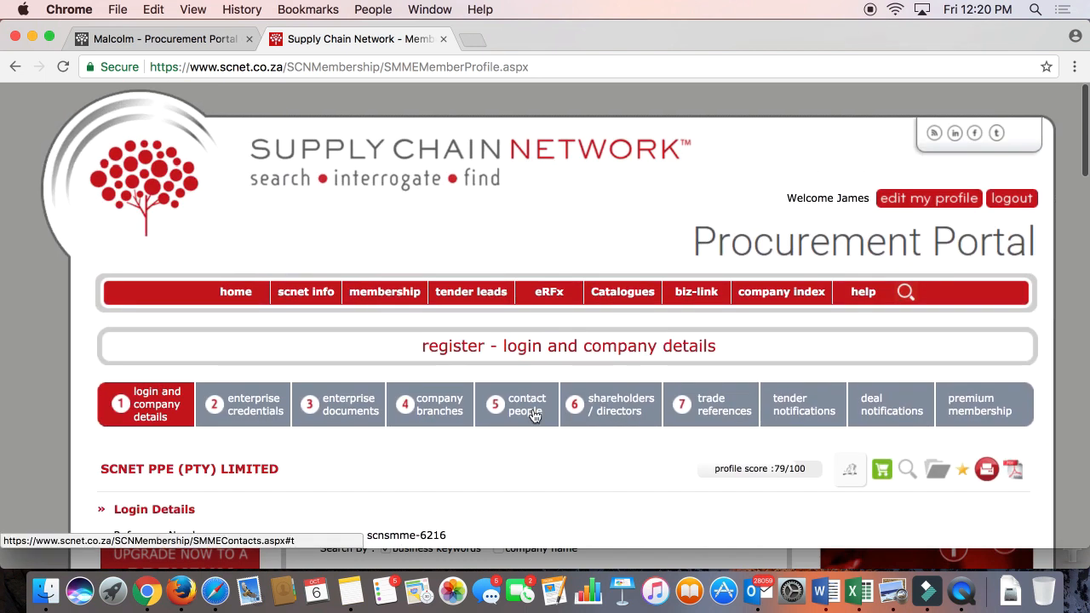
mouse_move(494, 417)
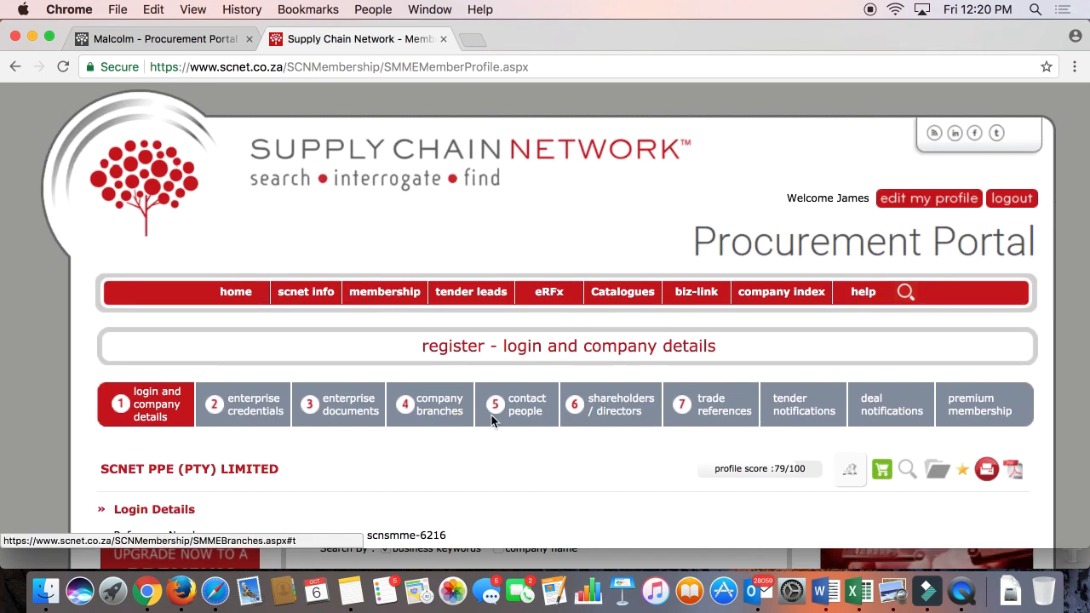
mouse_move(1002, 451)
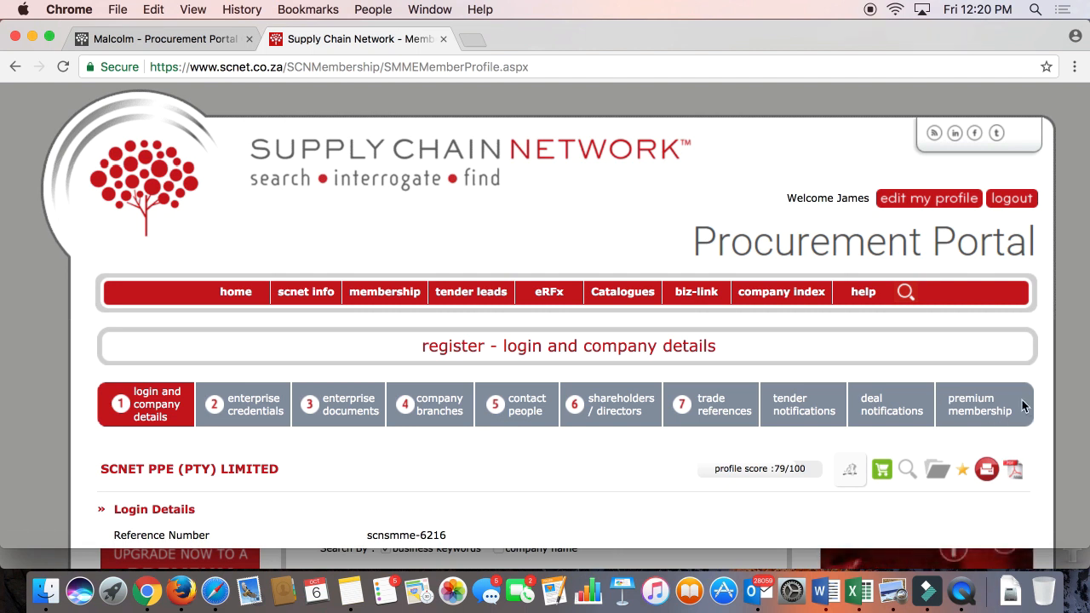
mouse_move(1026, 410)
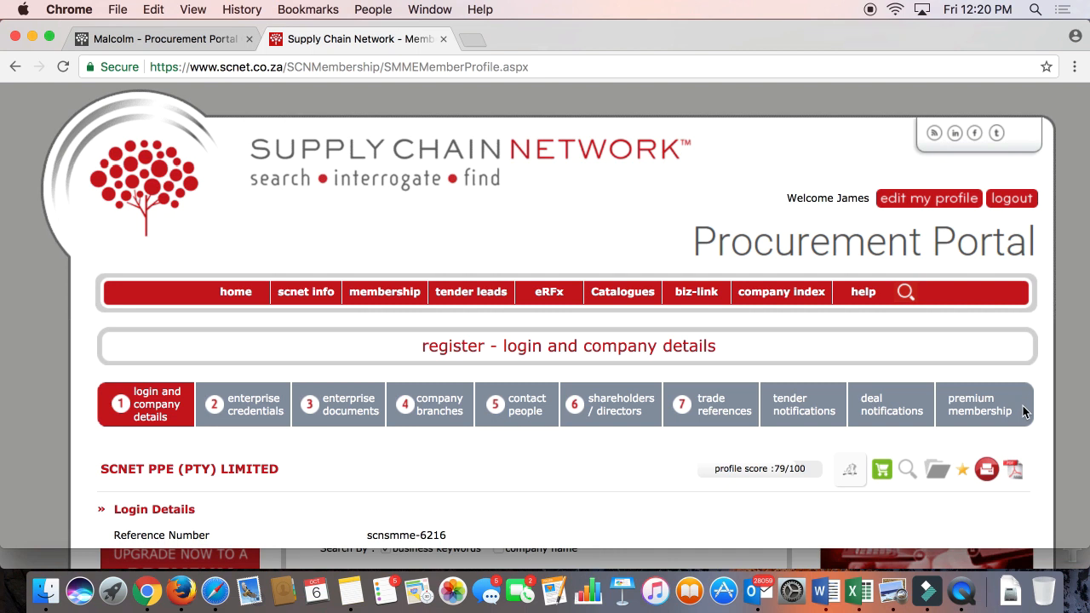
mouse_move(787, 406)
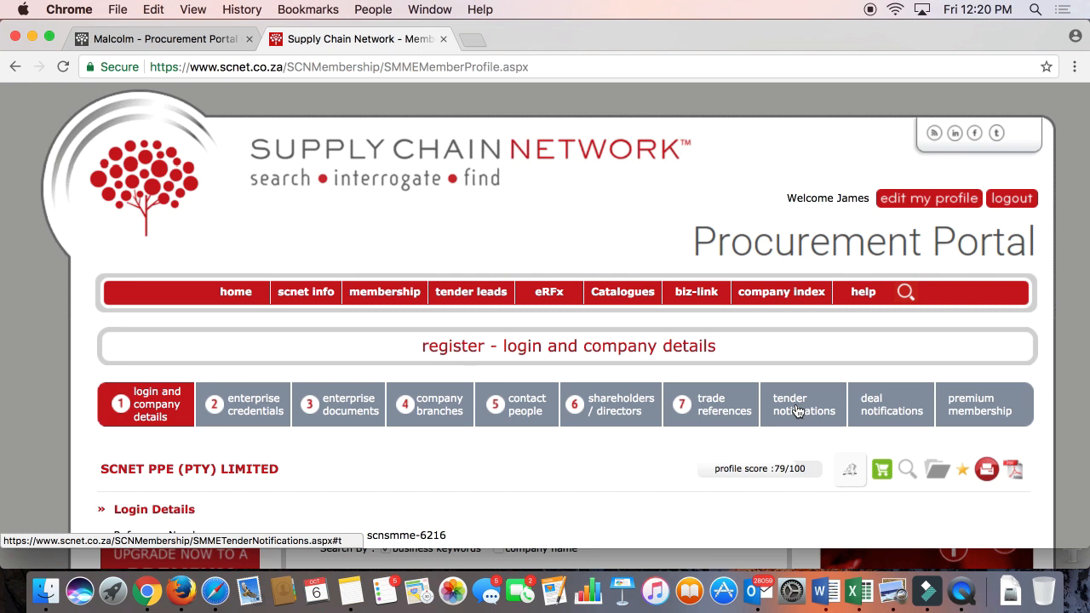
Step: Show the company's tender notification settings with its chosen industries and regions
left_click(790, 406)
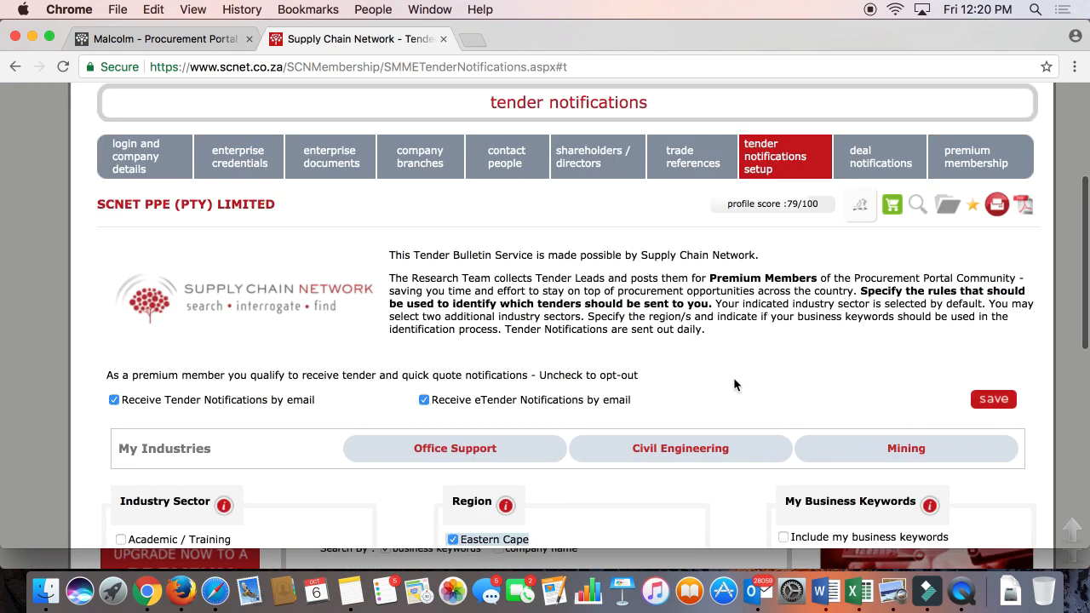
scroll("up", 3)
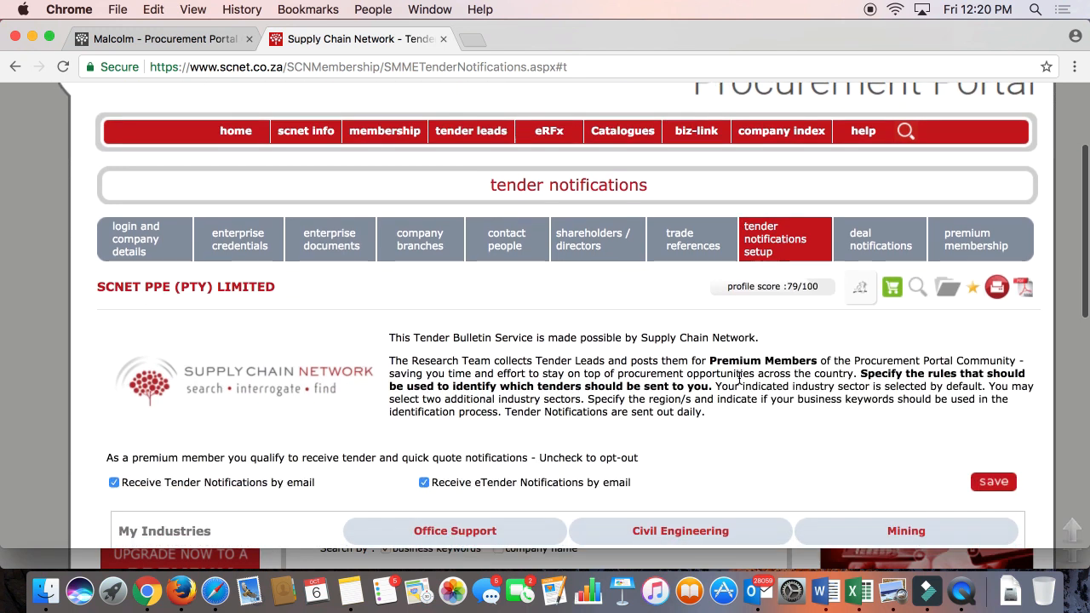
scroll("down", 3)
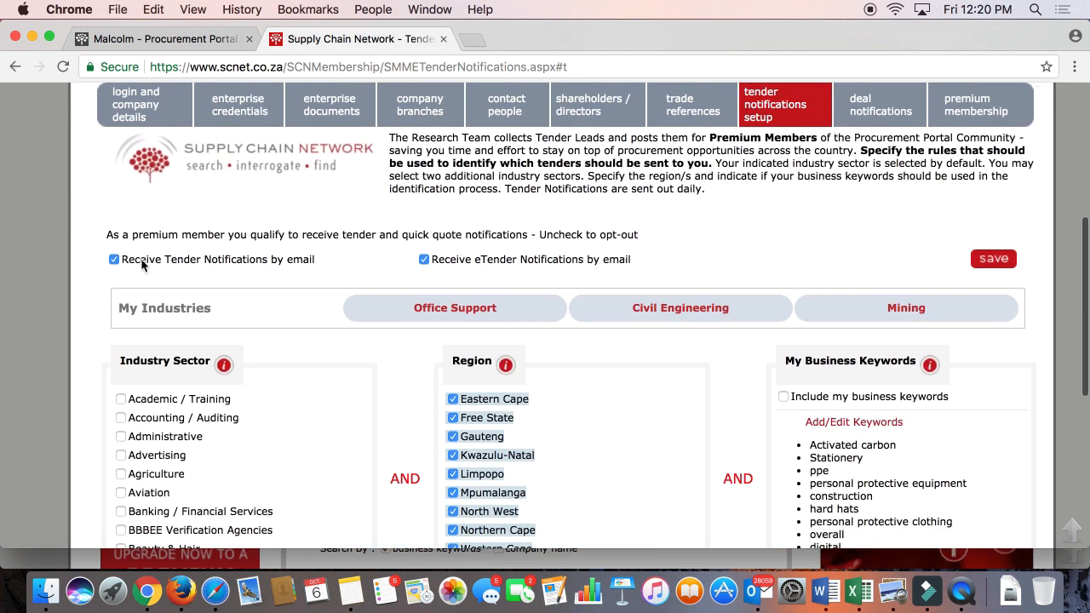
mouse_move(315, 272)
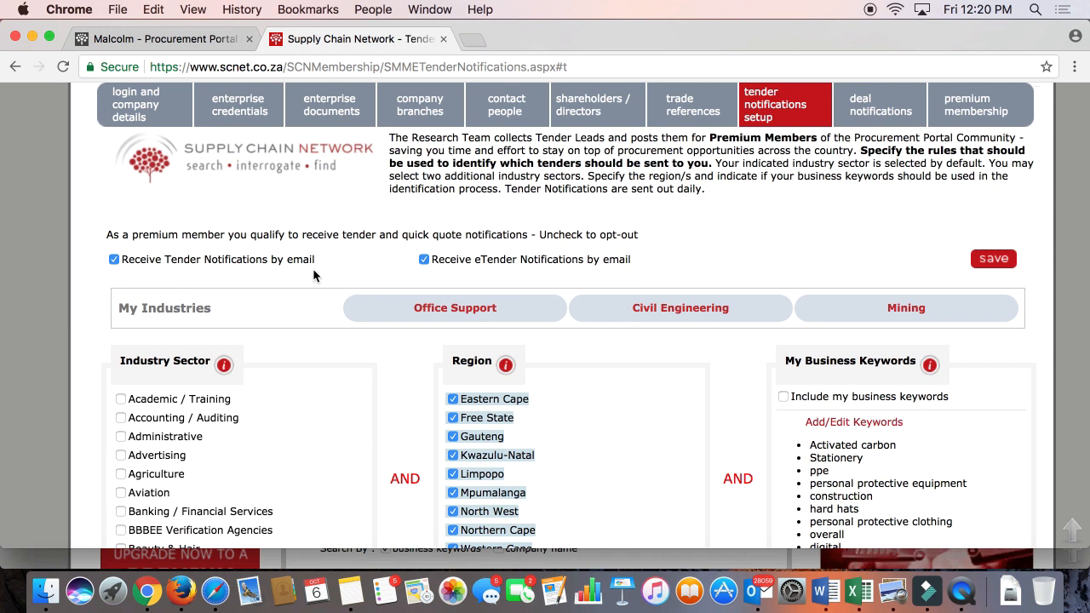
scroll("down", 3)
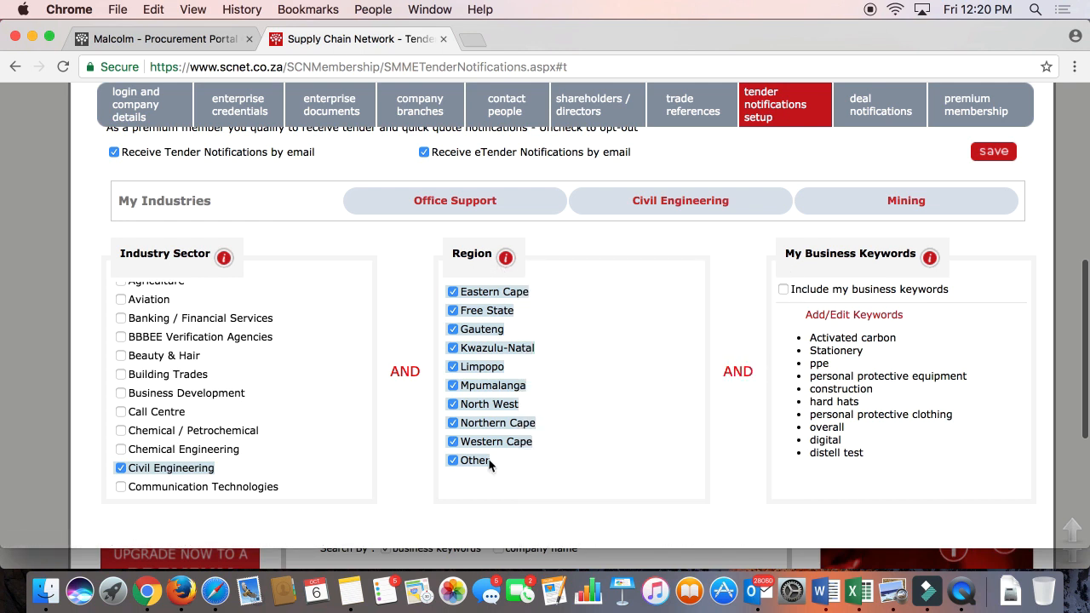
Step: Toggle 'Include my business keywords' in the tender notification settings
left_click(783, 290)
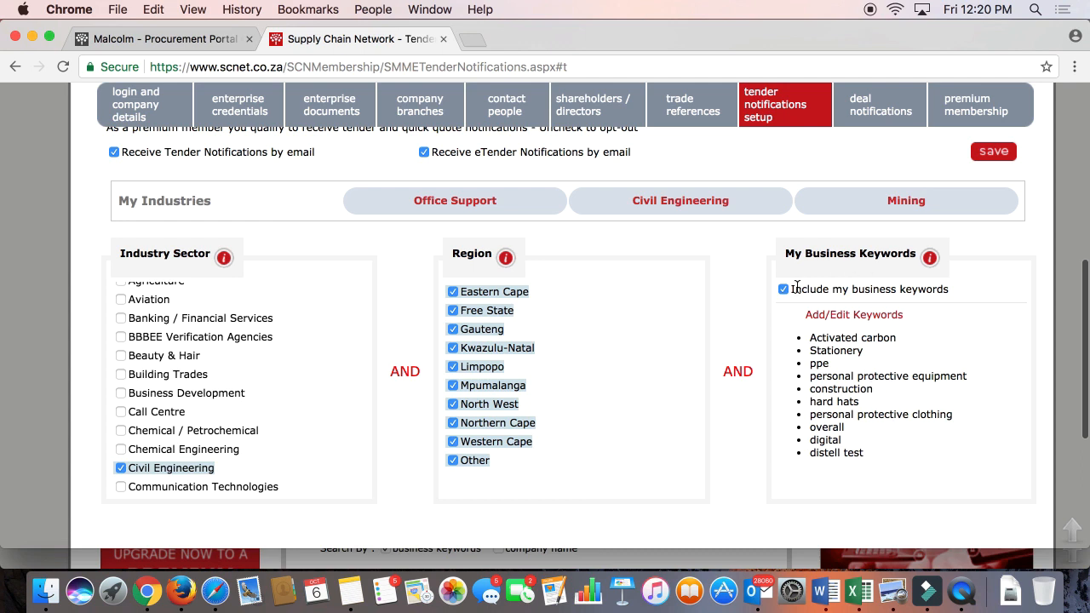
mouse_move(872, 303)
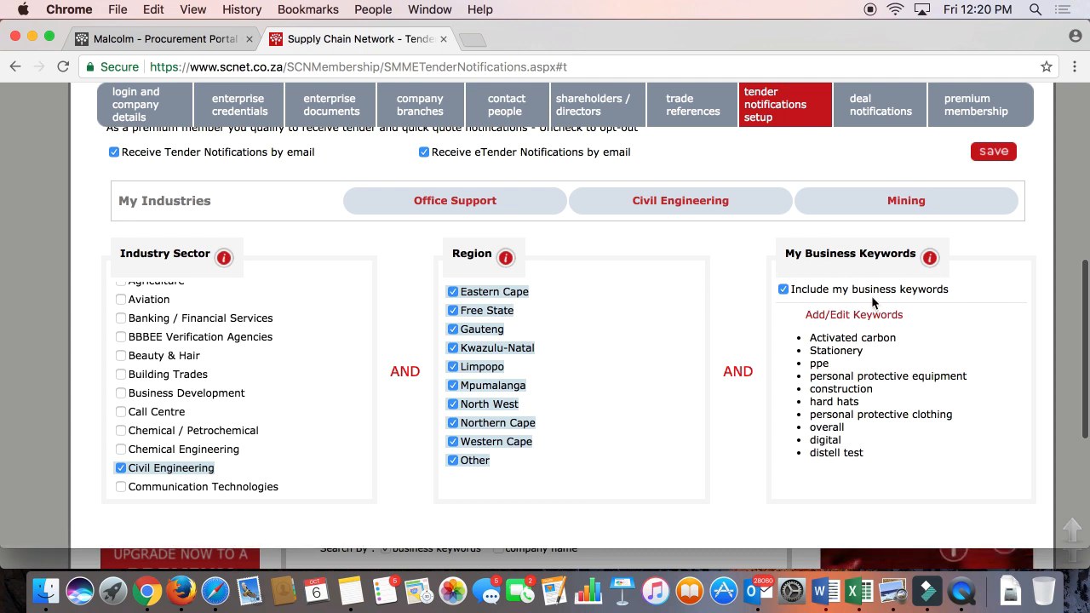
mouse_move(701, 305)
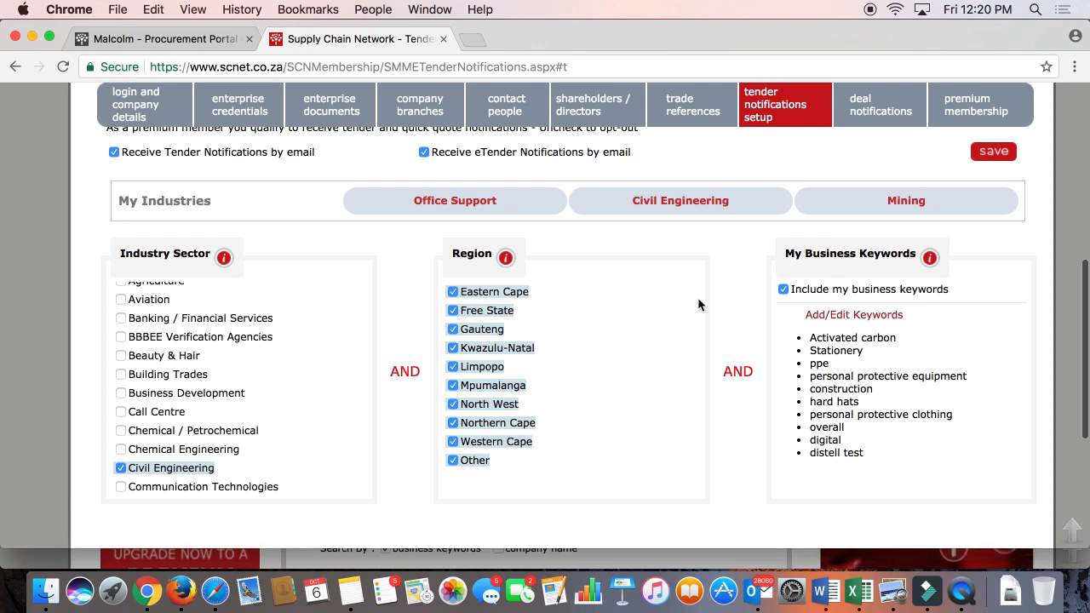
mouse_move(827, 402)
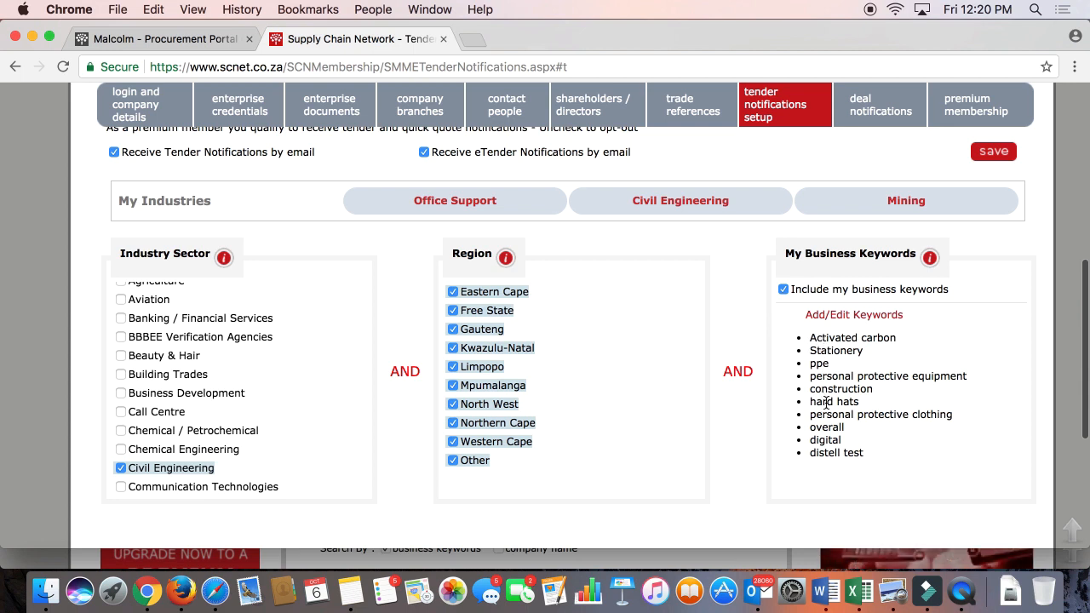
mouse_move(69, 354)
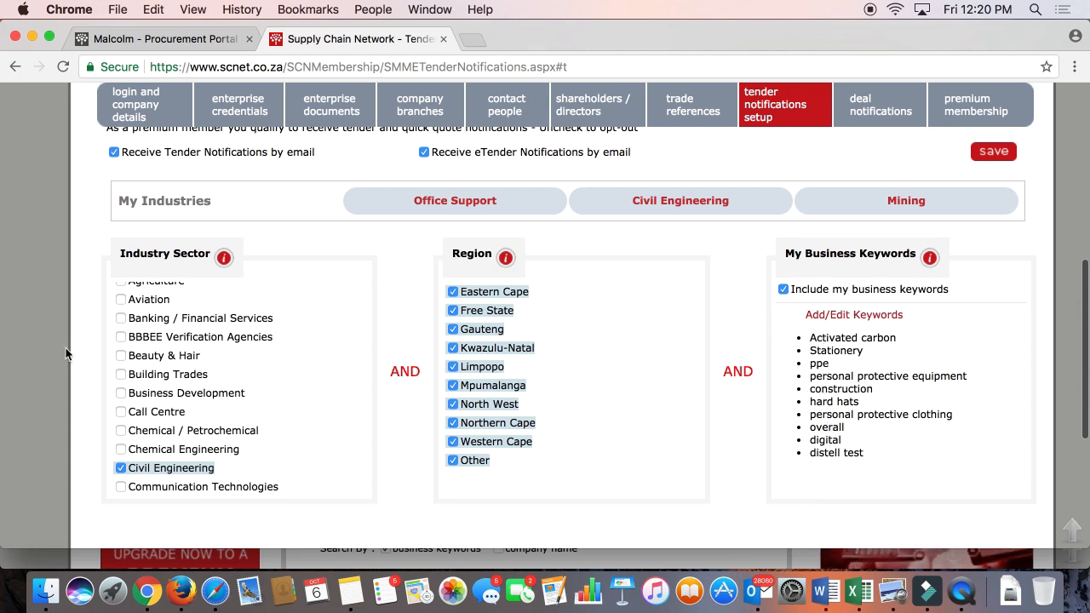
mouse_move(315, 402)
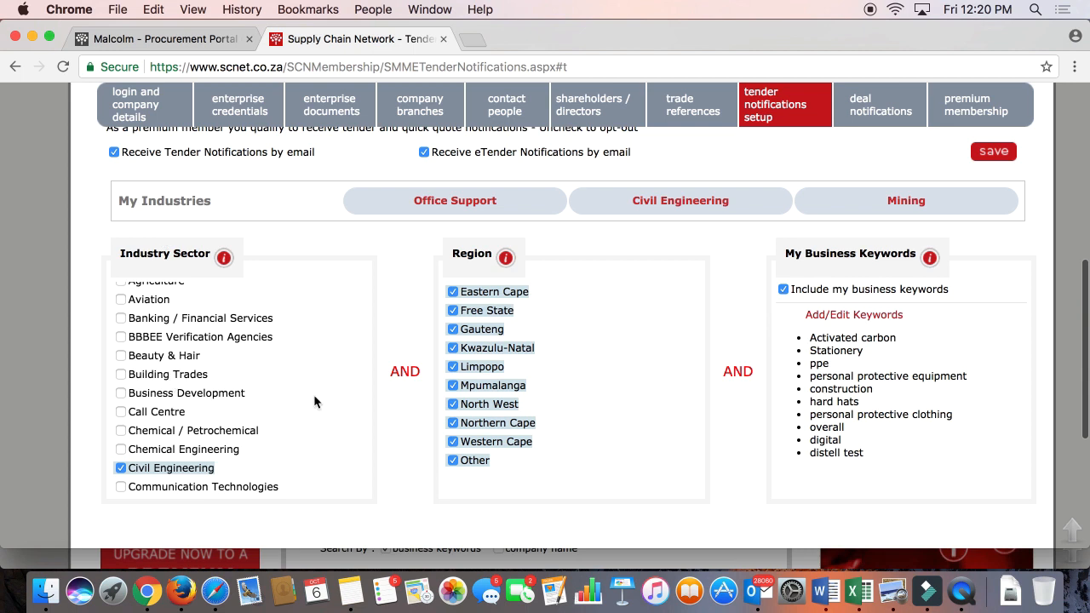
mouse_move(899, 397)
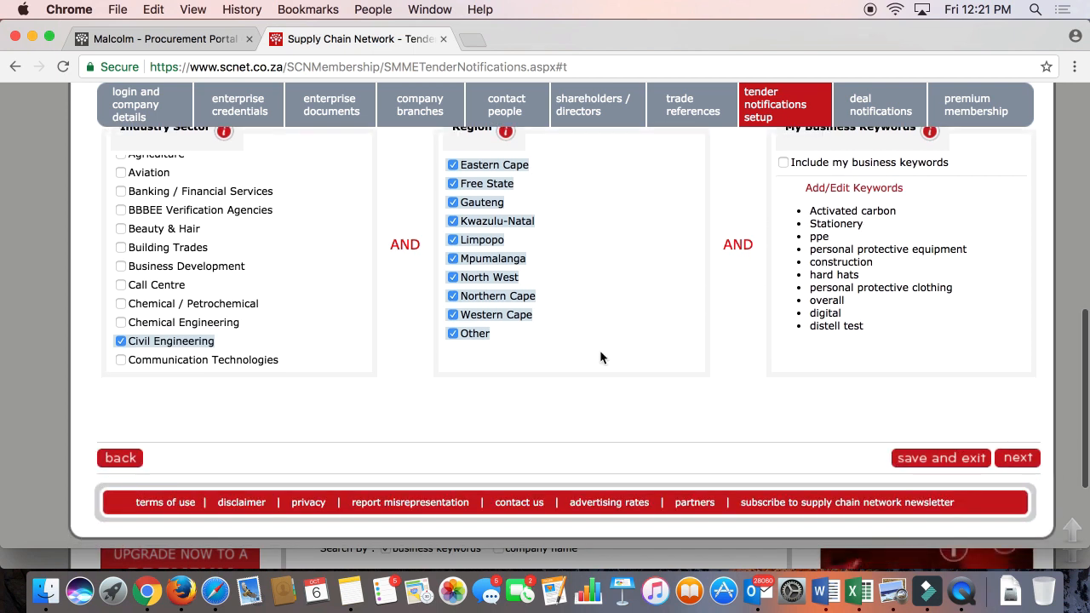
scroll("up", 3)
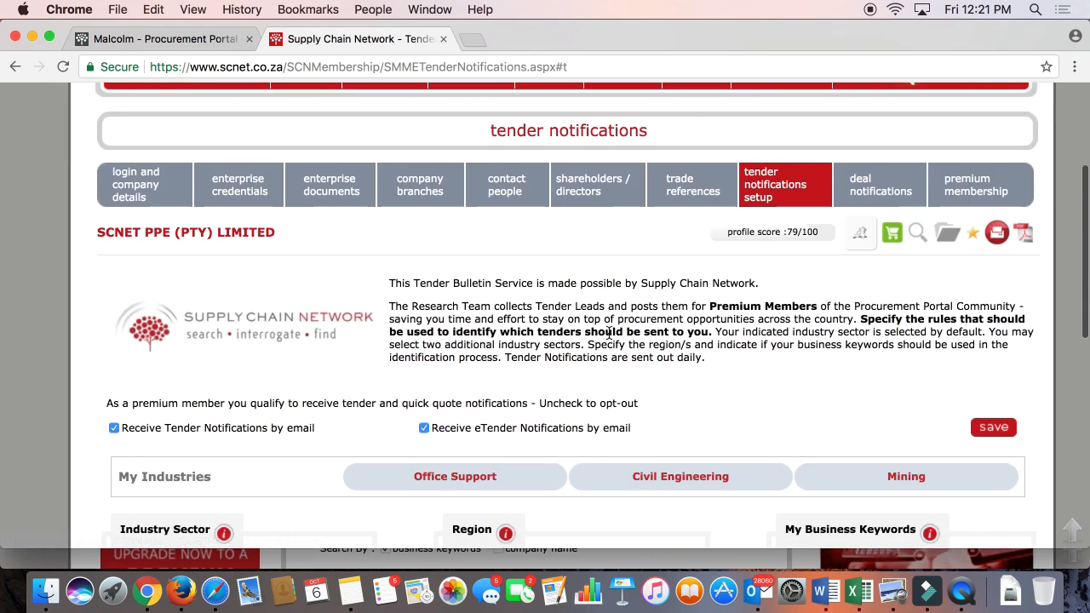
scroll("down", 3)
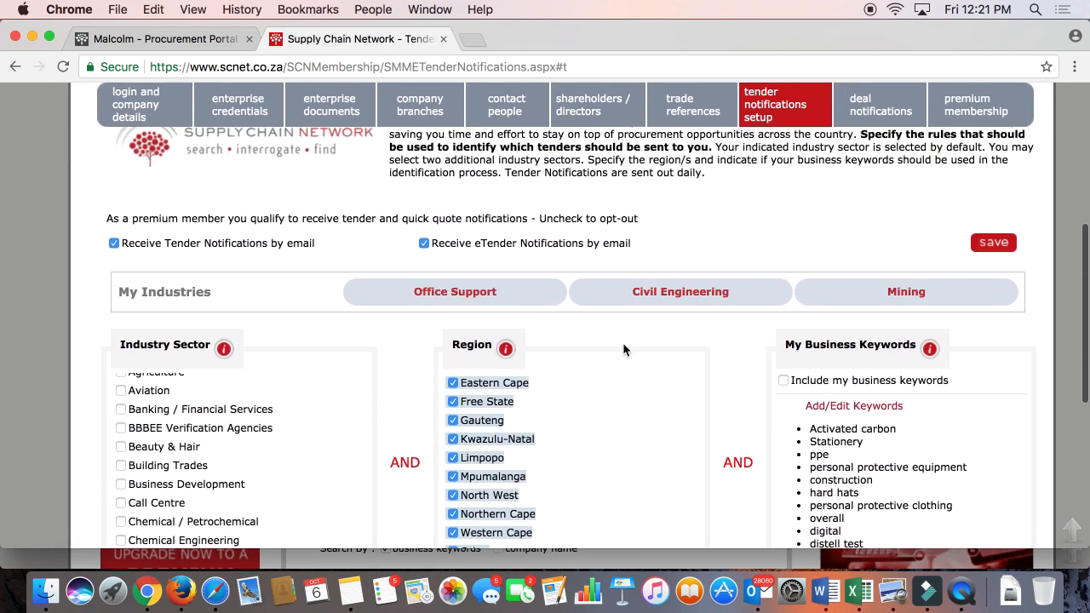
scroll("up", 3)
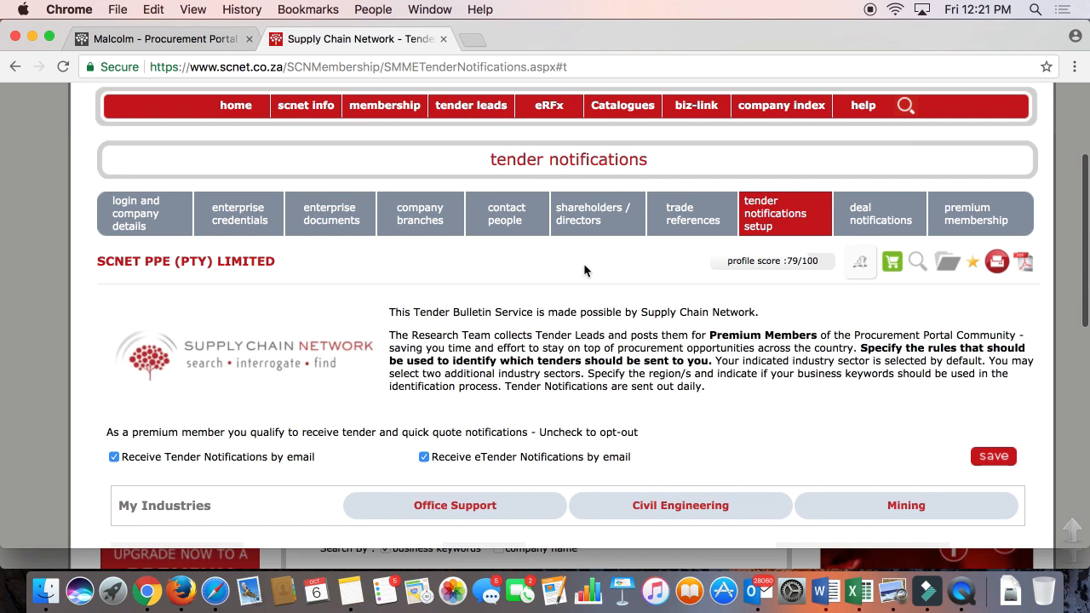
Step: Choose tender notifications from the Tender Leads menu
left_click(470, 106)
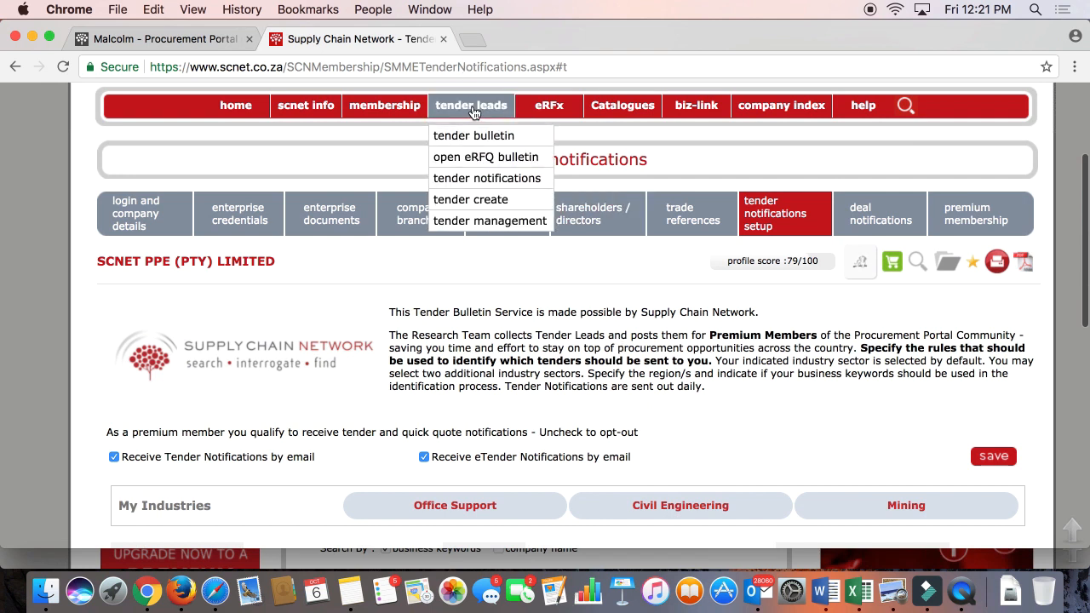
left_click(487, 178)
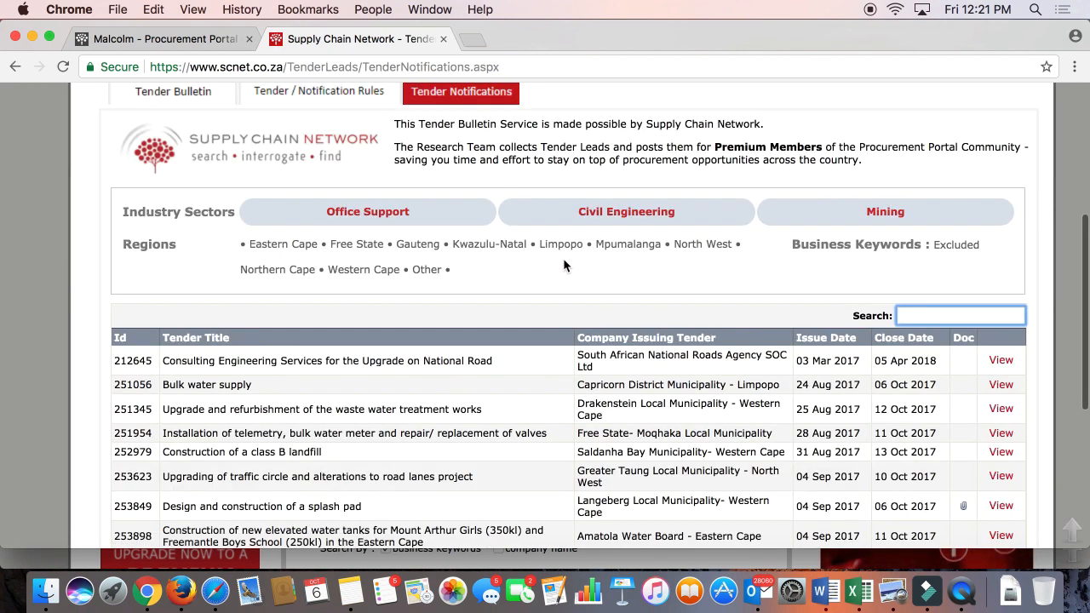
Step: Scroll to the tender list table of 427 matching tenders
scroll("down", 3)
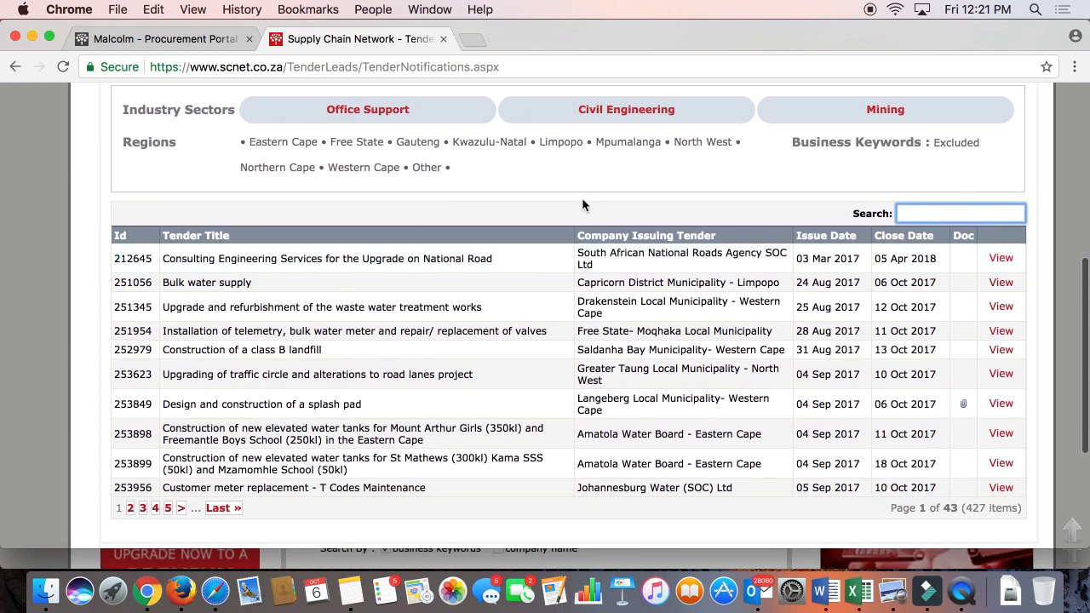
mouse_move(501, 307)
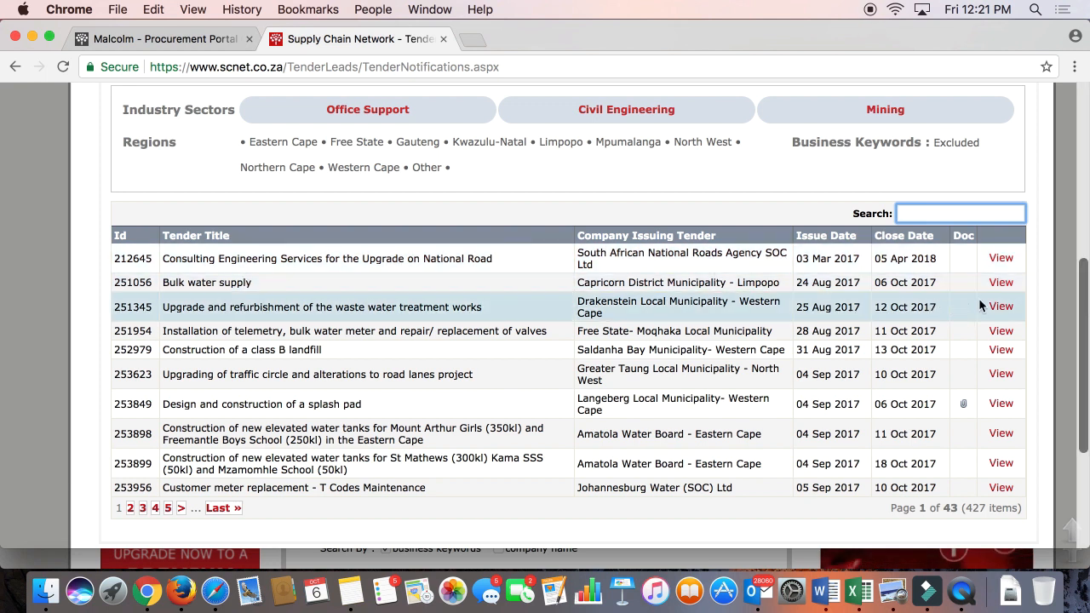
Step: Read the Limpopo bulk water supply tender's details through Contact Details, then close them
left_click(1002, 282)
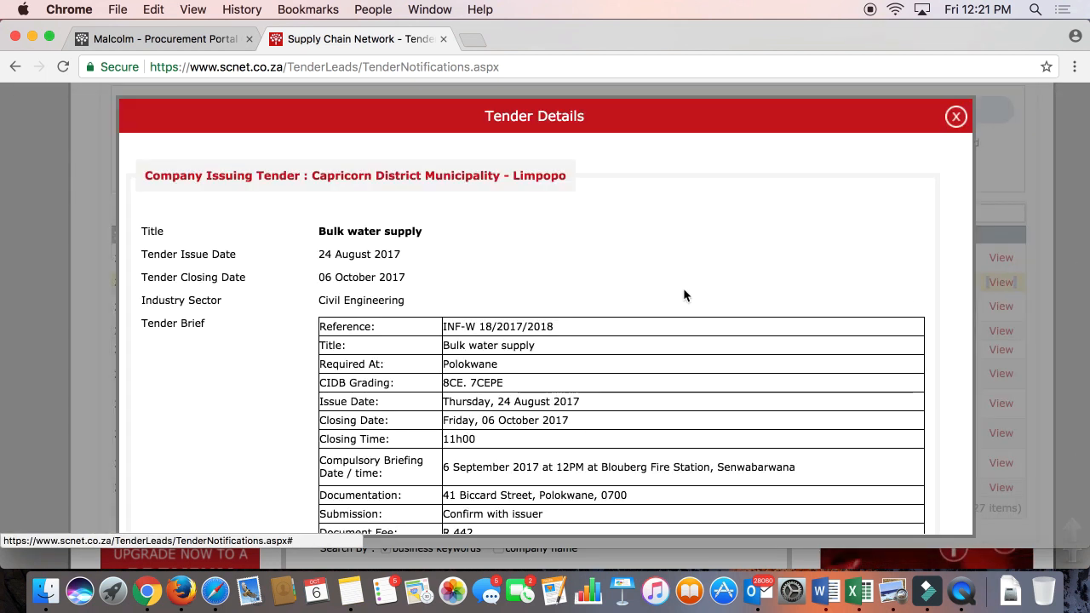
scroll("down", 3)
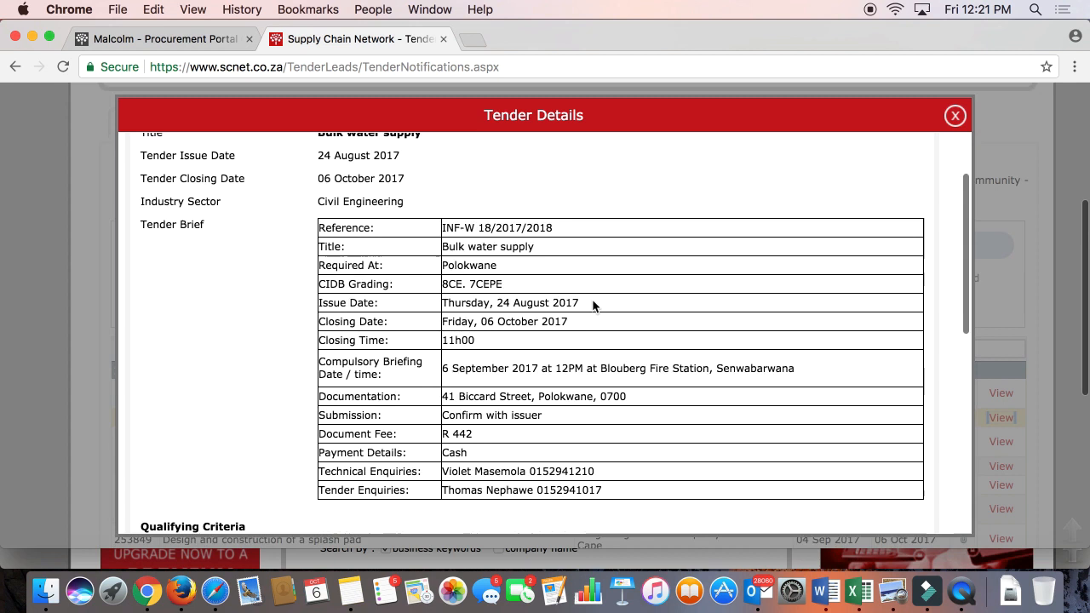
scroll("down", 3)
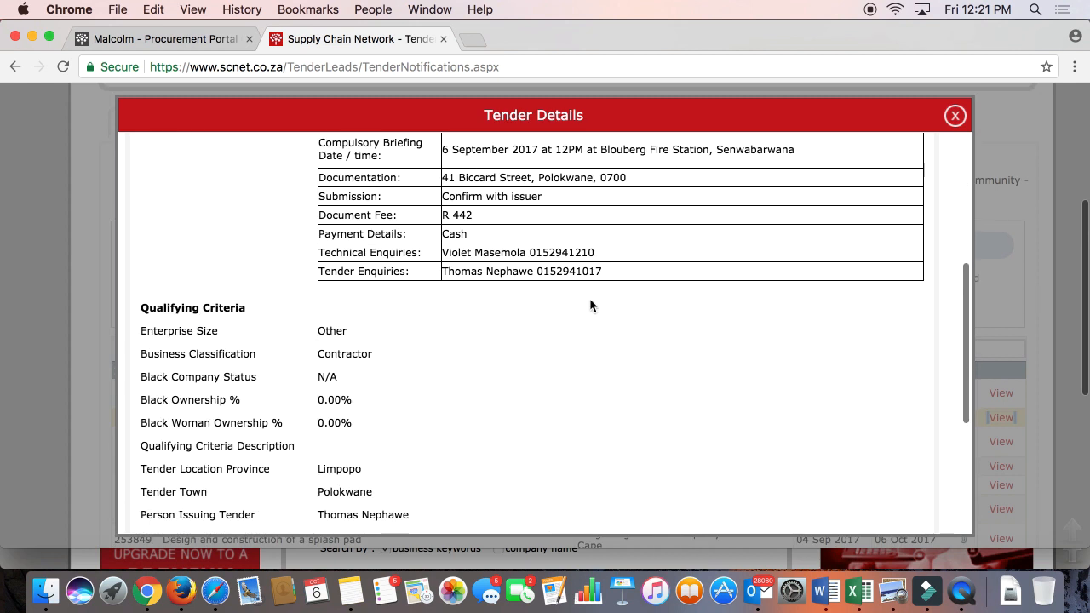
scroll("down", 3)
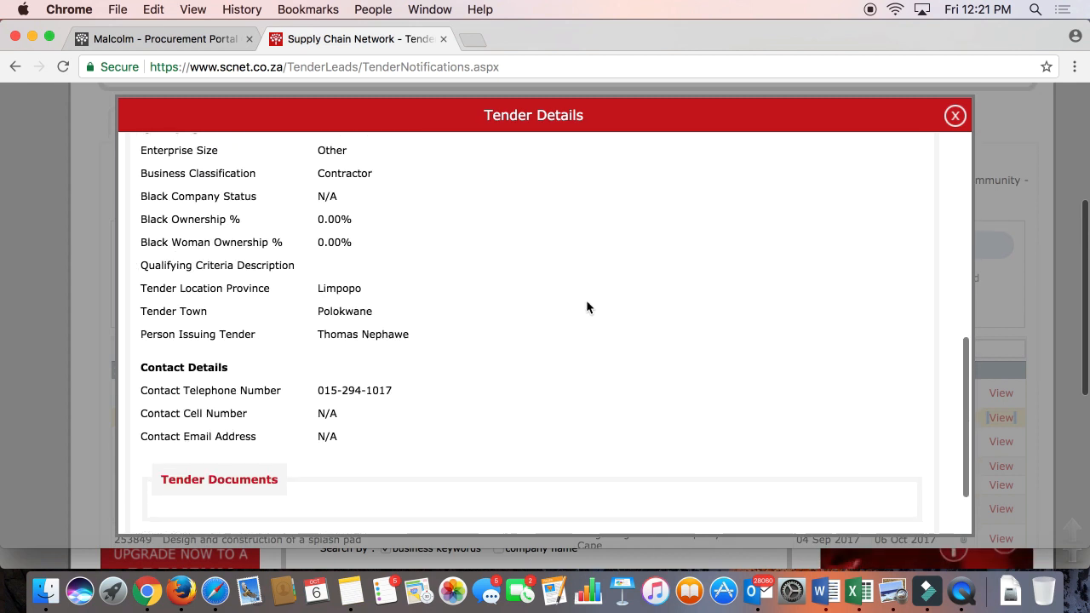
scroll("down", 3)
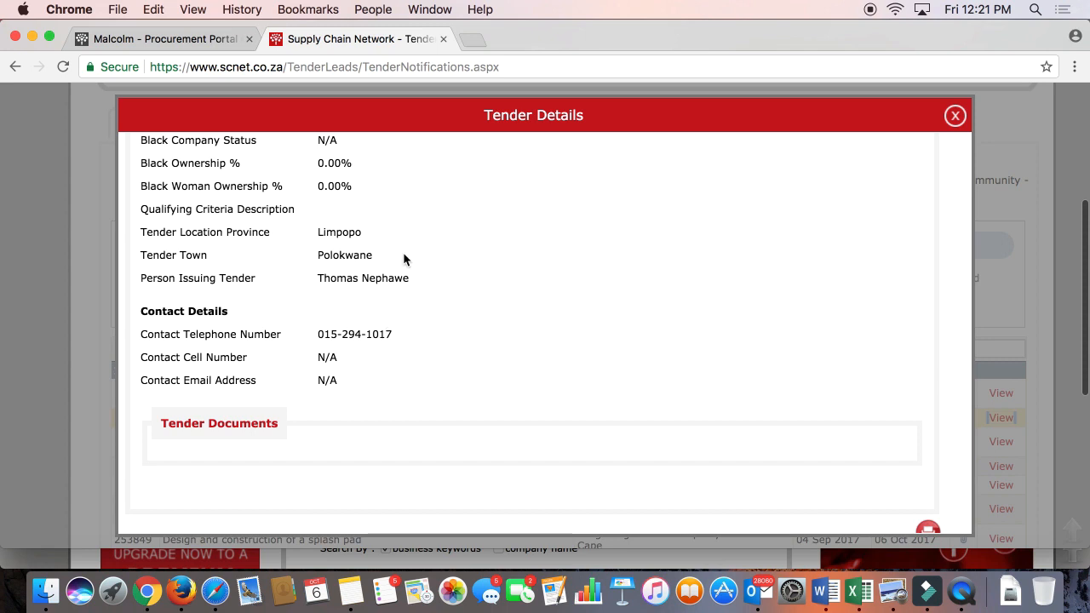
mouse_move(375, 361)
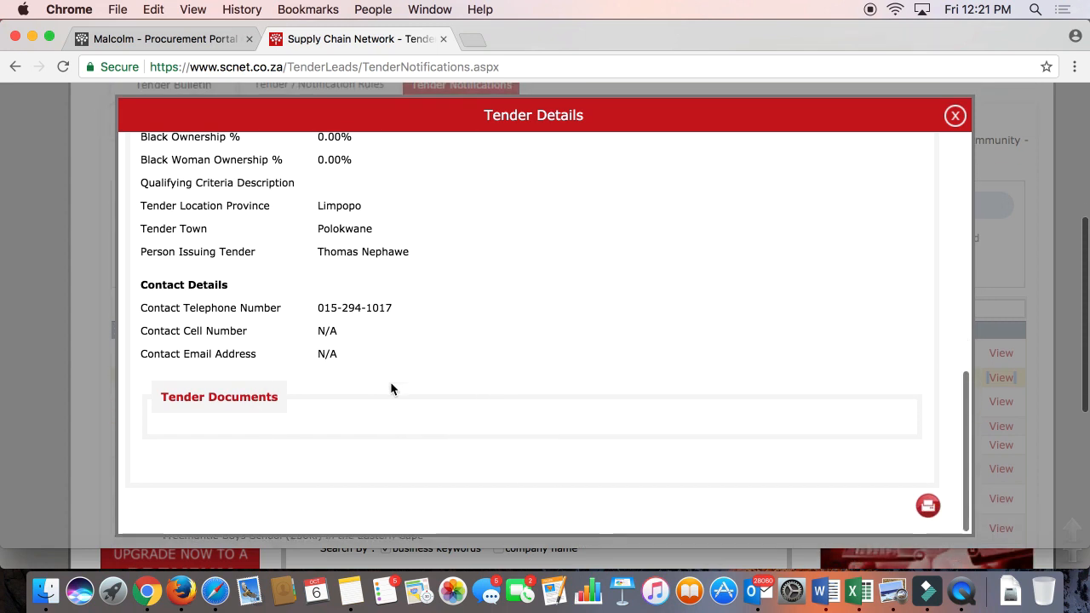
mouse_move(572, 422)
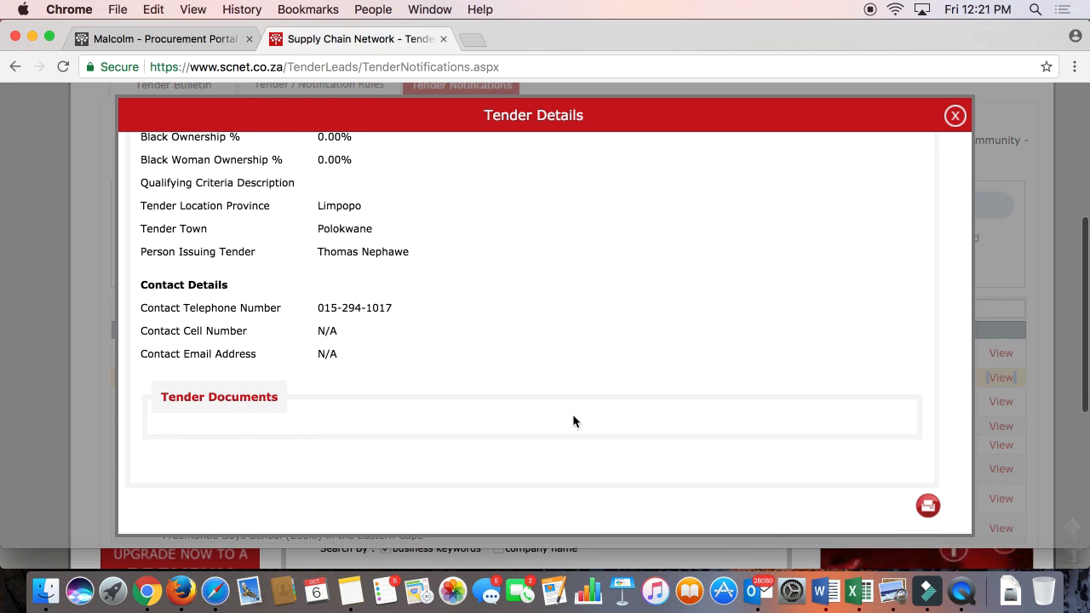
mouse_move(441, 430)
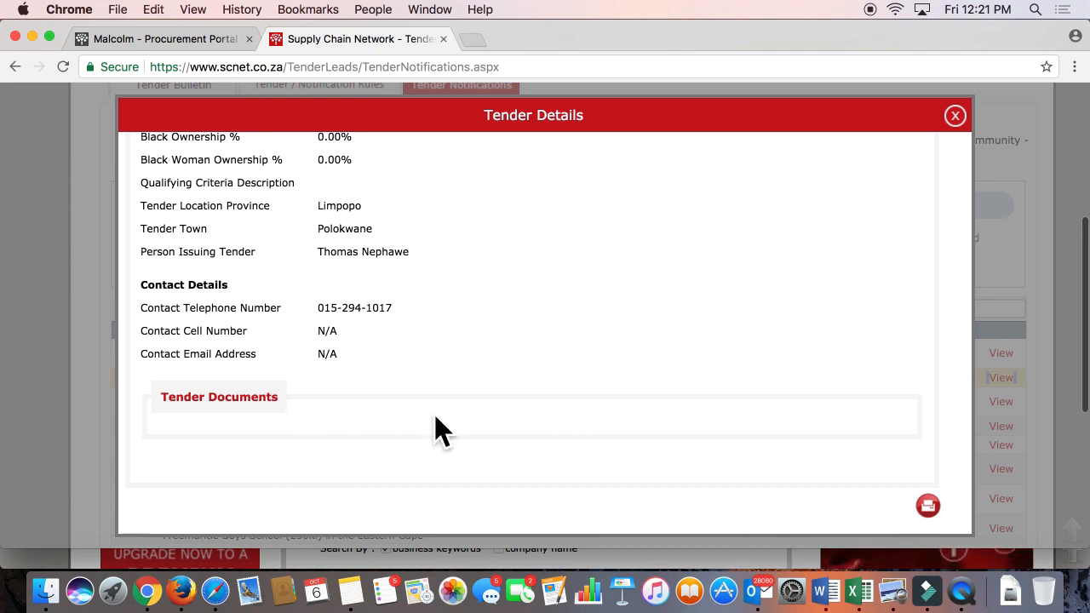
mouse_move(954, 116)
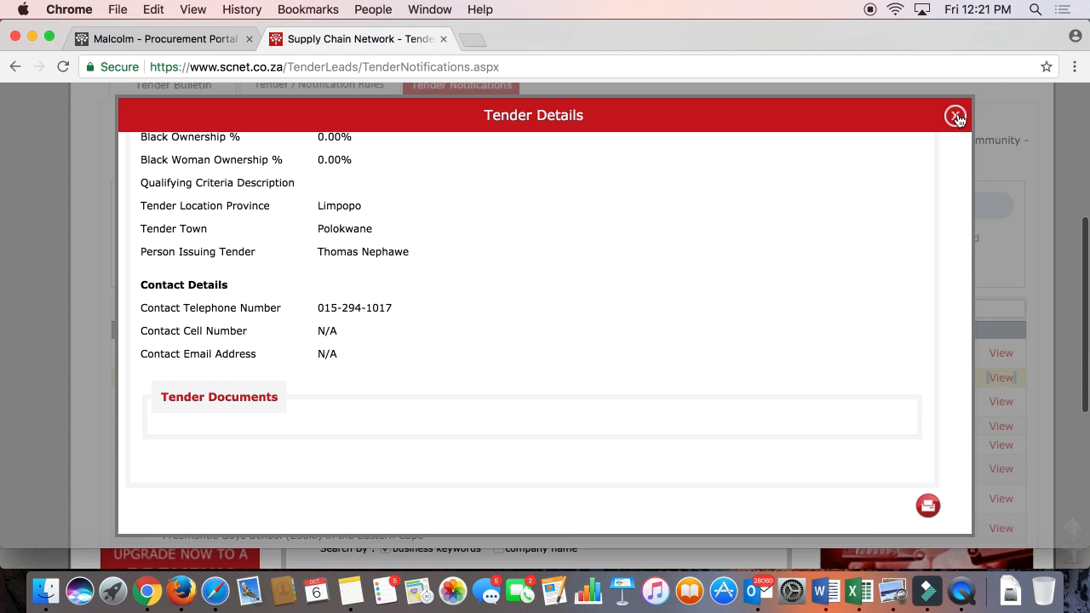
left_click(956, 116)
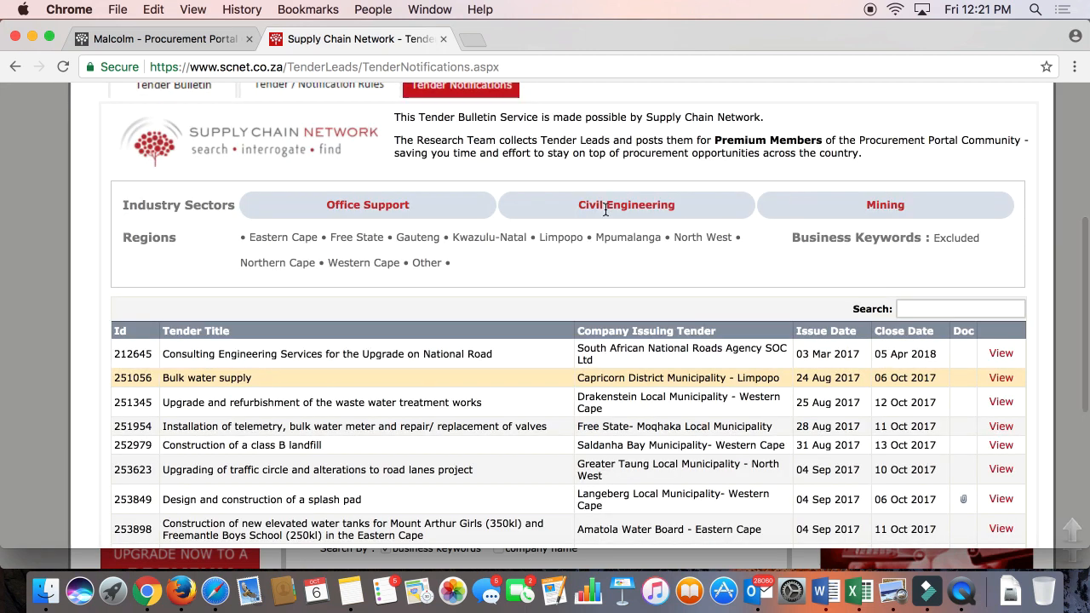
Step: Scan the Tender Notifications table down to its pager and show the tender leads options
scroll("up", 3)
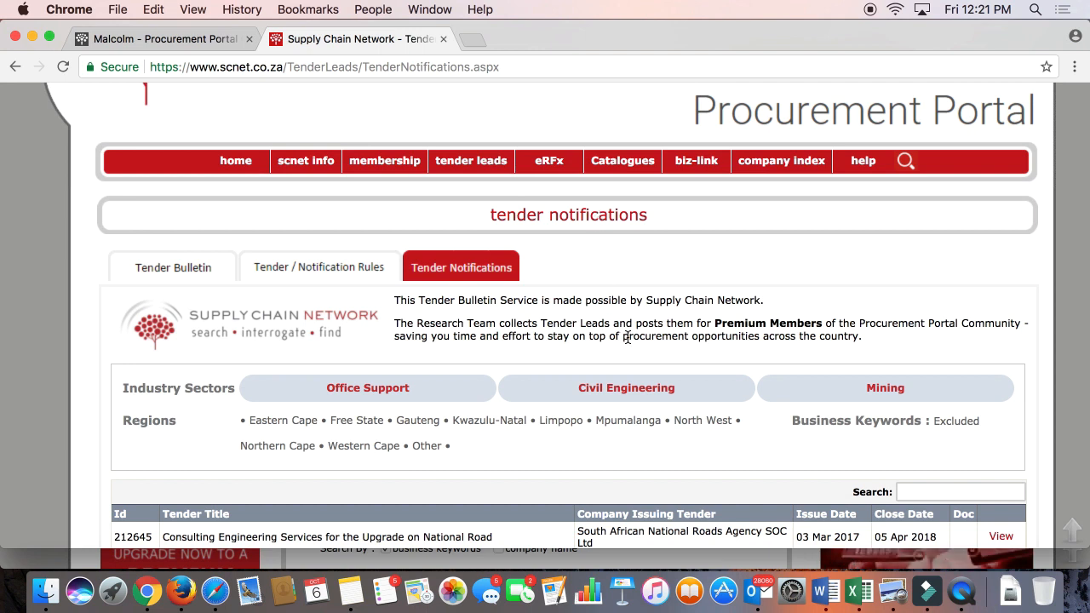
scroll("down", 3)
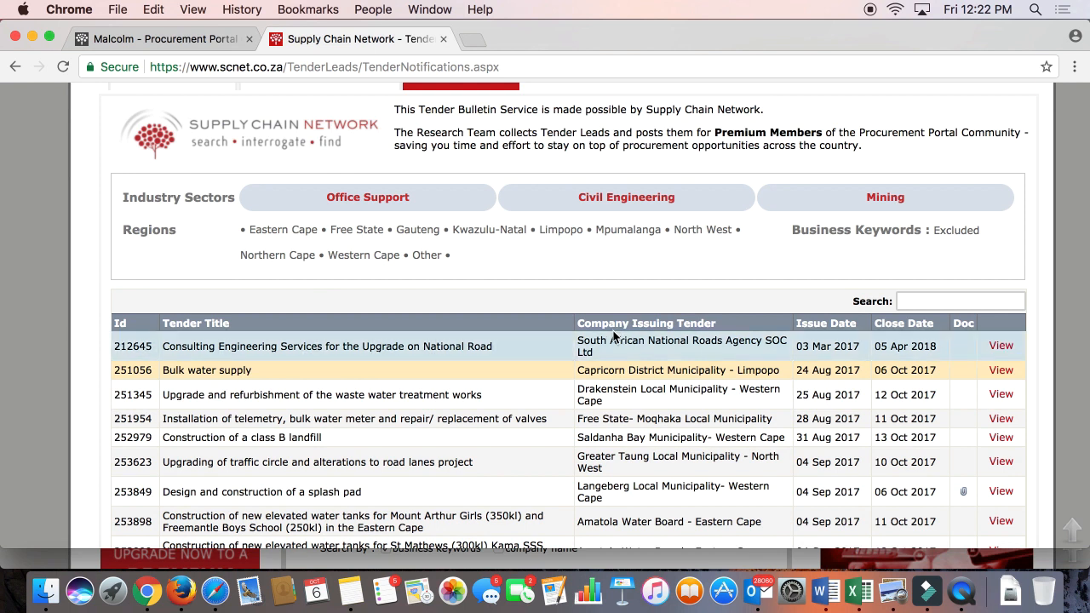
scroll("down", 3)
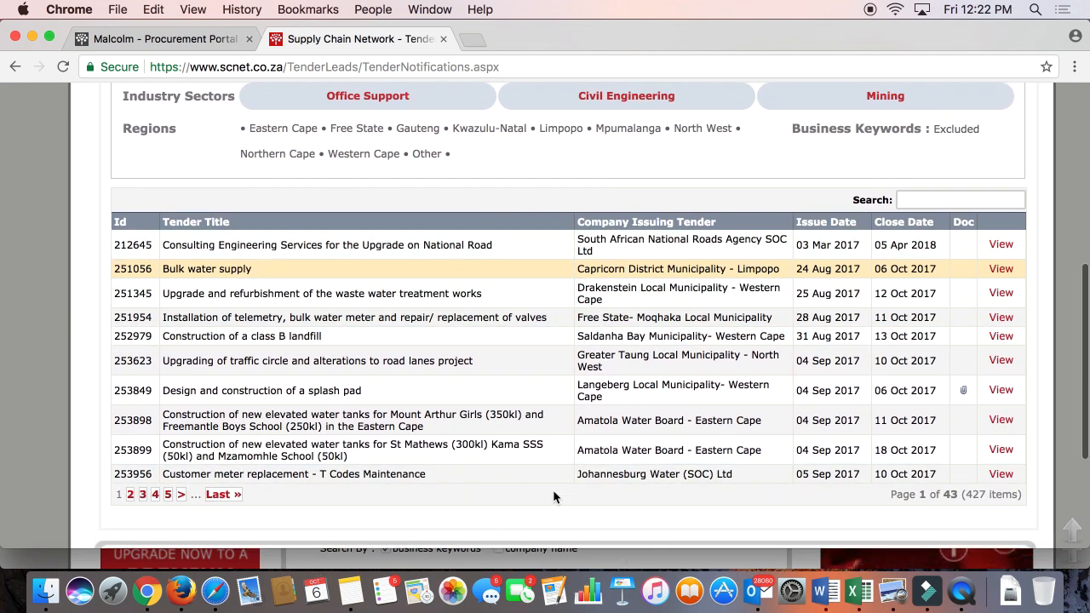
scroll("up", 3)
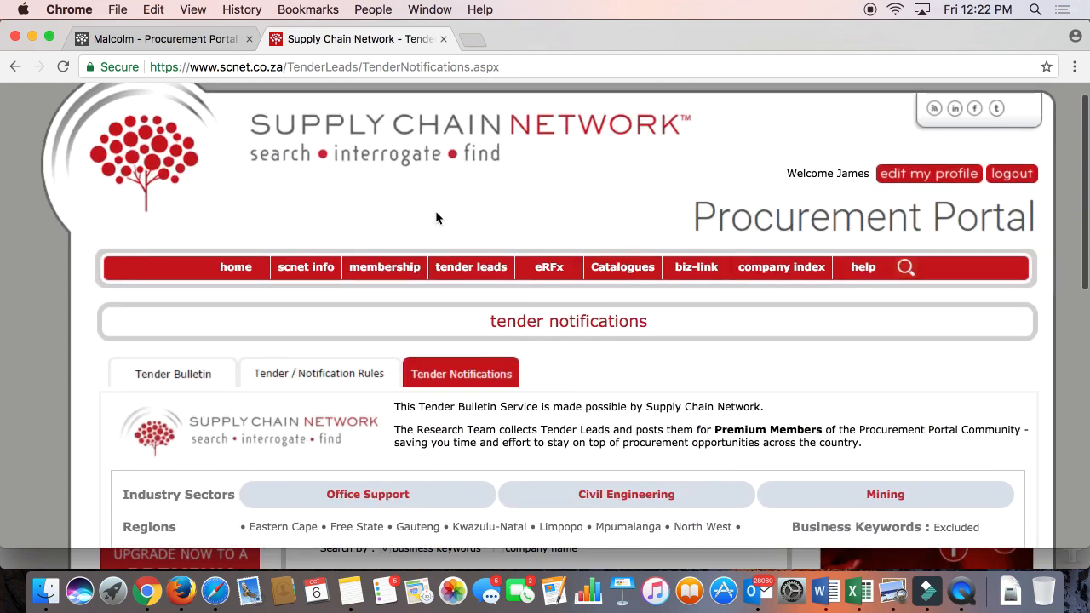
left_click(470, 267)
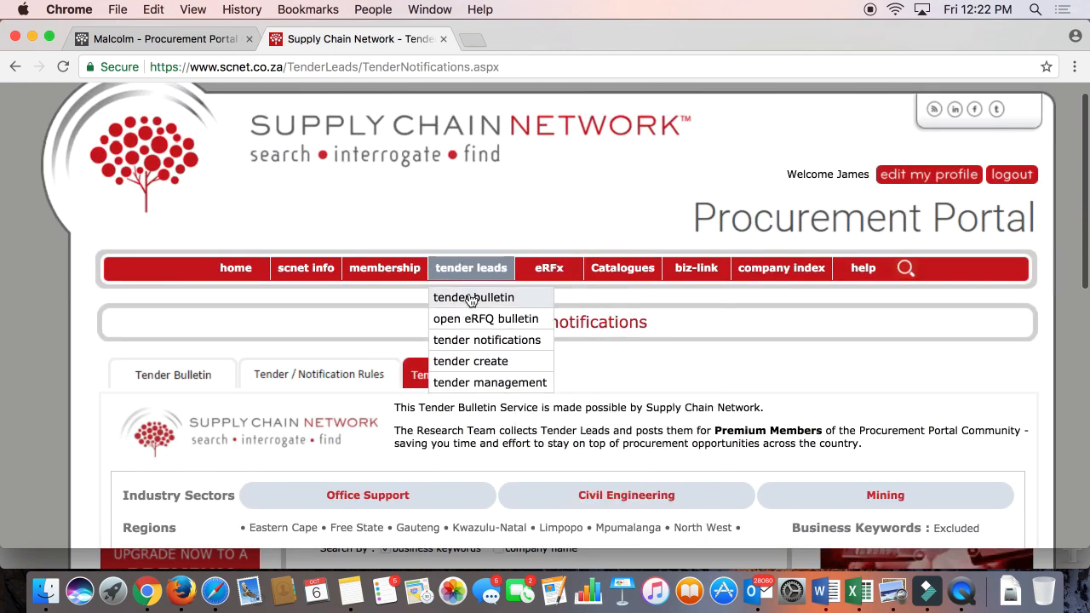
Step: Open the tender bulletin listing 2863 tenders nationally
left_click(487, 341)
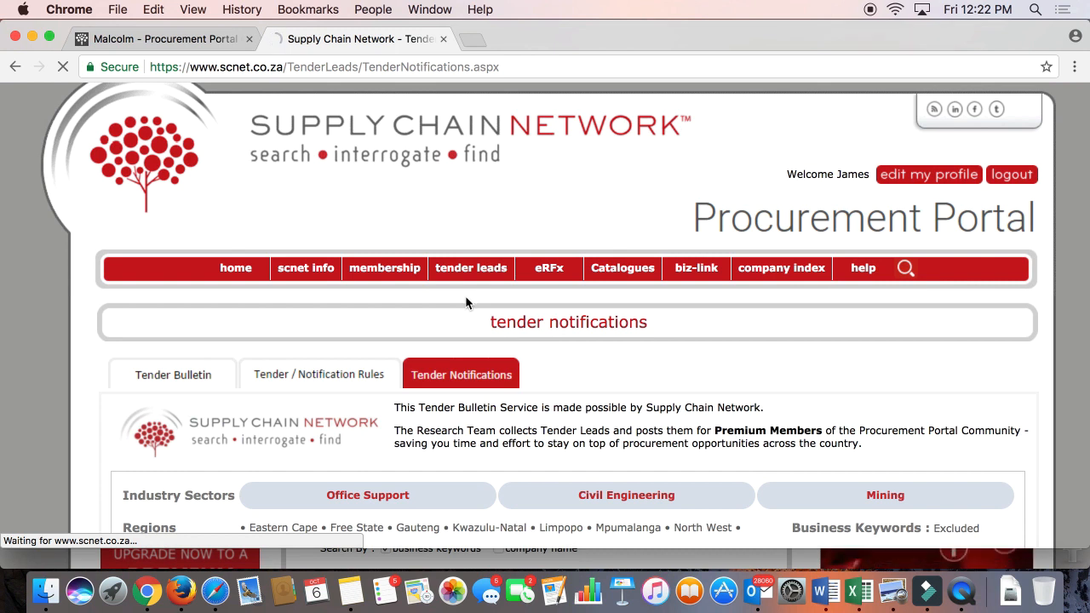
scroll("down", 3)
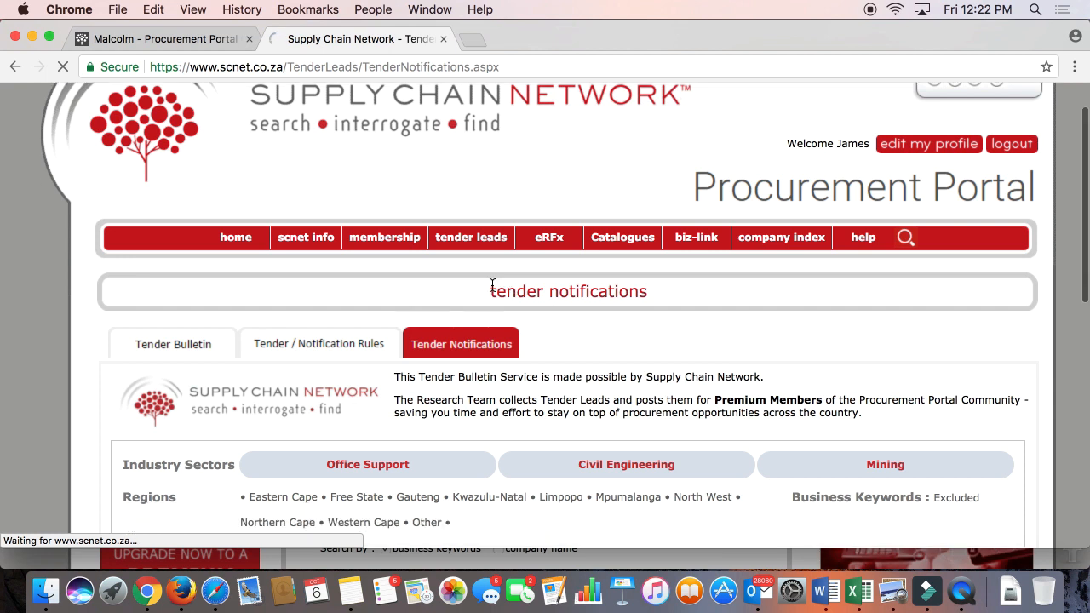
scroll("down", 3)
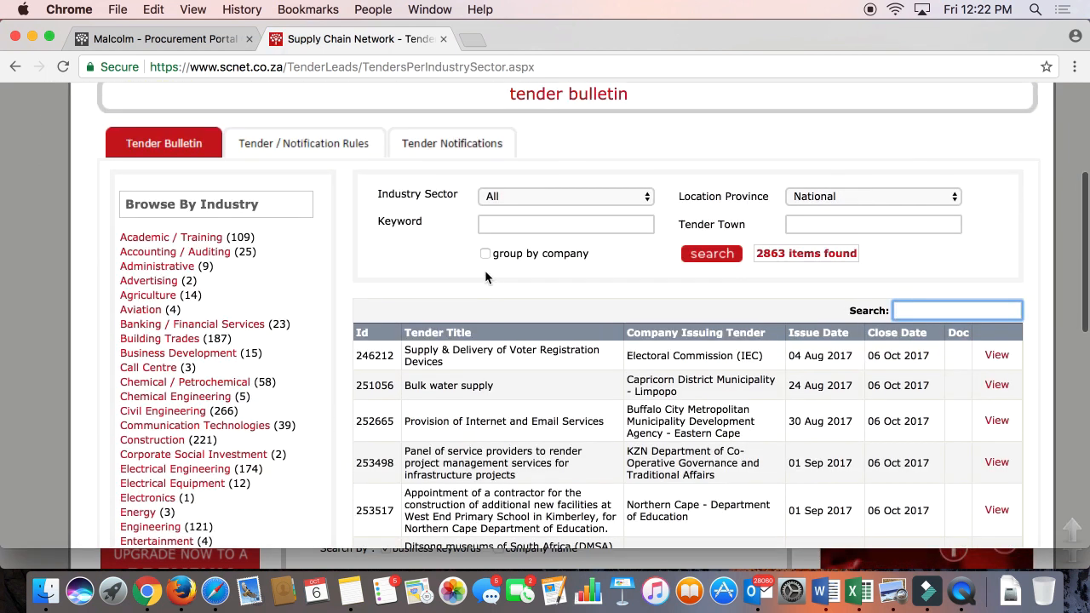
scroll("down", 3)
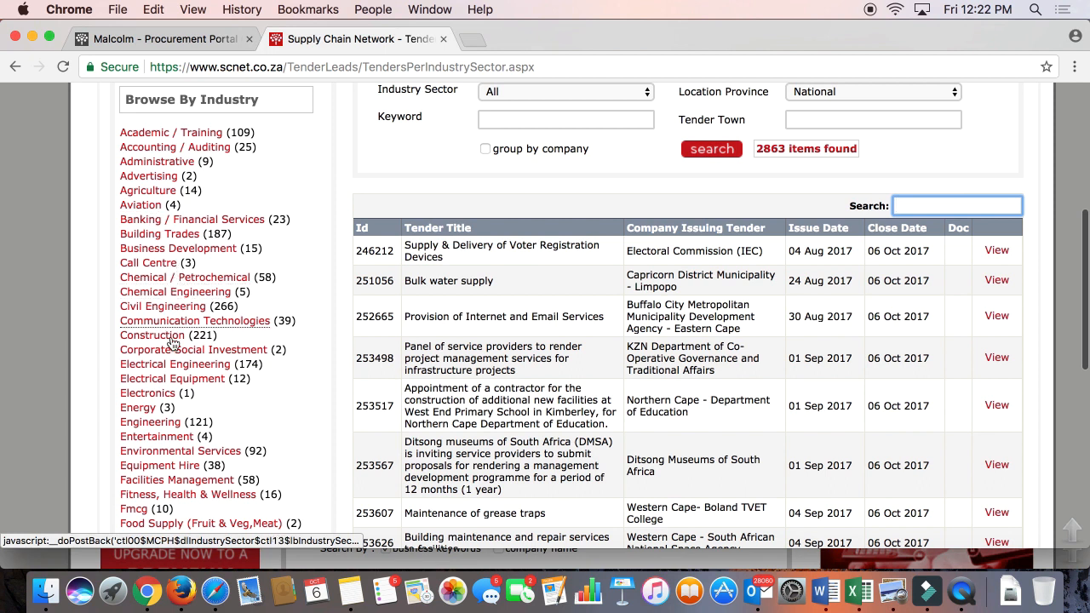
scroll("up", 3)
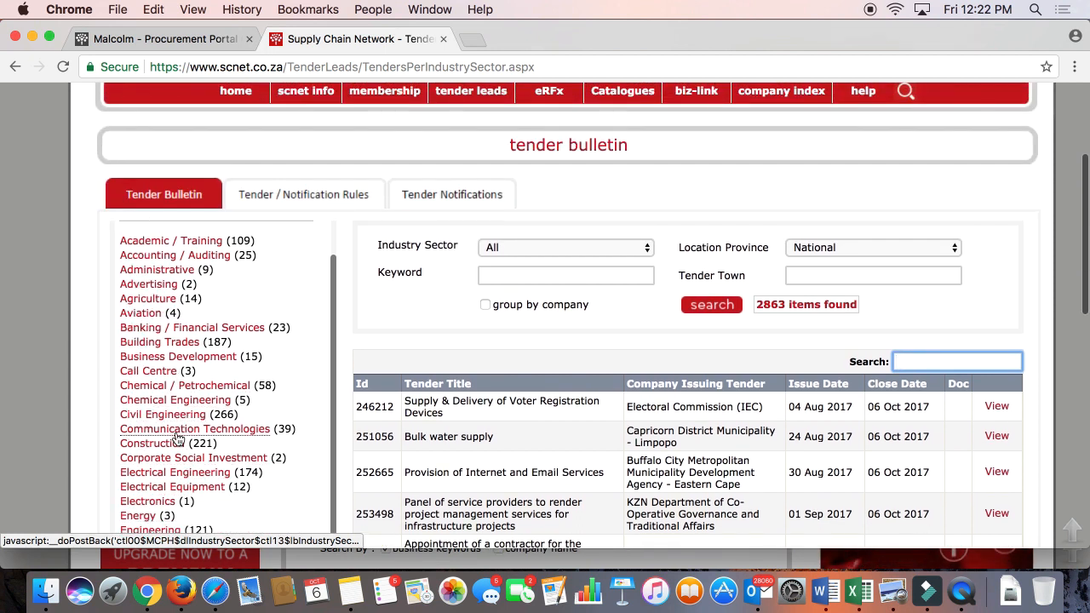
Step: Browse the tender bulletin's Browse By Industry categories
scroll("down", 3)
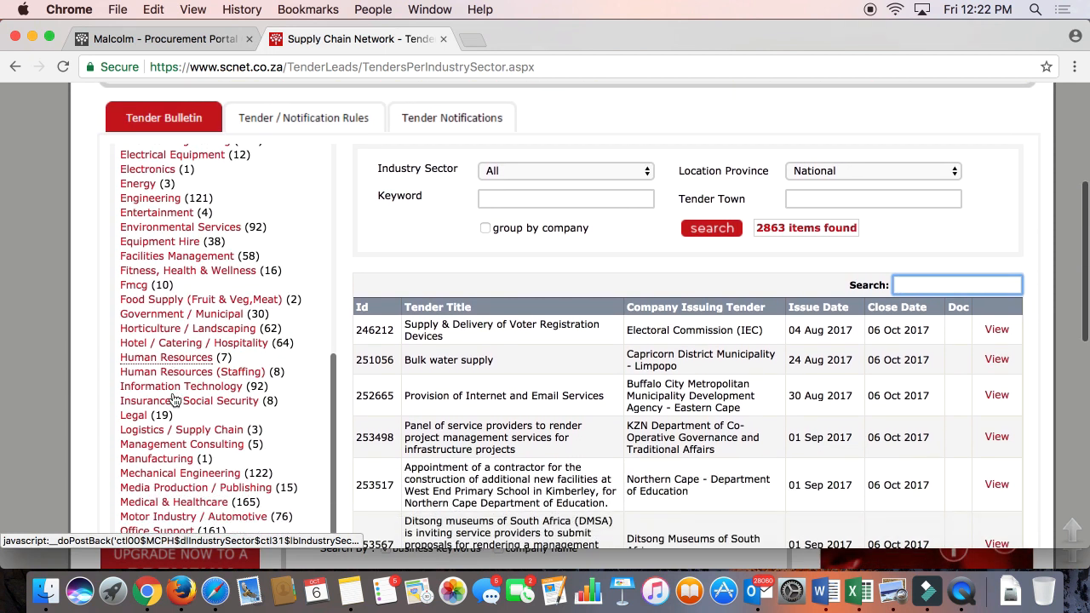
scroll("down", 3)
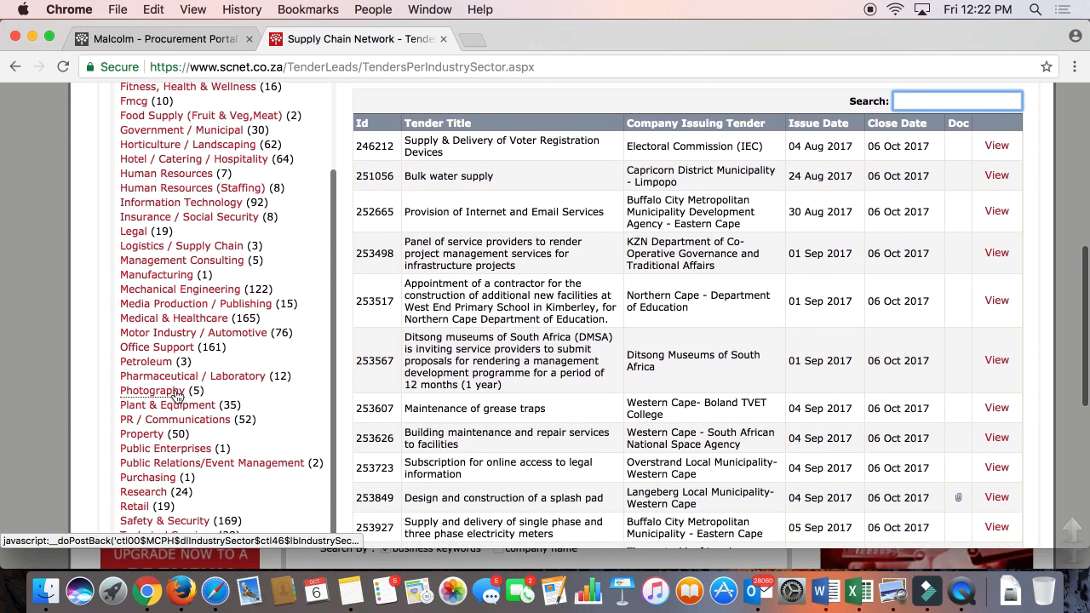
scroll("up", 3)
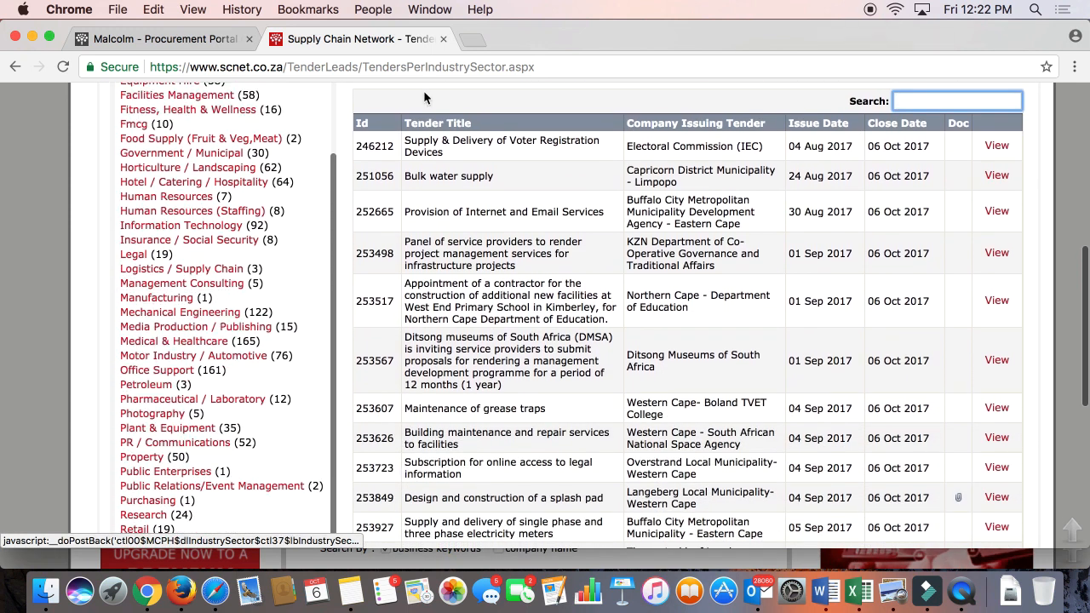
scroll("up", 3)
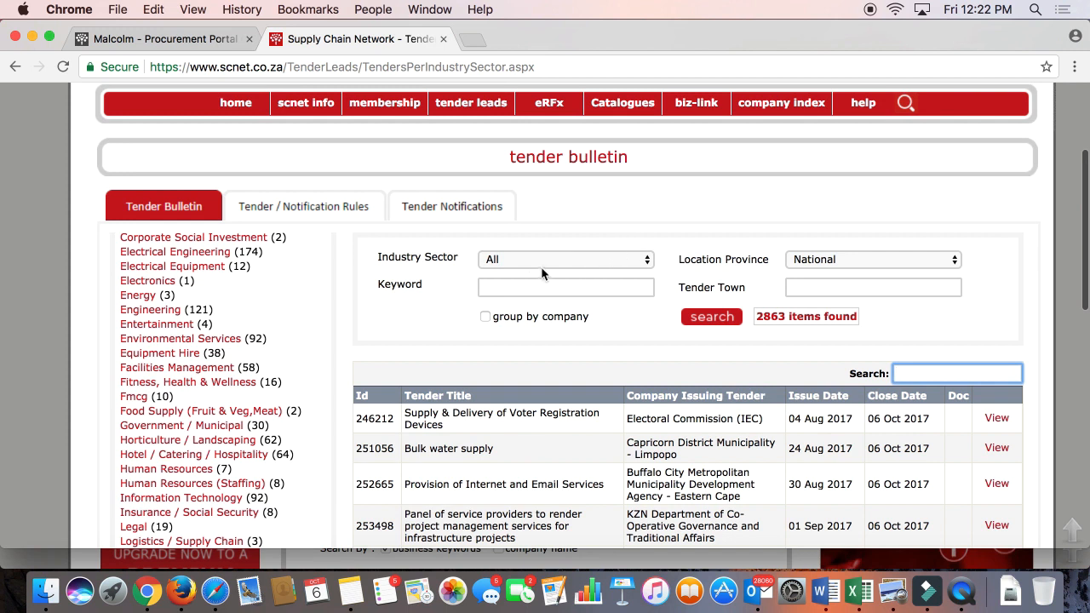
left_click(566, 287)
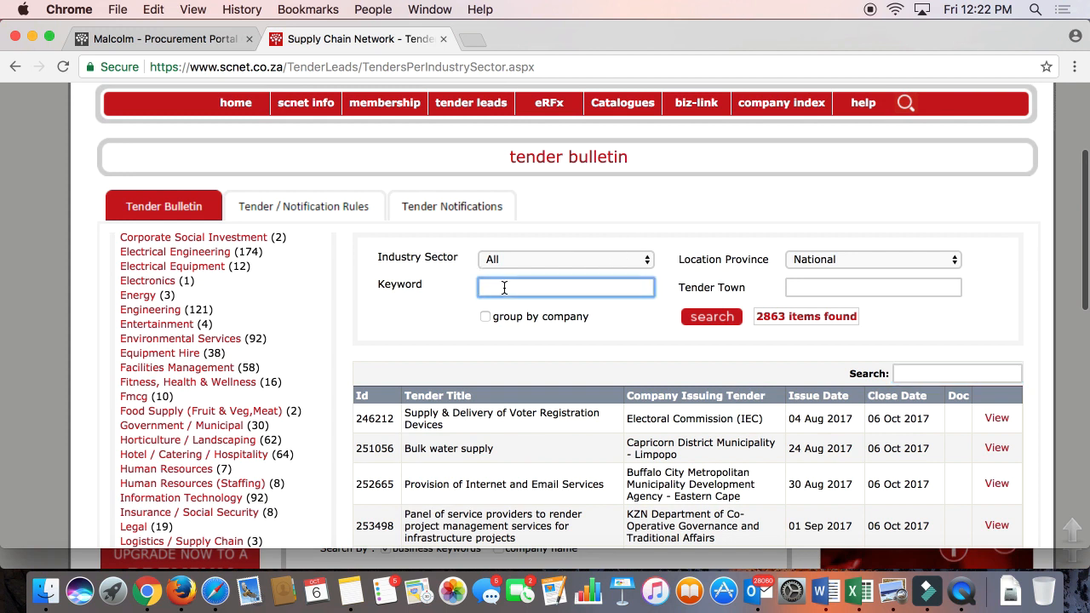
type("construc")
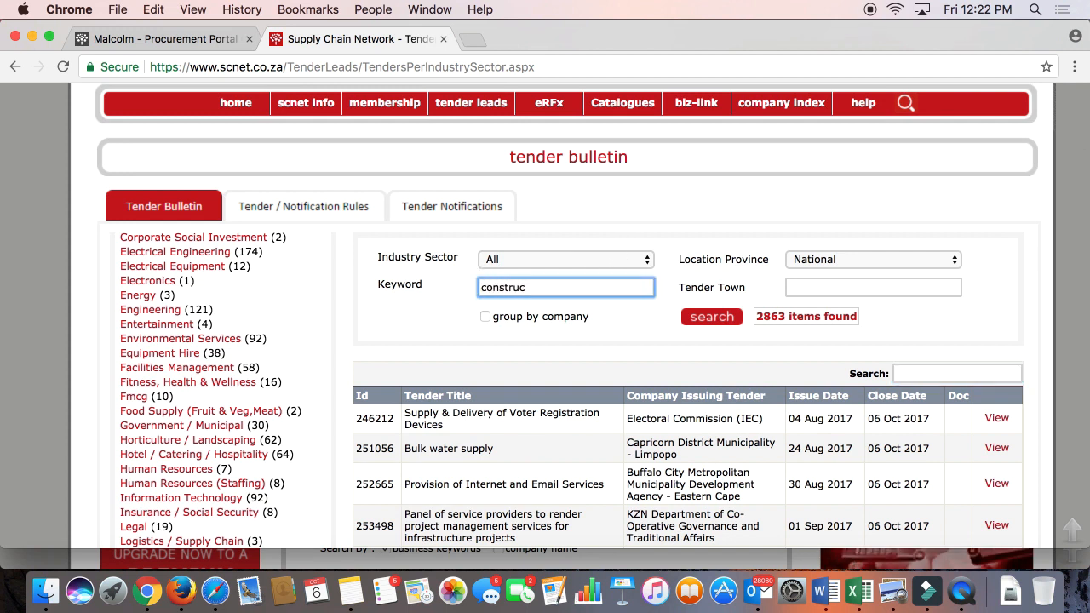
type("tion")
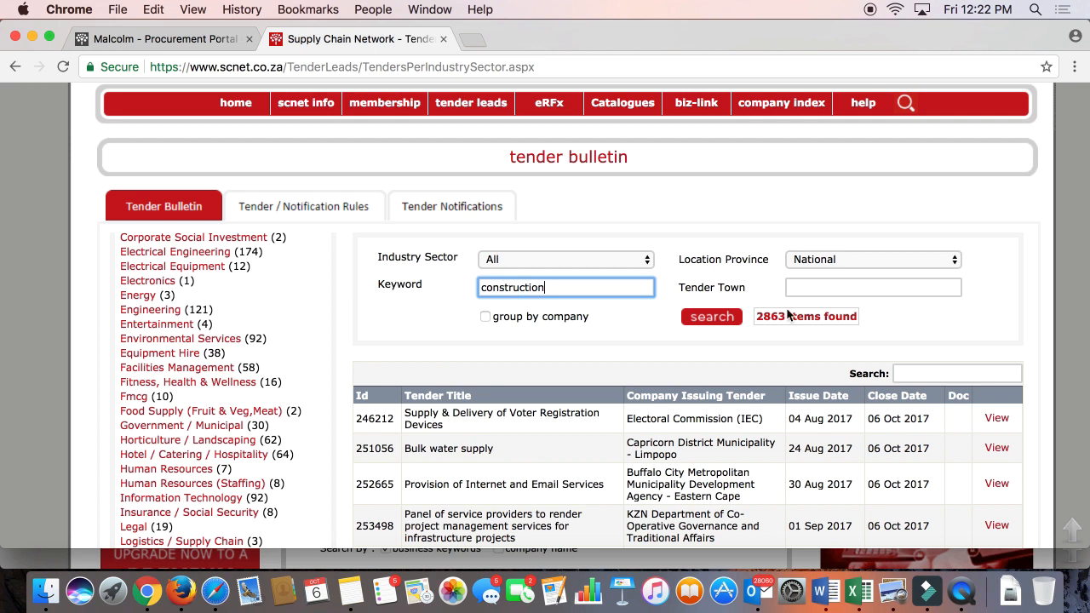
left_click(712, 315)
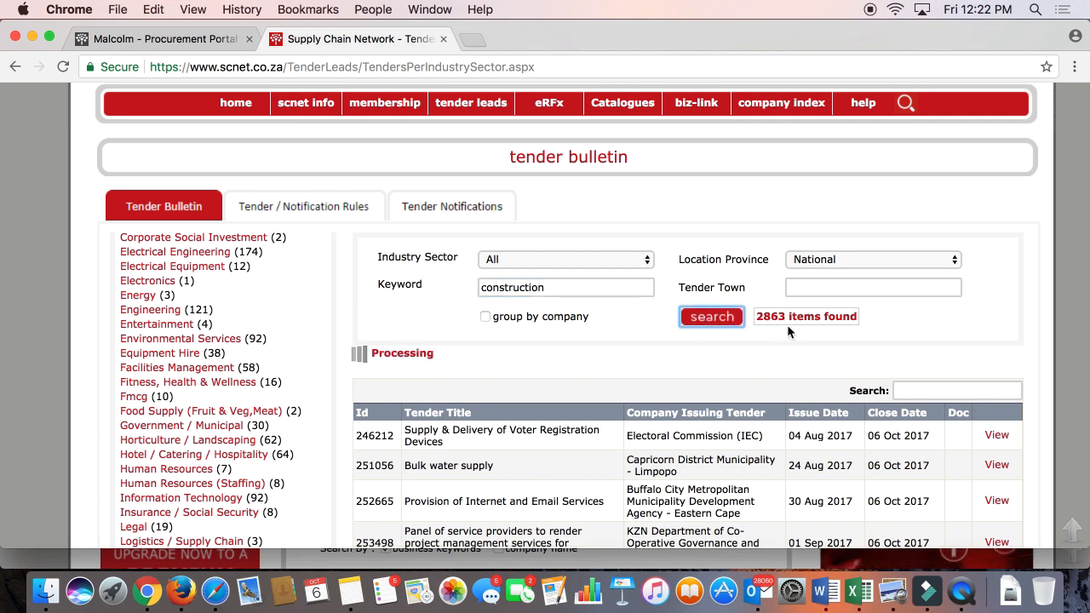
mouse_move(770, 334)
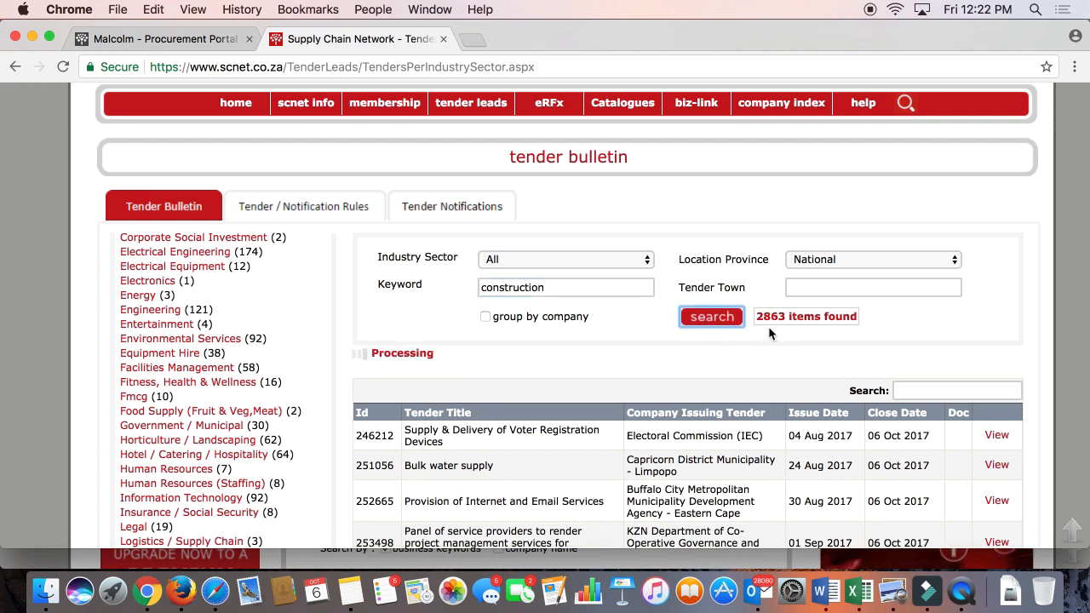
left_click(713, 315)
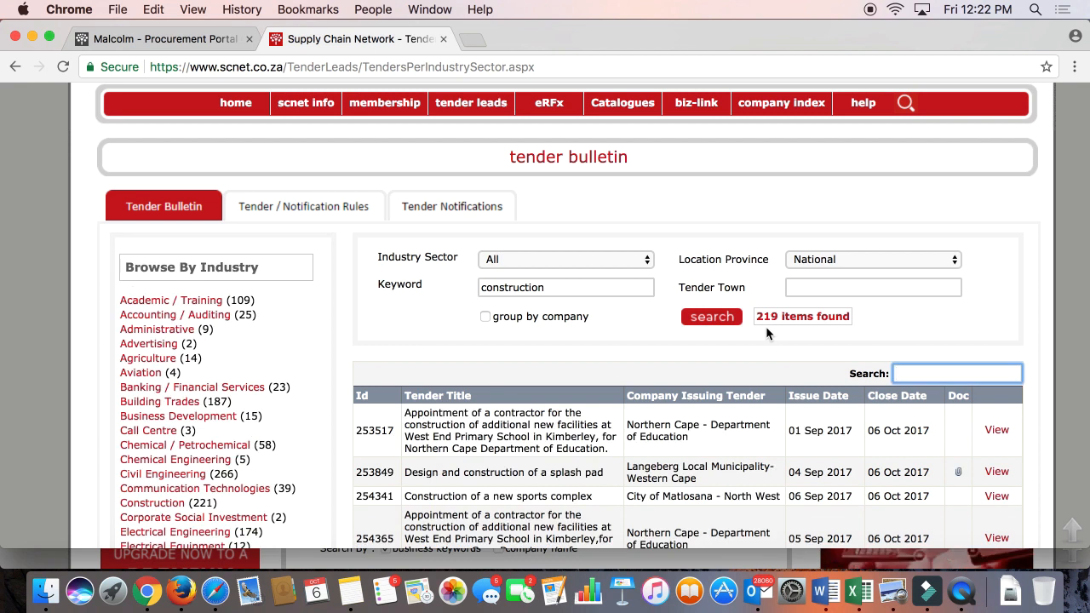
mouse_move(835, 334)
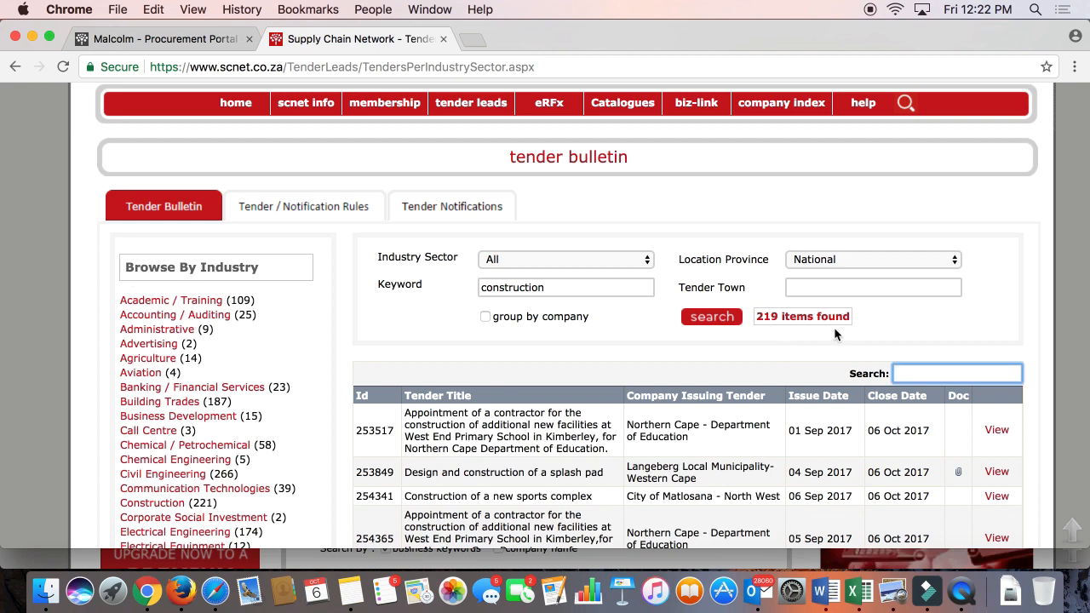
scroll("down", 3)
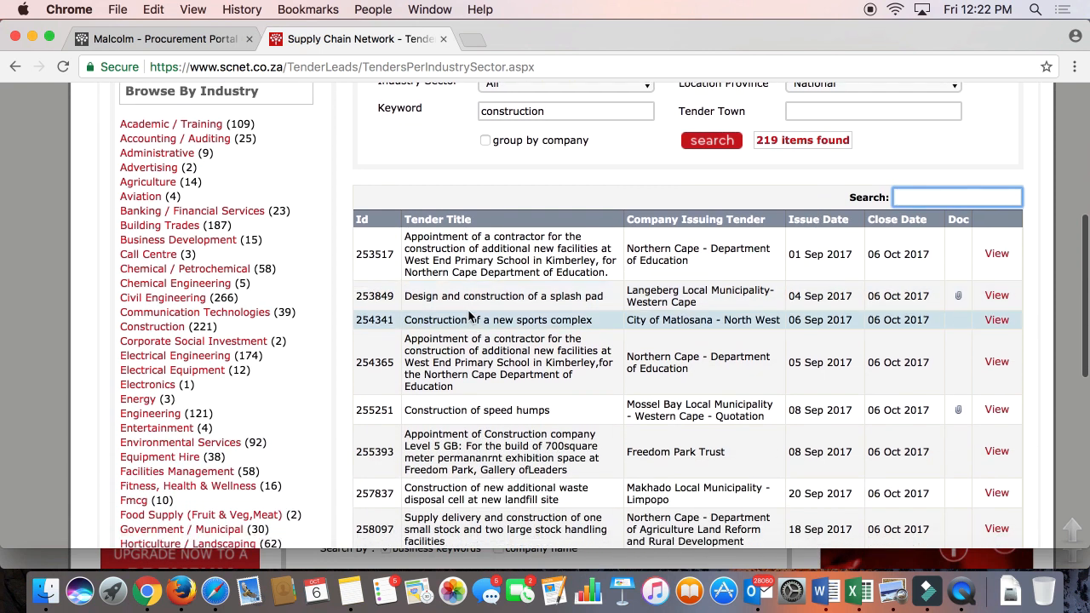
scroll("down", 3)
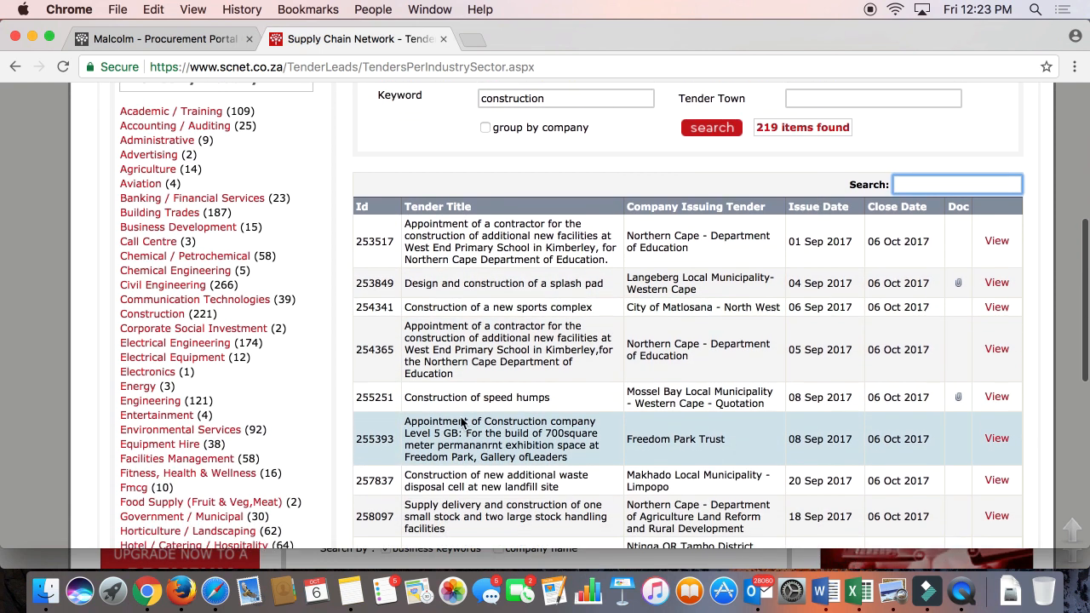
scroll("up", 3)
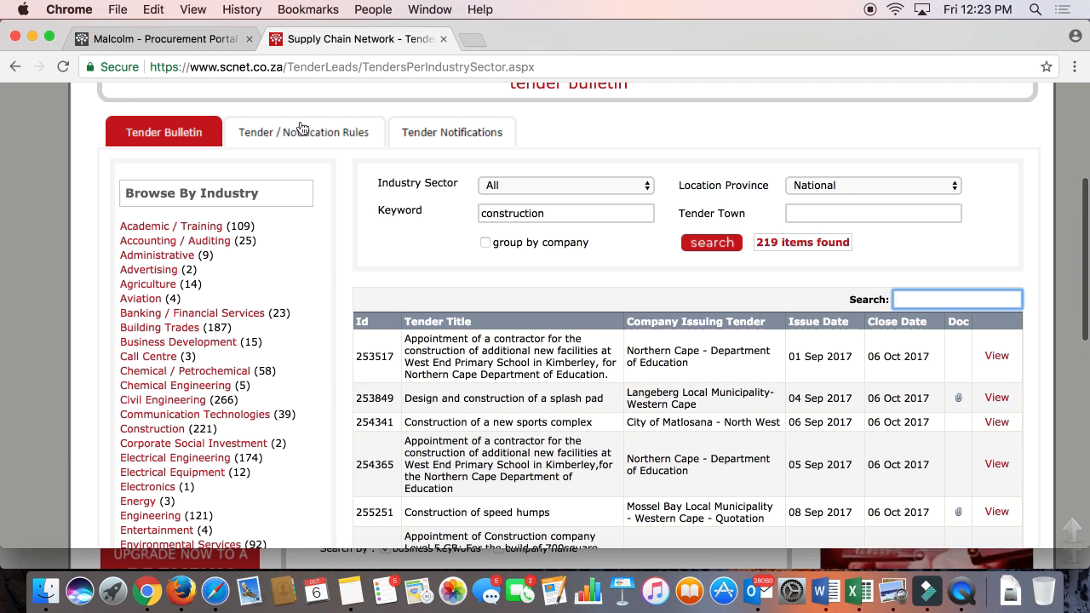
mouse_move(226, 258)
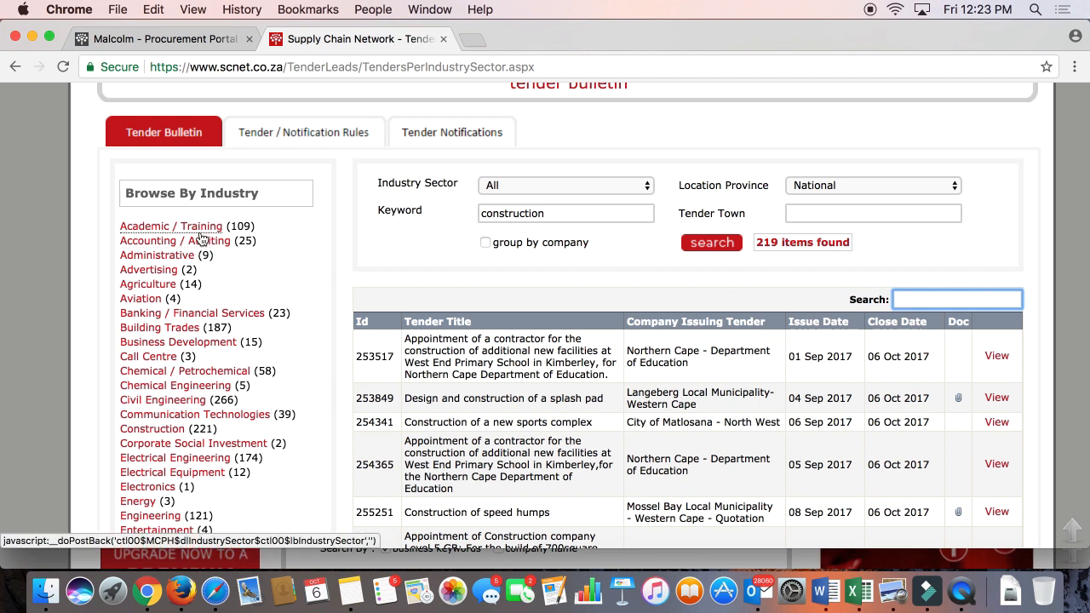
mouse_move(293, 304)
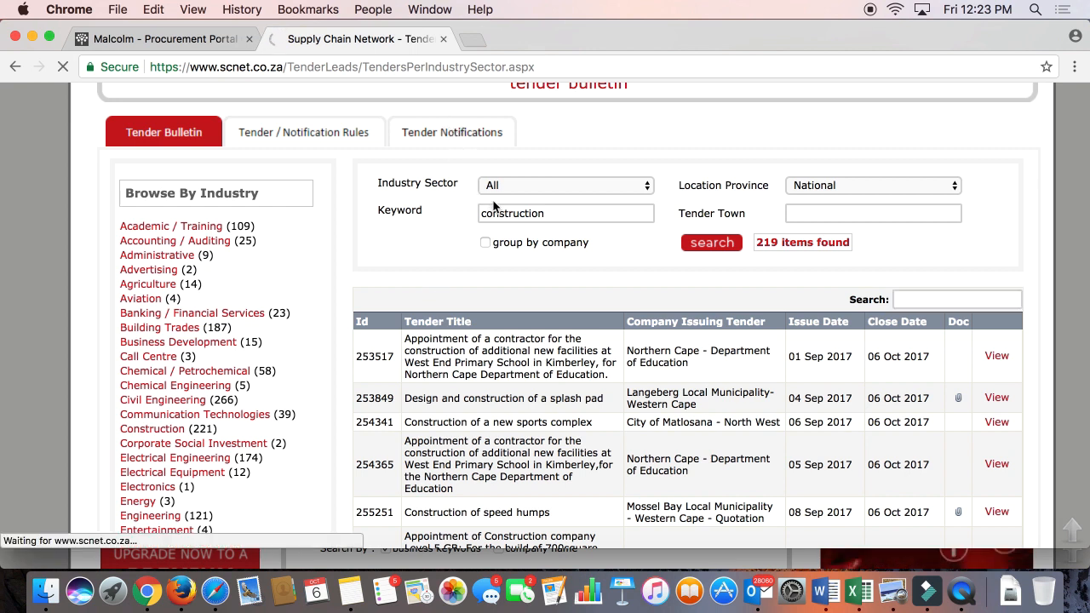
Step: Return to the Tender Notifications listing and dismiss the Outlook cancelled-call reminder
left_click(453, 133)
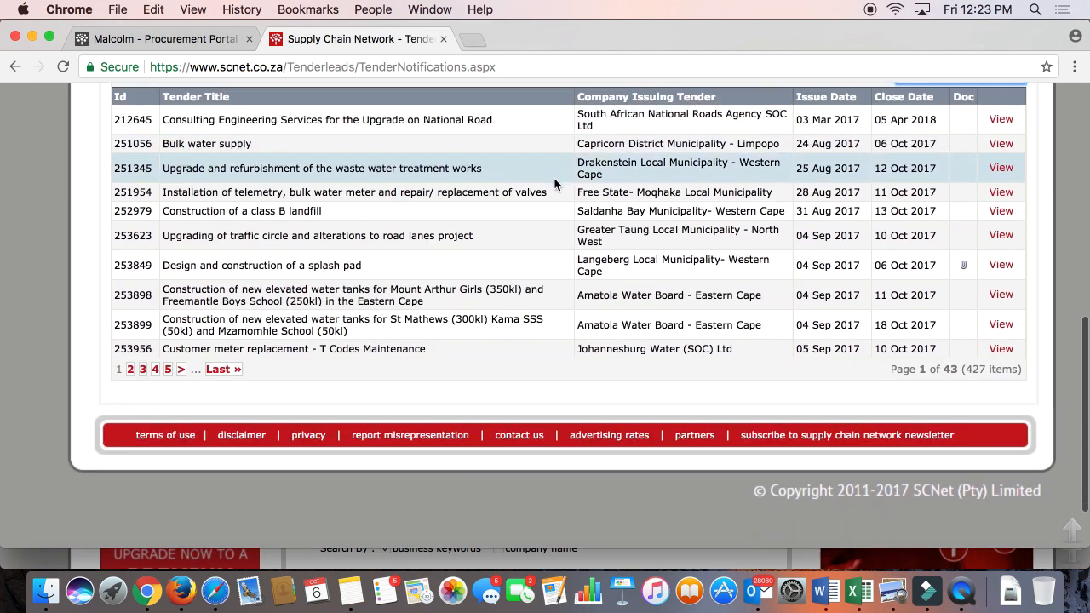
scroll("down", 3)
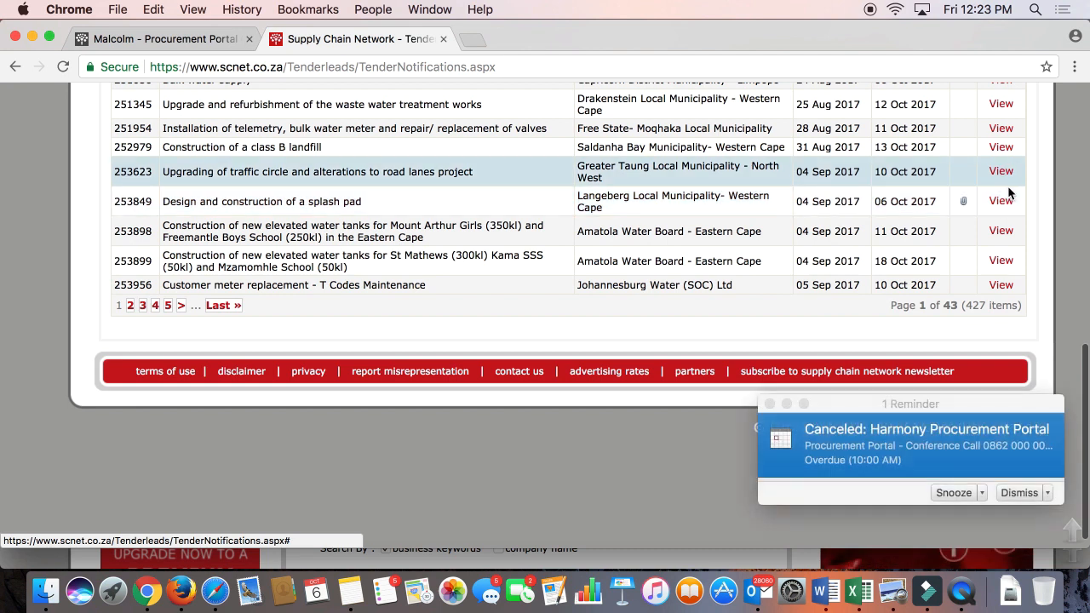
mouse_move(1033, 503)
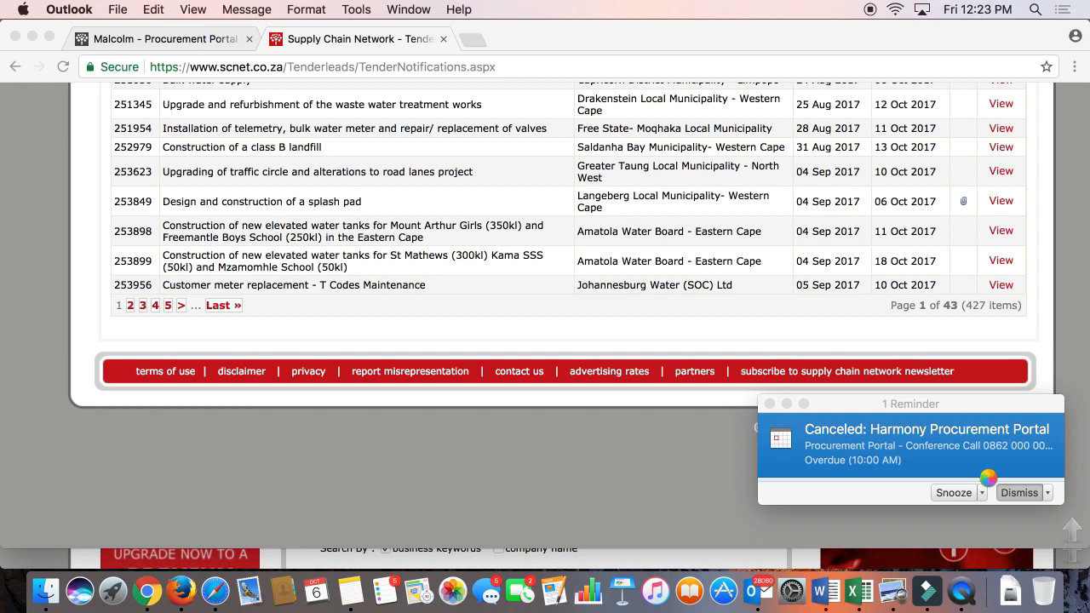
left_click(1019, 492)
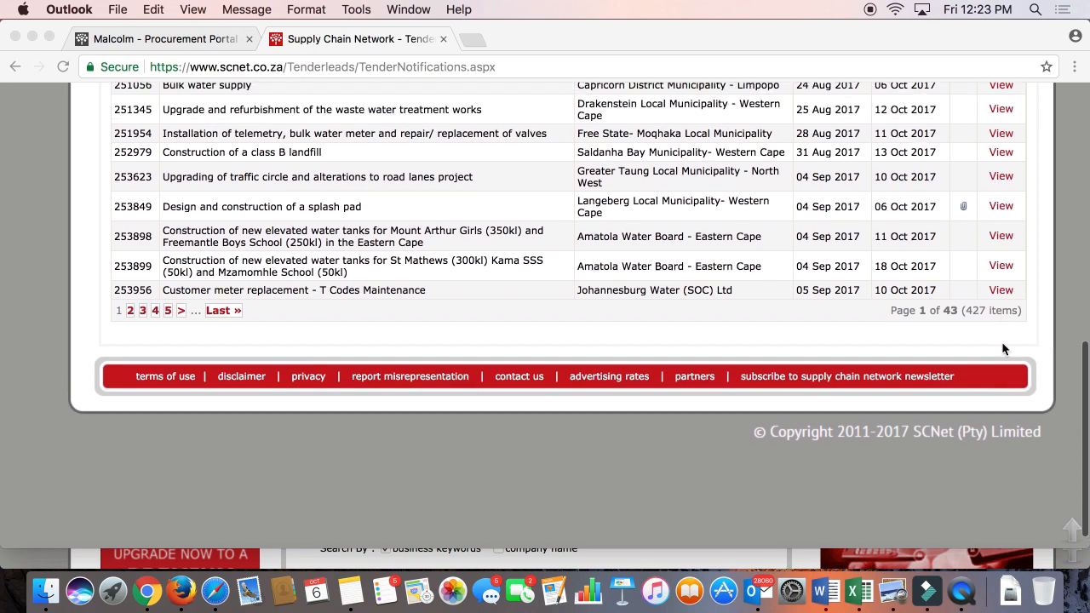
Step: Look over the list of 427 matching tenders again
scroll("up", 3)
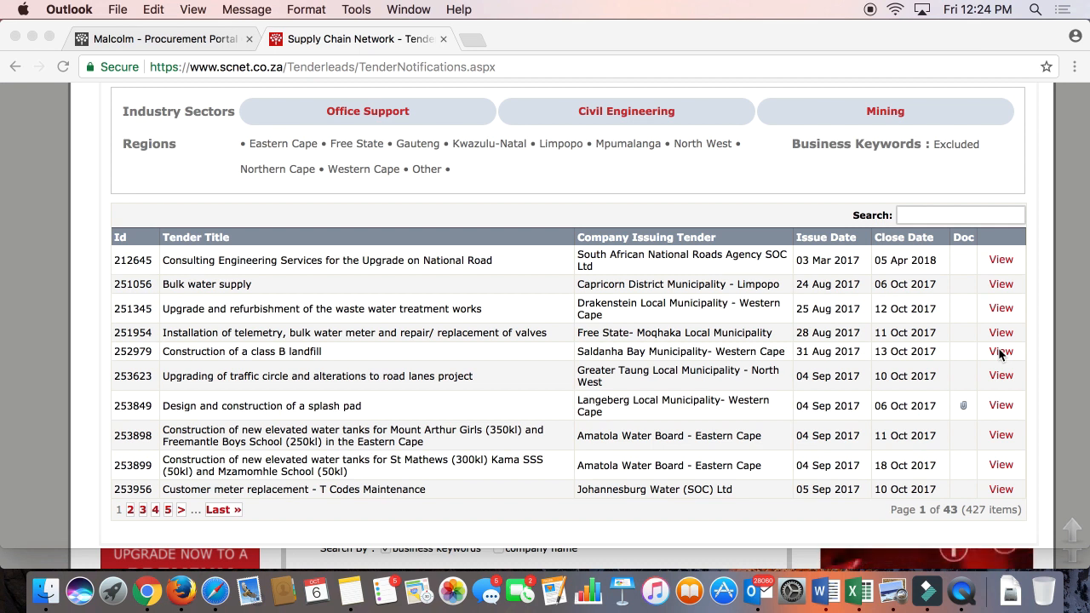
scroll("down", 3)
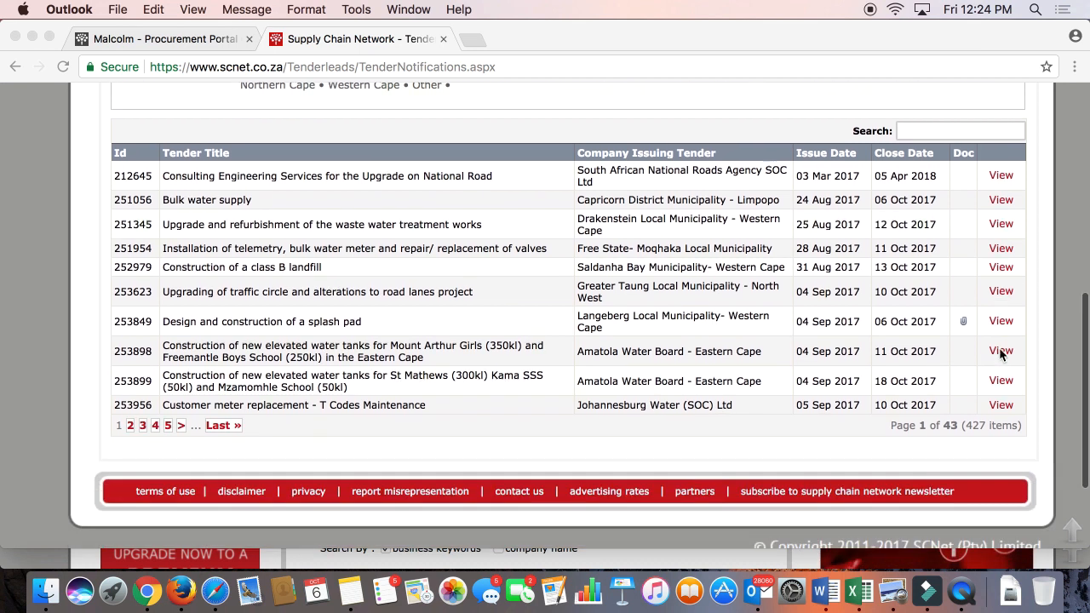
scroll("up", 3)
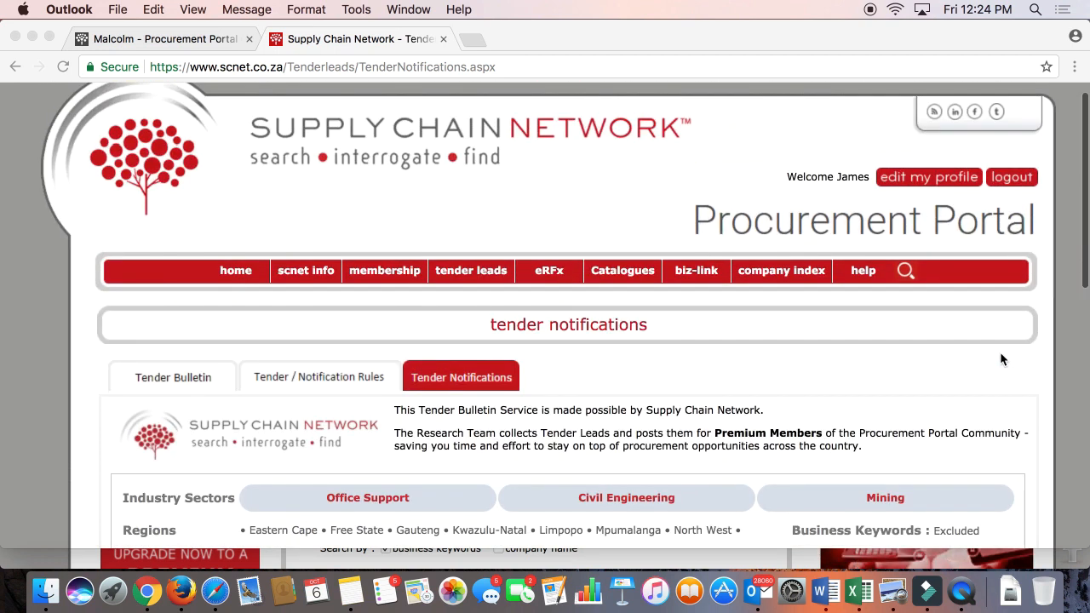
mouse_move(992, 347)
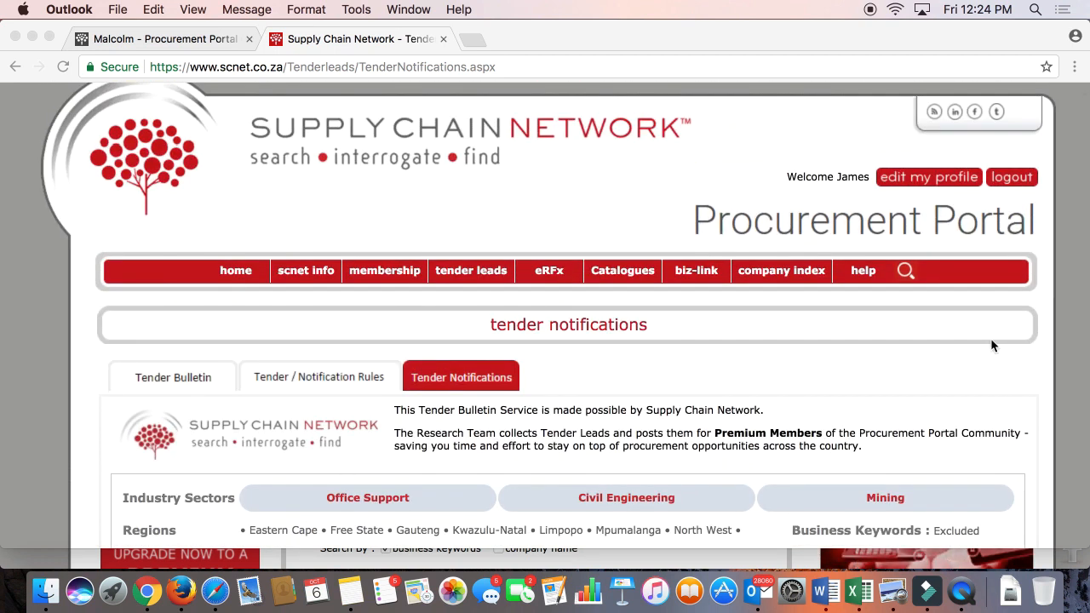
scroll("up", 3)
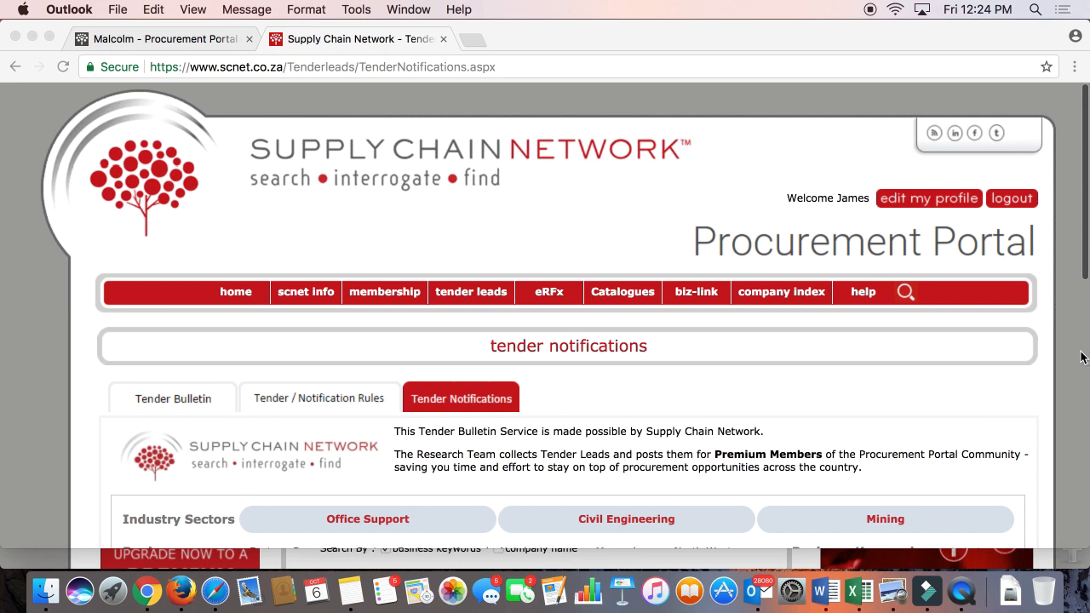
scroll("down", 3)
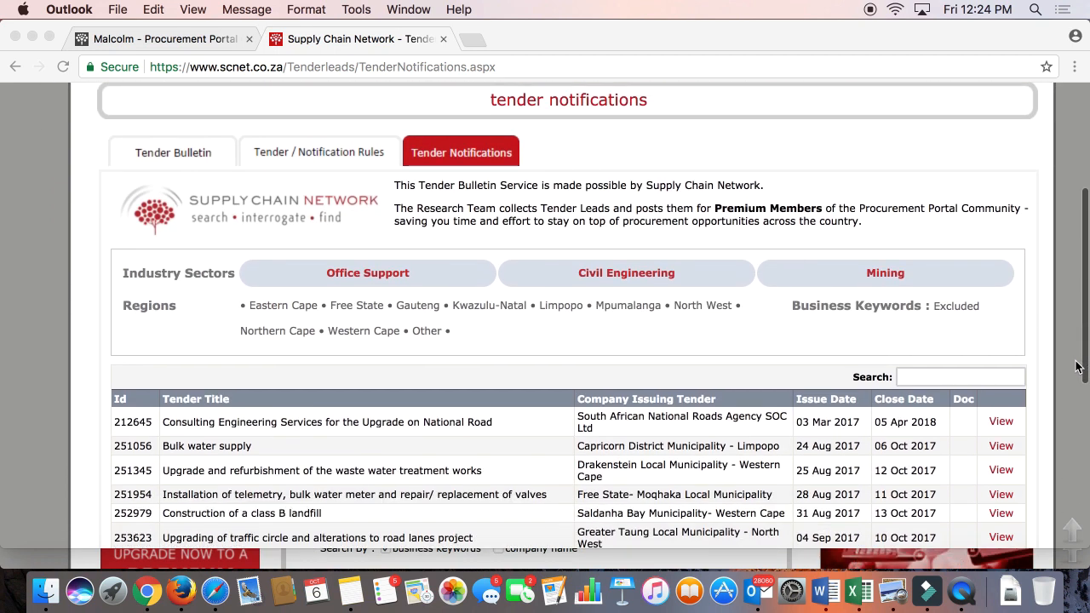
scroll("up", 3)
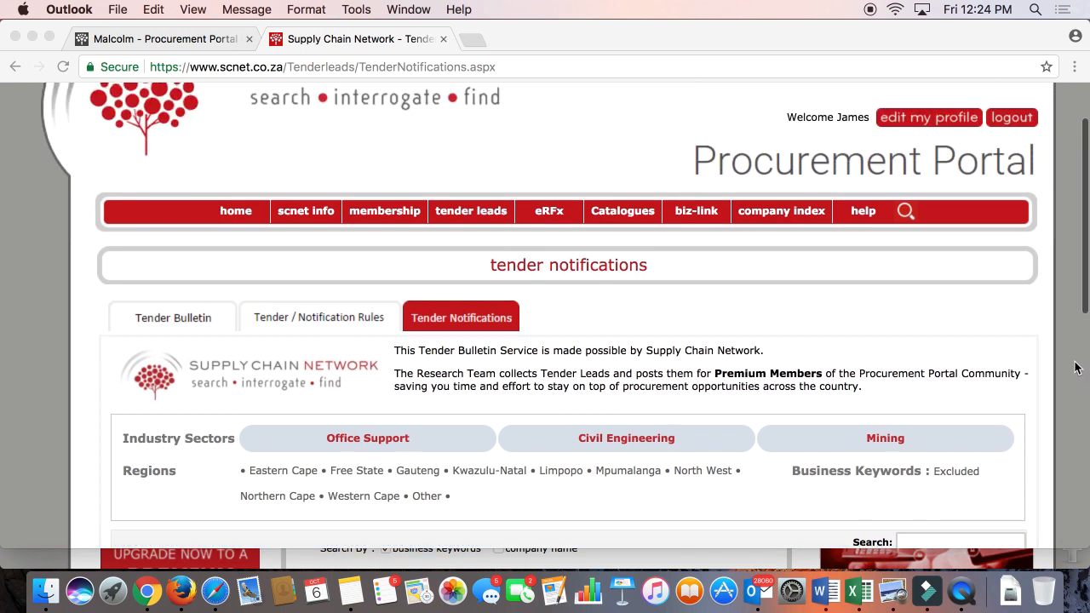
scroll("down", 3)
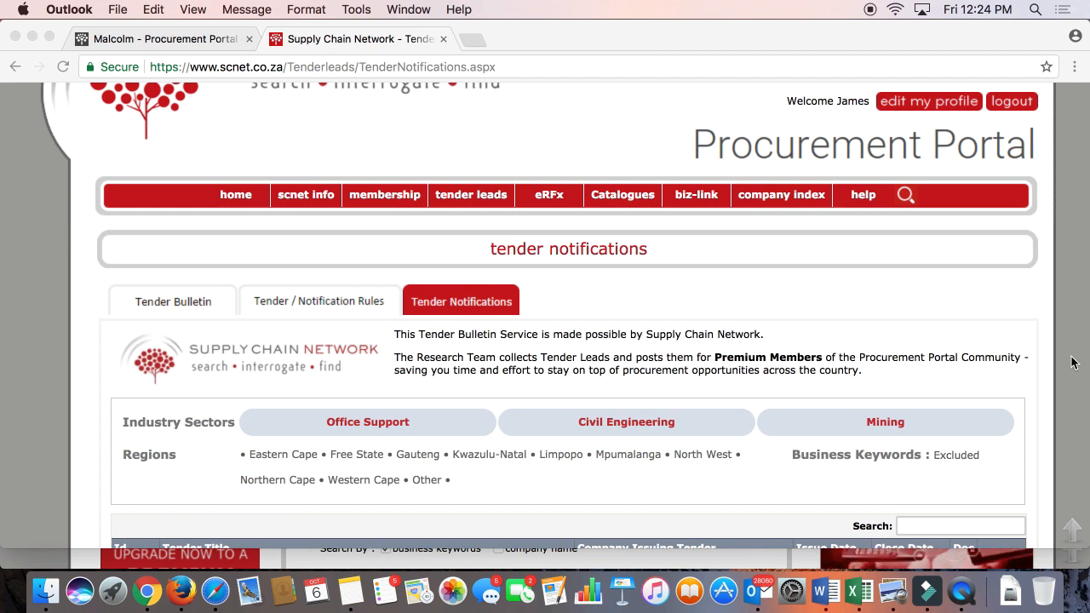
mouse_move(1036, 357)
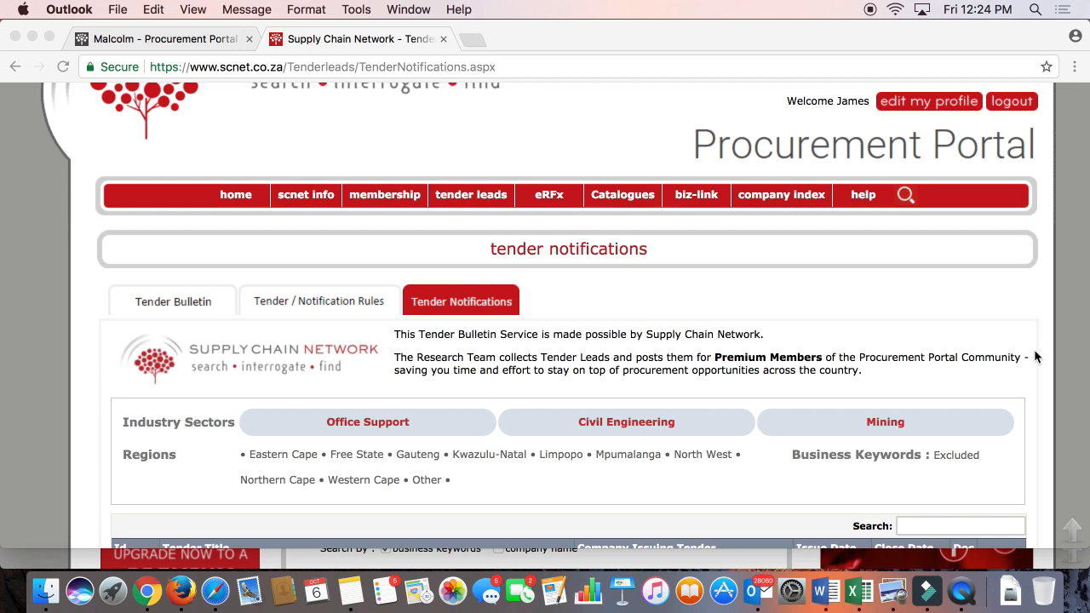
mouse_move(814, 361)
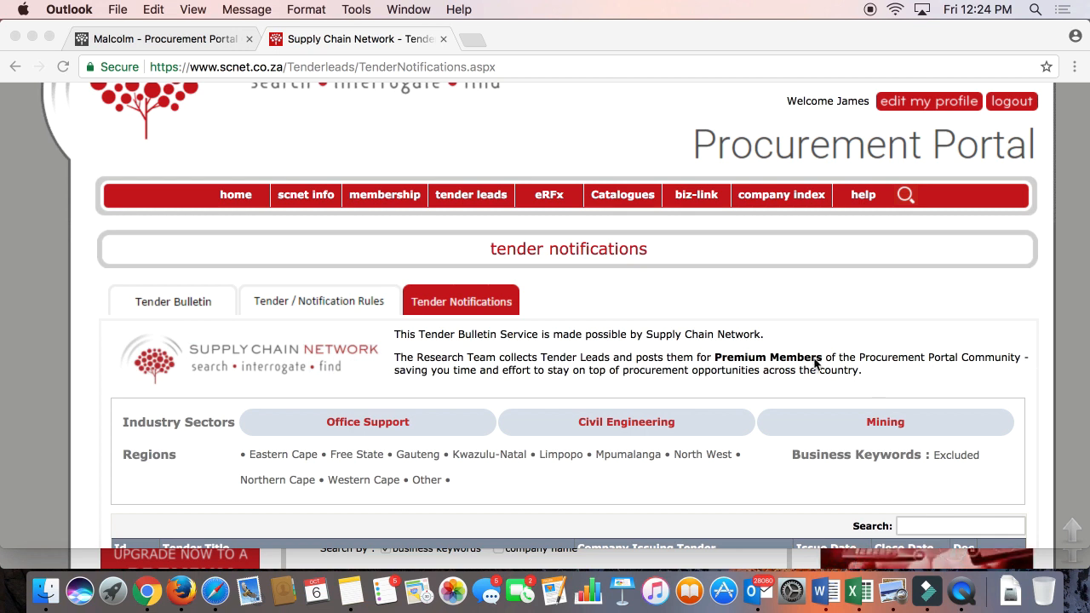
mouse_move(692, 351)
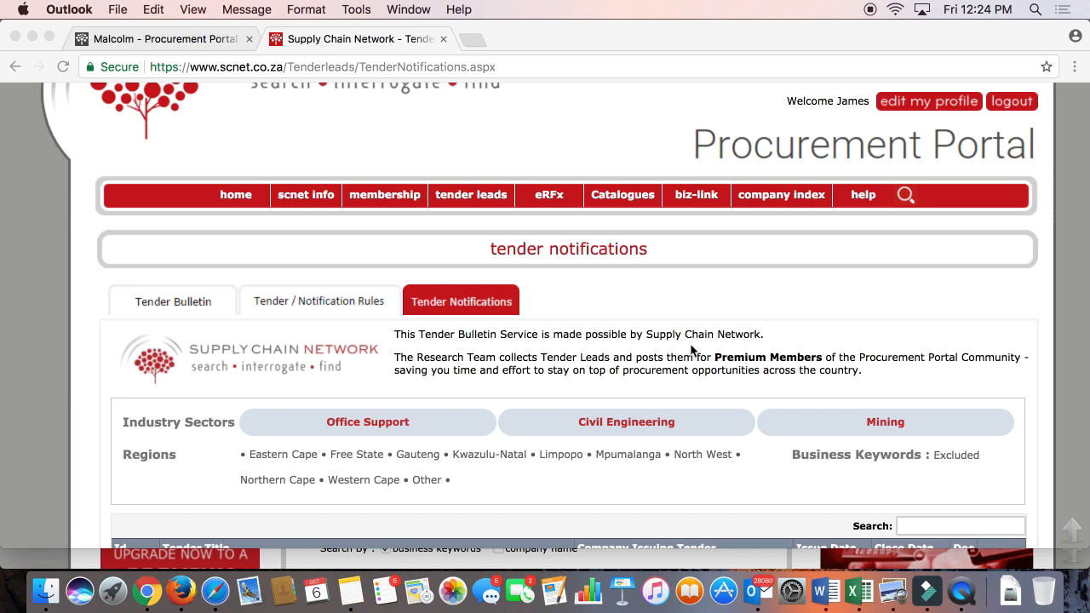
mouse_move(242, 201)
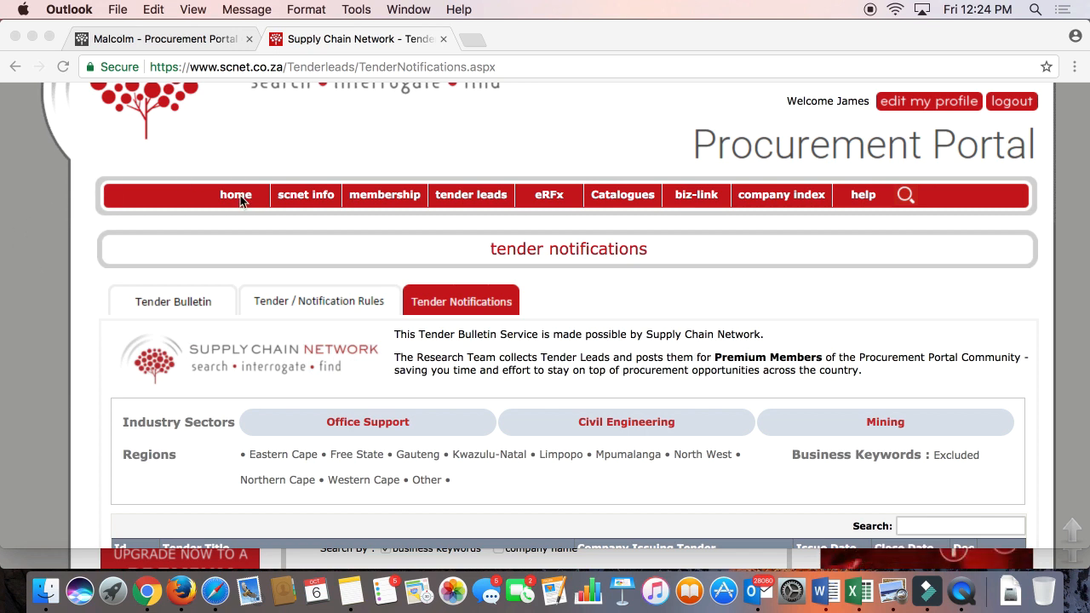
left_click(235, 194)
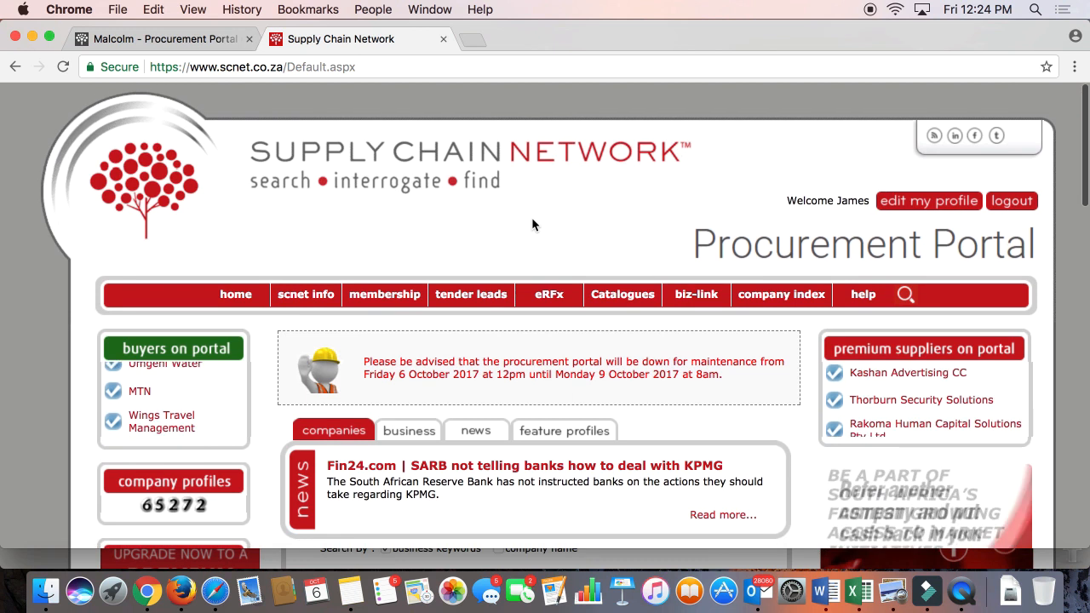
Step: Search the home page for 'construction' as the product or service, leaving location blank
scroll("down", 3)
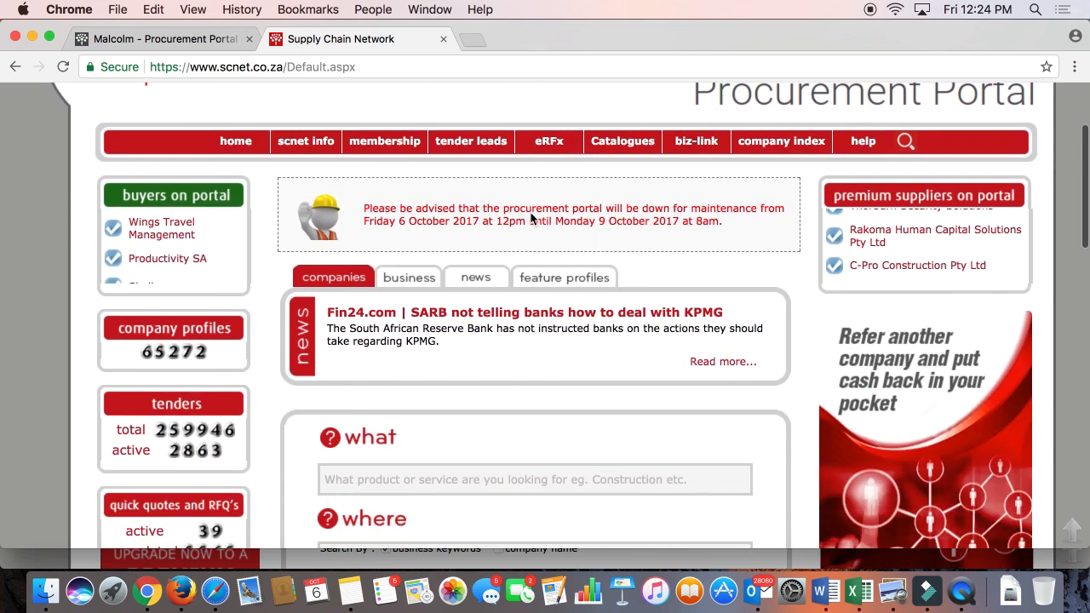
scroll("down", 3)
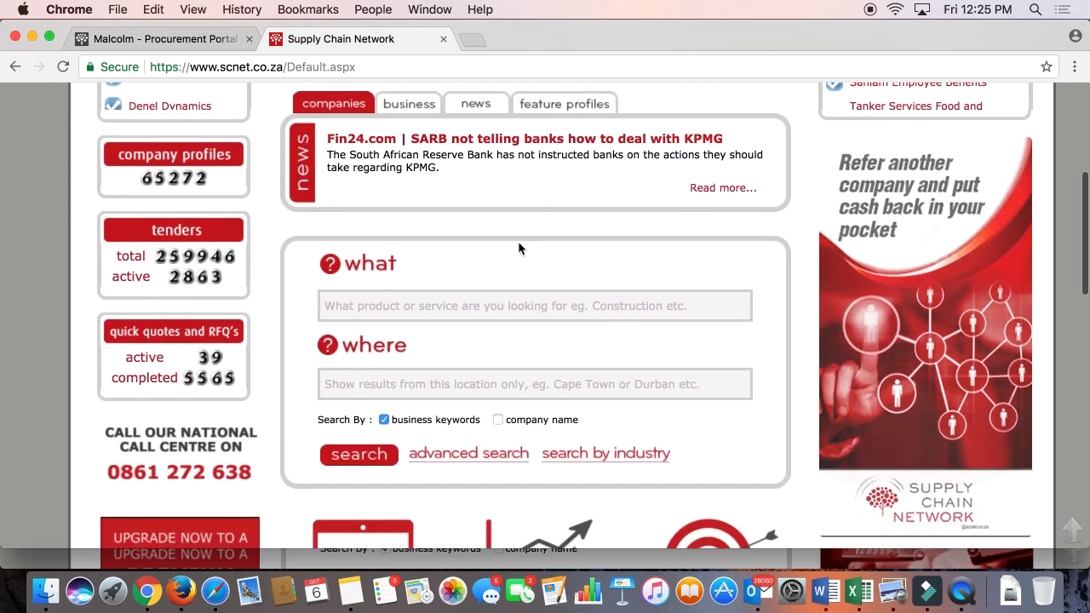
left_click(535, 307)
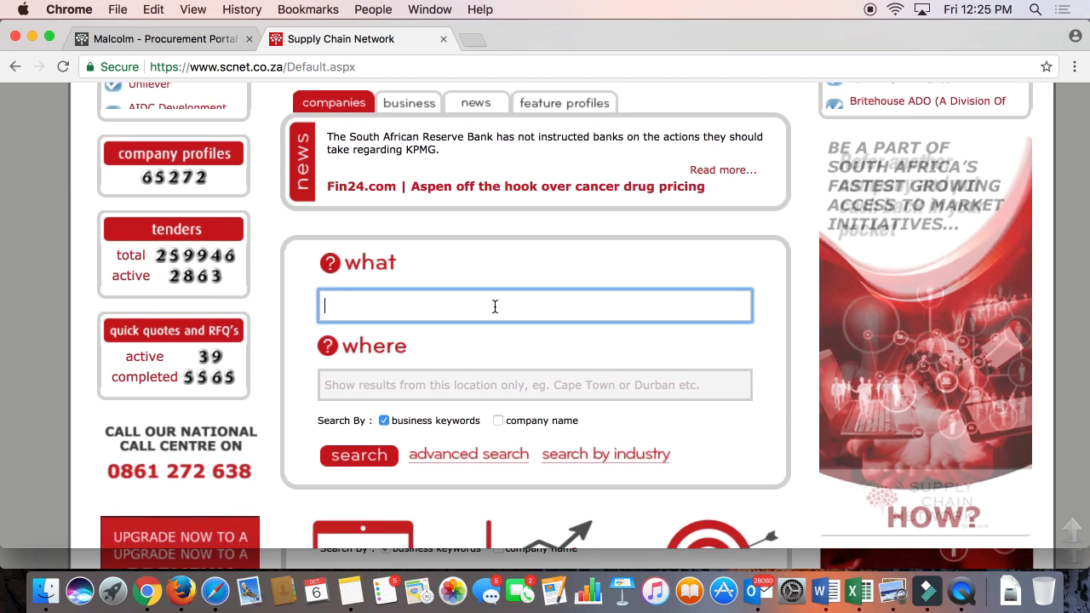
type("constru")
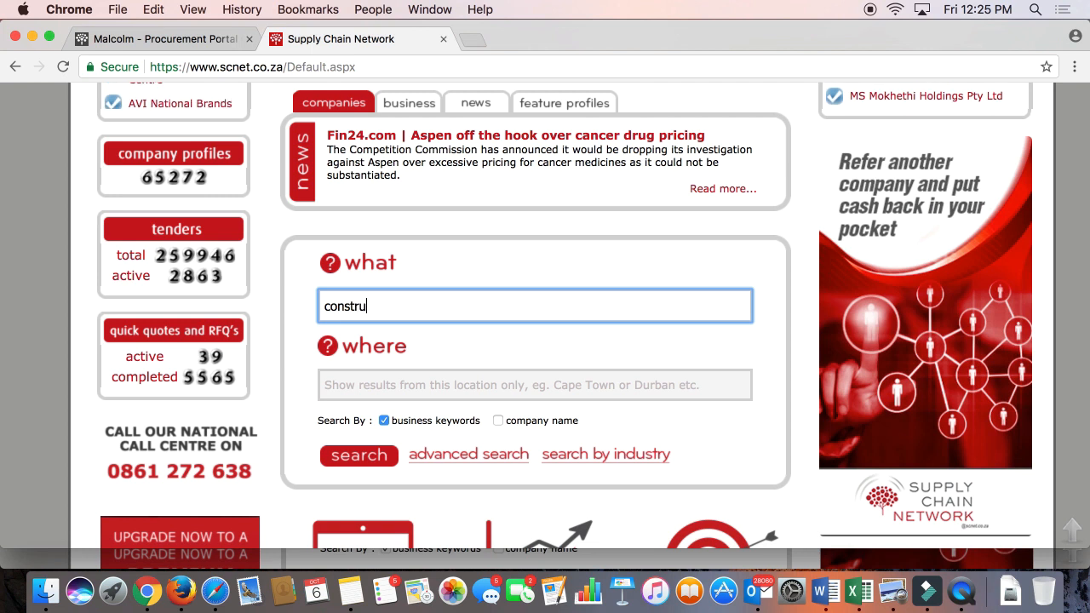
type("ction")
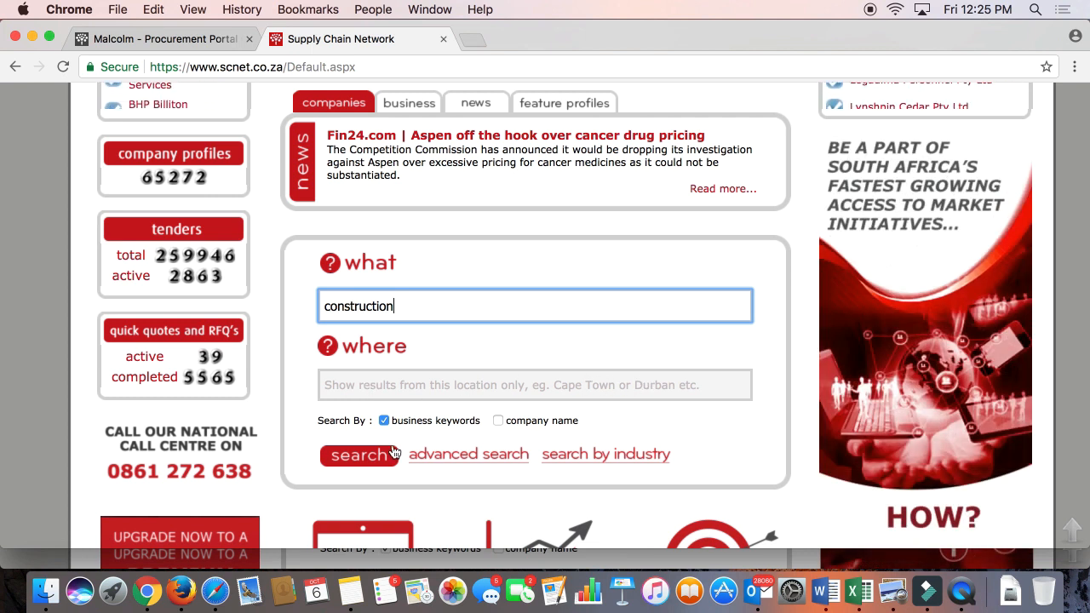
left_click(357, 453)
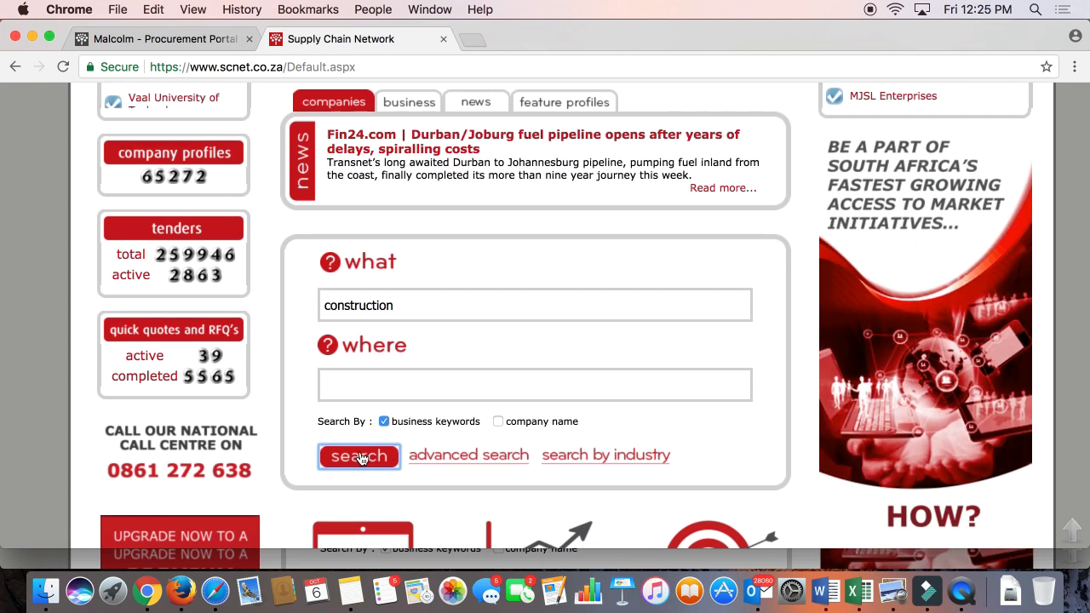
Step: Run the construction search and view AvenirHoldings Pty Ltd's contact details and location map
left_click(357, 456)
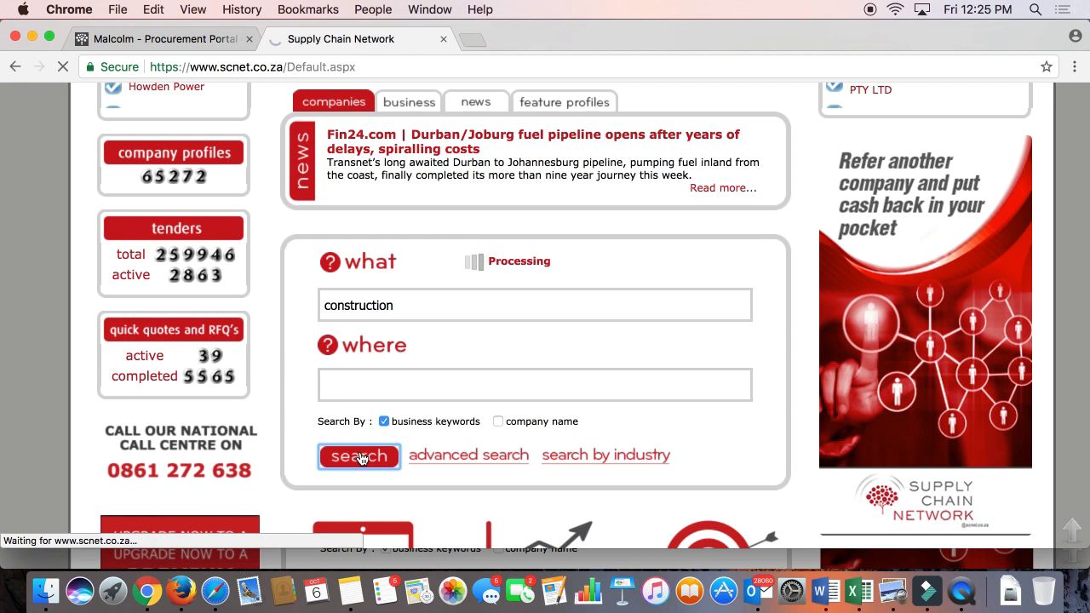
left_click(358, 457)
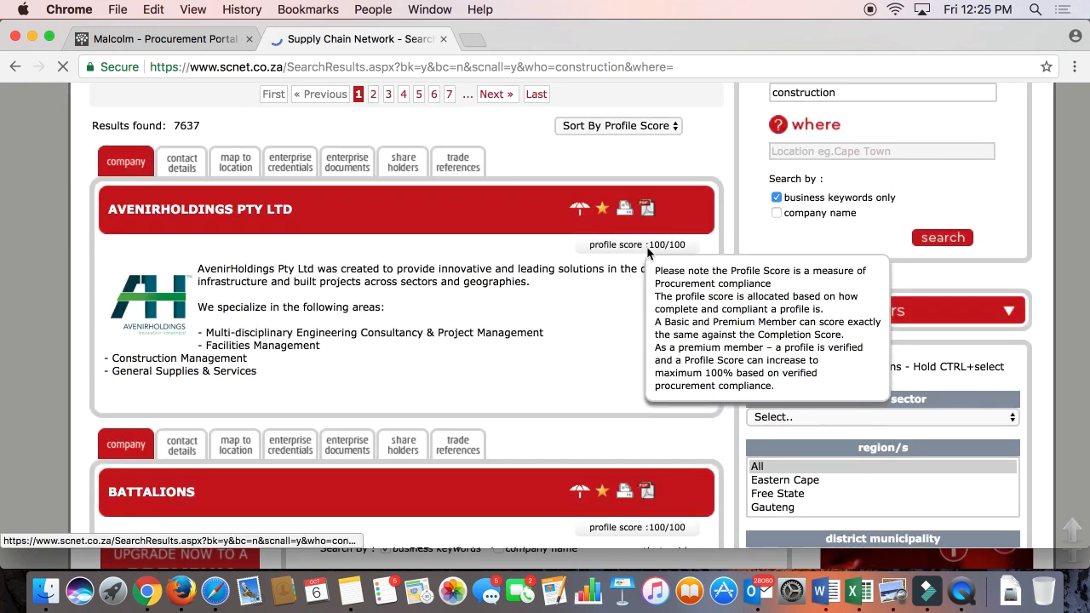
mouse_move(603, 208)
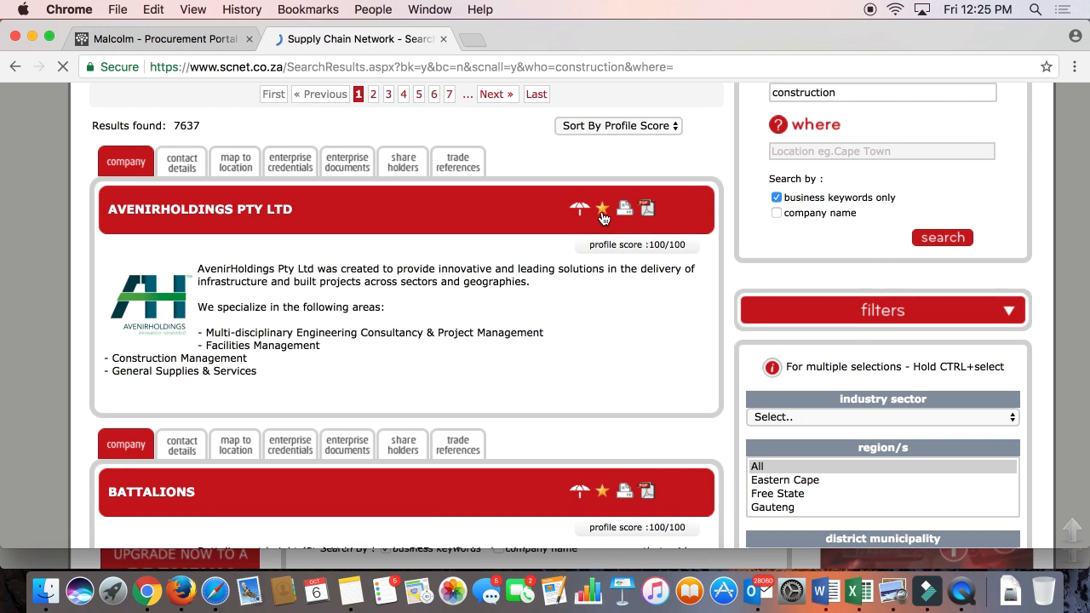
left_click(181, 162)
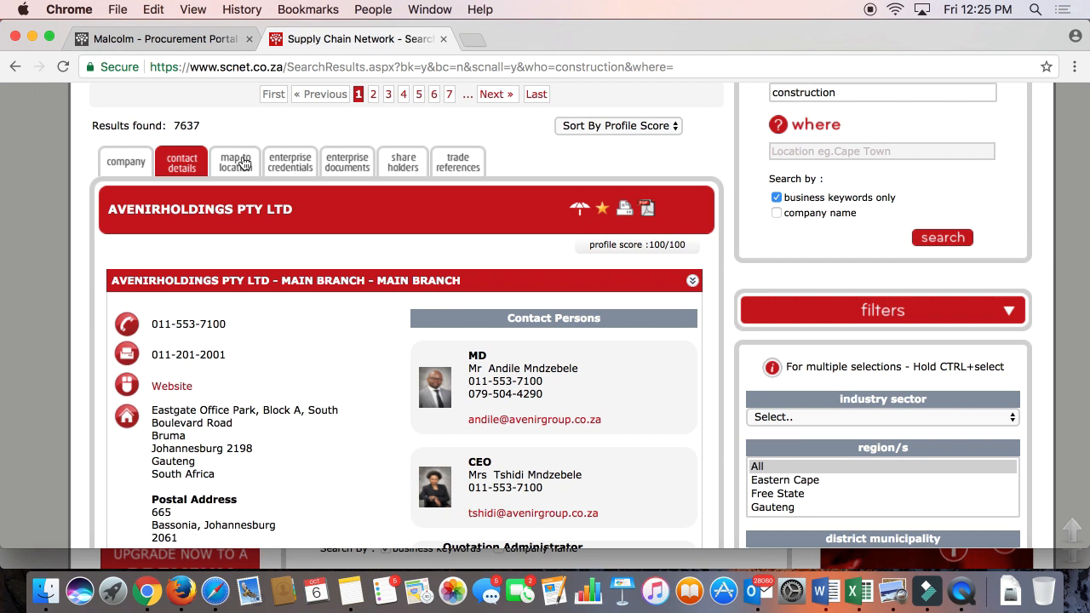
left_click(235, 162)
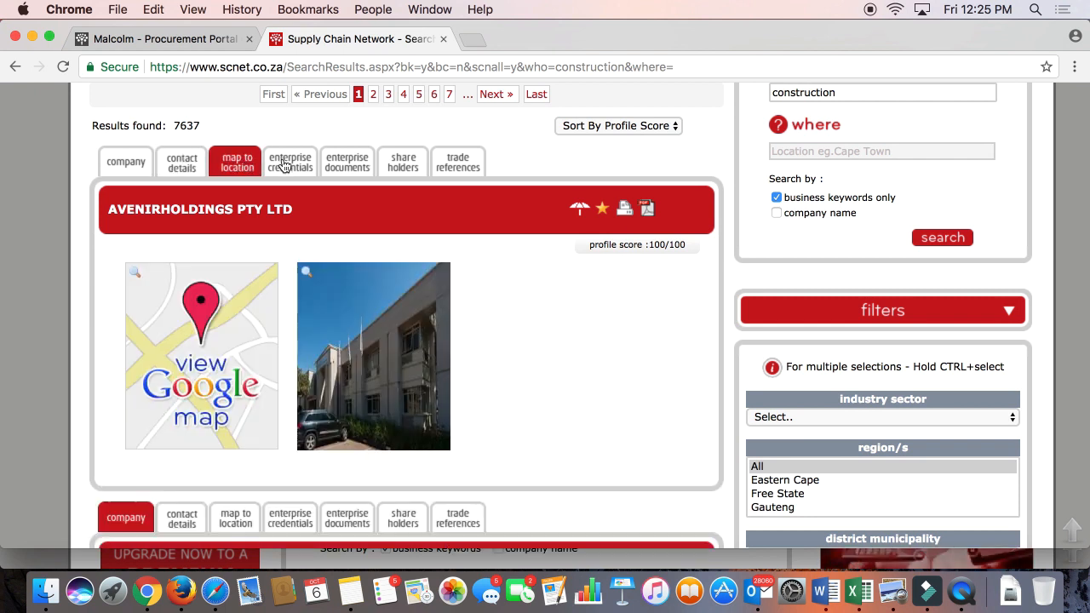
Step: Review AvenirHoldings' enterprise credentials and its full Business Keywords list
left_click(290, 162)
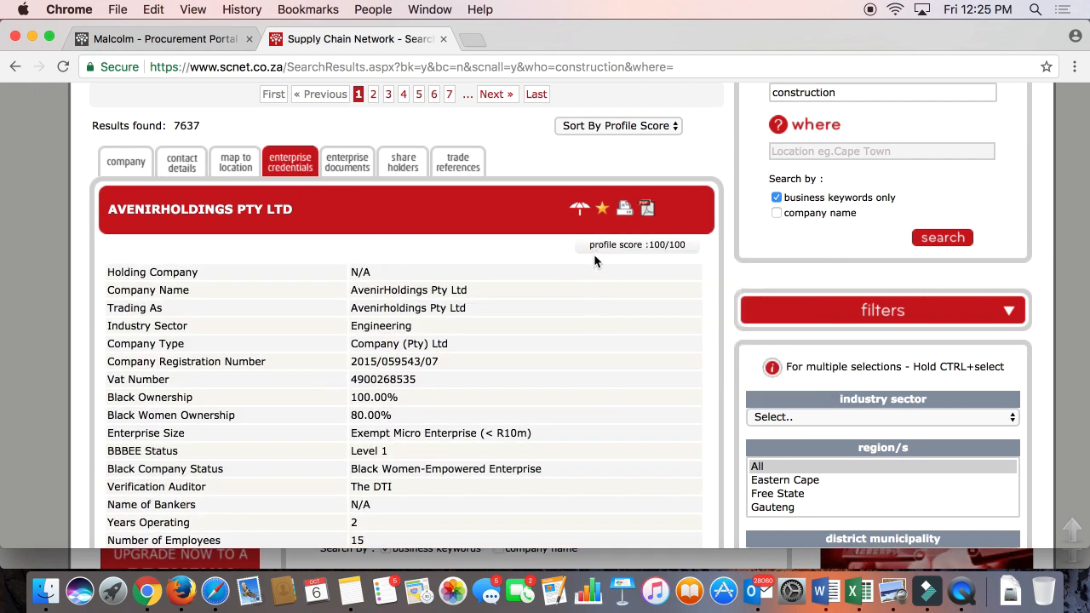
scroll("down", 3)
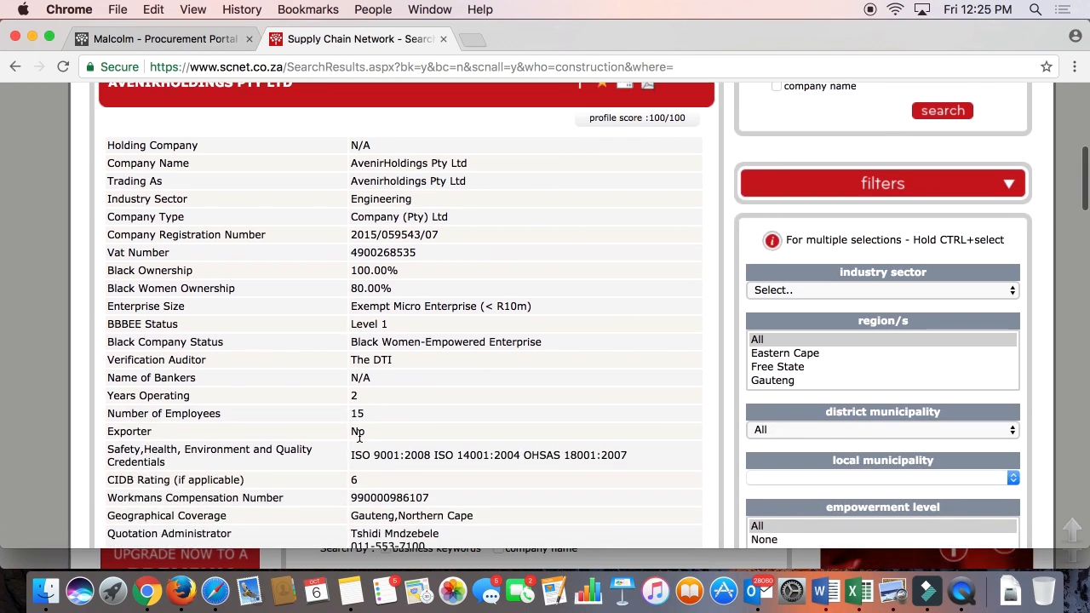
scroll("down", 3)
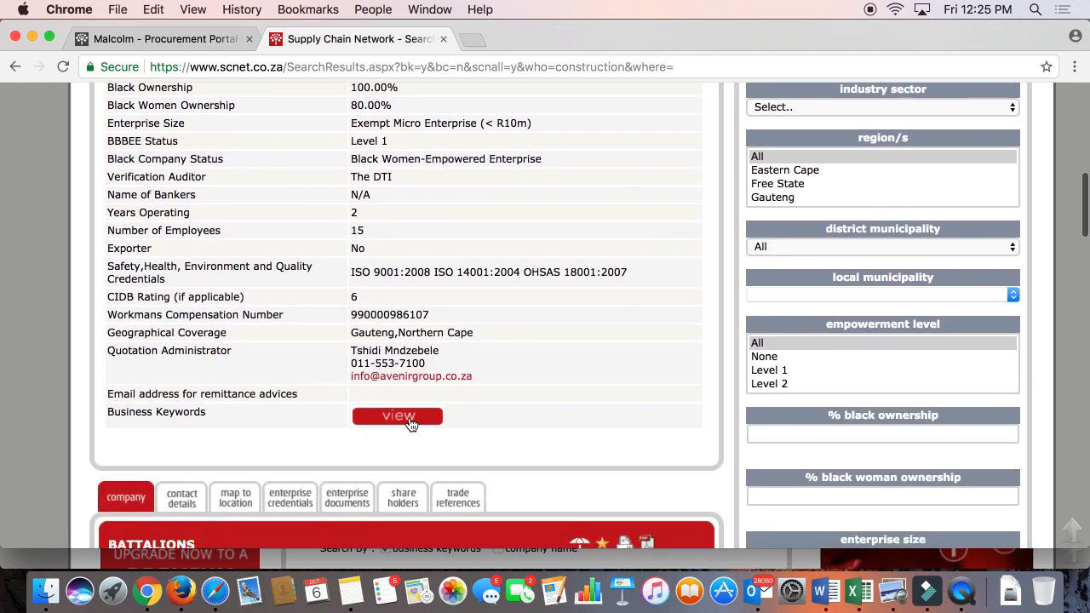
left_click(397, 416)
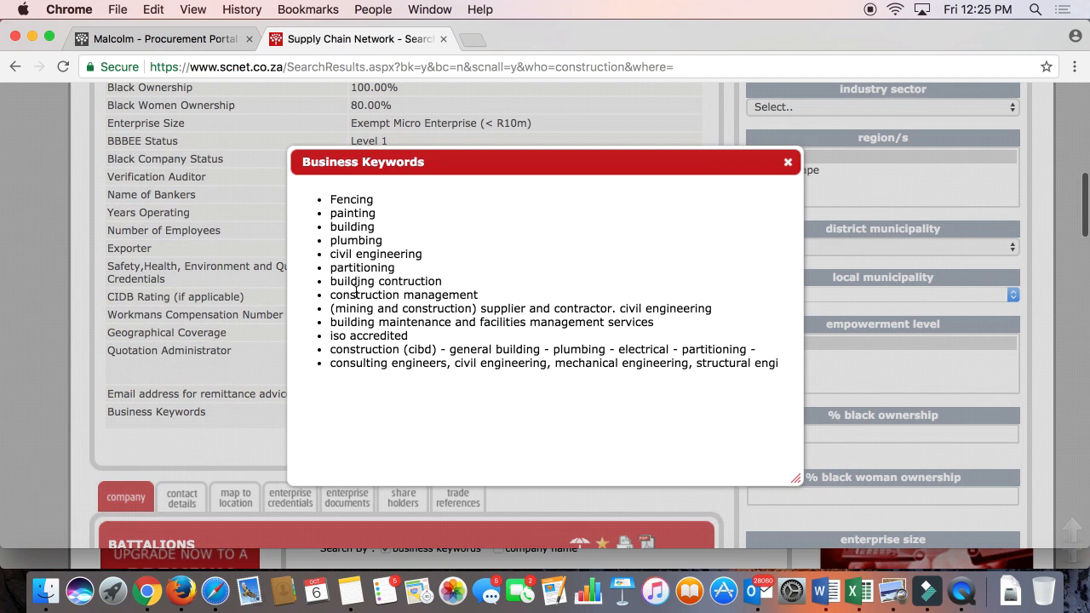
mouse_move(440, 245)
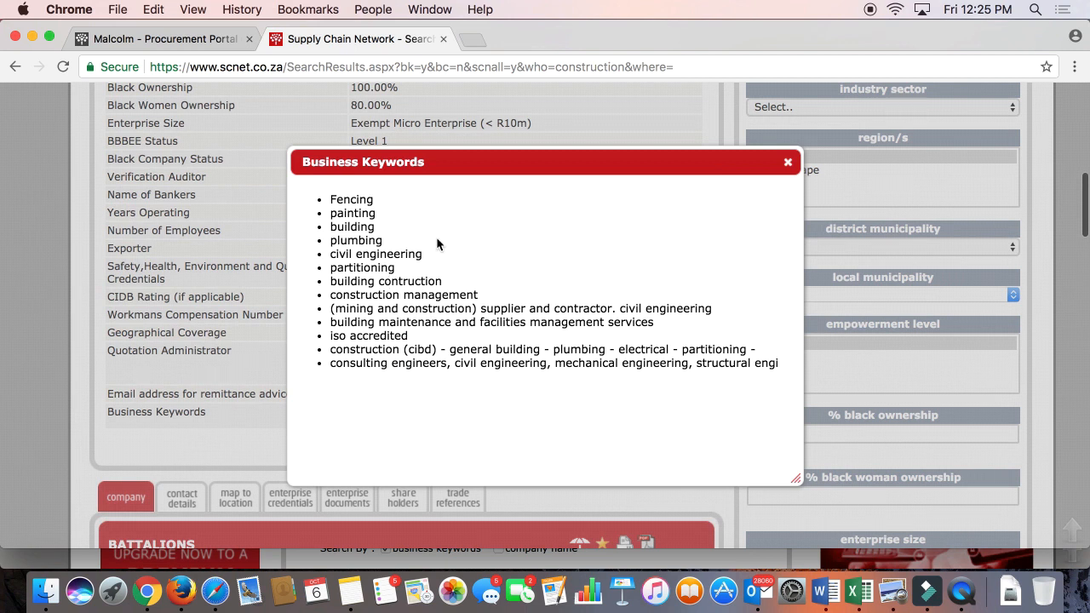
left_click(787, 162)
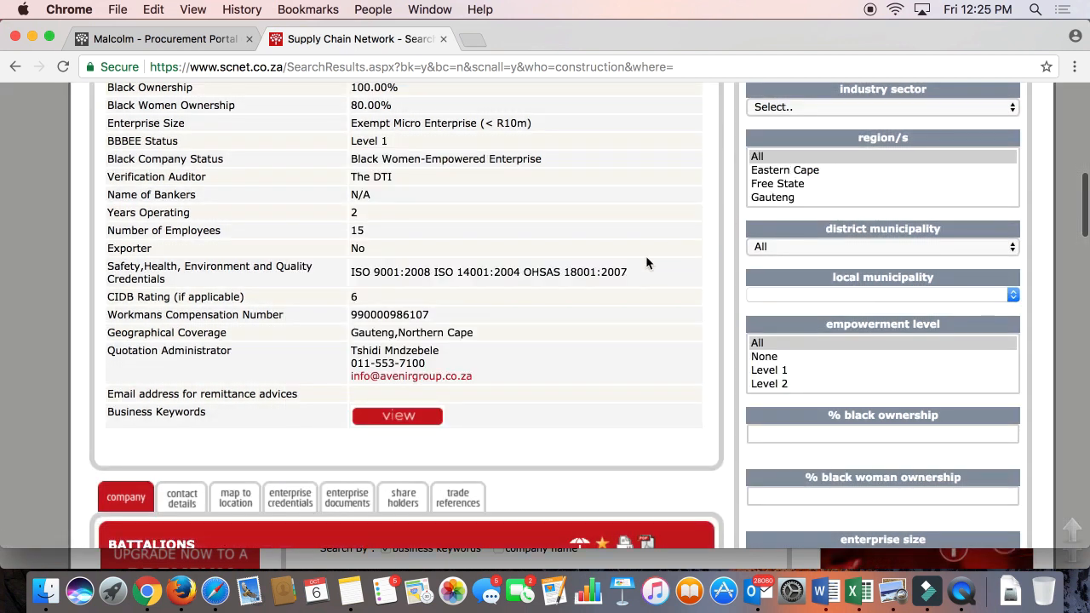
scroll("up", 3)
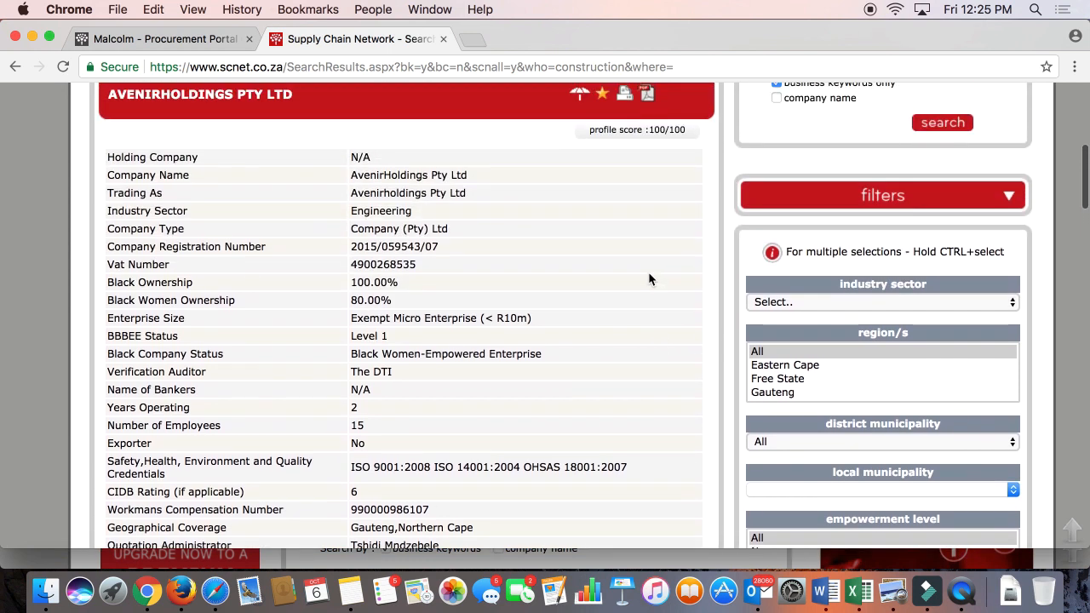
Step: Review AvenirHoldings' enterprise documents, shareholders and trade references
left_click(348, 145)
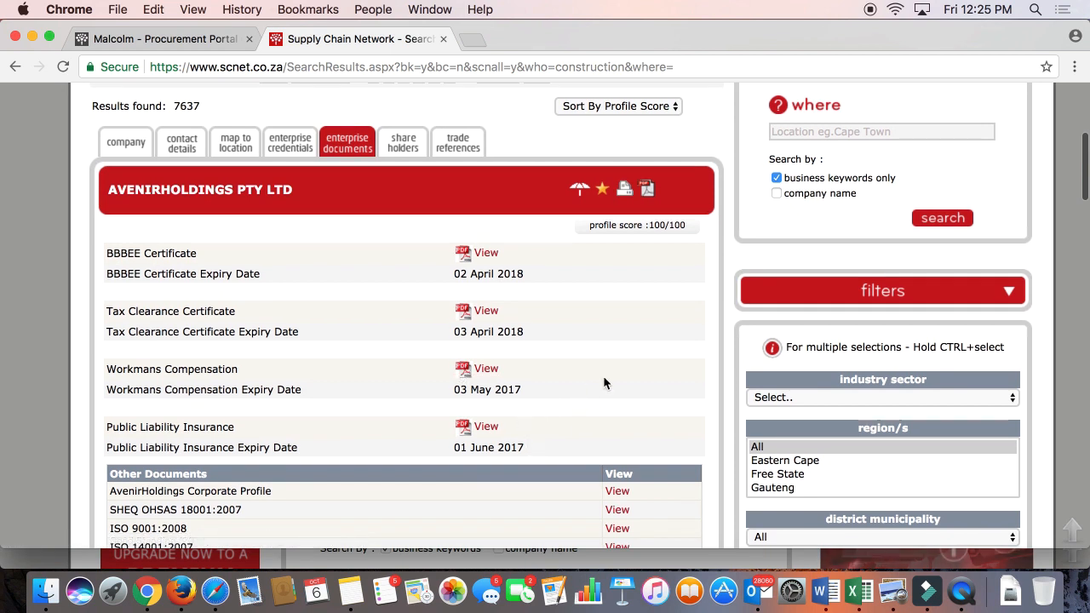
scroll("down", 3)
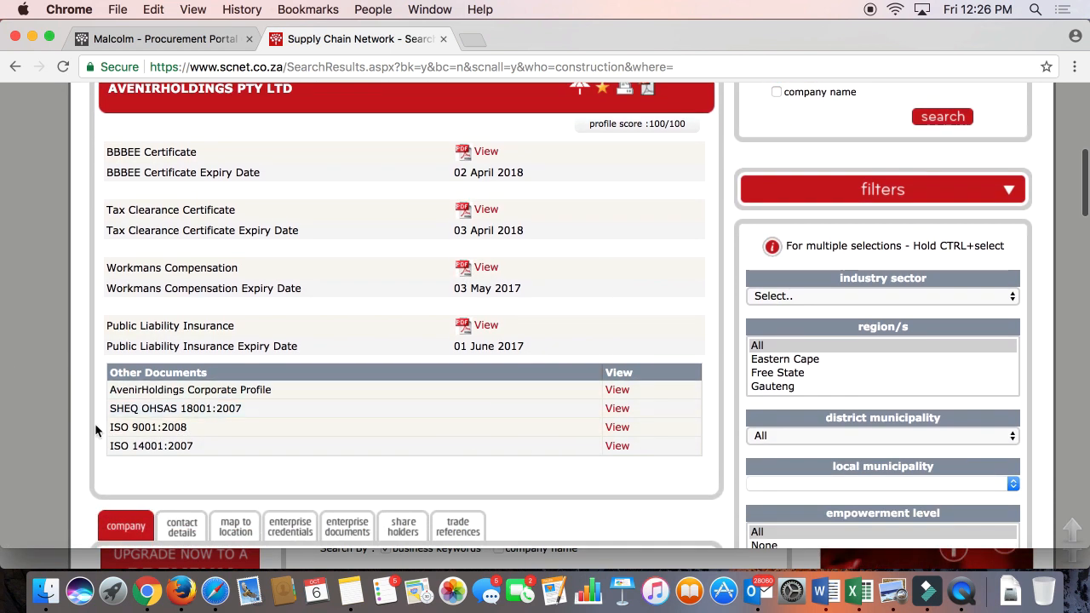
scroll("up", 3)
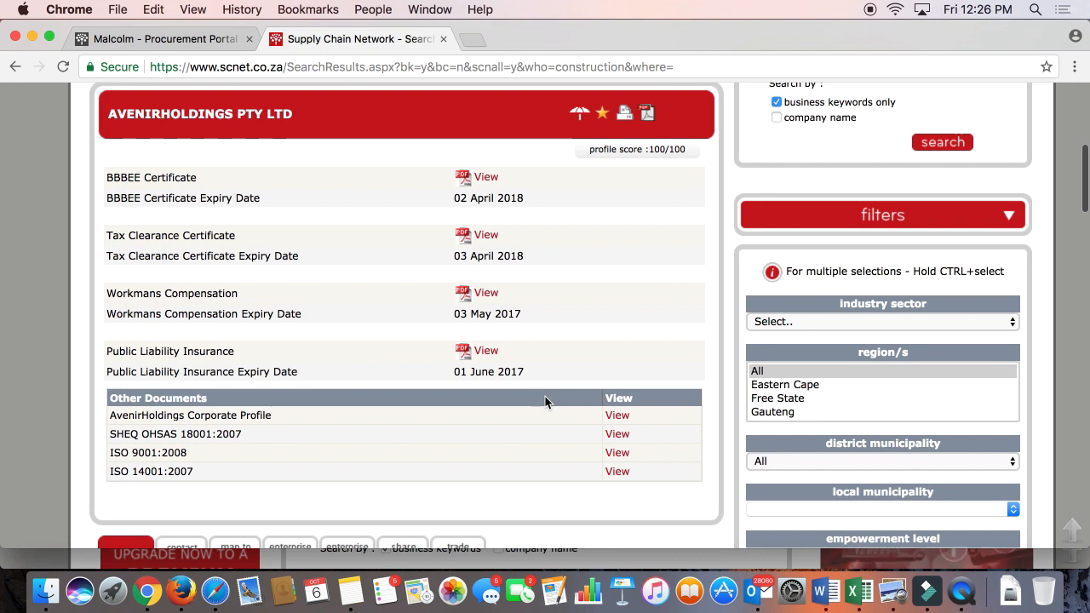
scroll("up", 3)
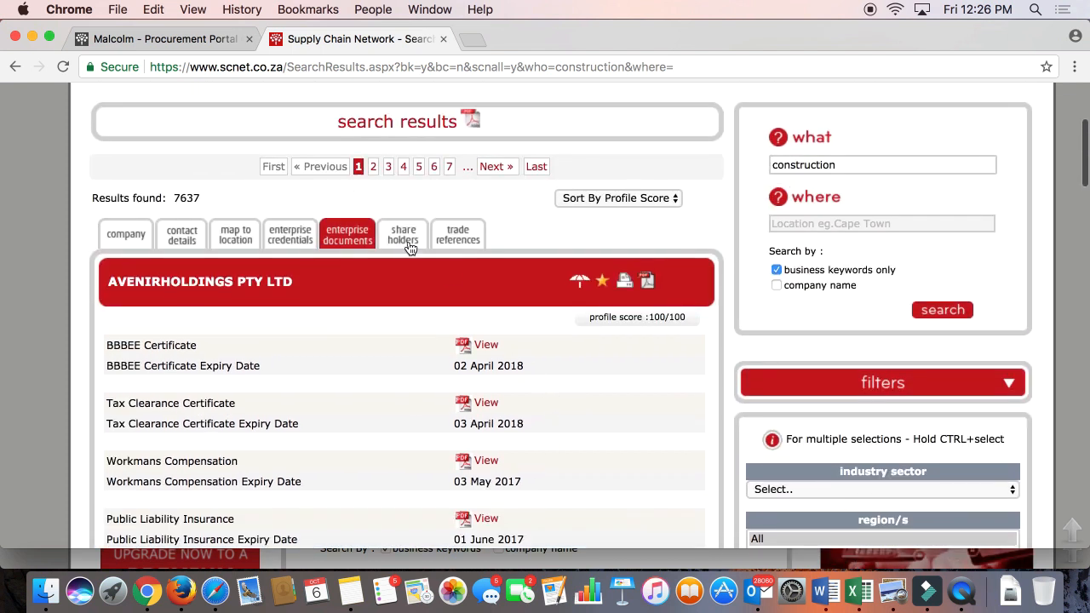
left_click(402, 236)
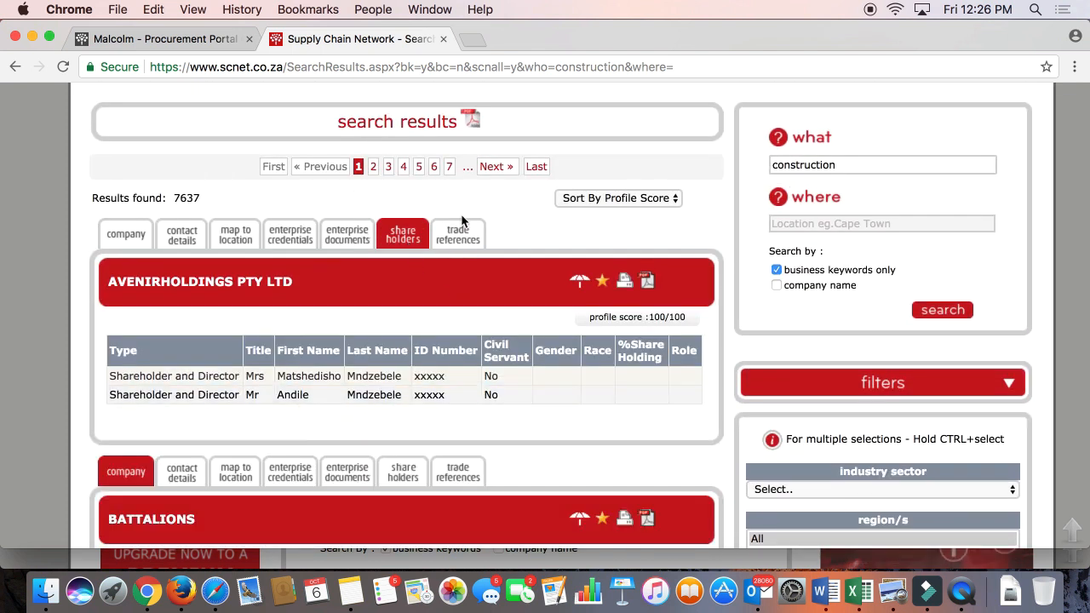
left_click(457, 235)
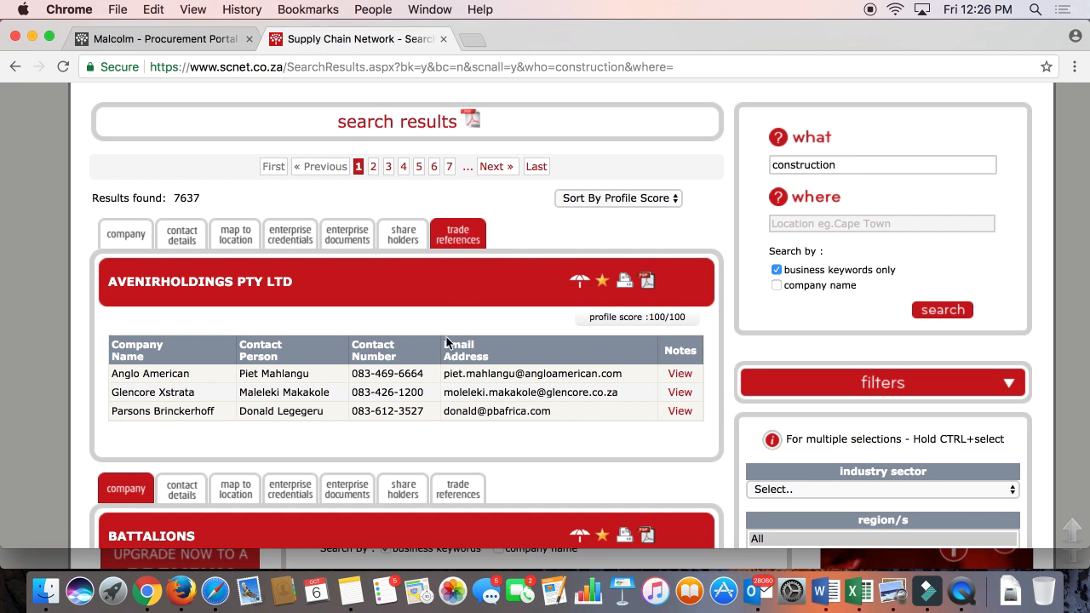
mouse_move(208, 222)
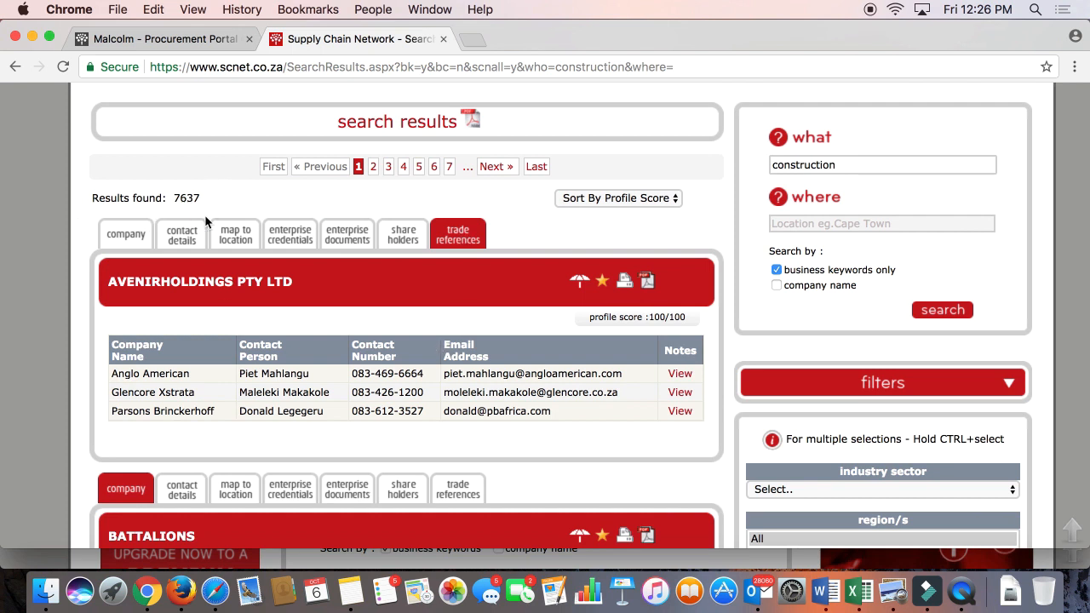
mouse_move(463, 272)
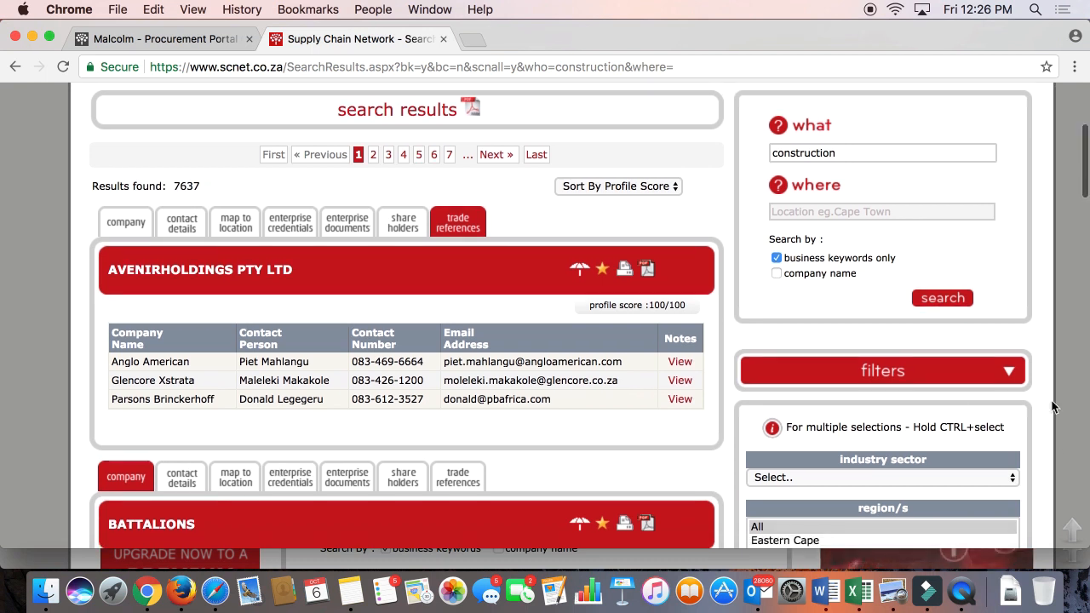
Step: Filter results to the Construction industry sector and the Gauteng region
scroll("up", 3)
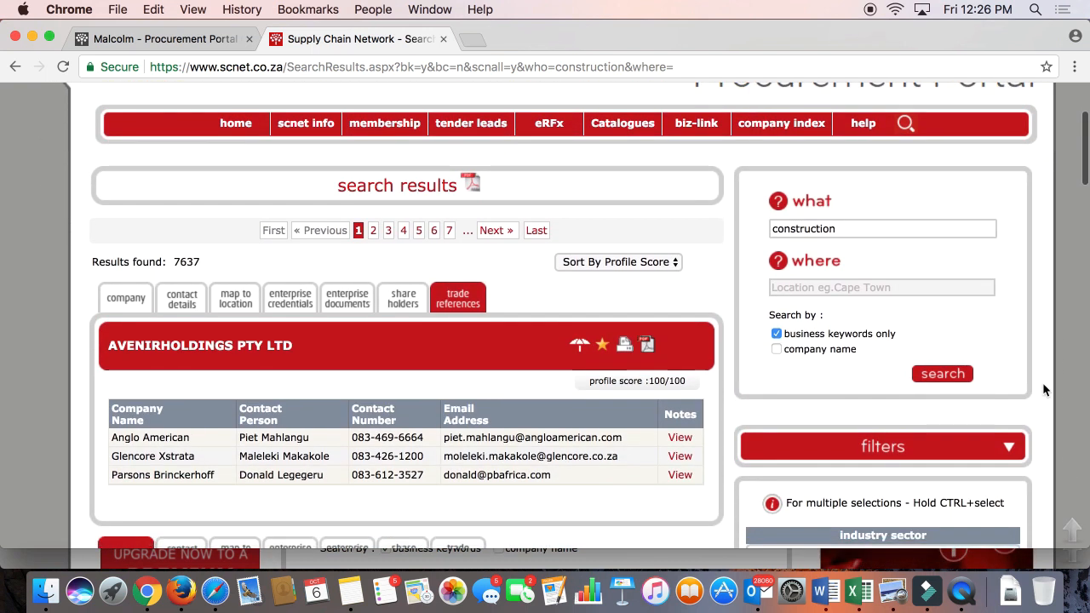
scroll("down", 3)
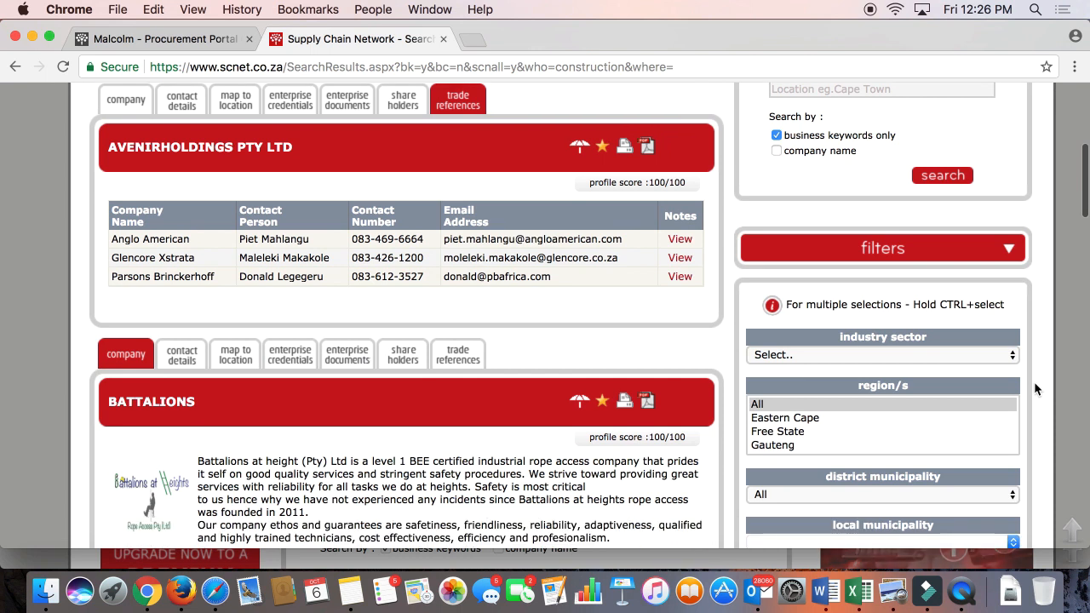
scroll("down", 3)
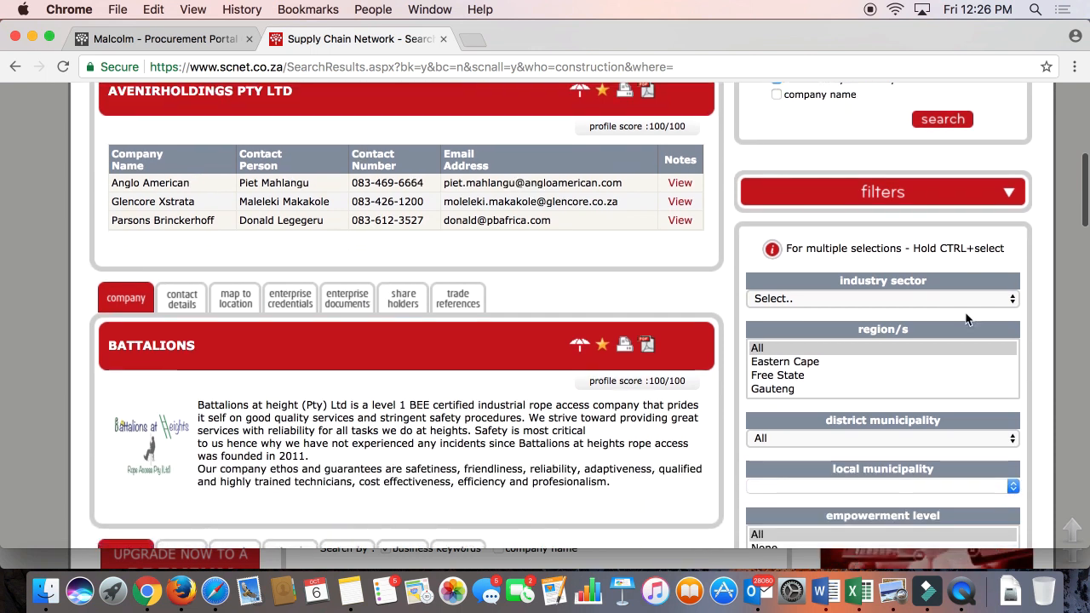
left_click(882, 298)
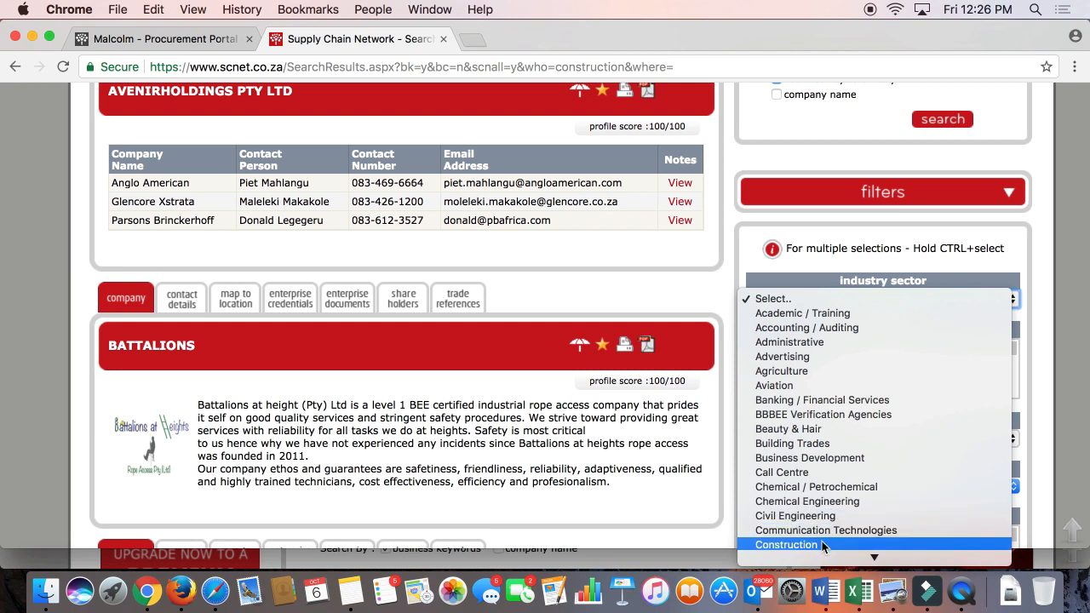
left_click(785, 545)
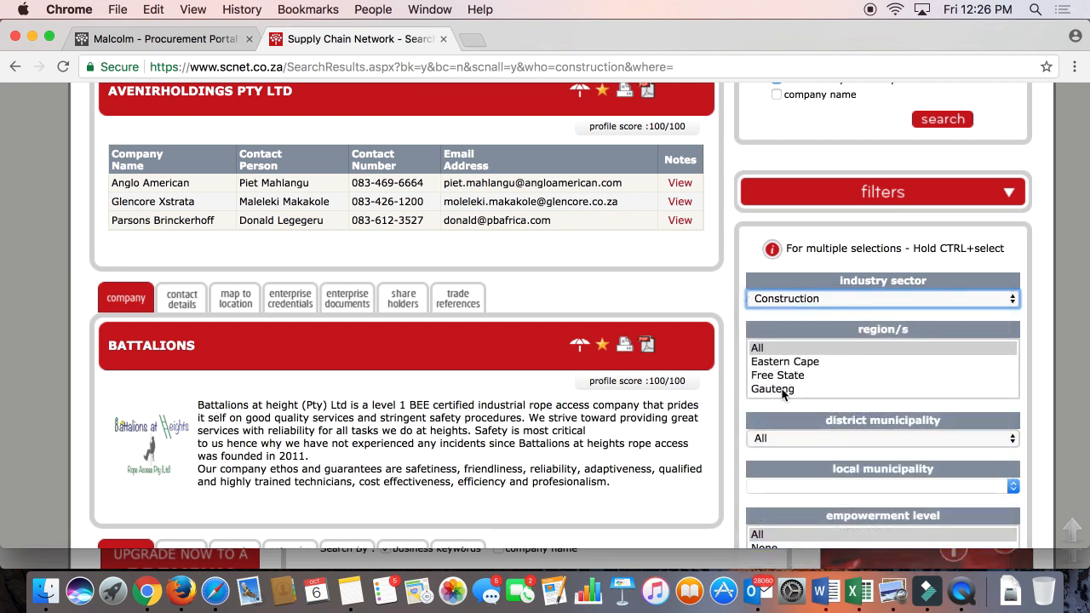
left_click(773, 389)
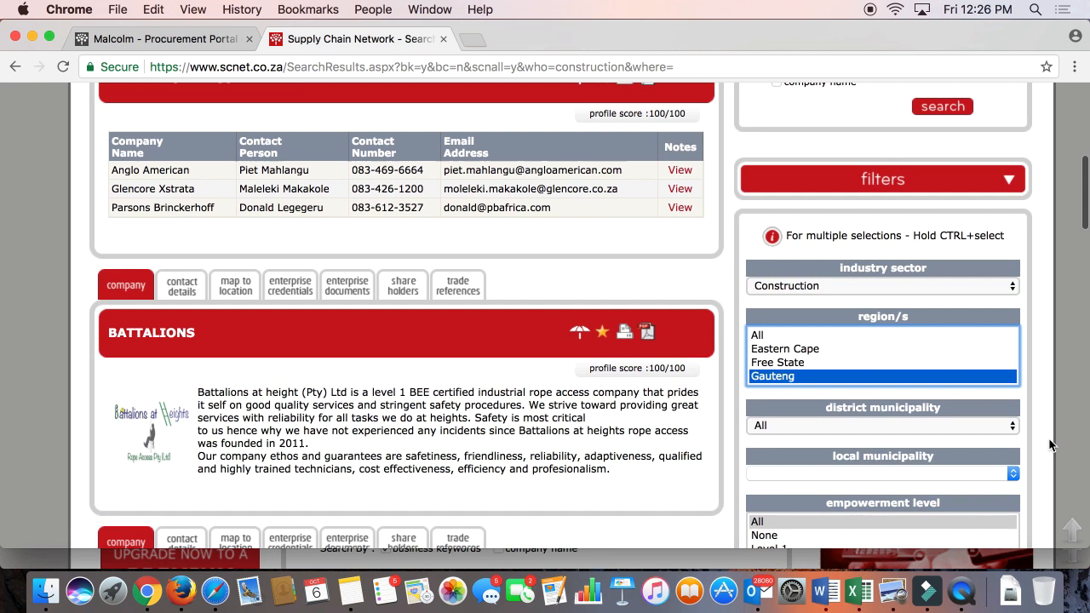
scroll("down", 3)
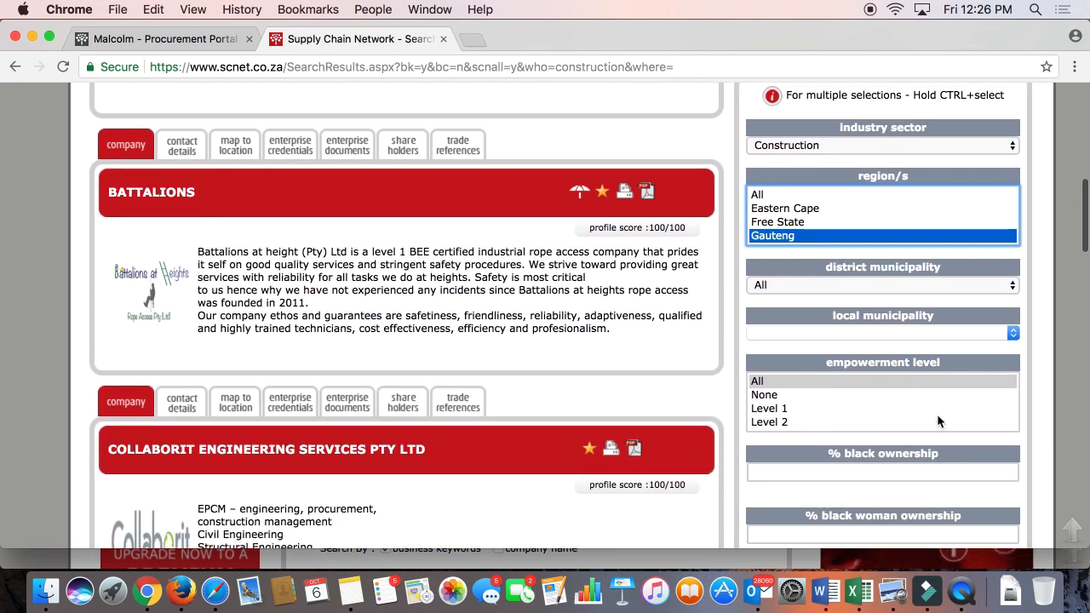
scroll("down", 3)
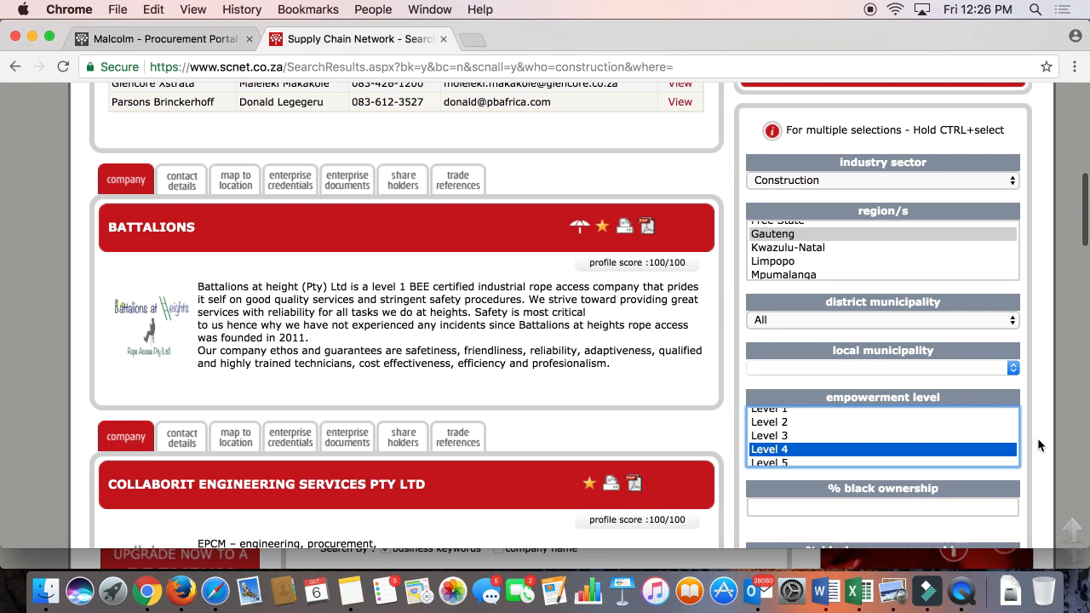
Step: Set 51% minimum black ownership and limit enterprise size to Exempt Micro Enterprise
scroll("down", 3)
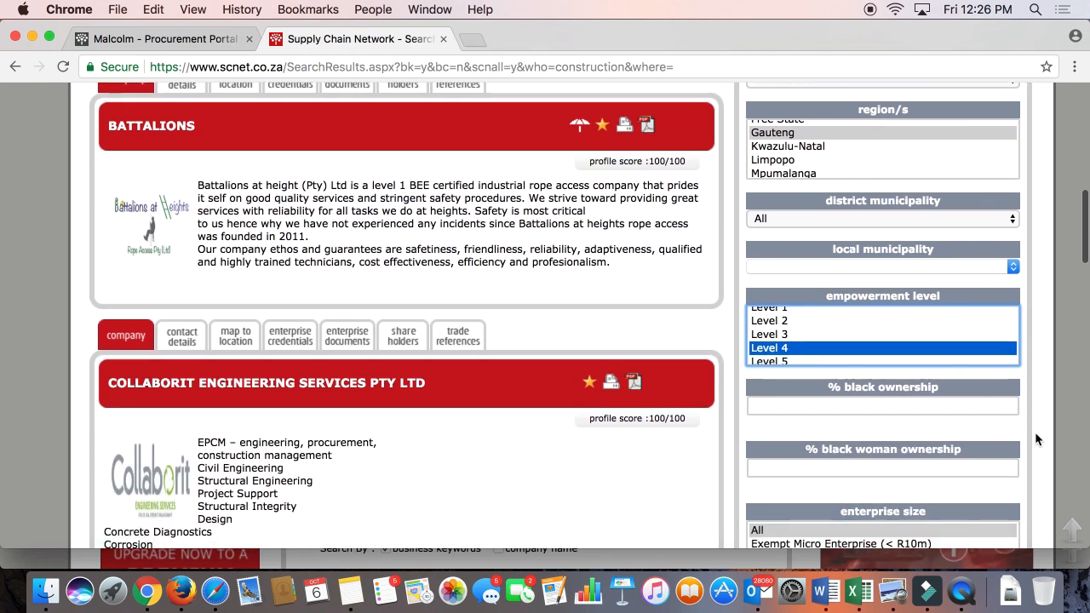
left_click(883, 388)
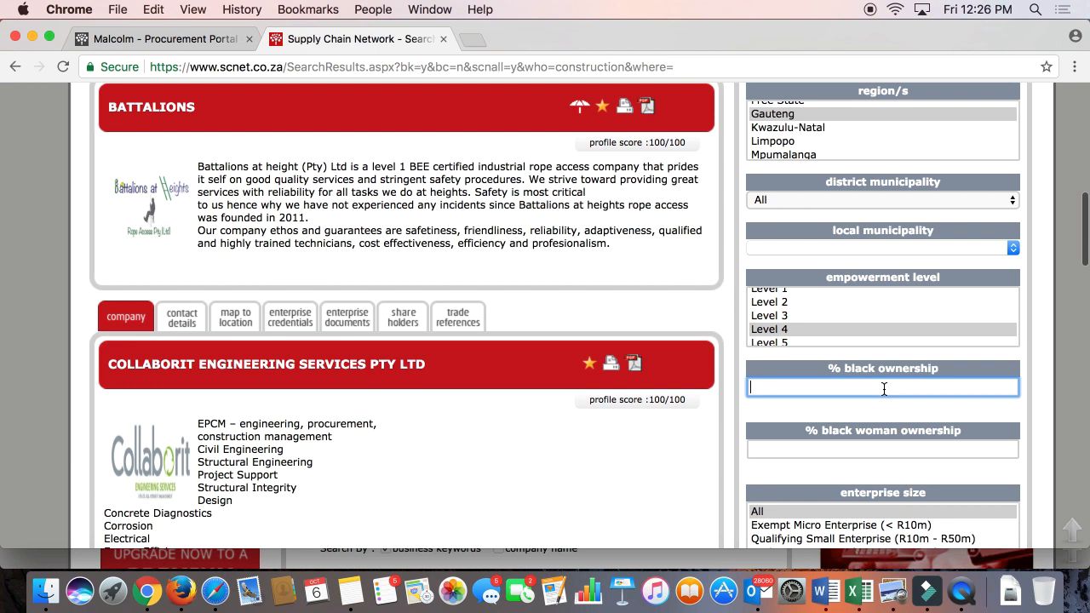
type("5")
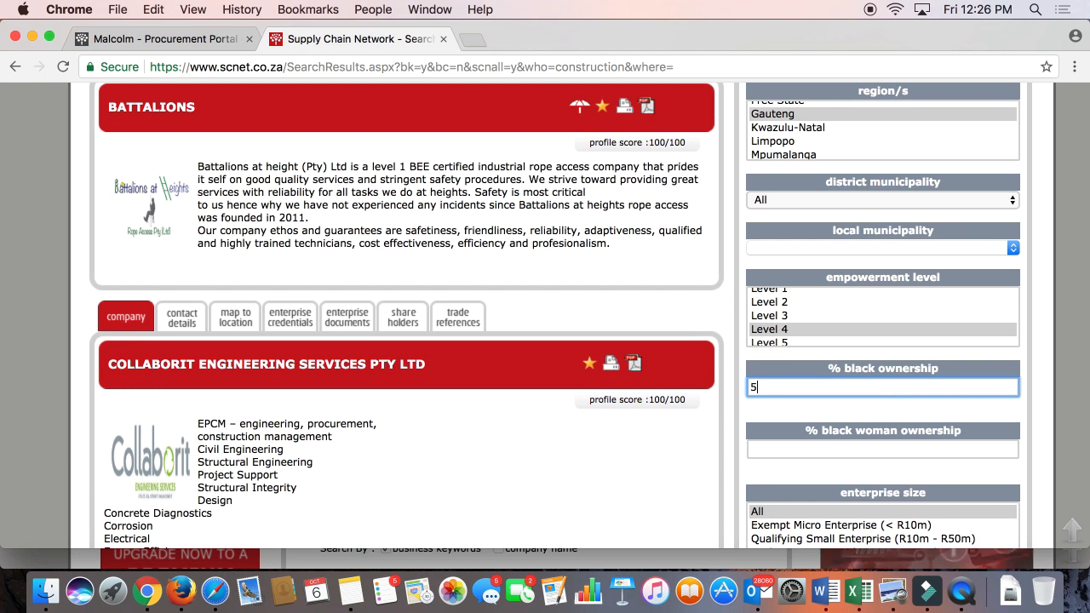
type("1")
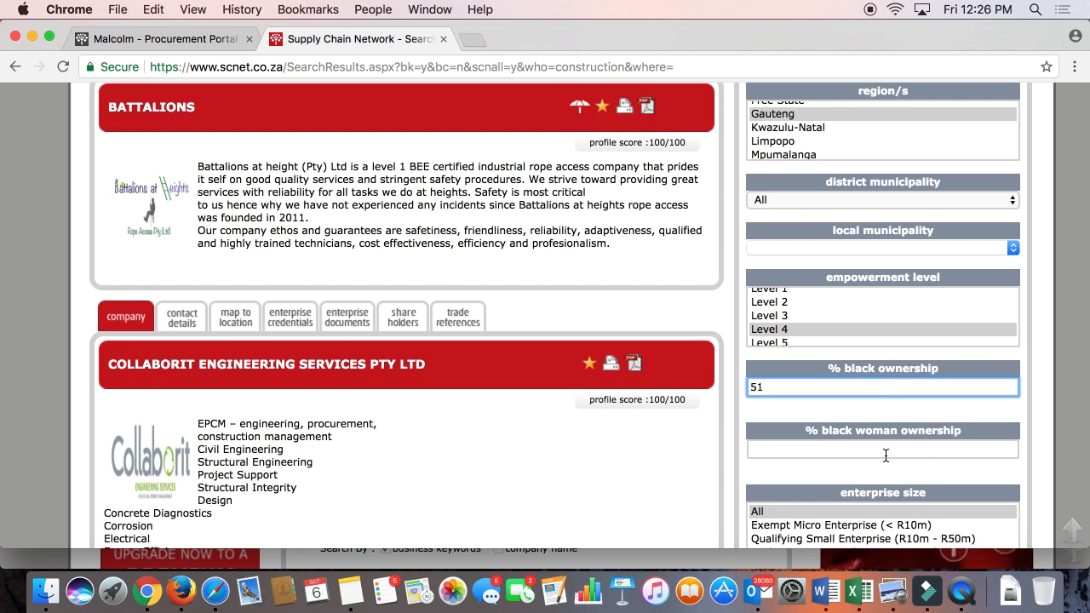
scroll("down", 3)
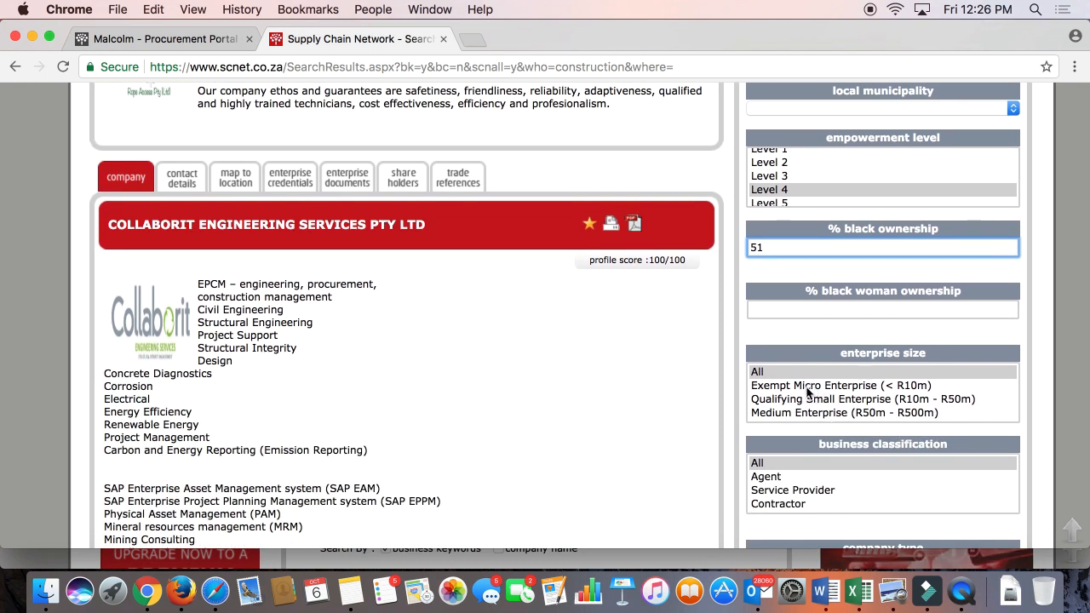
left_click(842, 385)
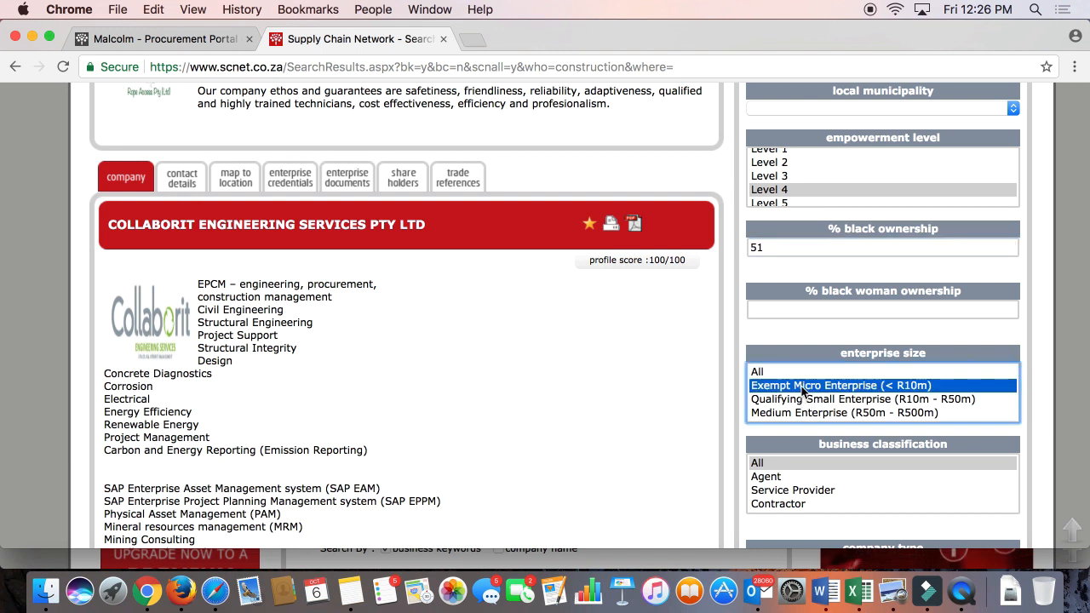
mouse_move(807, 406)
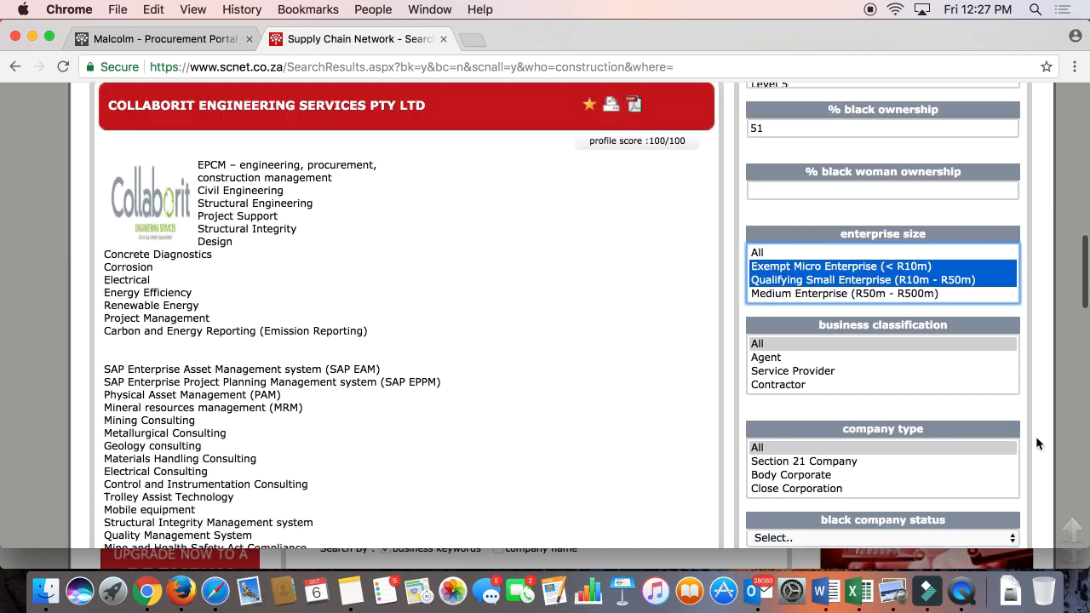
Step: Apply the filters with a minimum profile score of 60, returning 131 results
scroll("down", 3)
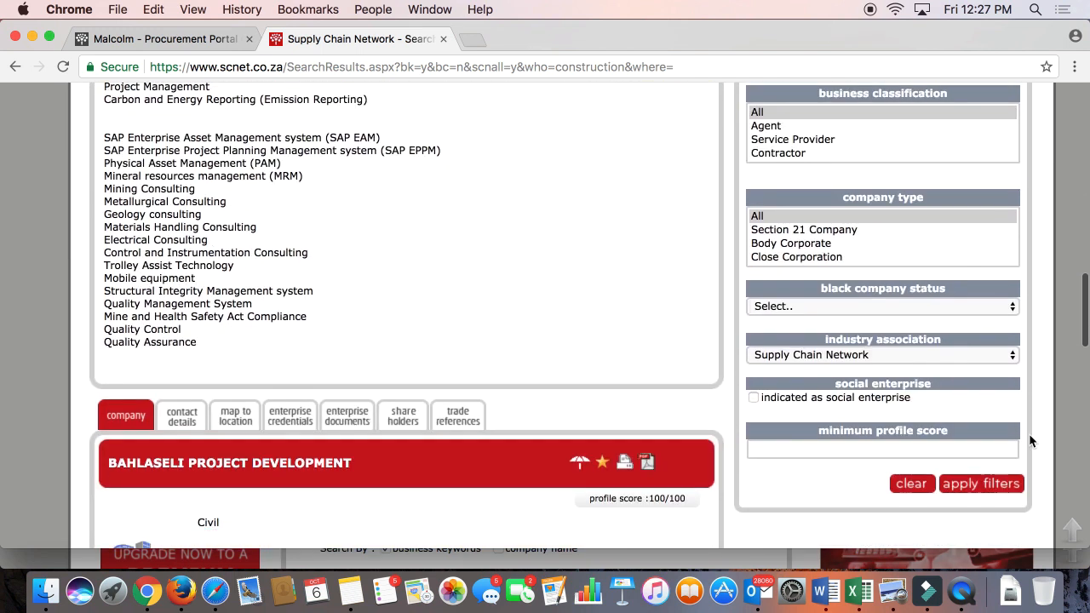
left_click(883, 450)
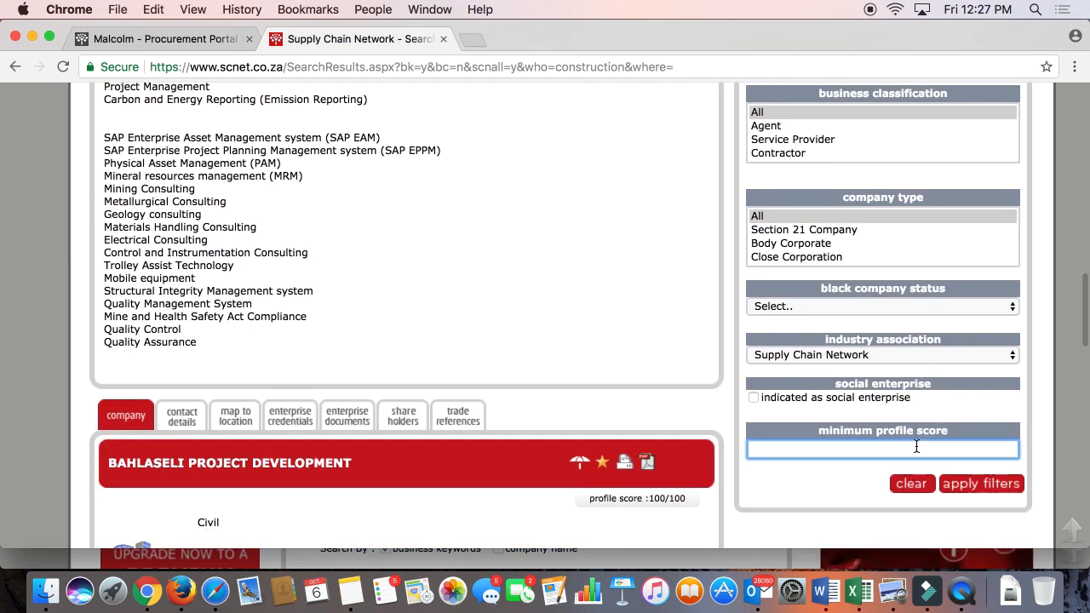
type("60")
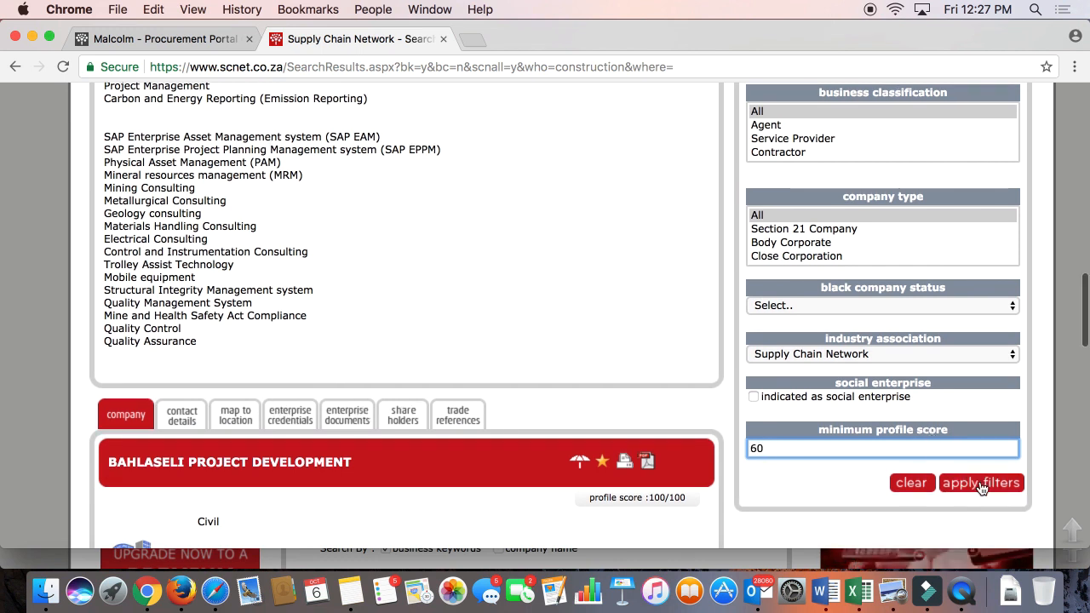
left_click(981, 484)
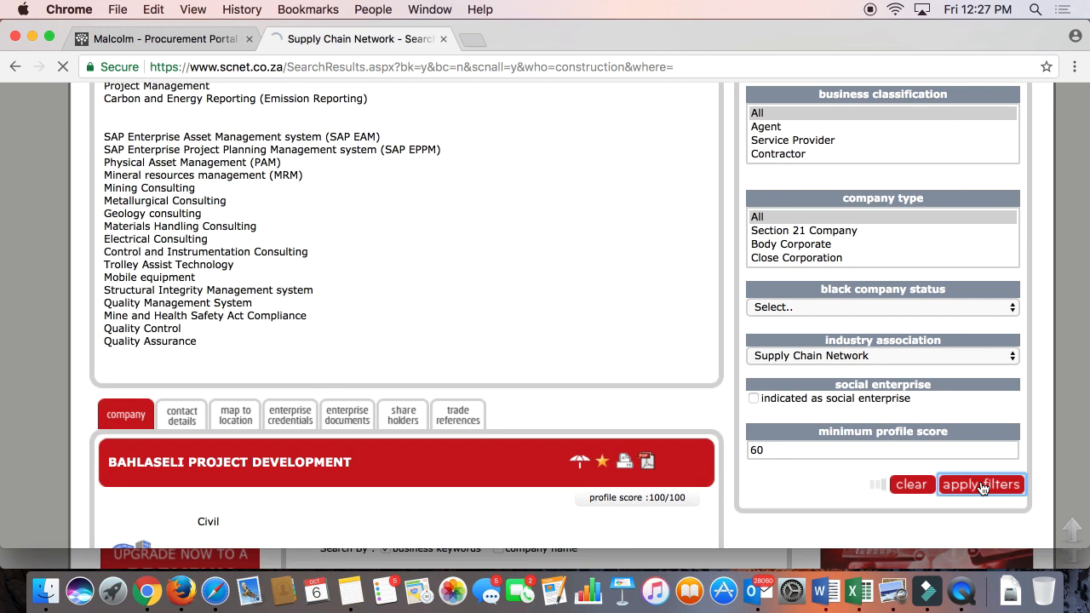
left_click(981, 484)
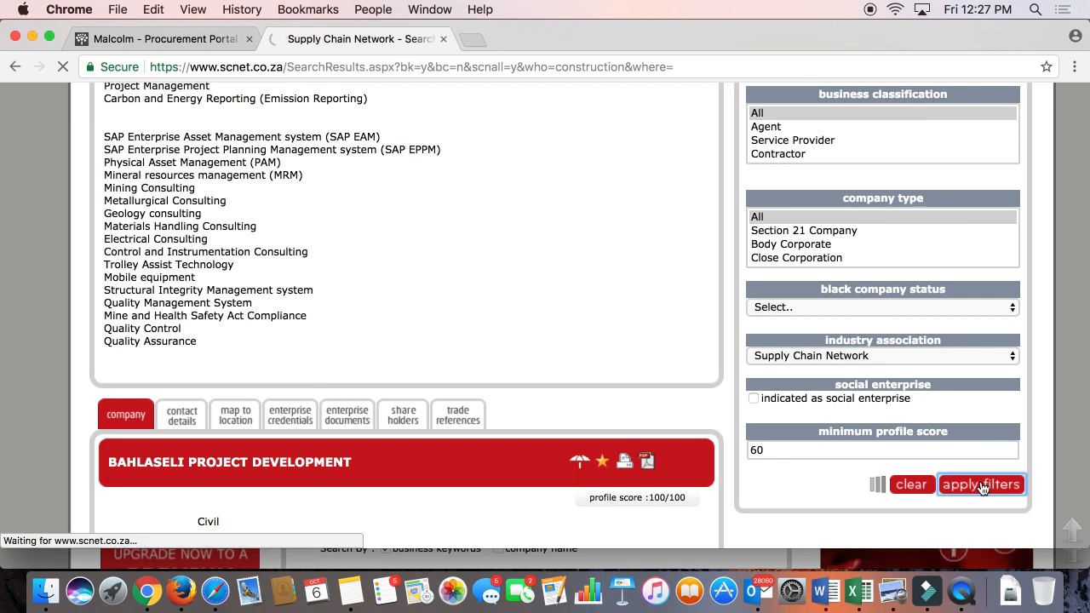
left_click(981, 484)
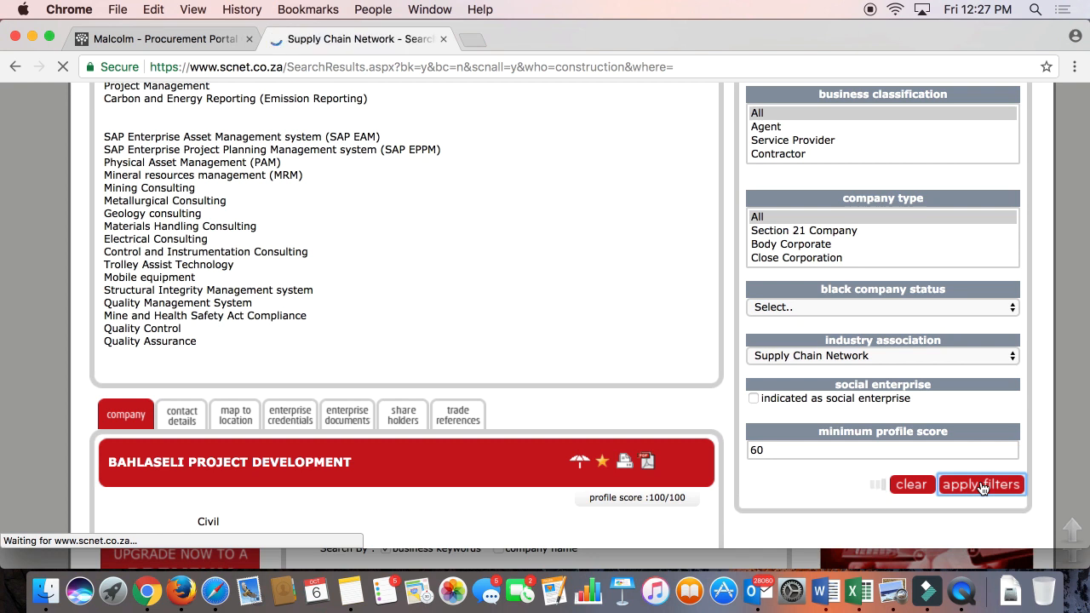
left_click(981, 484)
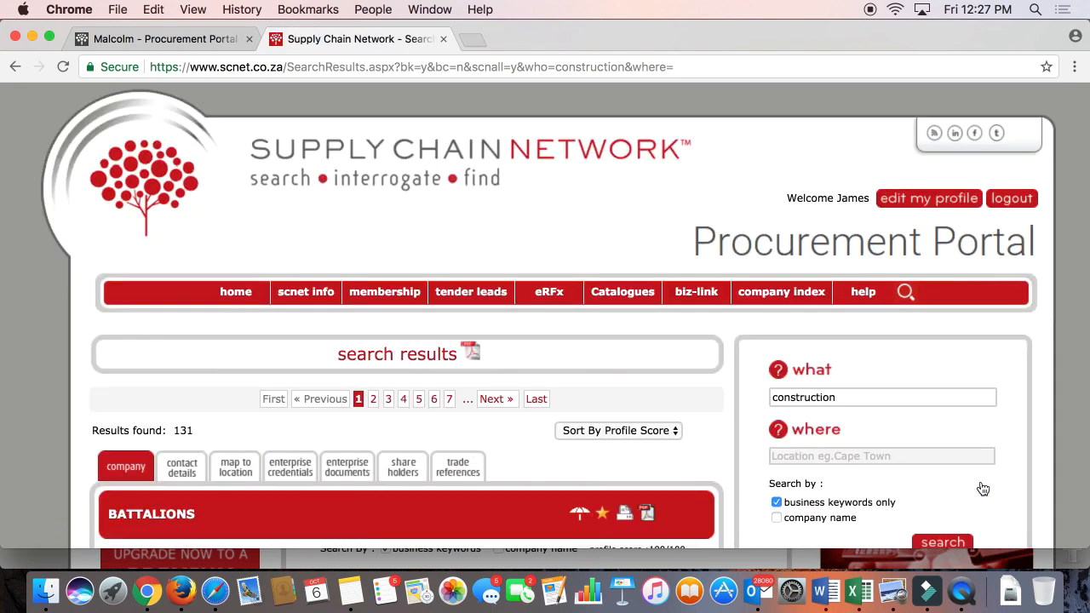
mouse_move(561, 487)
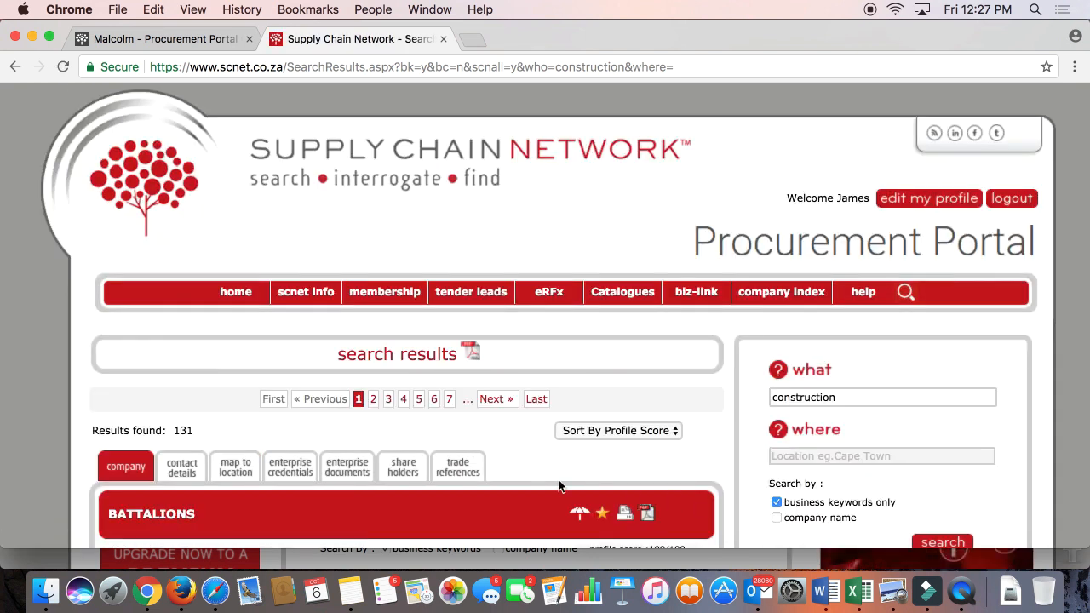
mouse_move(334, 436)
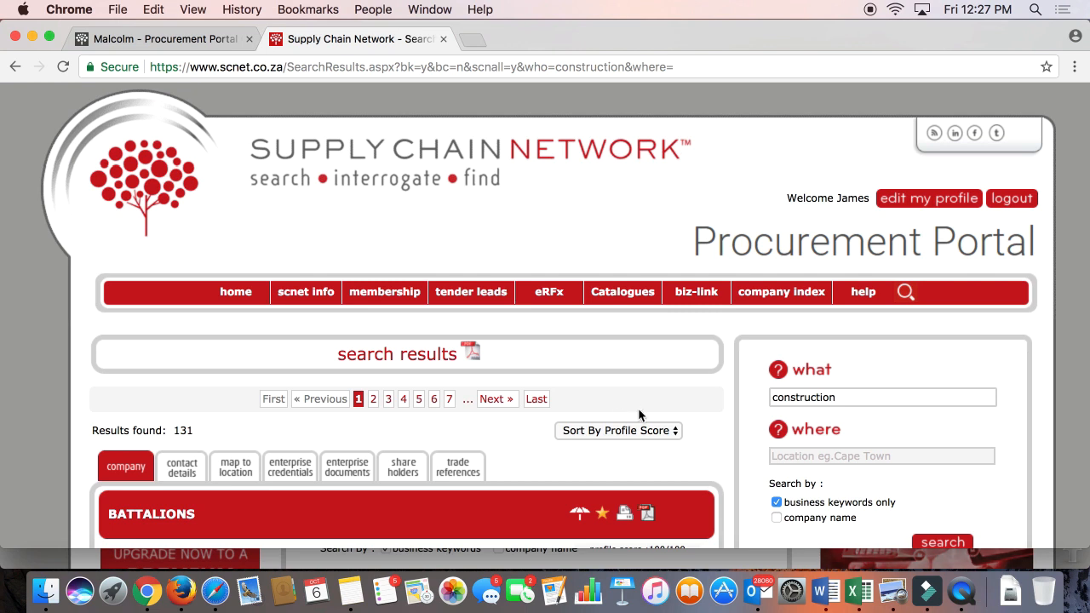
scroll("down", 3)
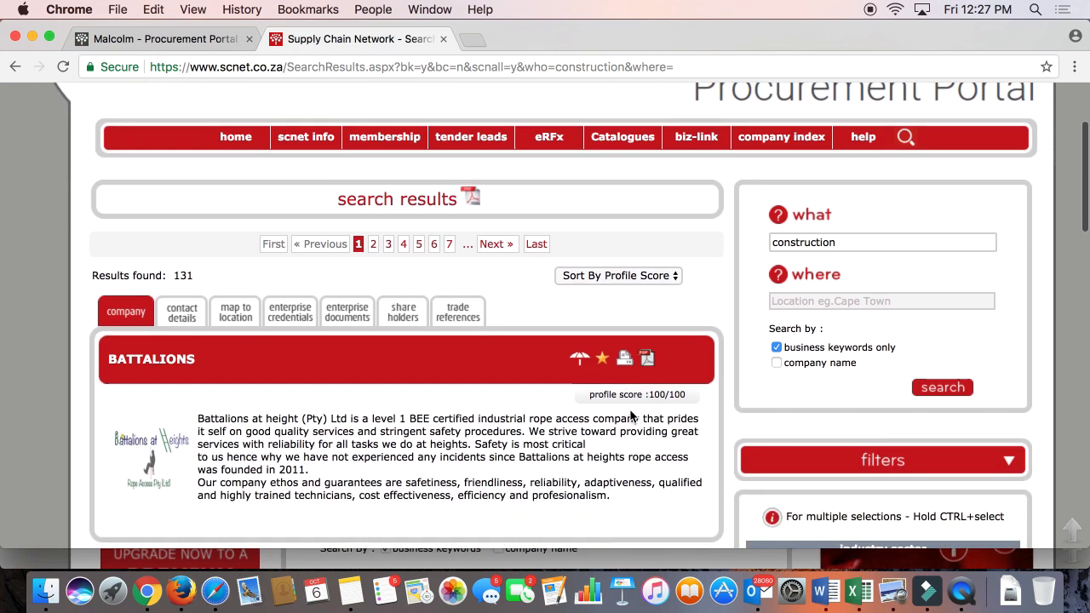
scroll("down", 3)
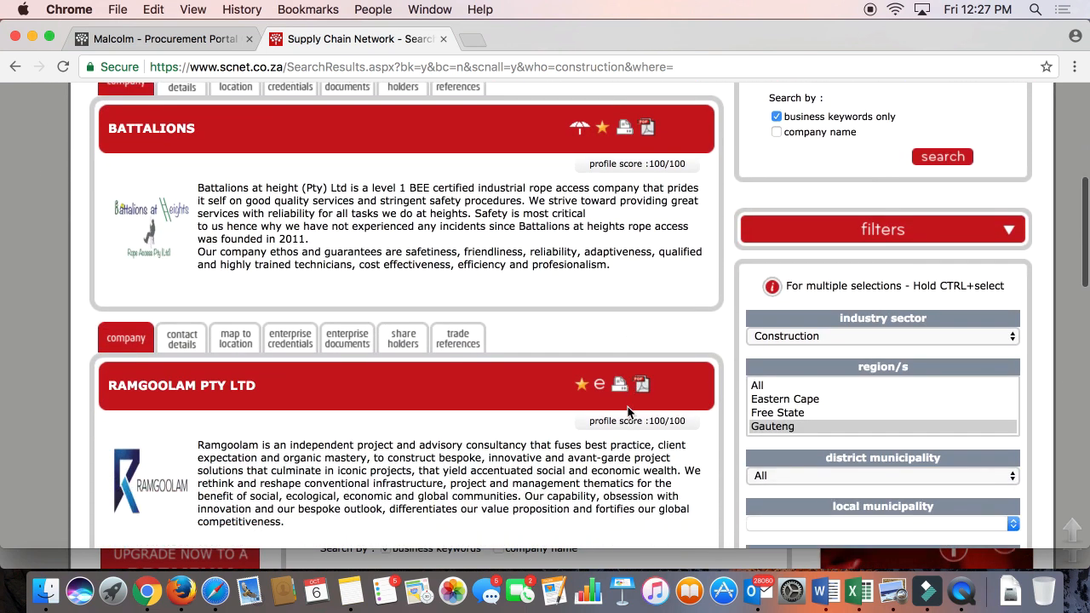
scroll("down", 3)
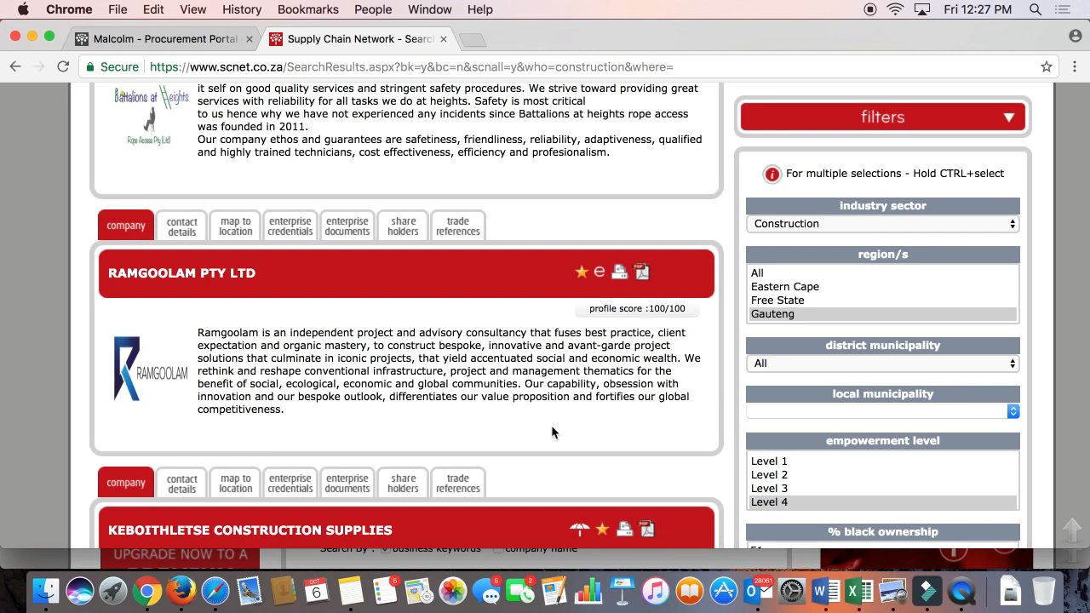
mouse_move(630, 411)
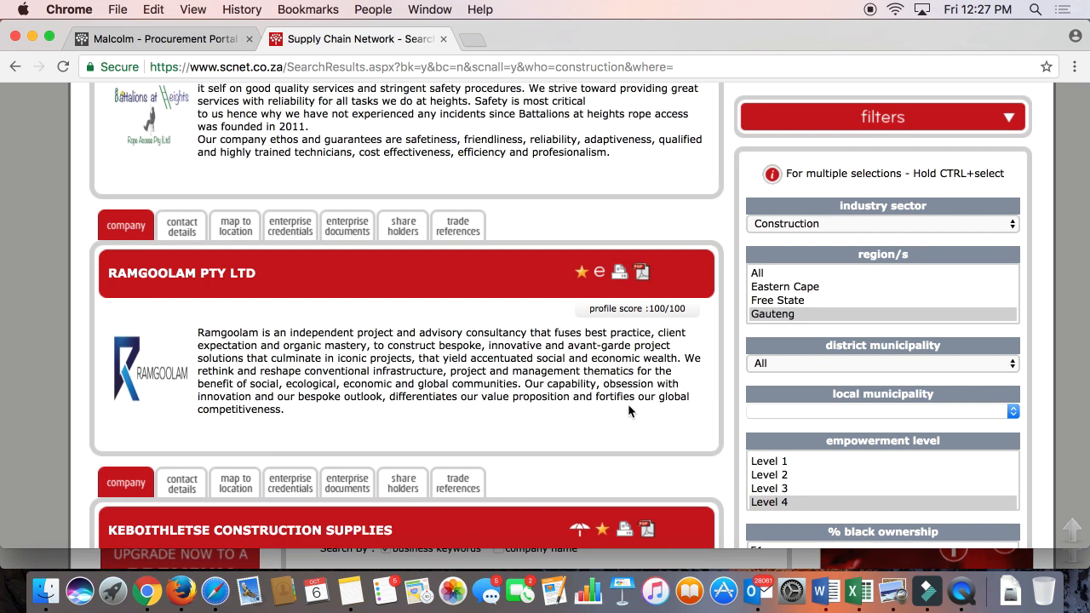
scroll("up", 3)
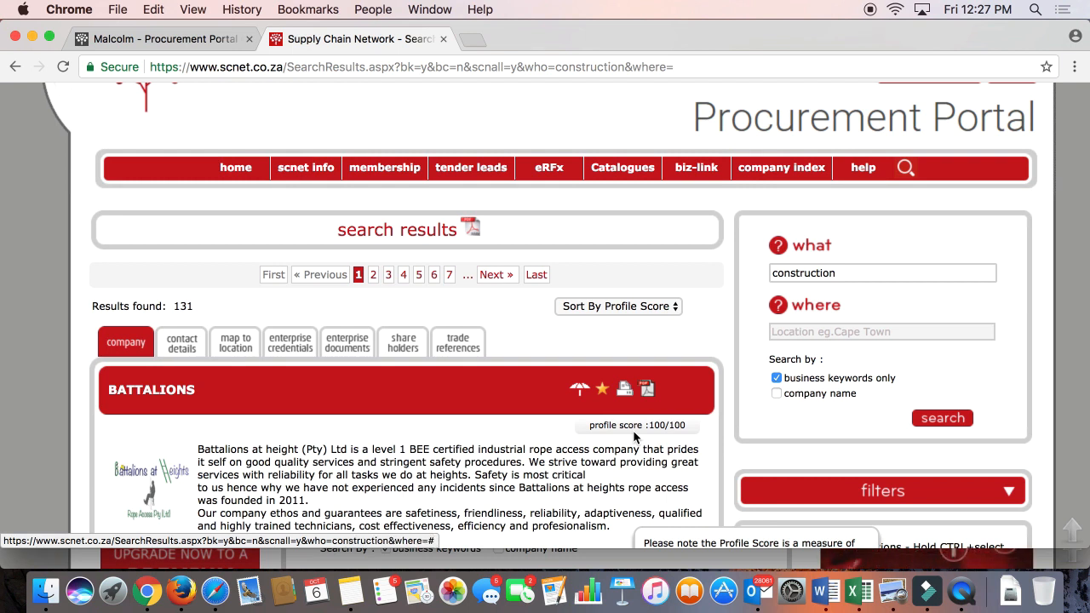
Step: Start creating a new eRFx from the eRFx menu and review its steps and eRFQ type options
left_click(549, 167)
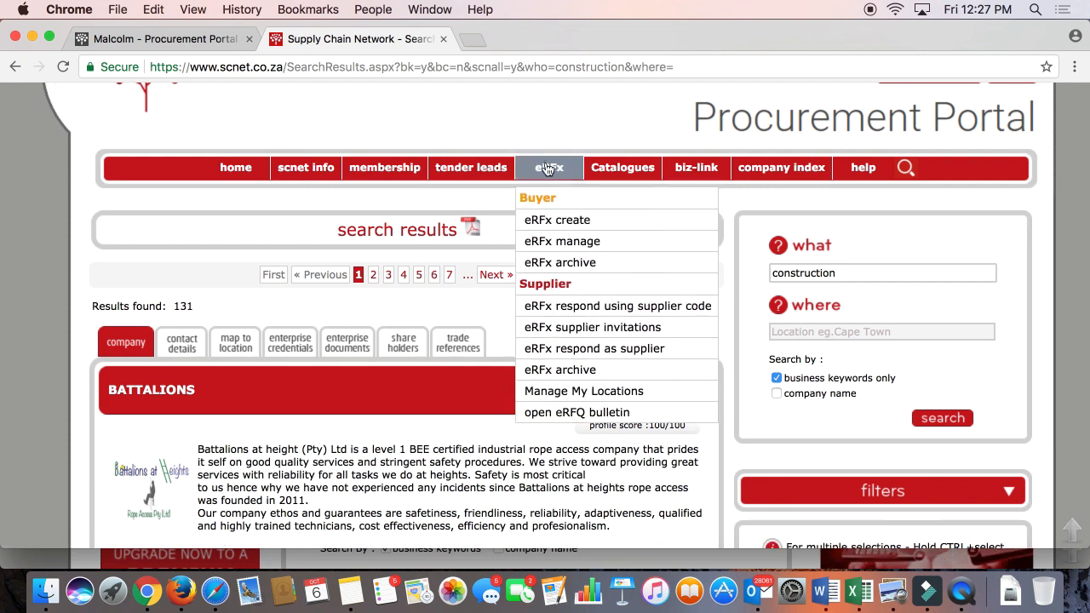
mouse_move(558, 218)
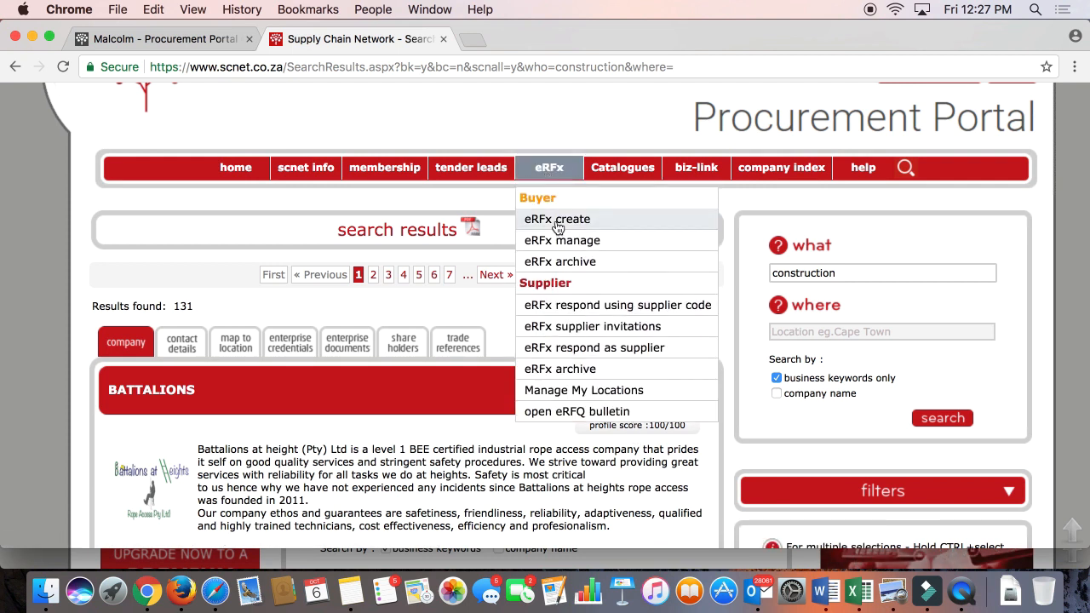
left_click(555, 219)
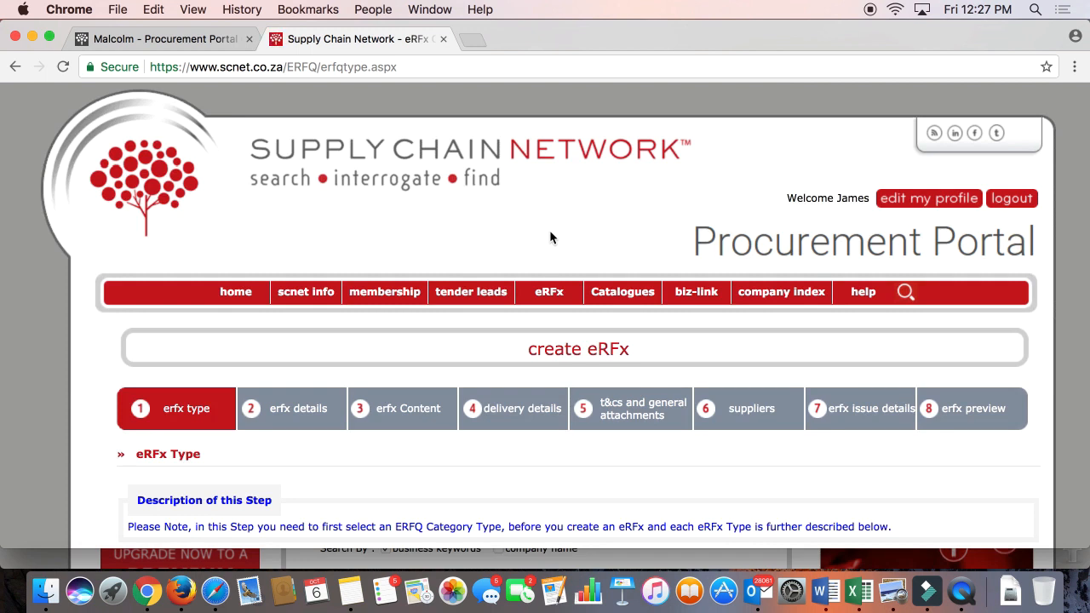
scroll("down", 3)
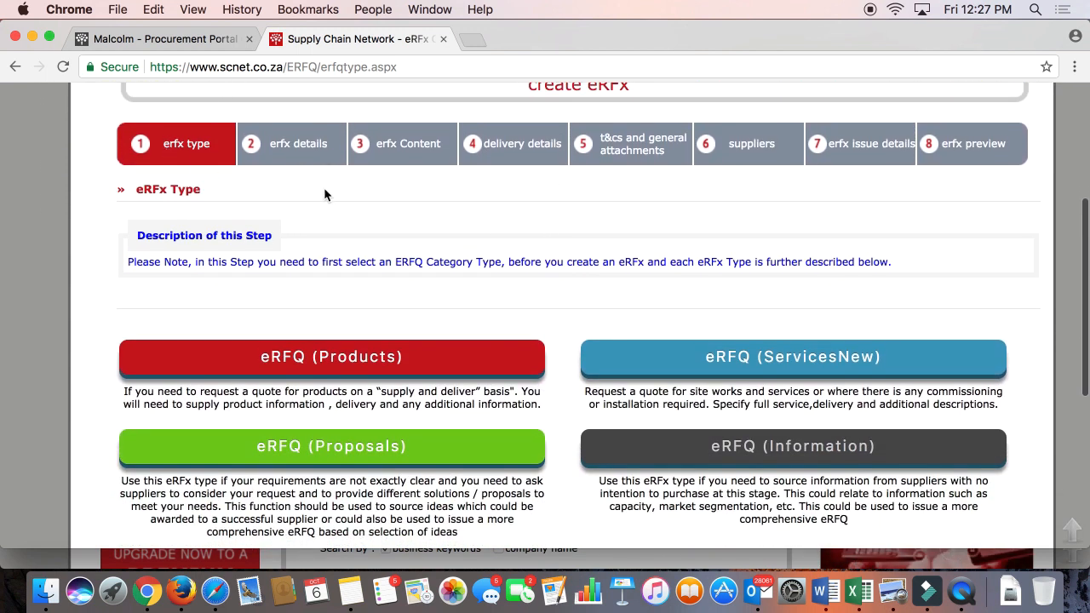
mouse_move(562, 218)
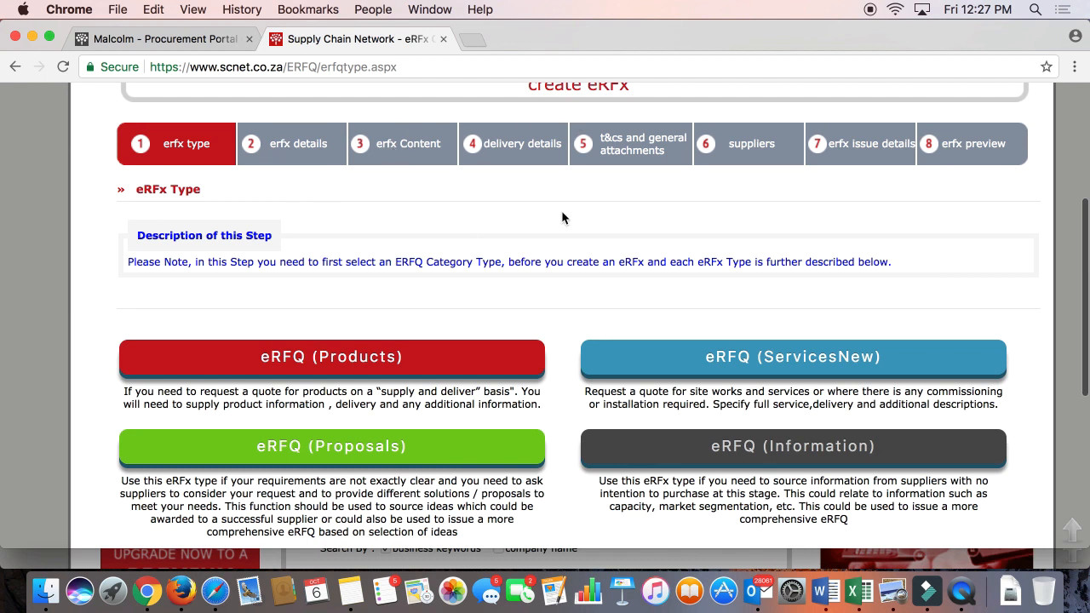
mouse_move(668, 109)
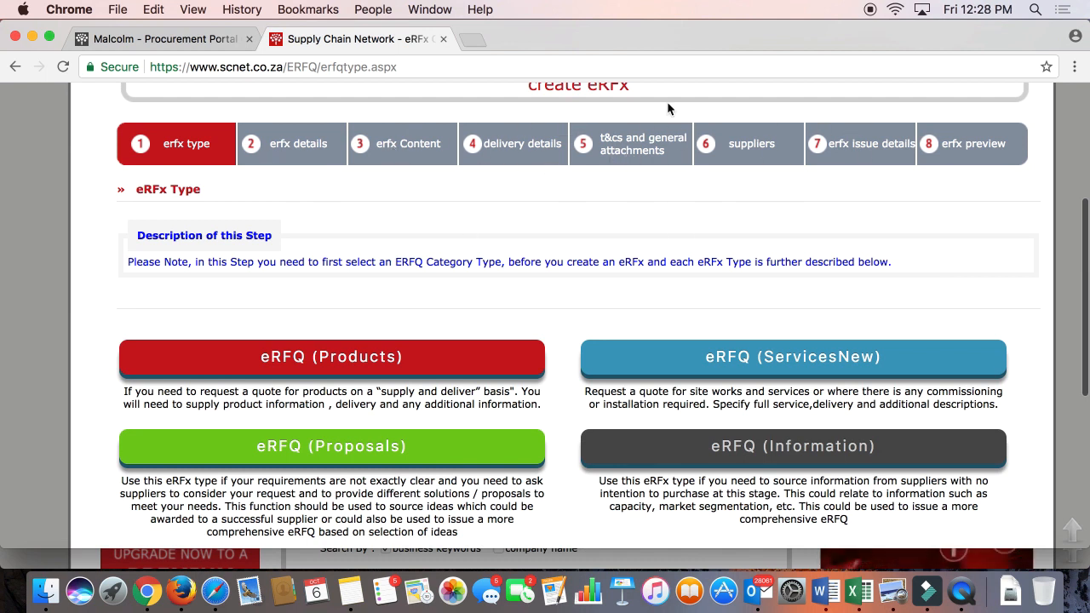
mouse_move(724, 179)
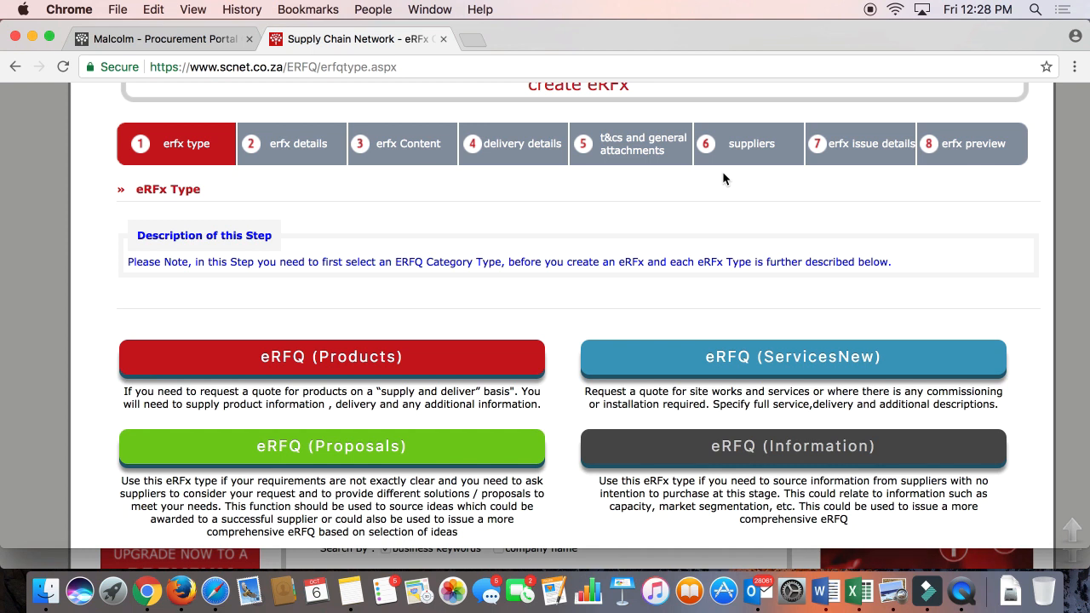
mouse_move(746, 126)
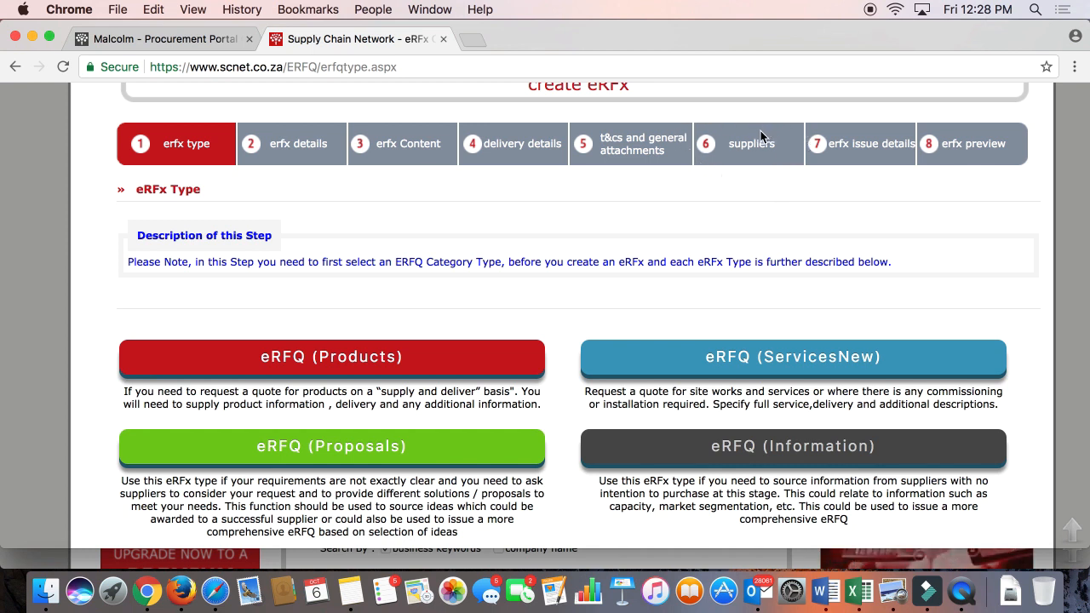
mouse_move(937, 185)
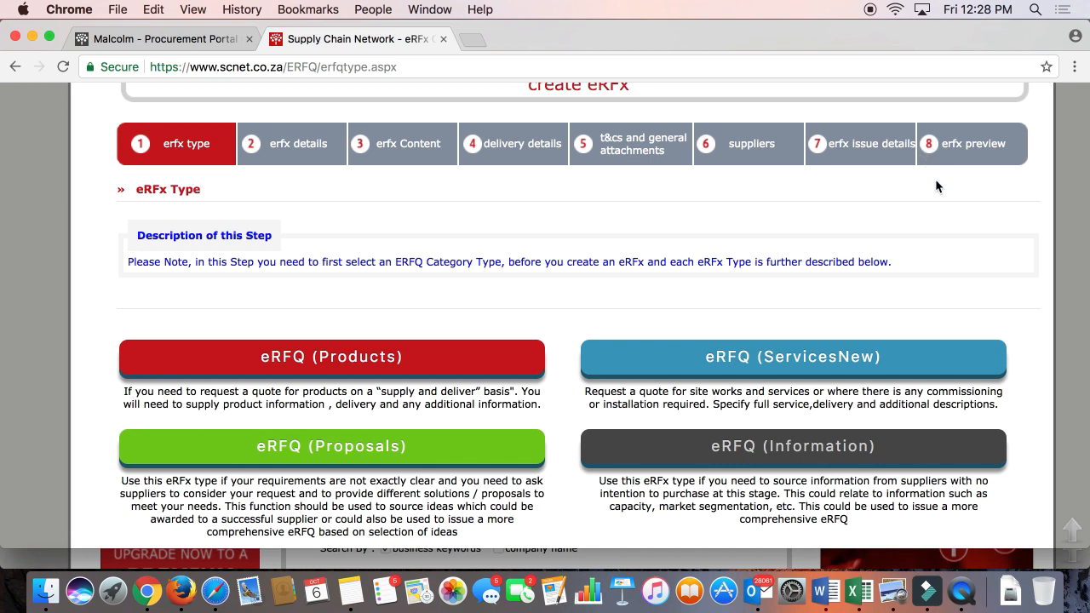
scroll("up", 3)
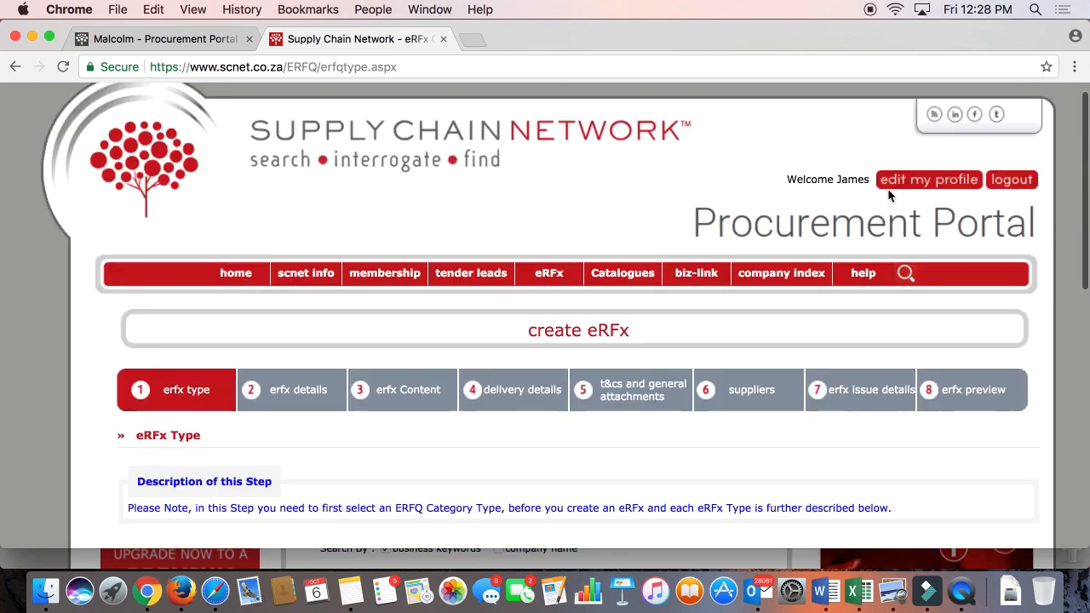
Step: View the company's eRFx responses table with statuses and closing dates via the eRFx menu
left_click(548, 273)
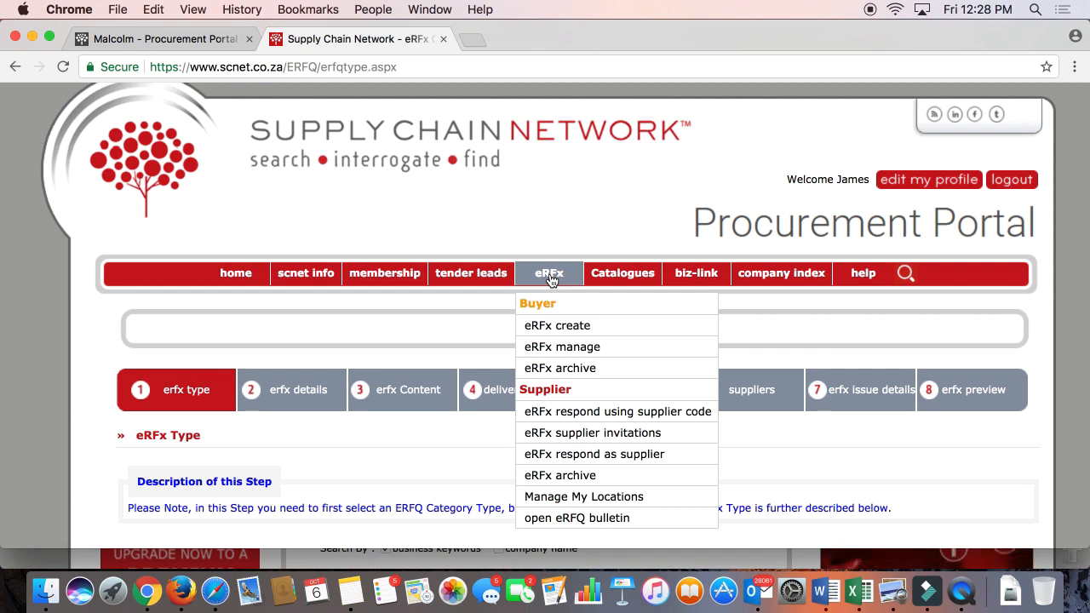
mouse_move(593, 433)
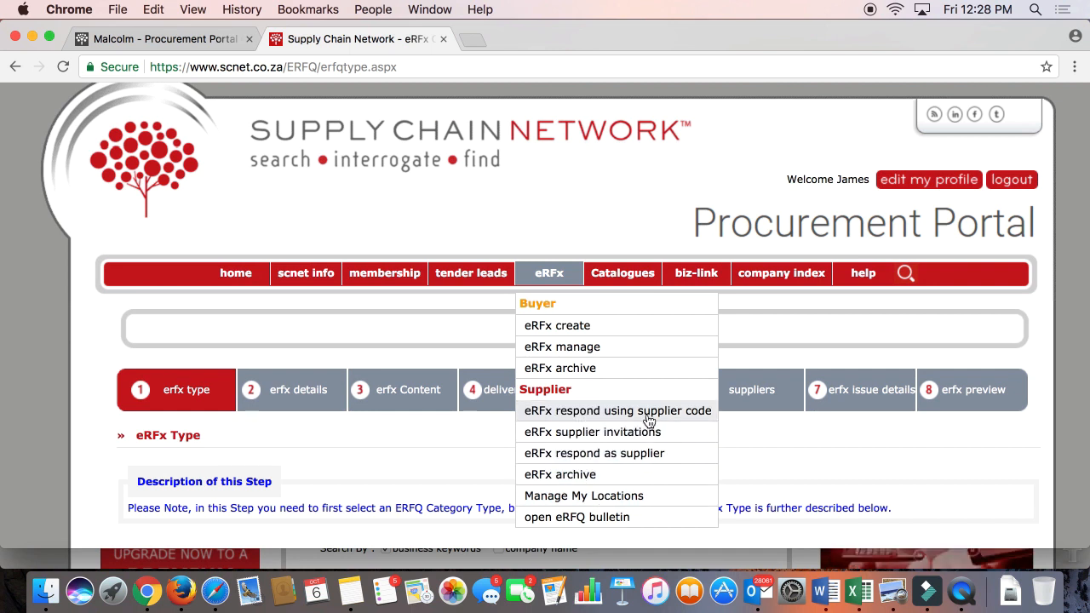
mouse_move(634, 433)
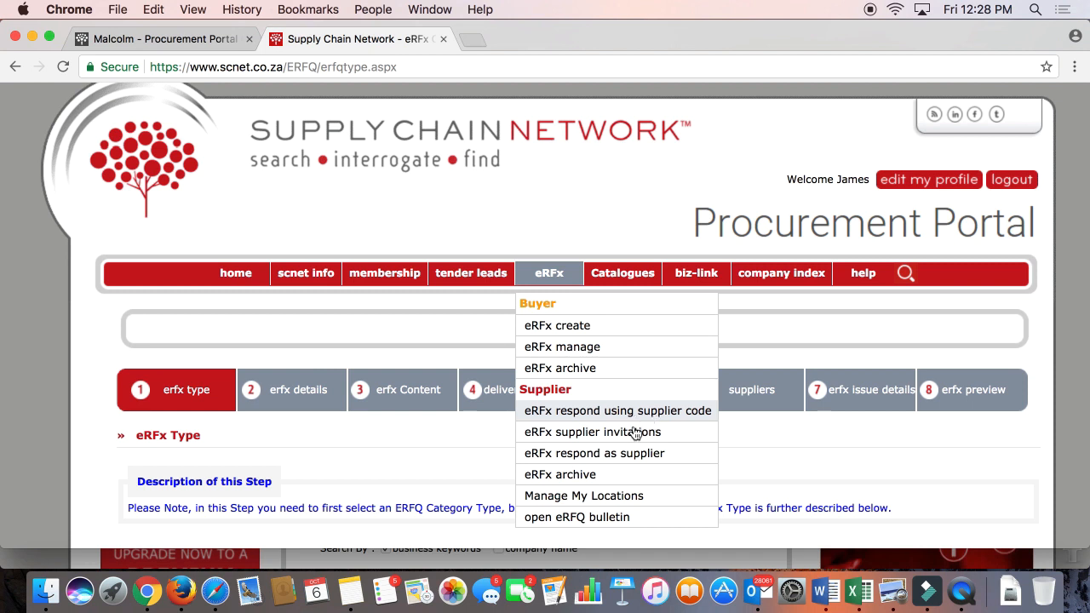
mouse_move(606, 460)
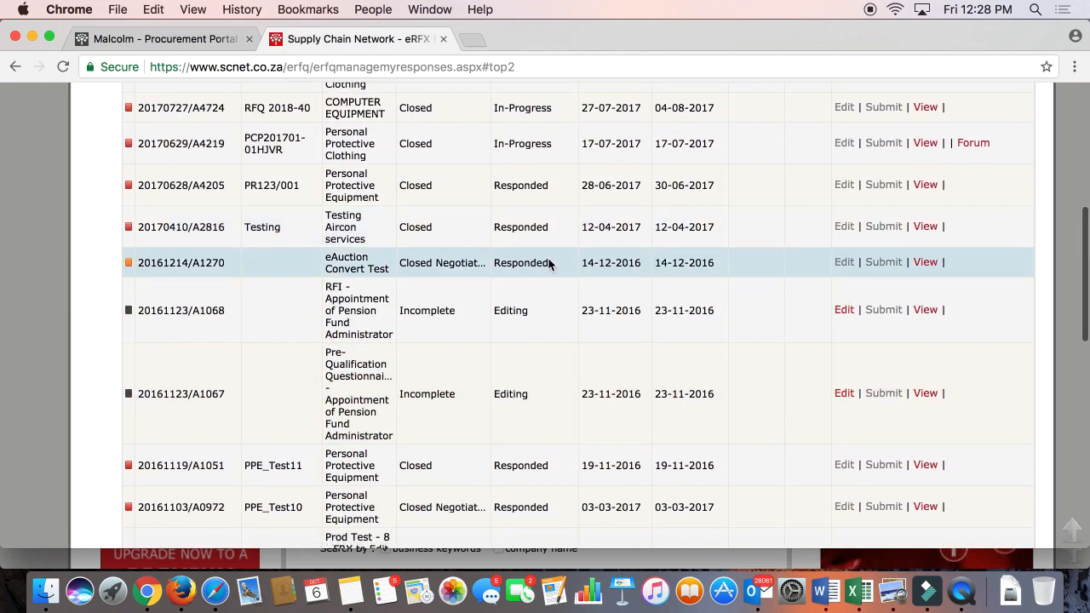
scroll("up", 3)
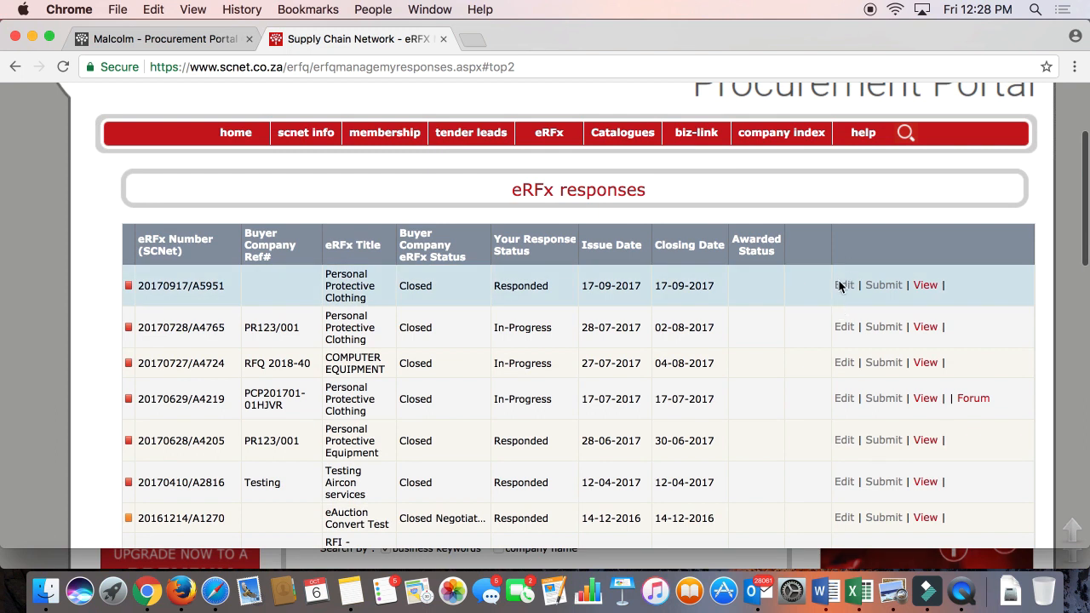
left_click(549, 133)
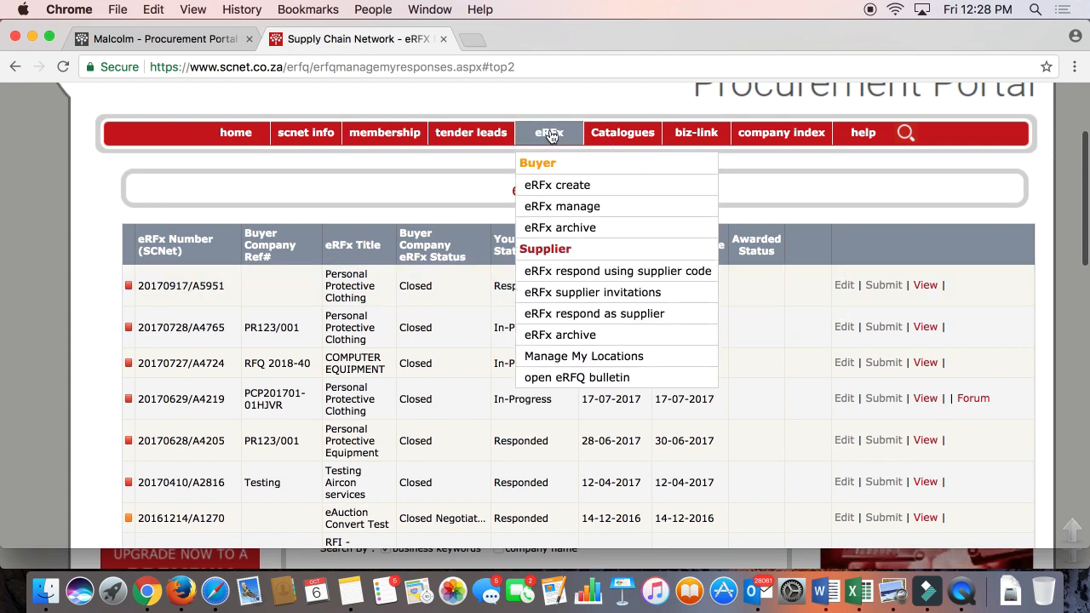
mouse_move(576, 376)
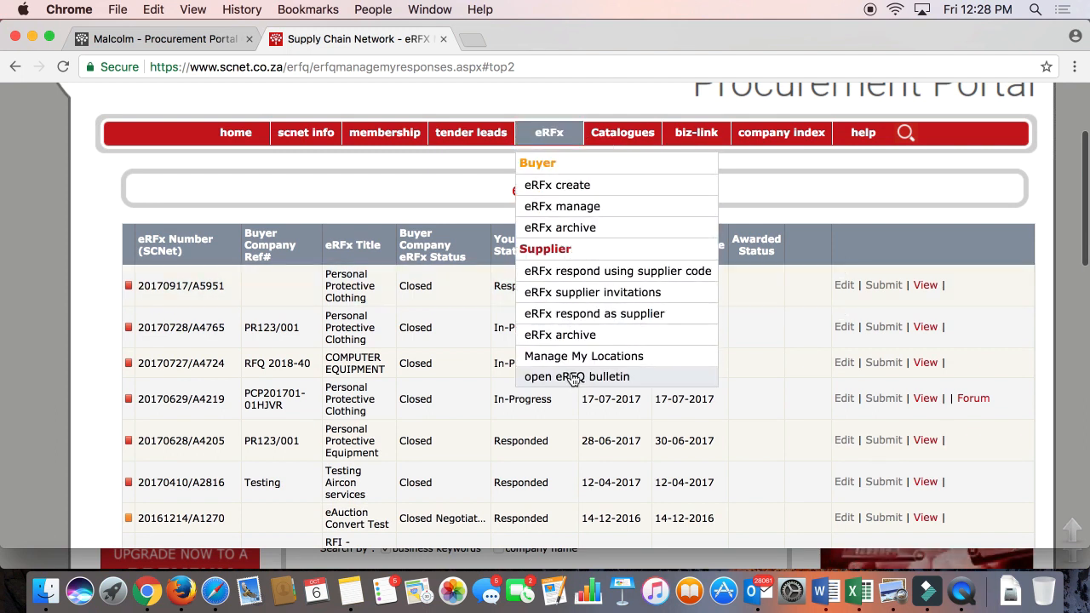
Step: View the corporate open eRFQ bulletin and look through its issued e-Tender listings
left_click(576, 377)
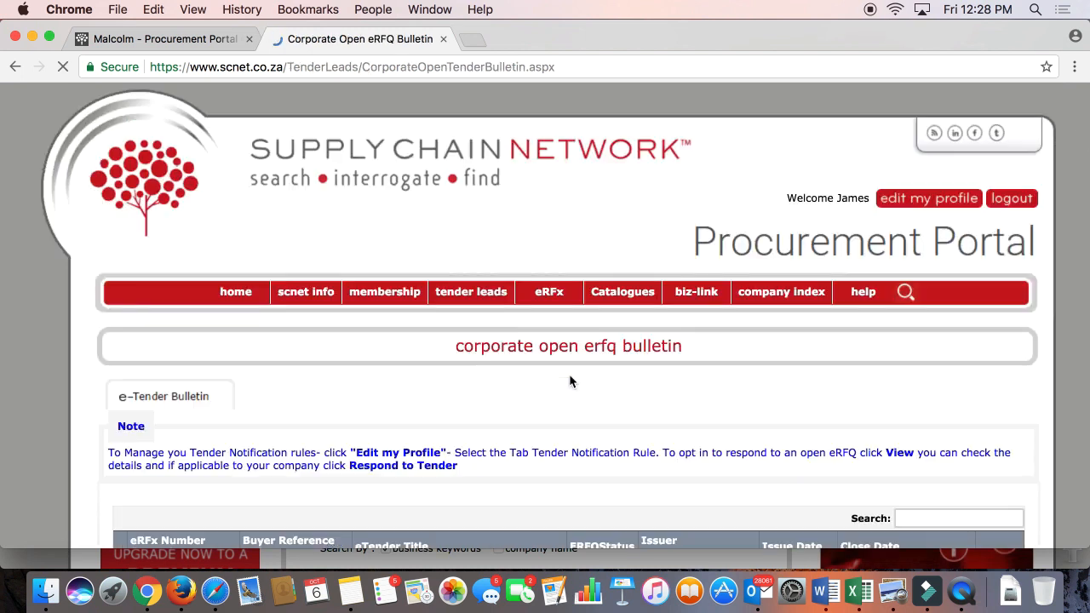
scroll("down", 3)
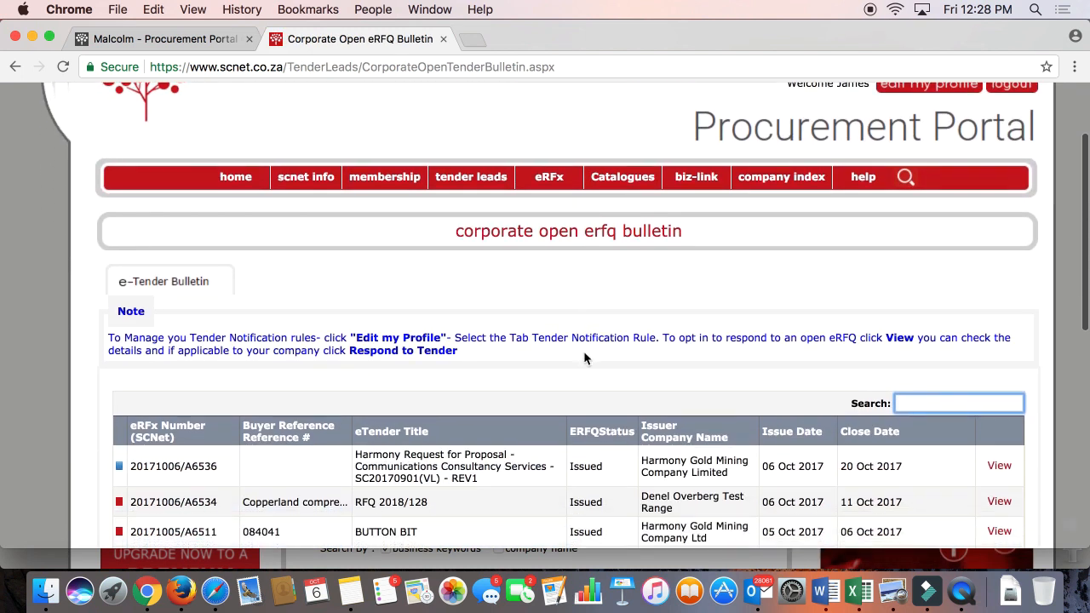
scroll("down", 3)
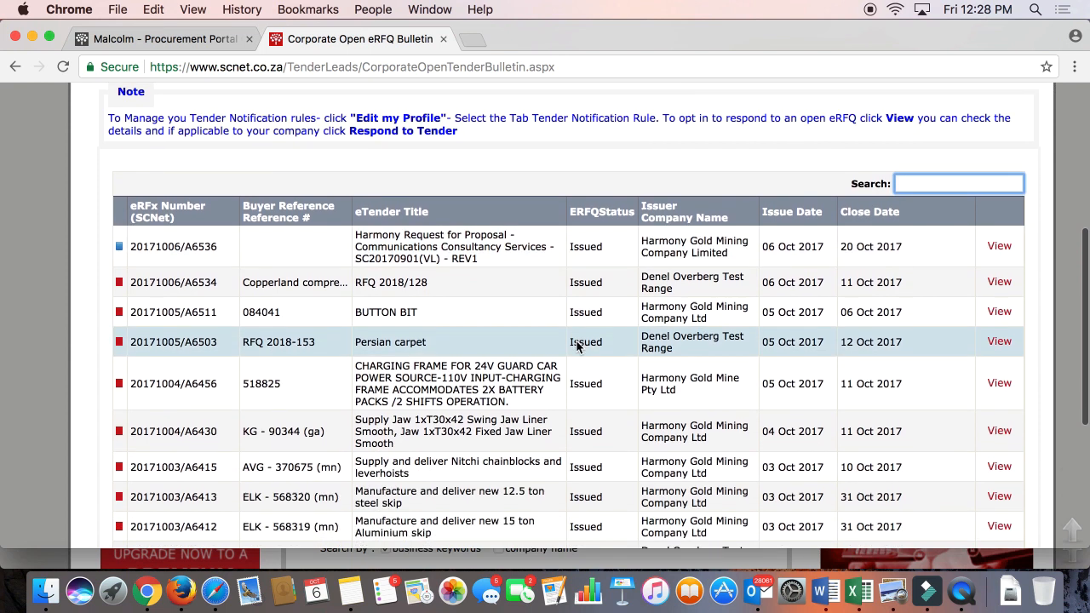
scroll("down", 3)
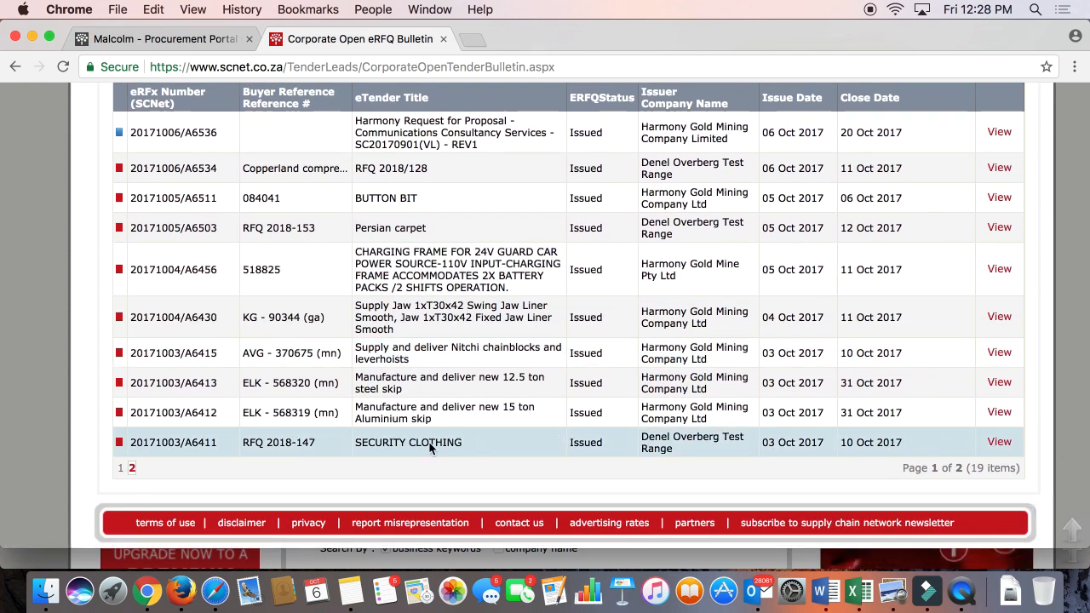
mouse_move(998, 443)
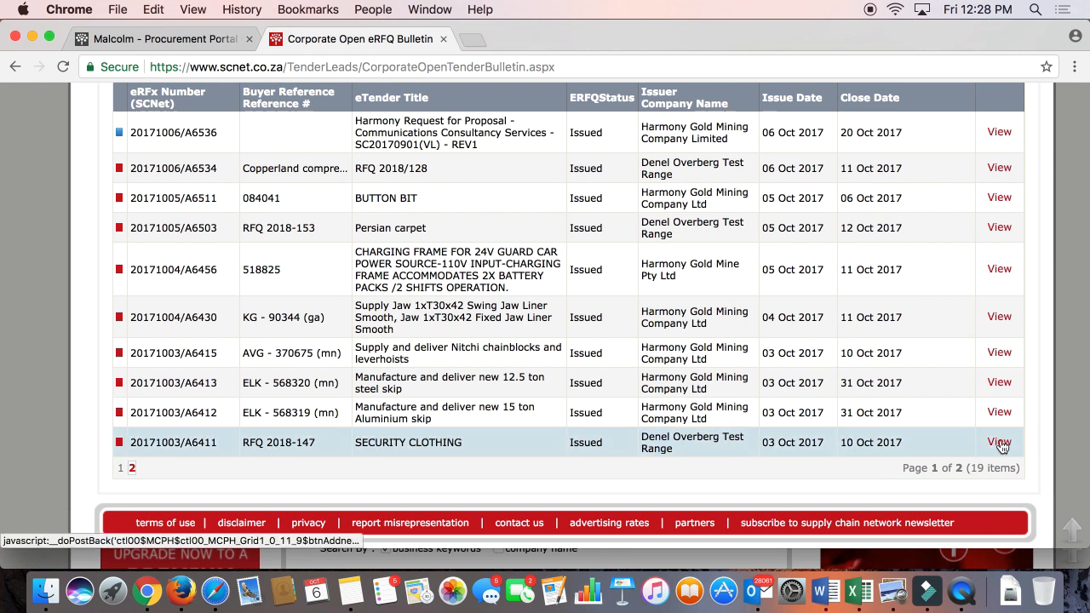
left_click(999, 443)
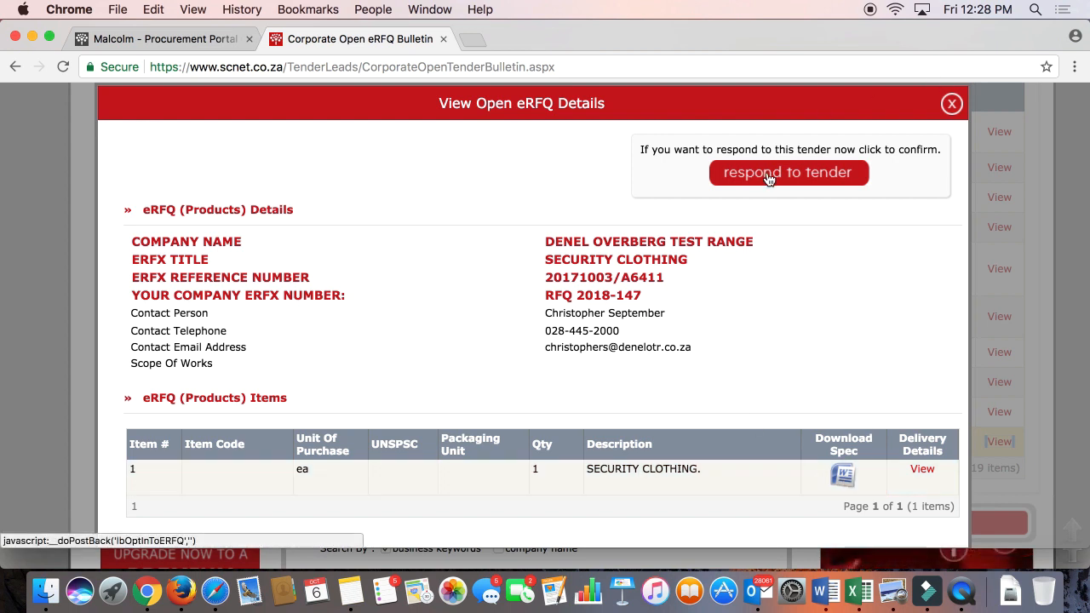
mouse_move(964, 73)
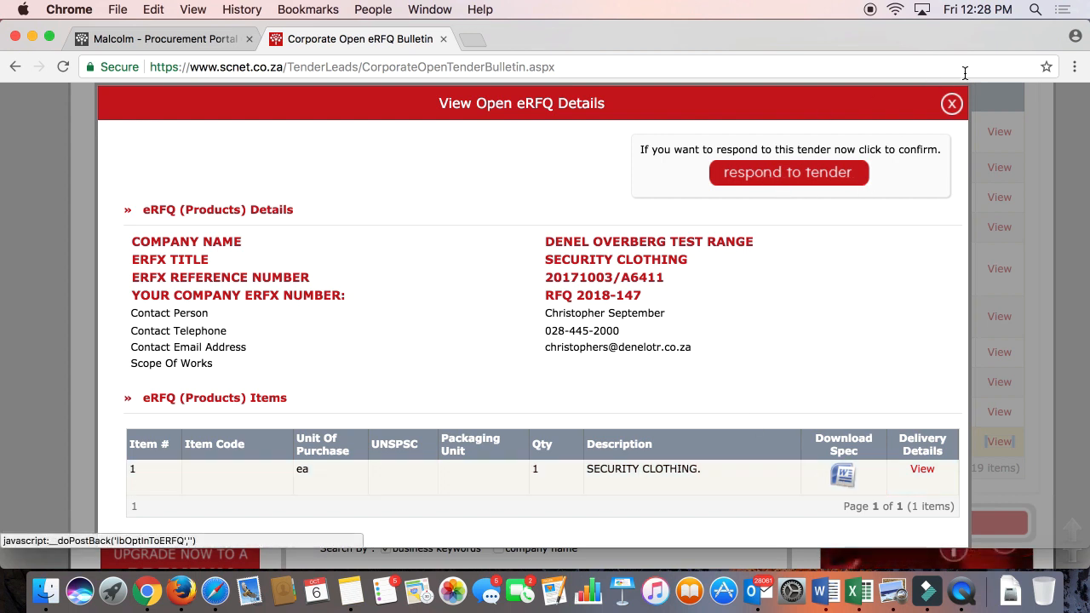
left_click(951, 104)
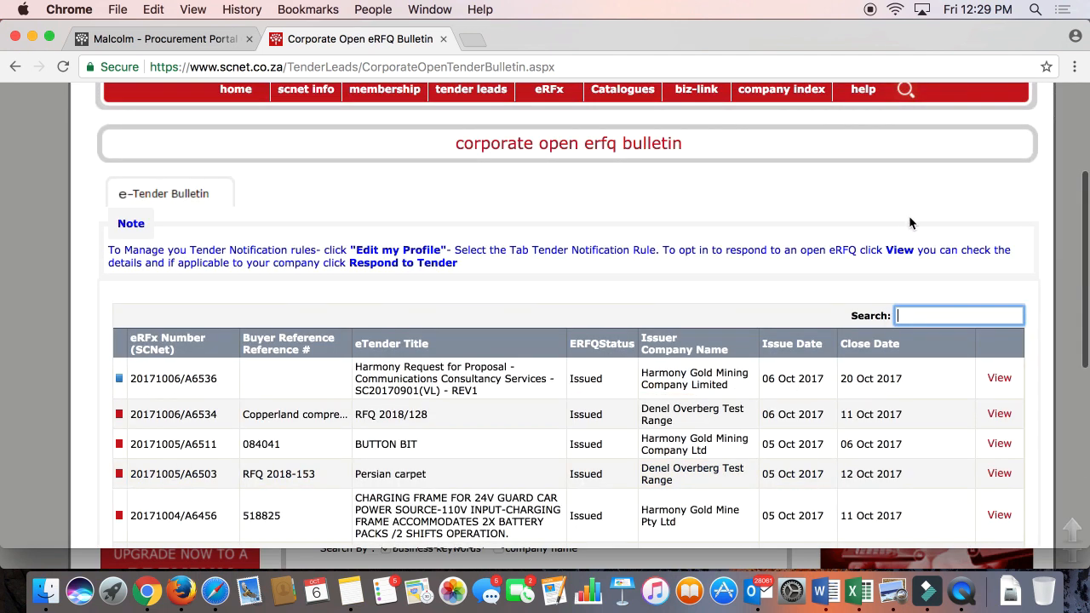
mouse_move(821, 235)
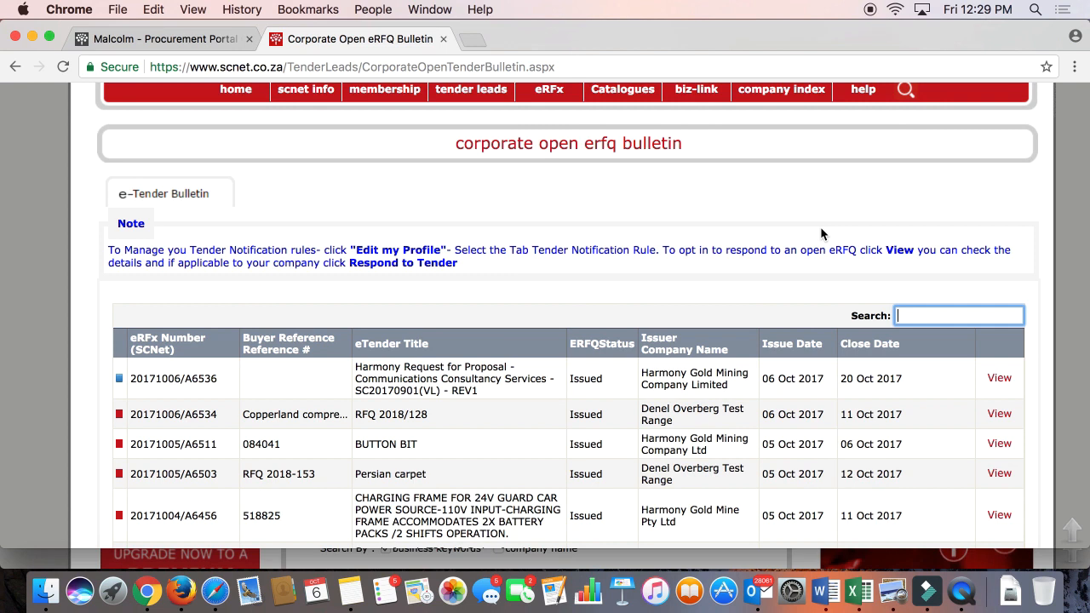
mouse_move(548, 265)
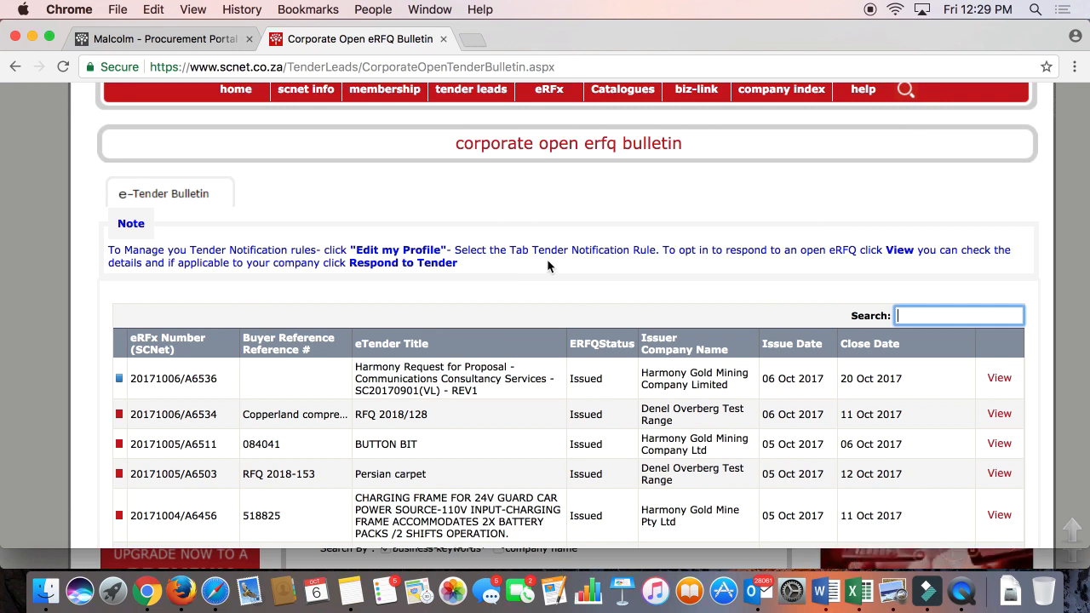
mouse_move(586, 194)
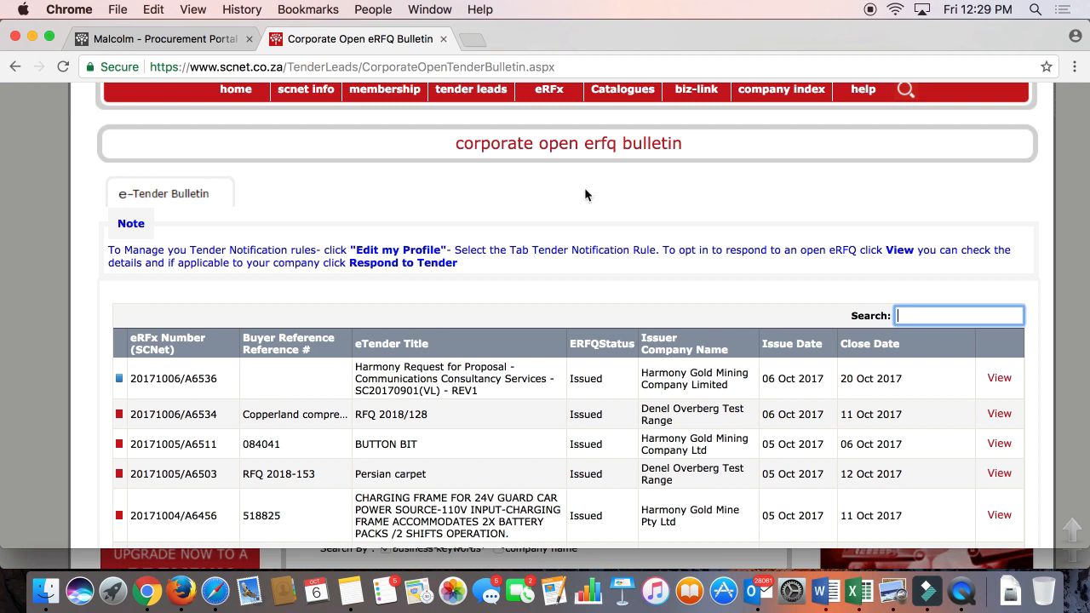
mouse_move(607, 198)
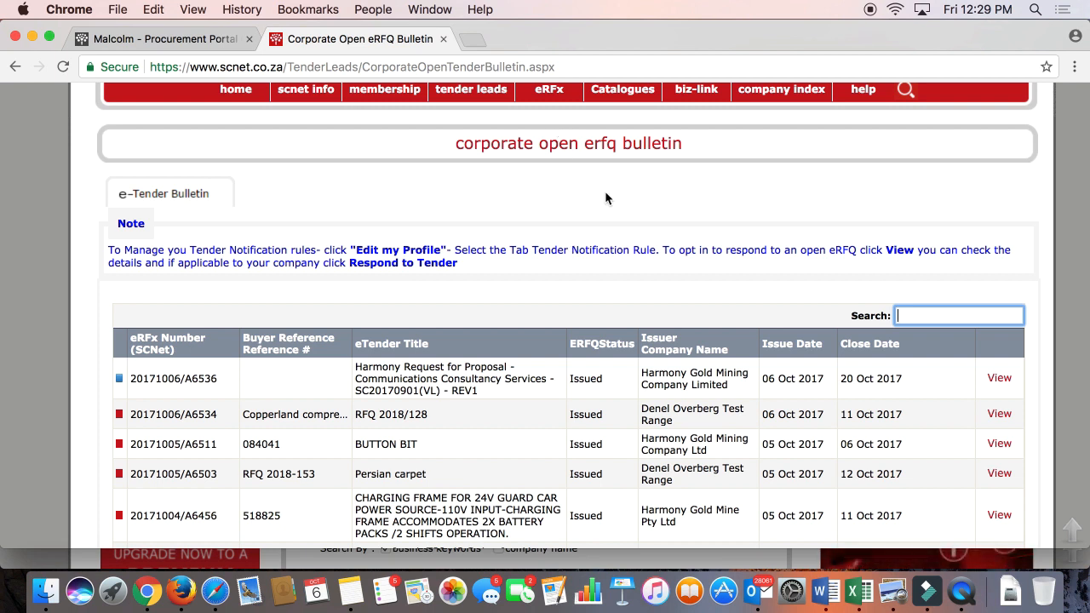
left_click(549, 89)
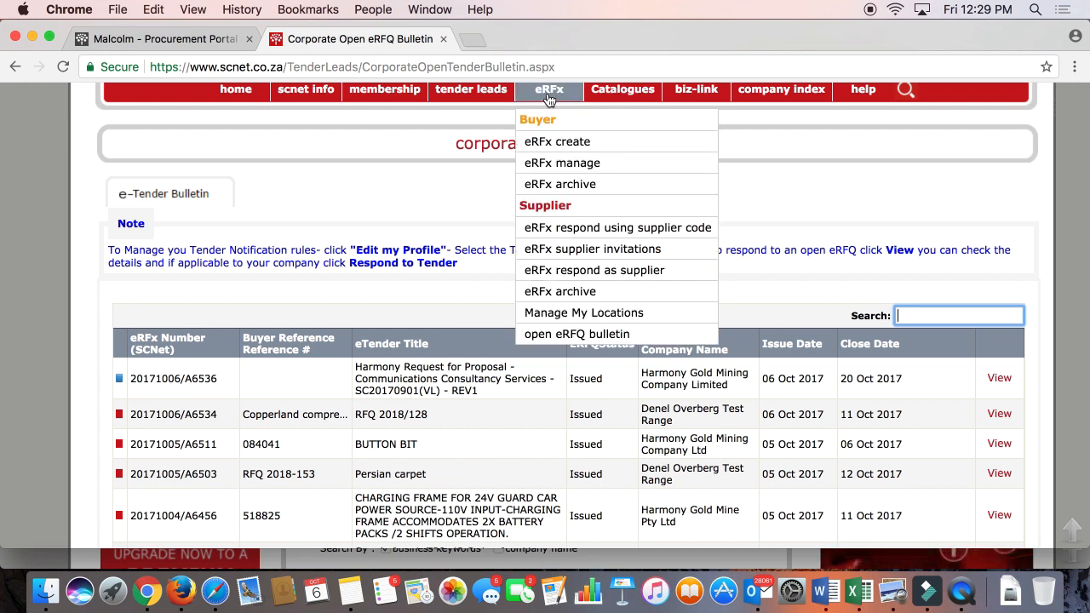
mouse_move(557, 140)
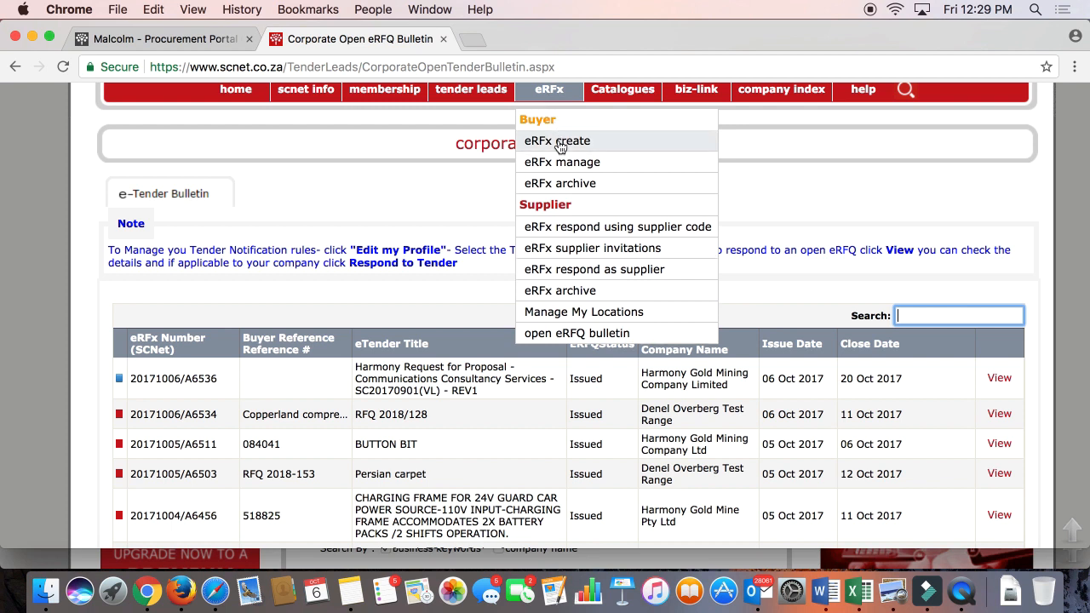
left_click(555, 140)
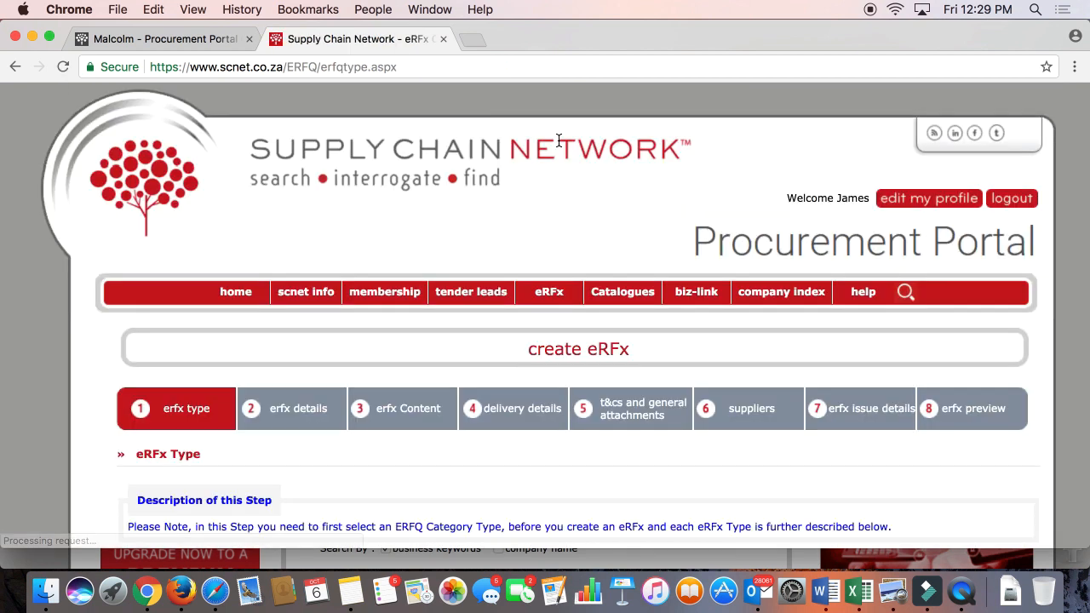
mouse_move(1012, 372)
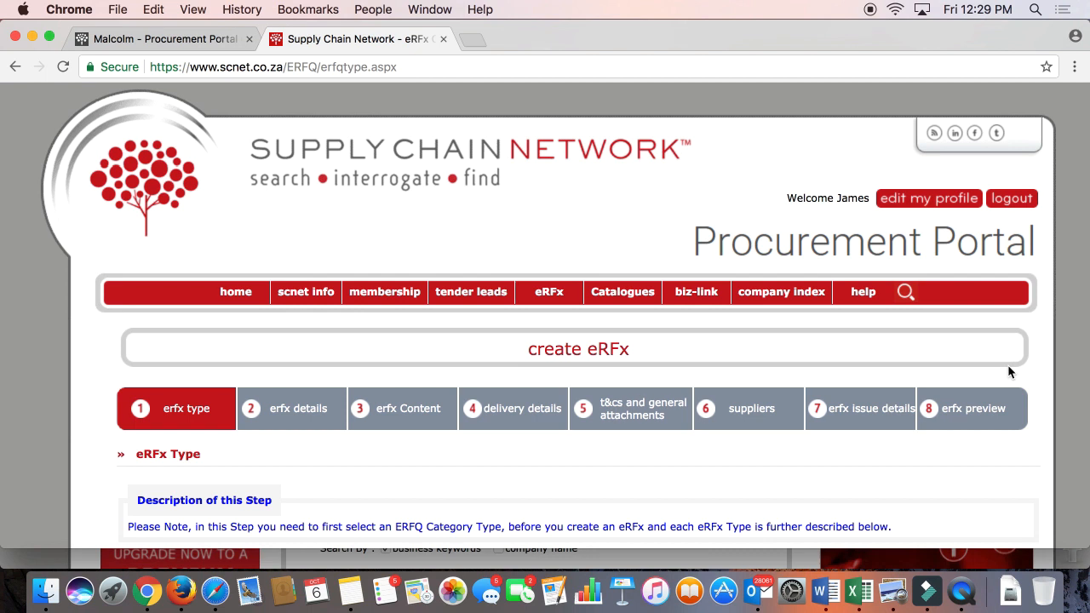
scroll("down", 3)
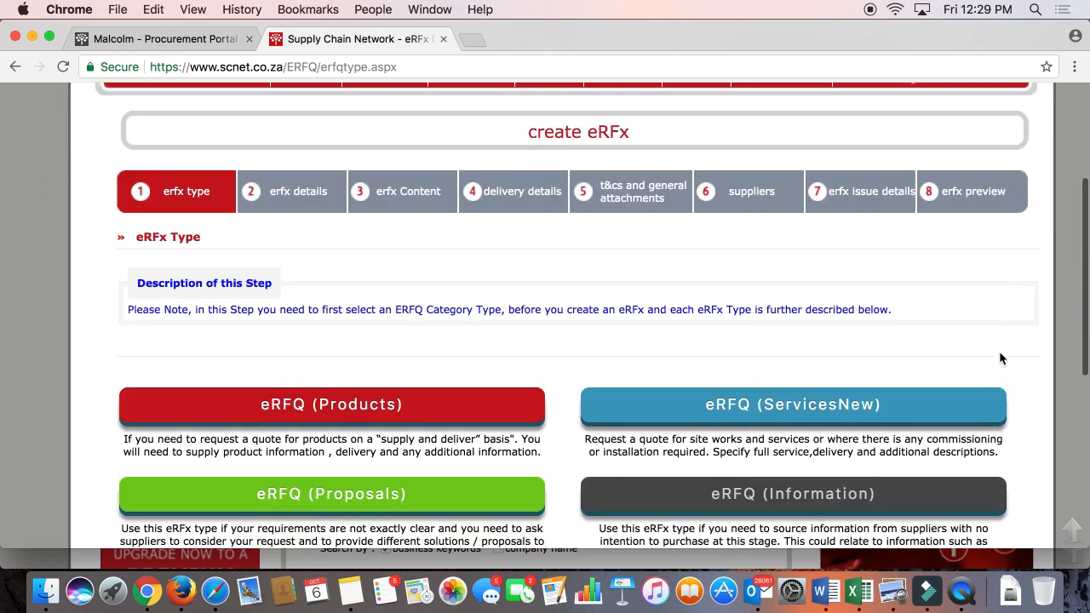
scroll("down", 3)
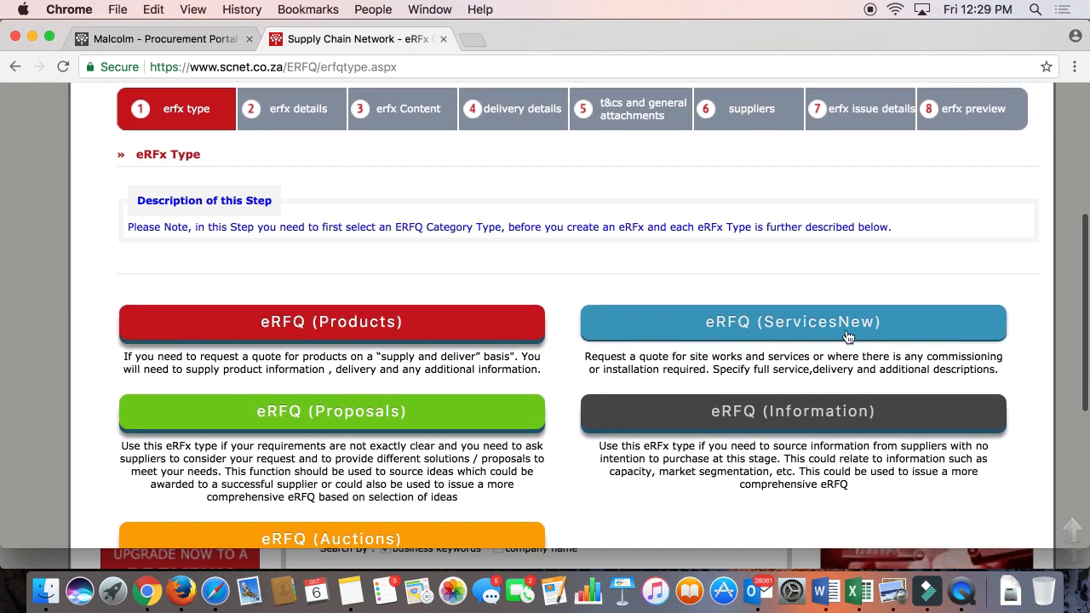
mouse_move(344, 422)
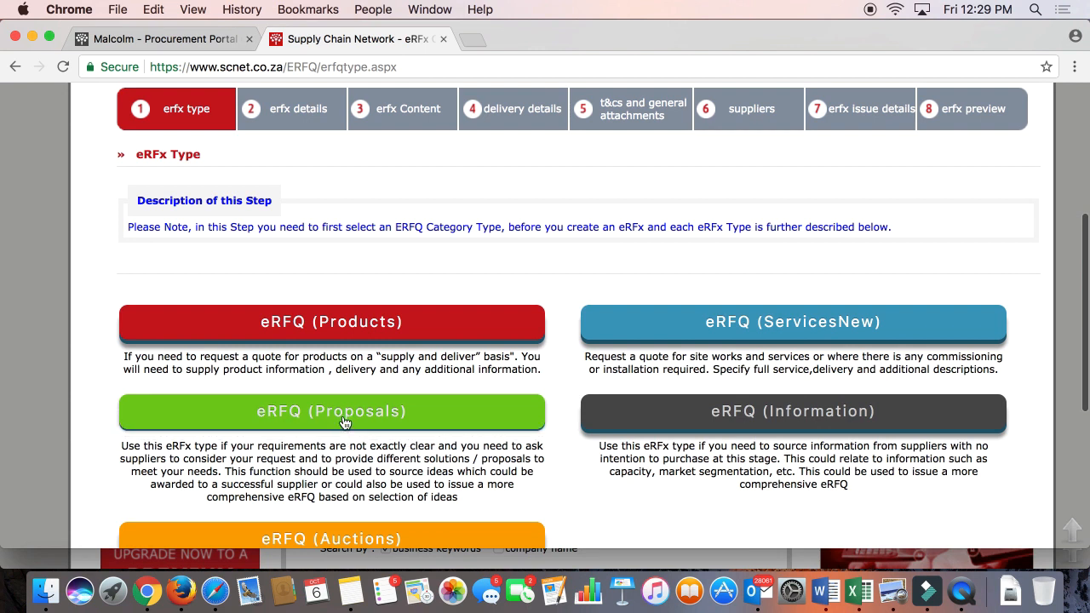
mouse_move(330, 424)
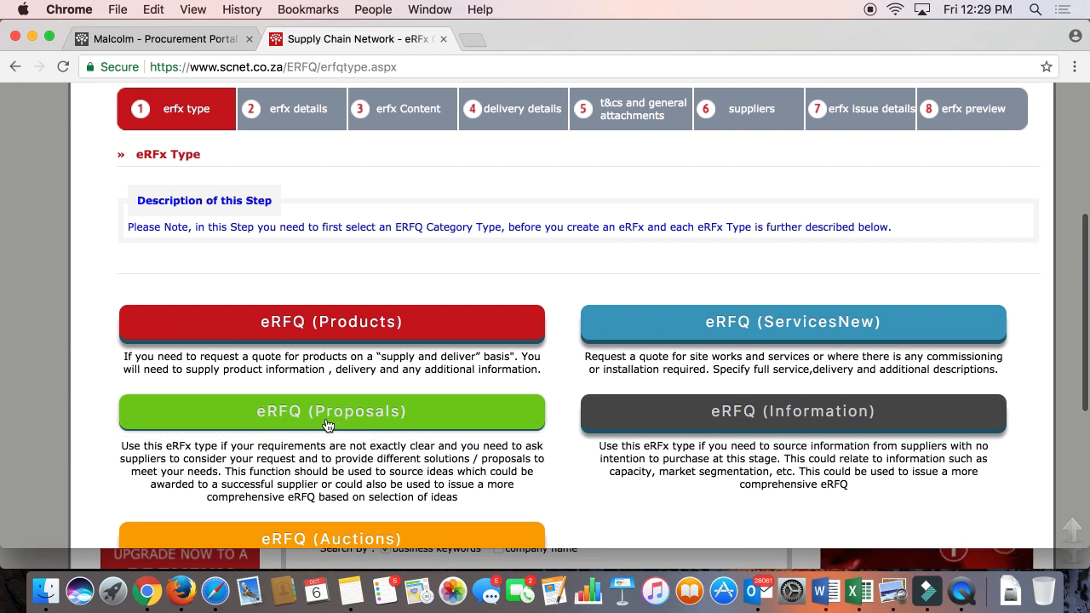
mouse_move(855, 426)
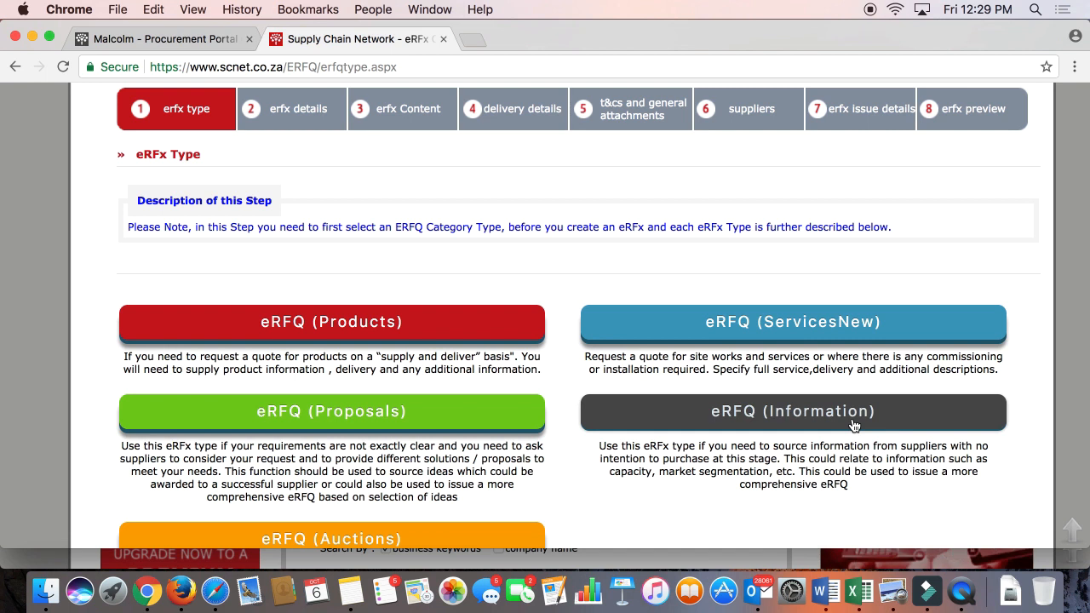
mouse_move(644, 501)
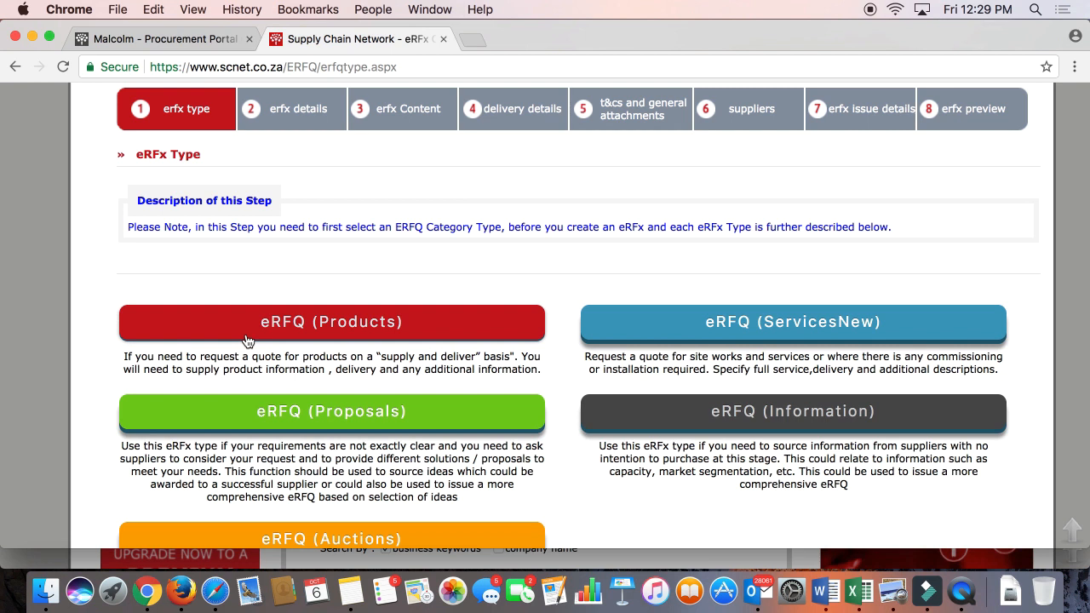
mouse_move(269, 337)
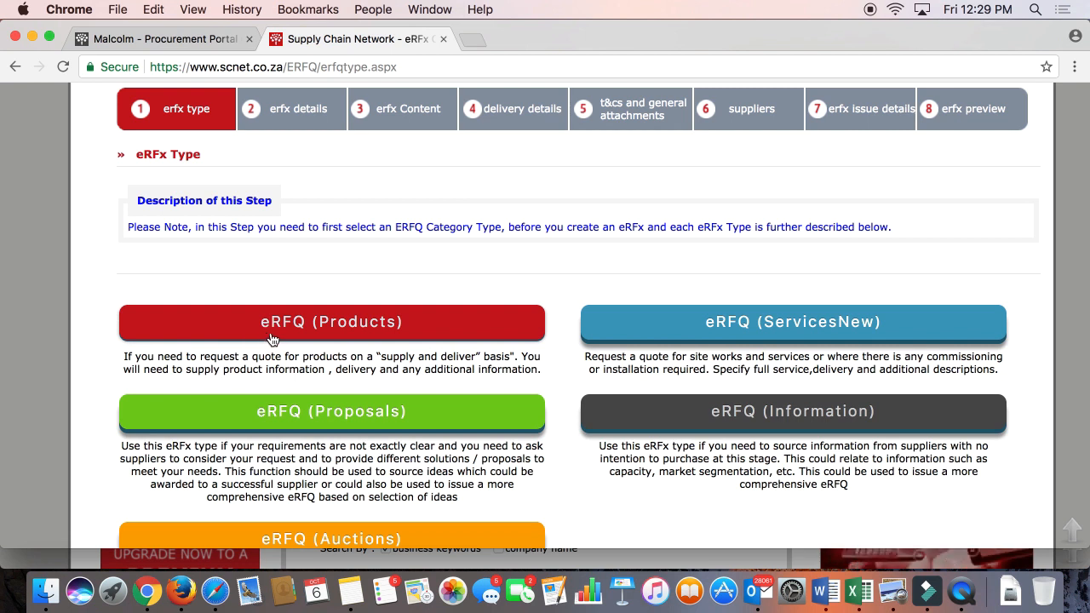
mouse_move(259, 327)
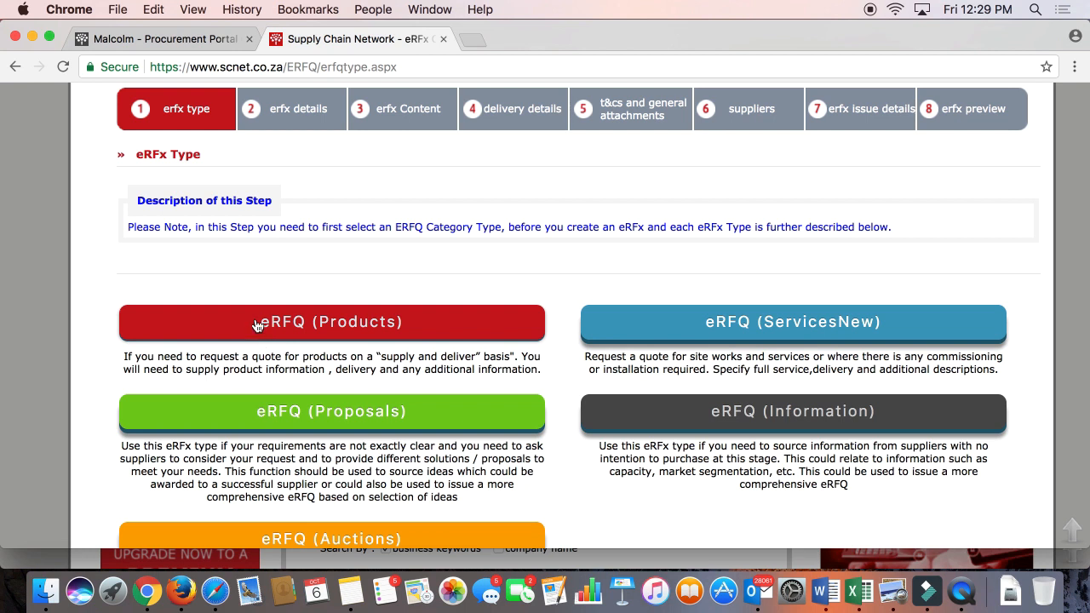
mouse_move(322, 341)
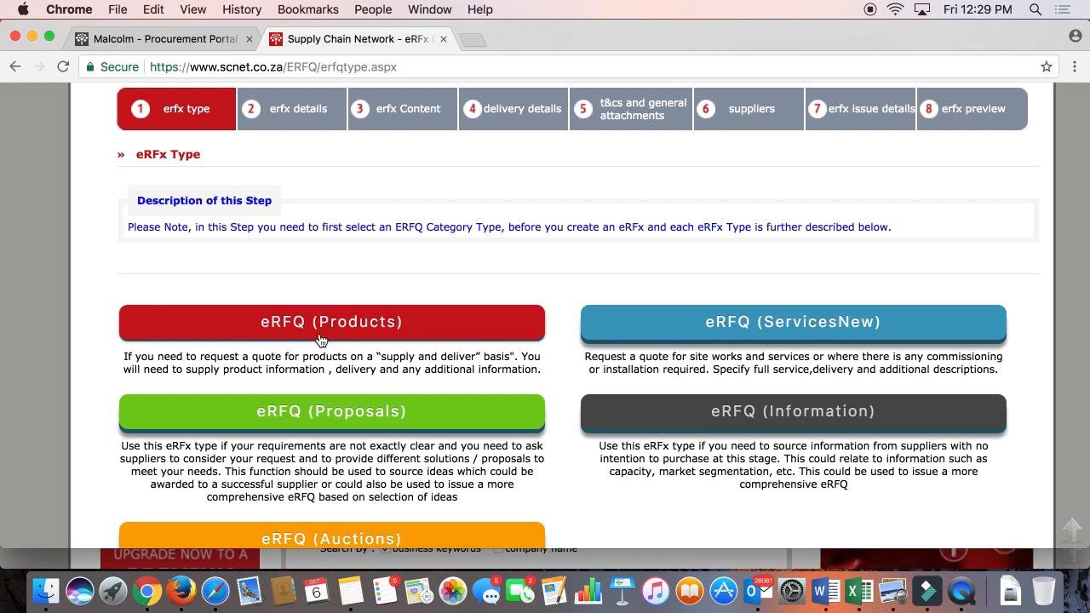
mouse_move(1087, 293)
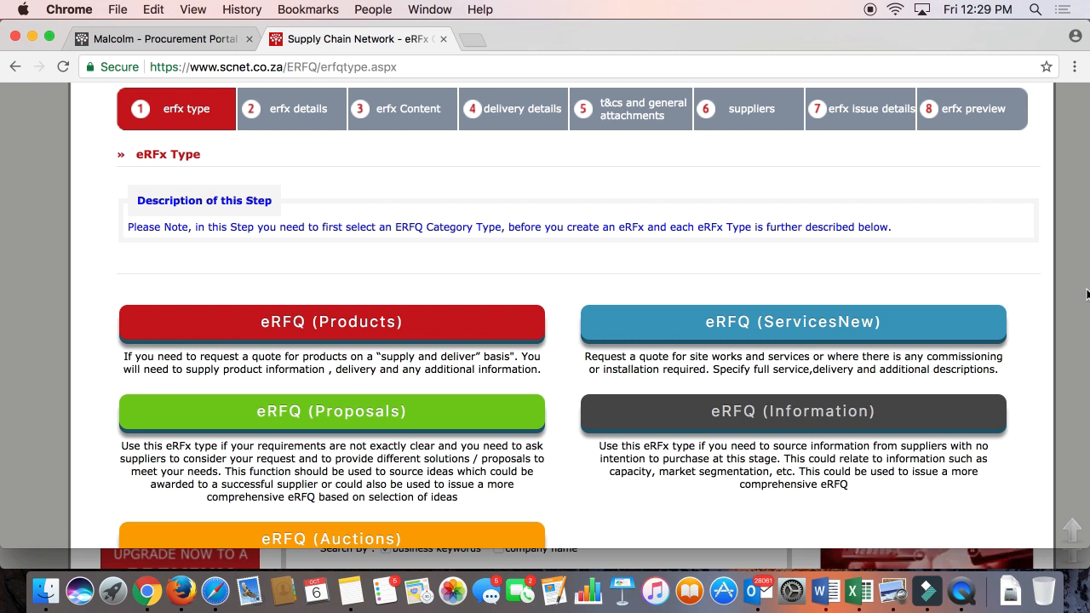
mouse_move(1084, 295)
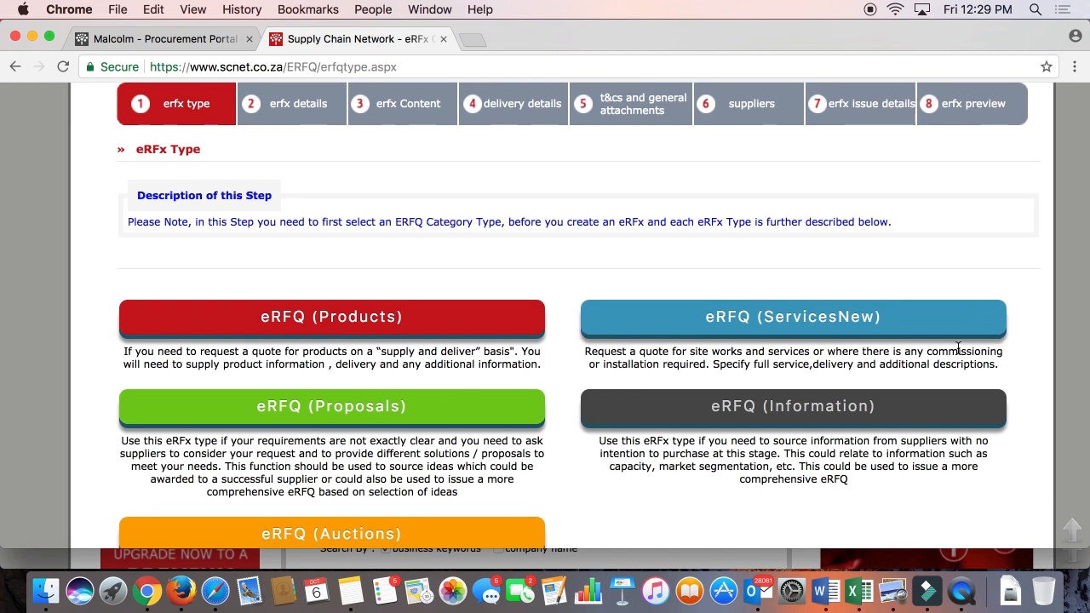
scroll("up", 3)
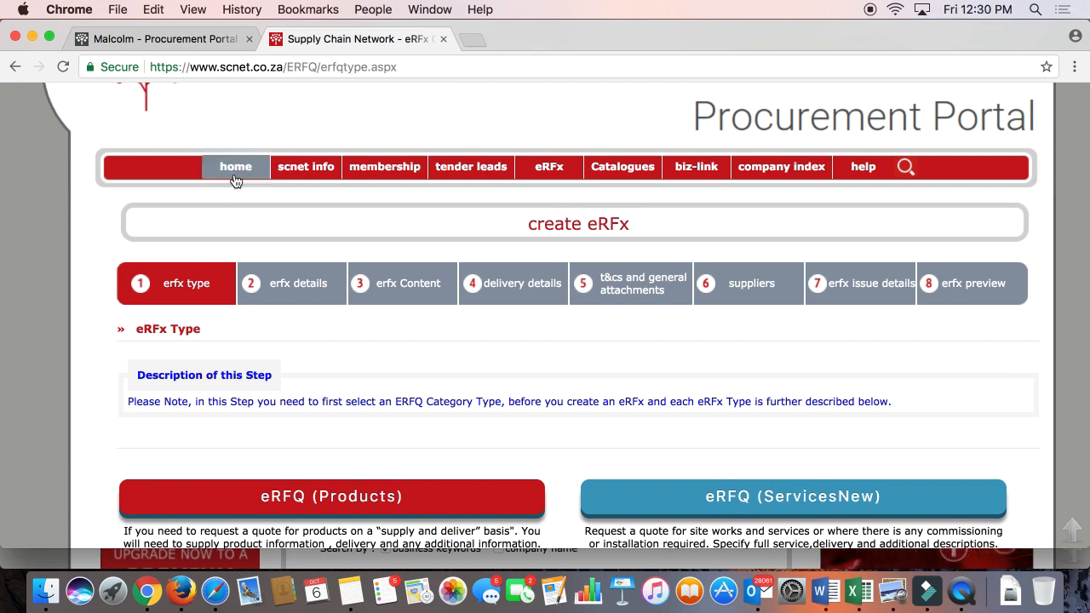
Step: From the home page, run a company search with 'midrand' as the location
left_click(235, 167)
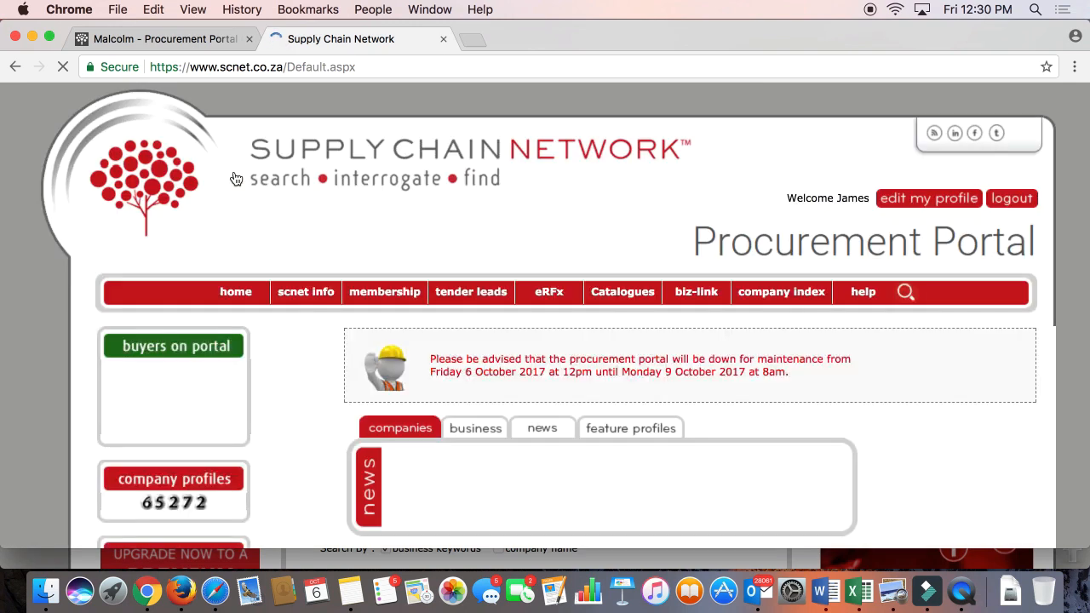
left_click(385, 291)
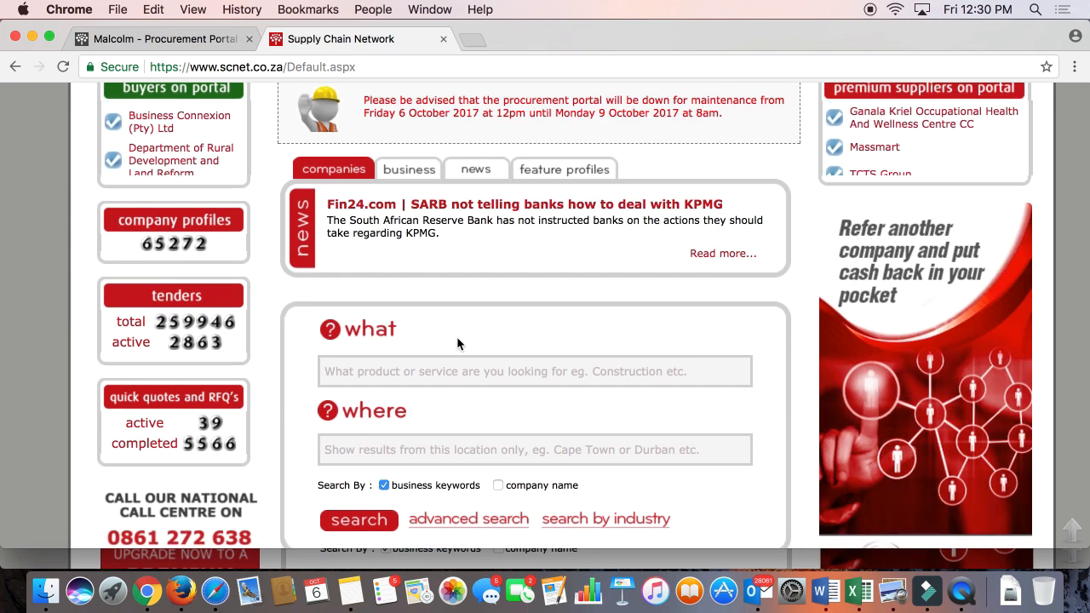
left_click(535, 450)
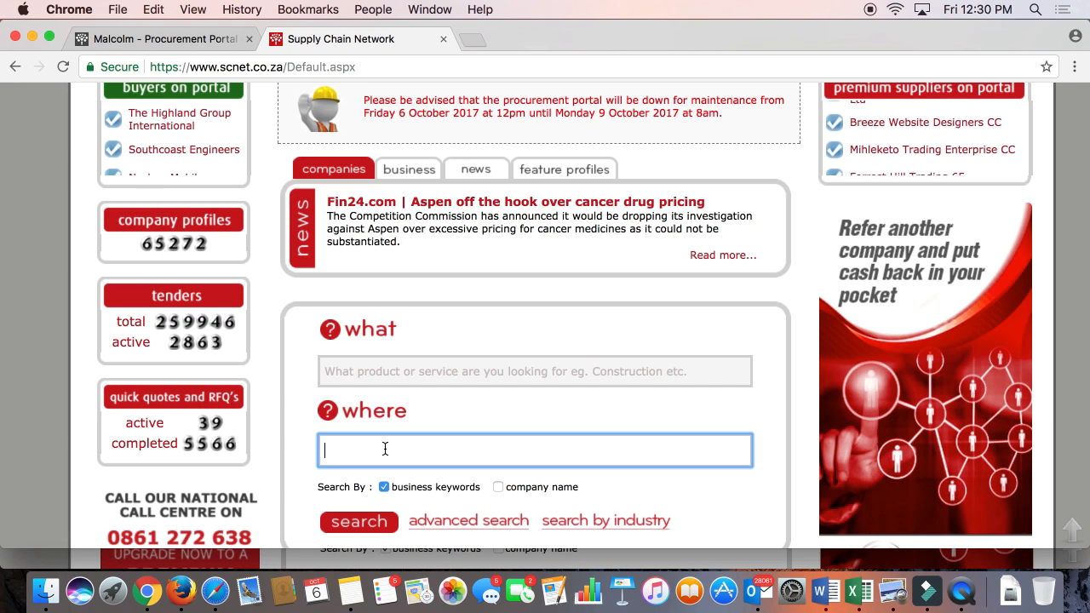
type("midra")
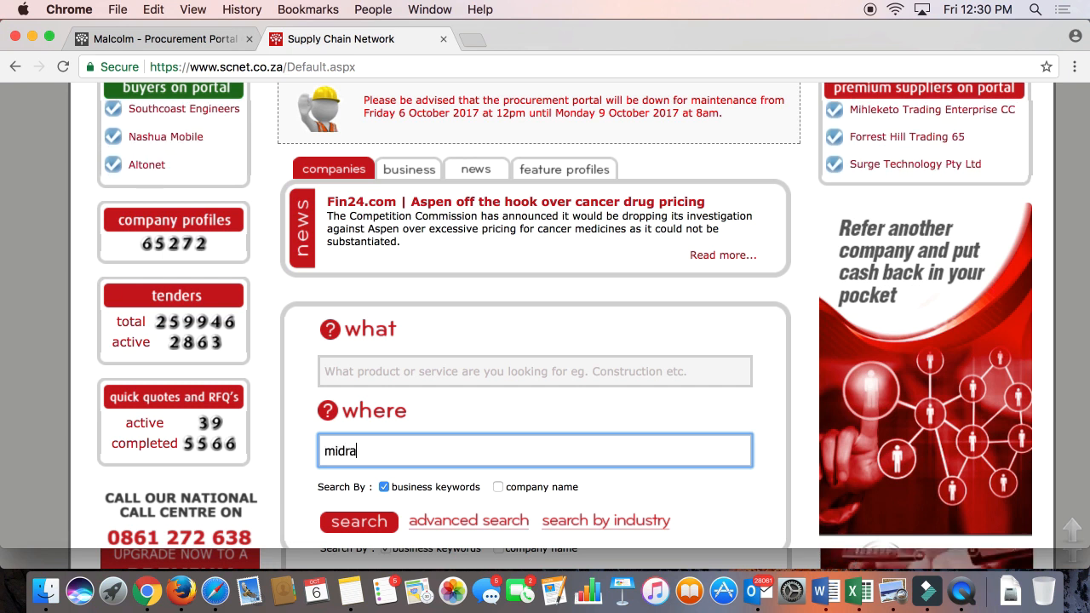
type("nd")
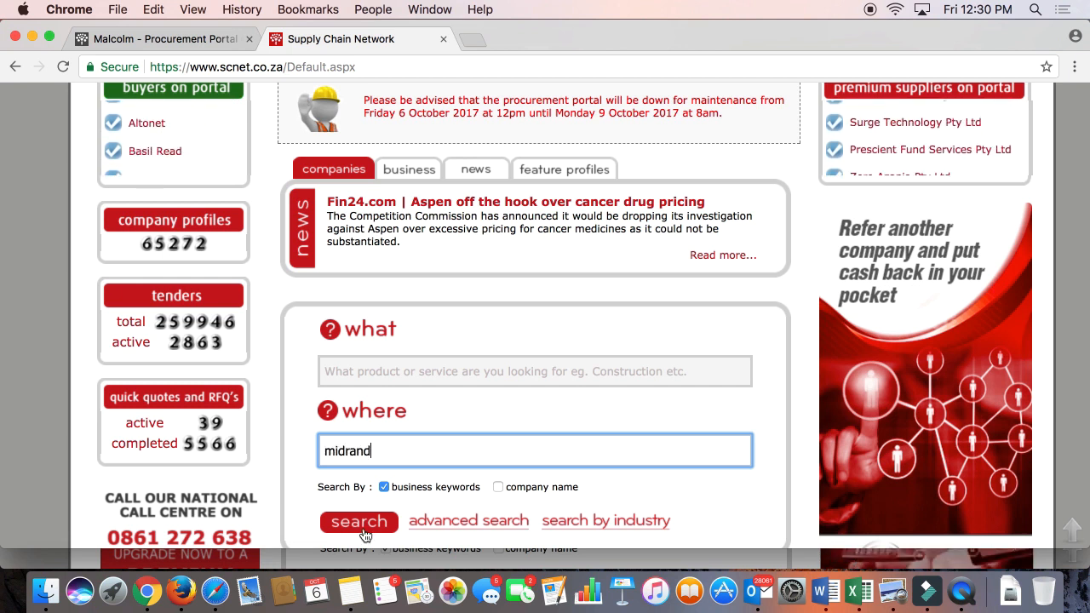
left_click(357, 522)
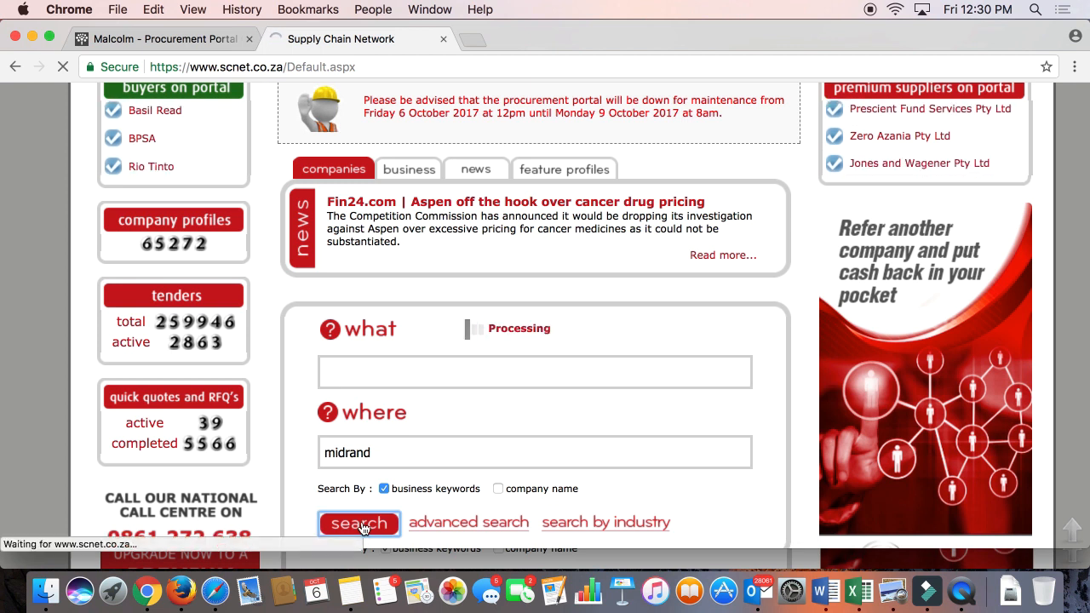
Step: Run the 'midrand' company search and review the 1359 results down to Battalions and Iron Mountain
left_click(358, 521)
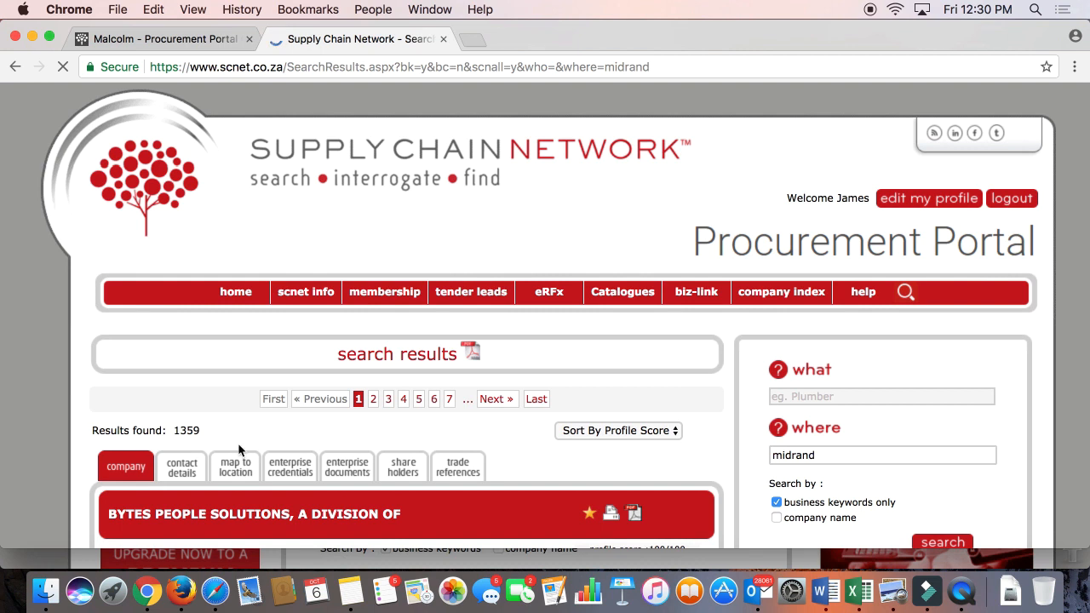
scroll("down", 3)
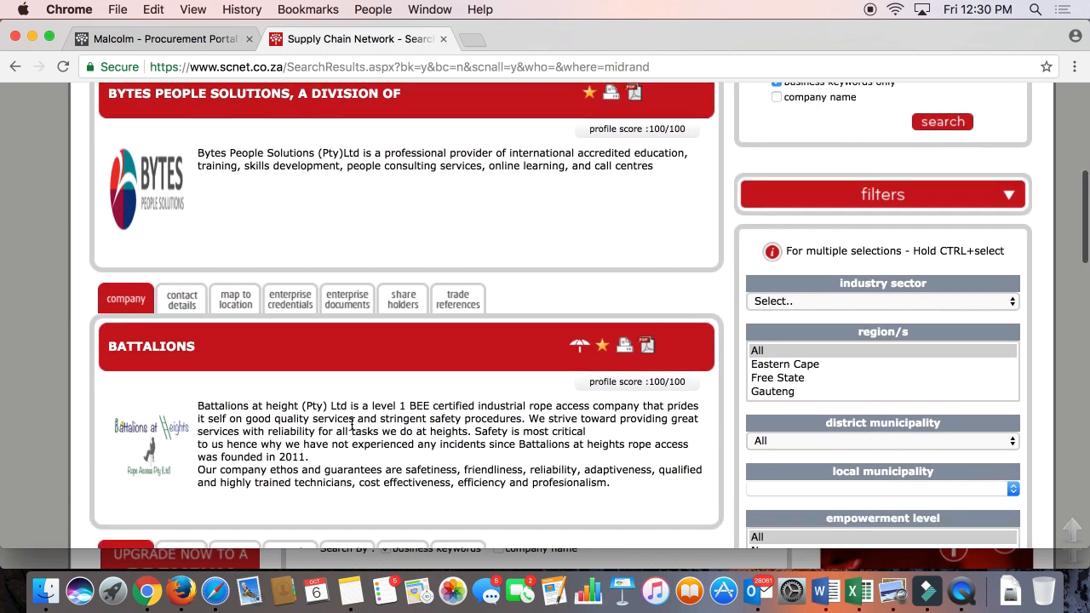
scroll("down", 3)
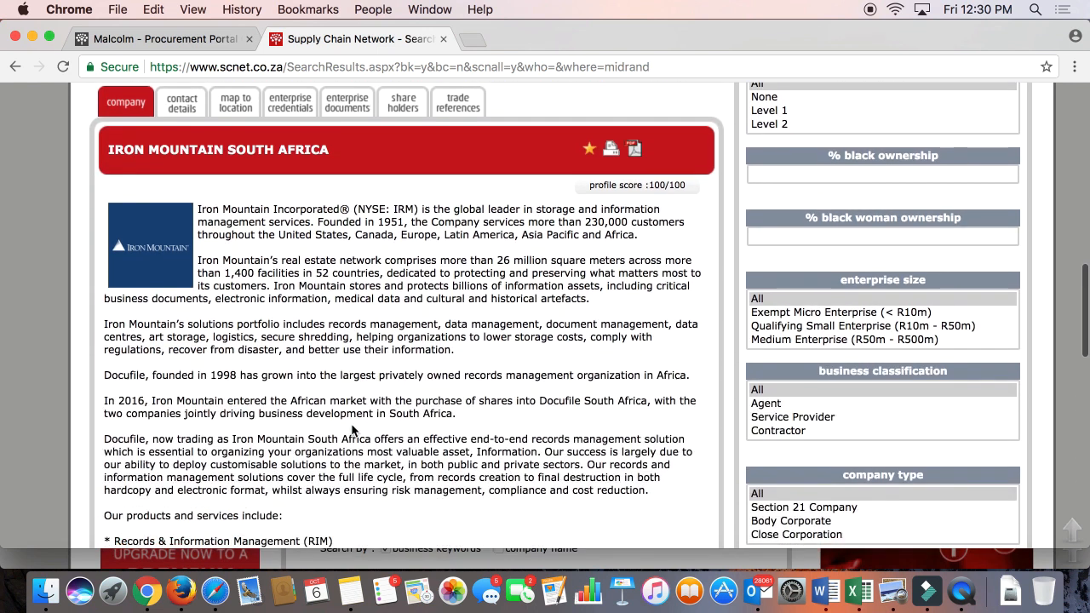
scroll("down", 3)
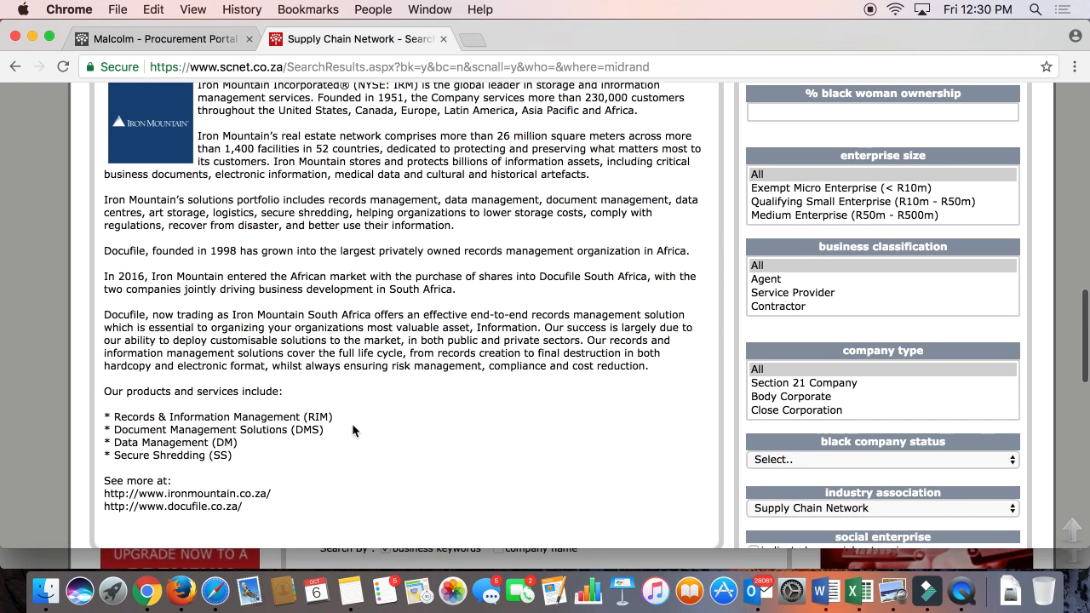
scroll("up", 3)
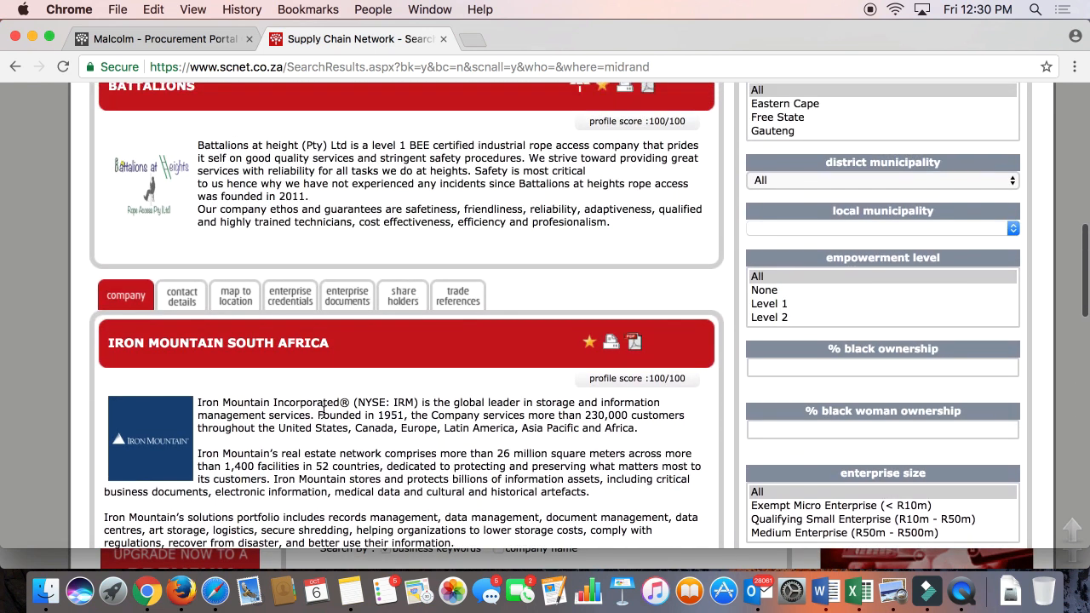
scroll("up", 3)
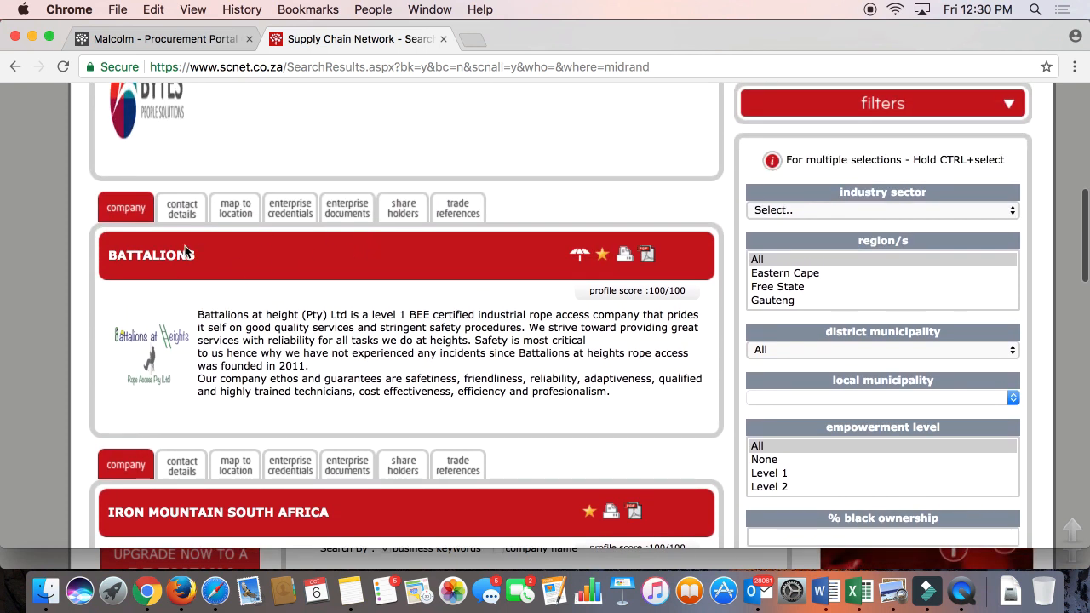
mouse_move(621, 274)
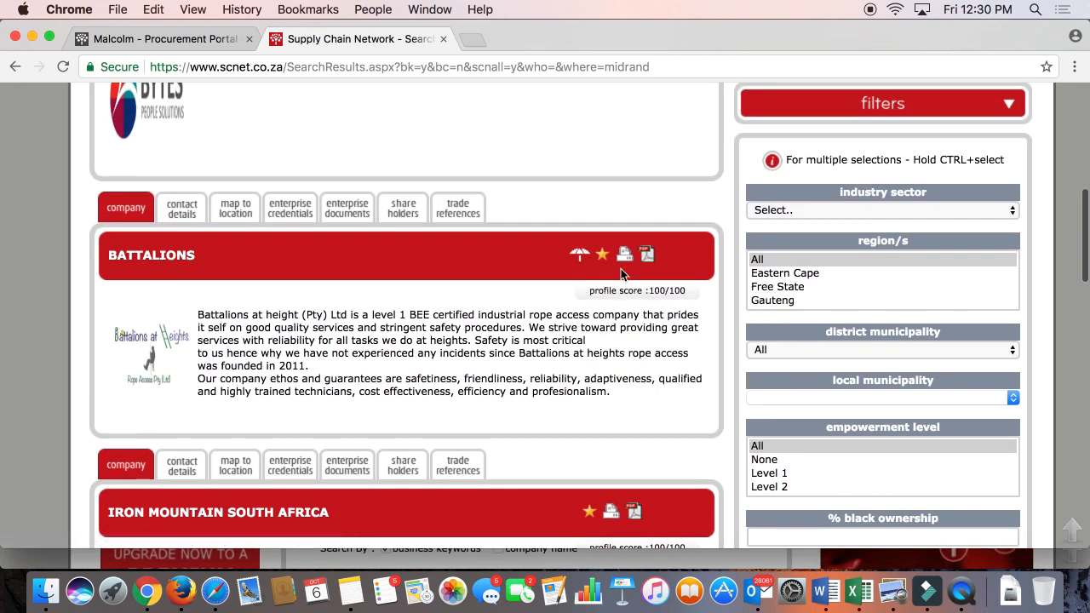
mouse_move(603, 255)
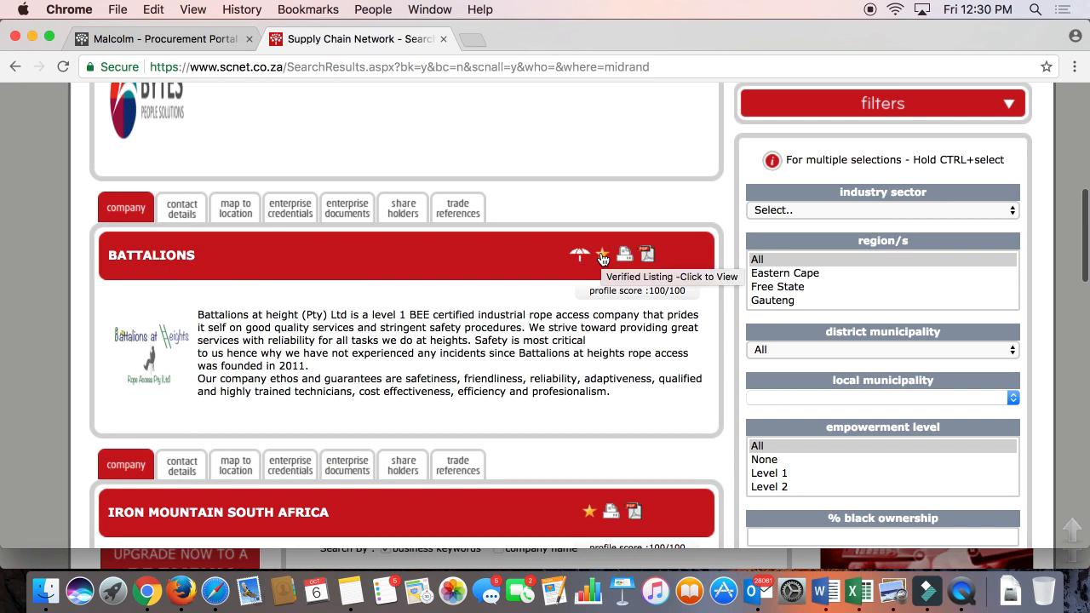
mouse_move(180, 208)
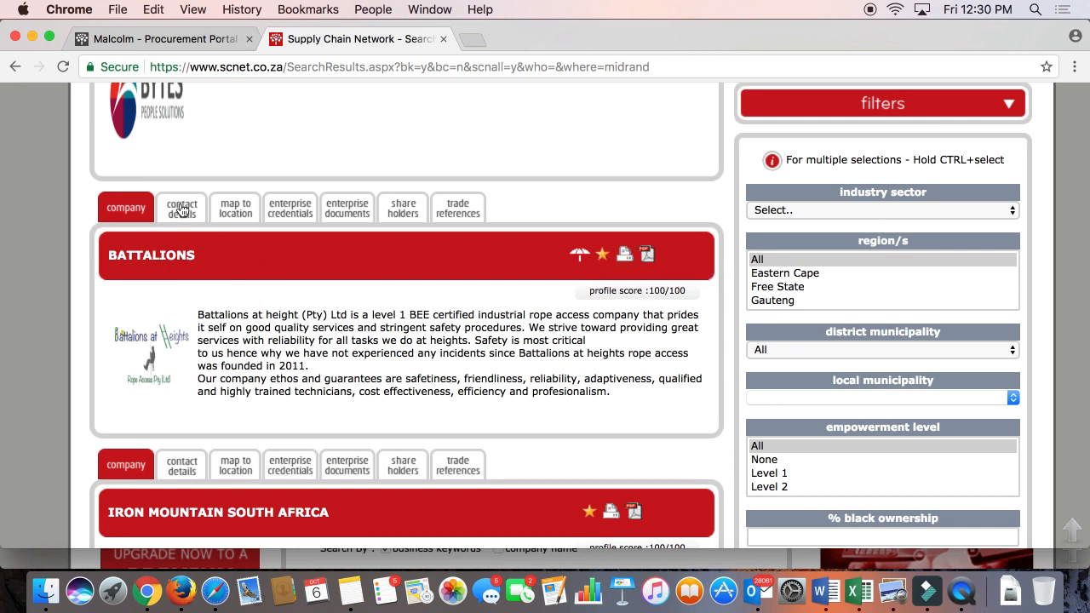
Step: View Battalions' contact details: phone numbers, Halfway House address, two managers and orders email
left_click(181, 208)
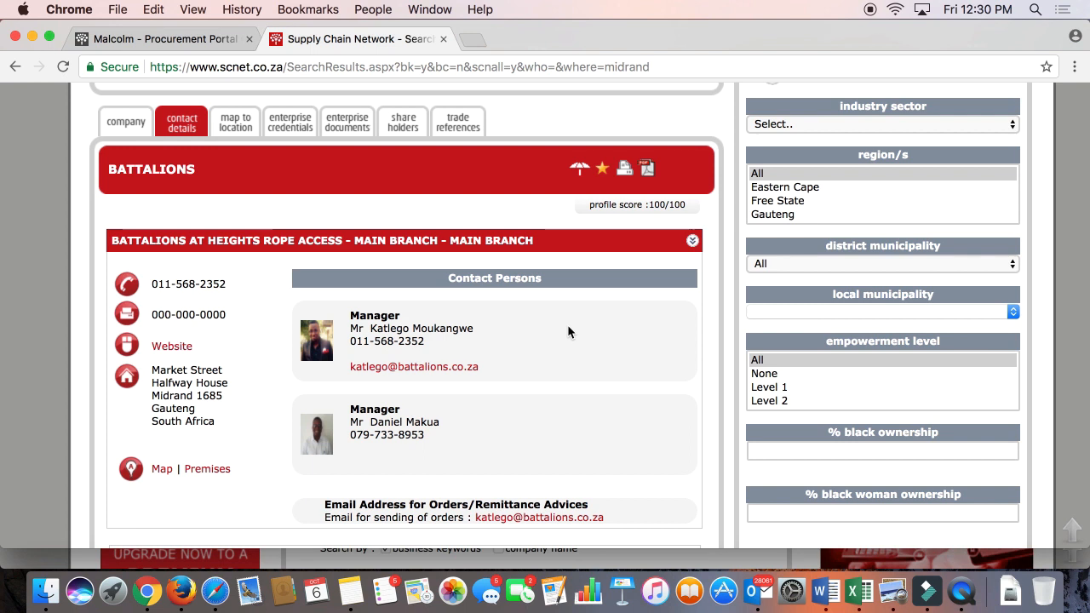
scroll("up", 3)
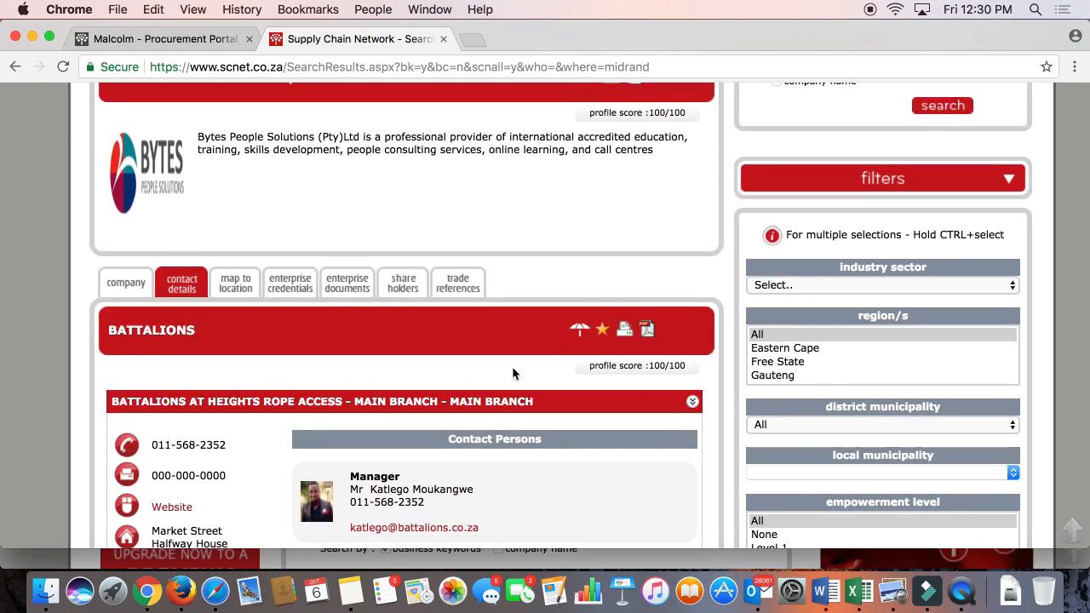
mouse_move(235, 283)
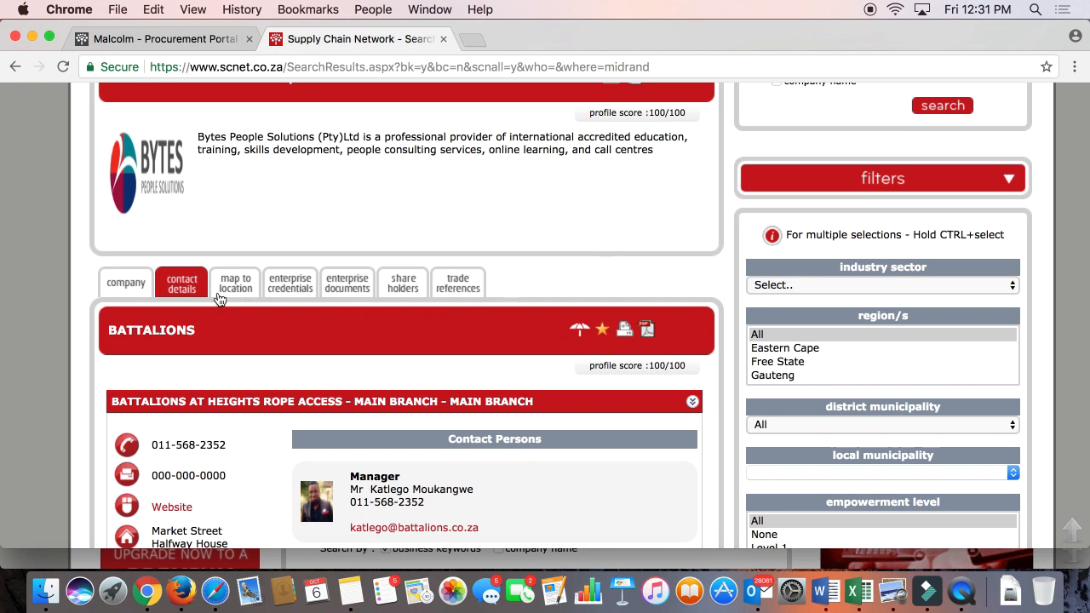
scroll("up", 3)
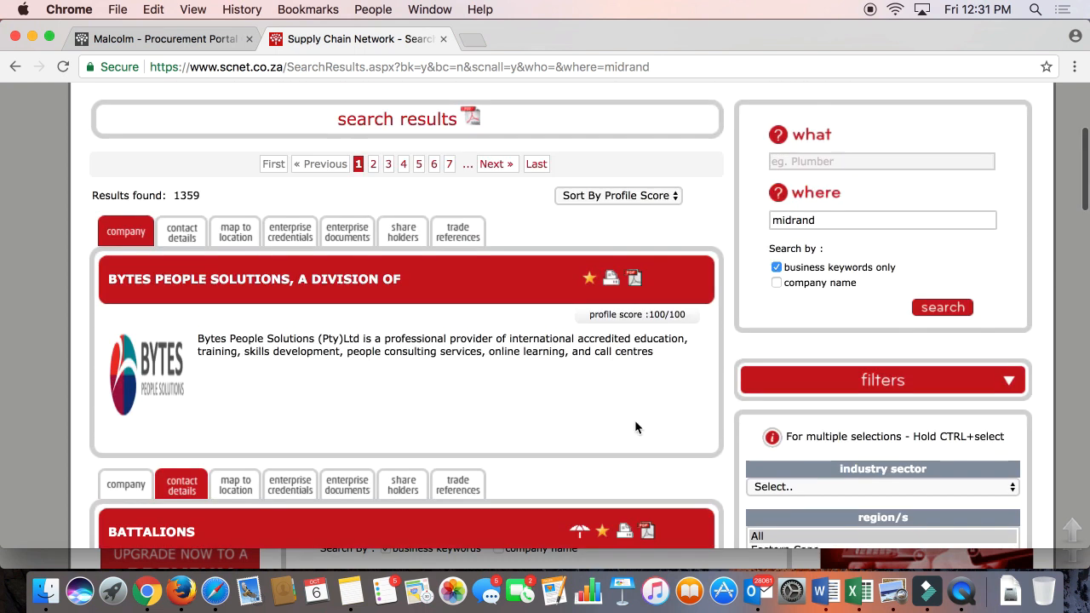
scroll("down", 3)
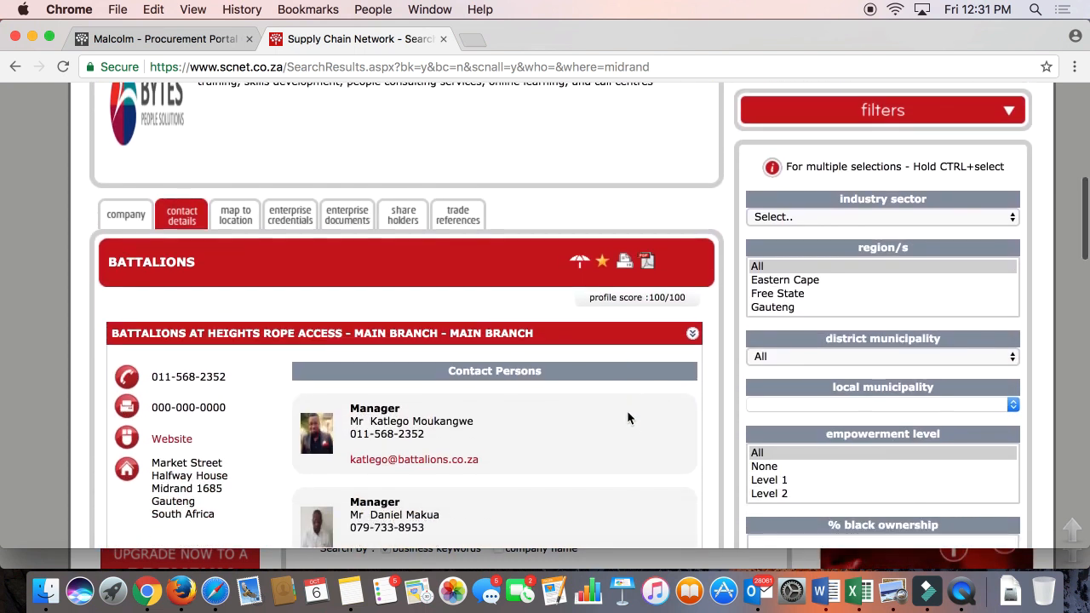
scroll("down", 3)
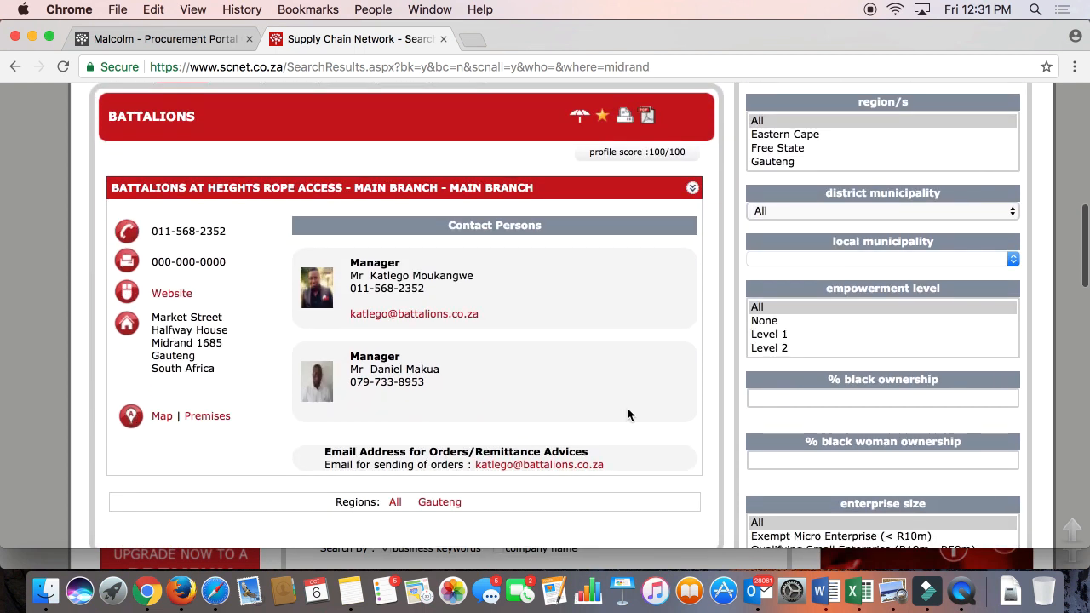
mouse_move(627, 422)
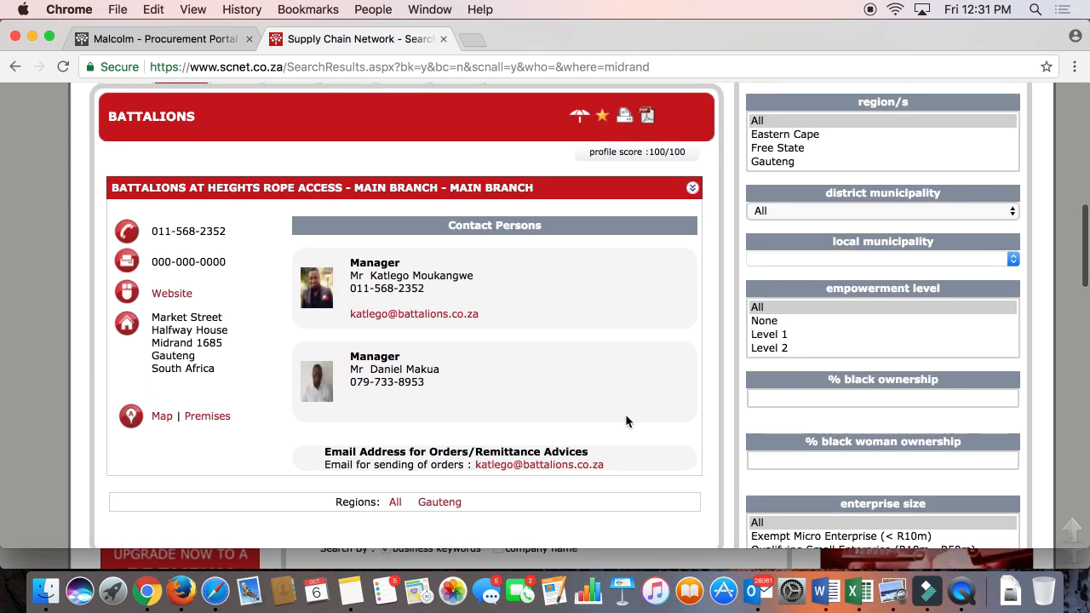
mouse_move(591, 368)
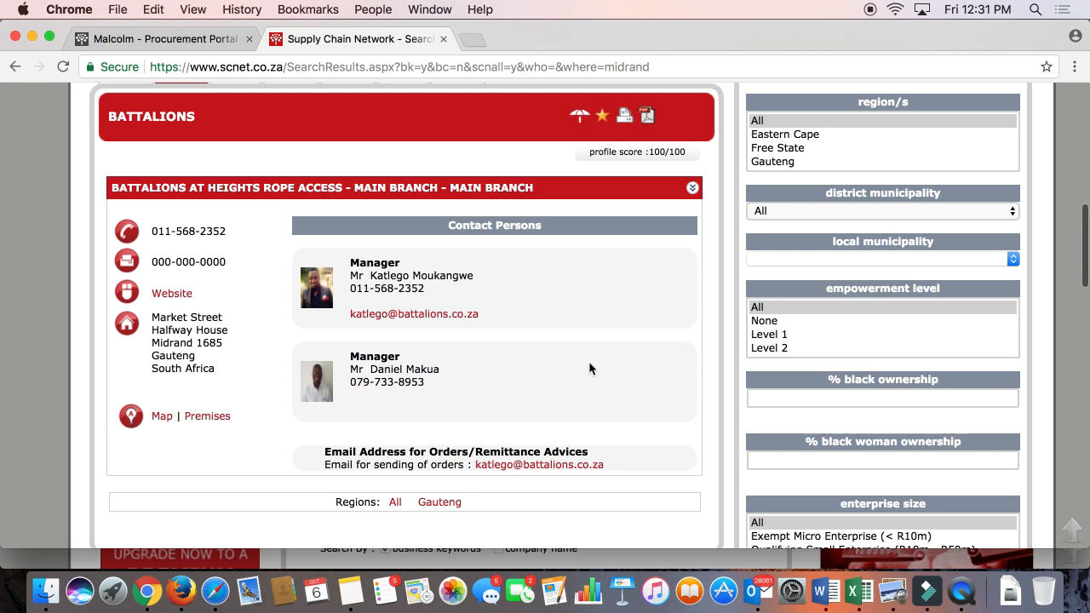
mouse_move(322, 263)
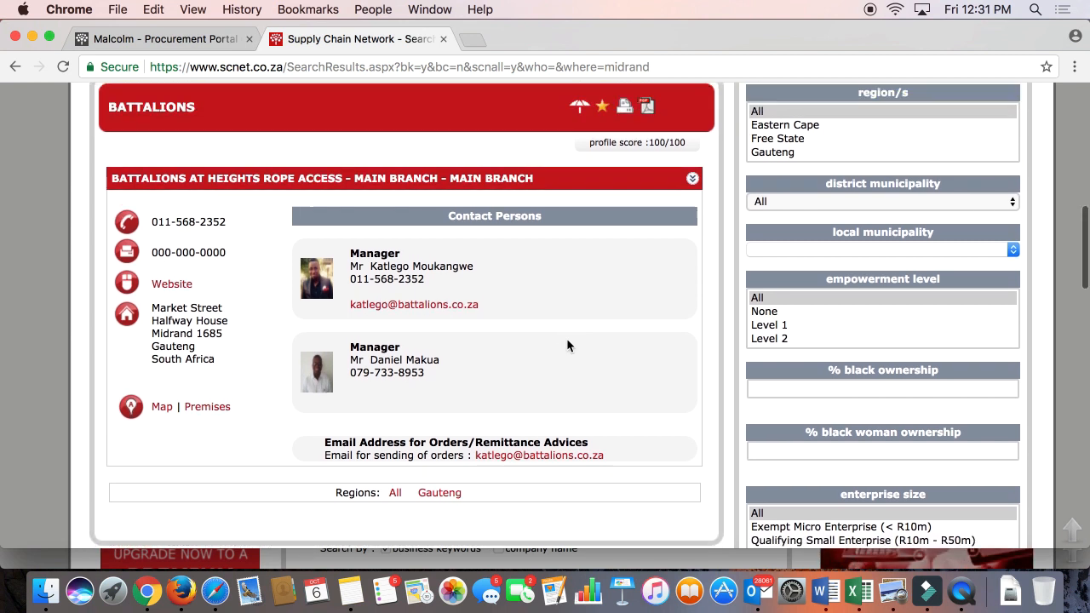
scroll("up", 3)
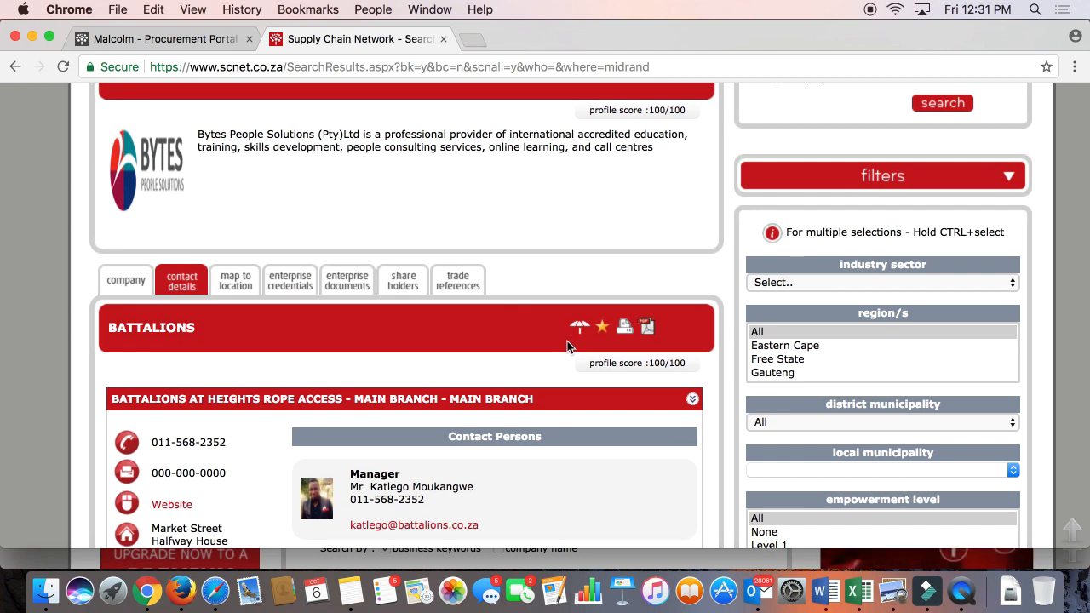
scroll("up", 3)
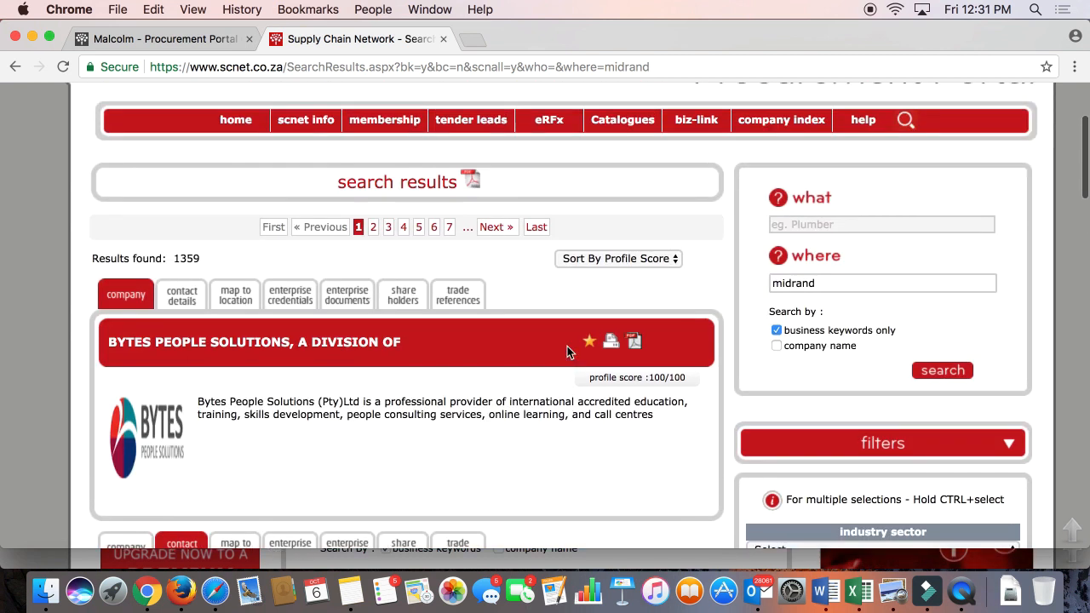
scroll("up", 3)
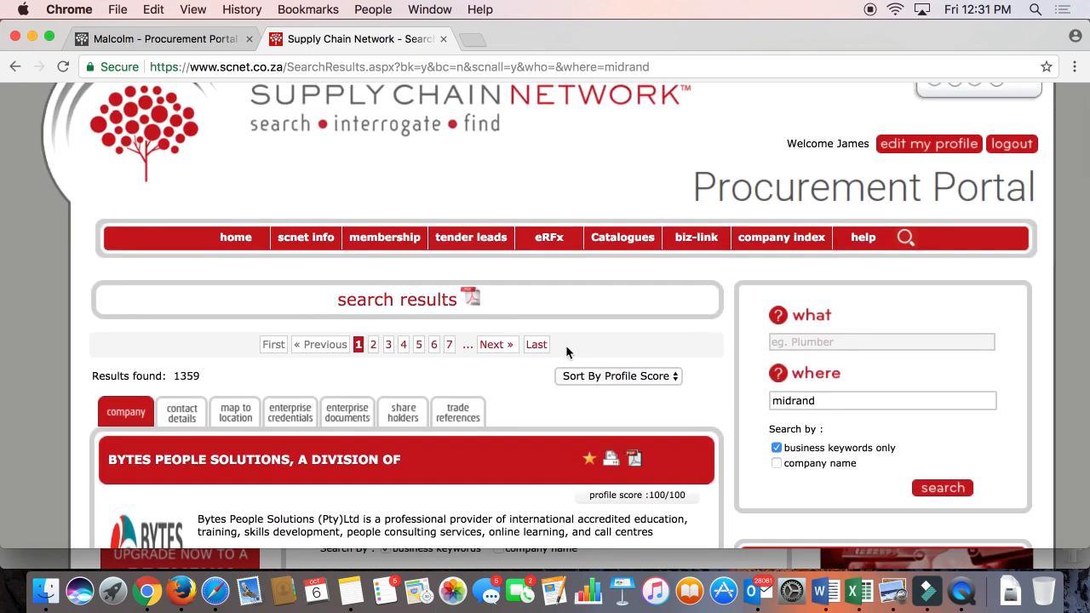
Step: Choose Deals Marketplace from the Catalogues menu
left_click(624, 236)
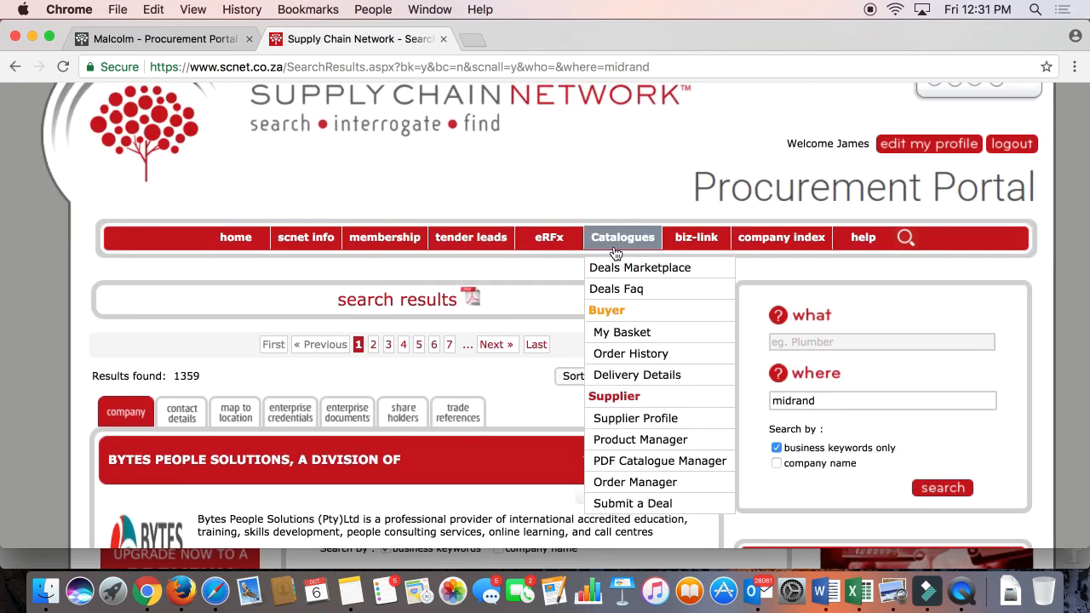
mouse_move(617, 248)
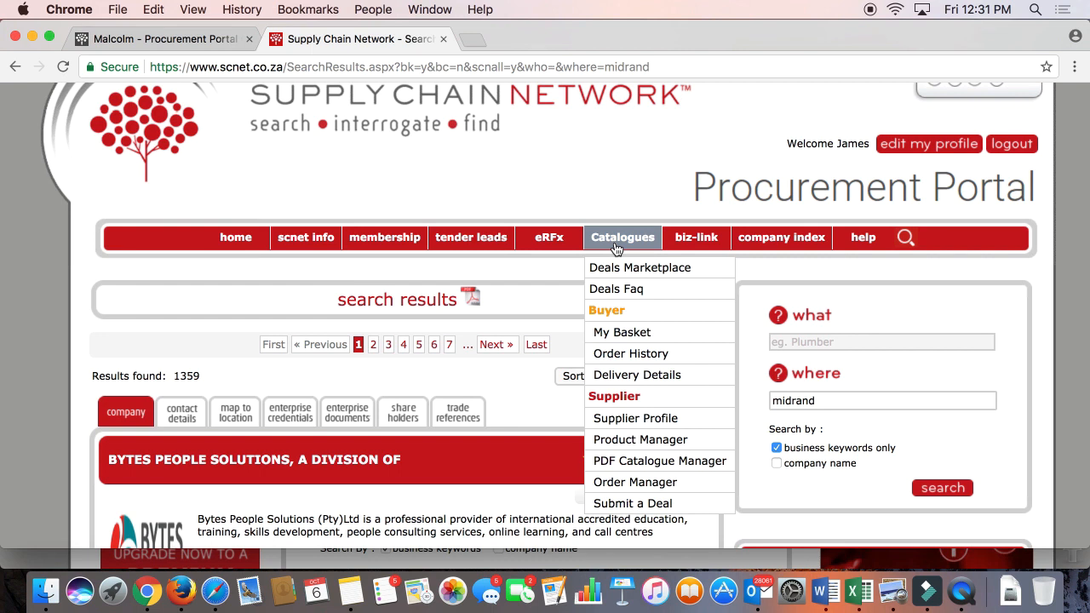
mouse_move(641, 266)
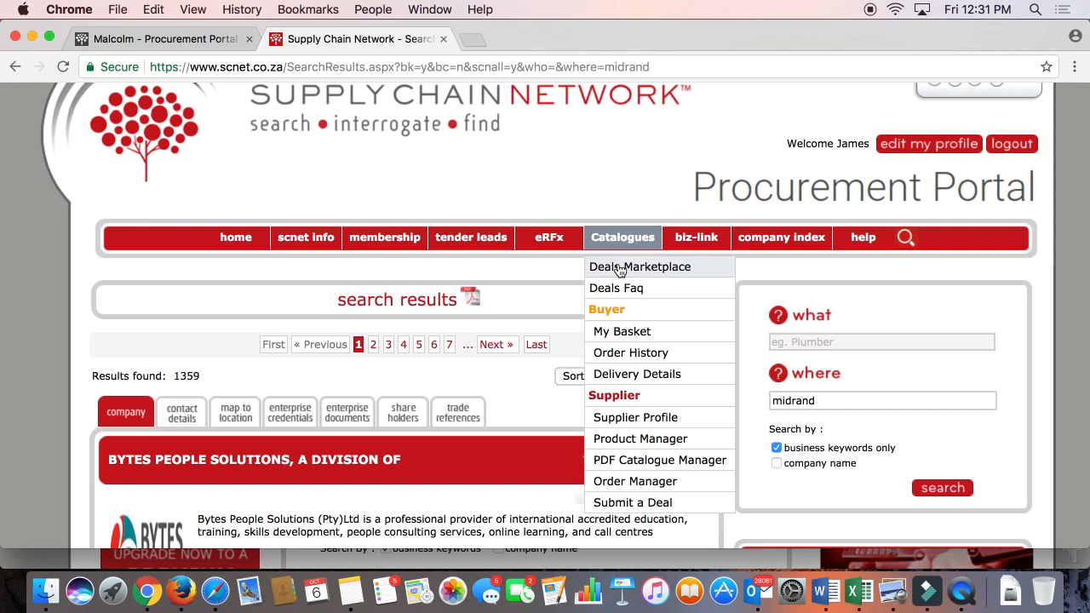
left_click(641, 266)
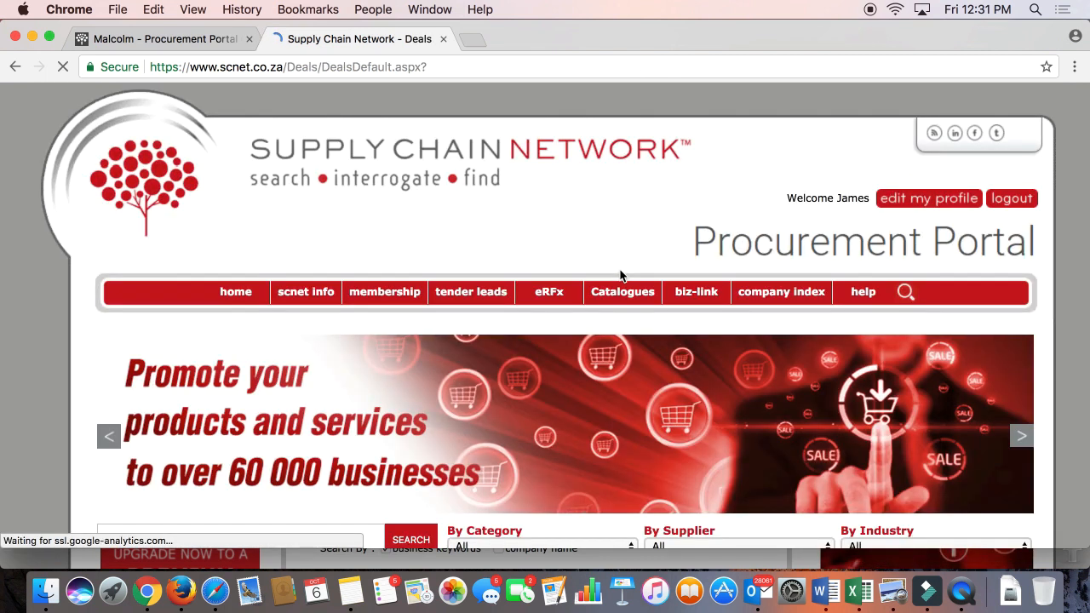
left_click(623, 291)
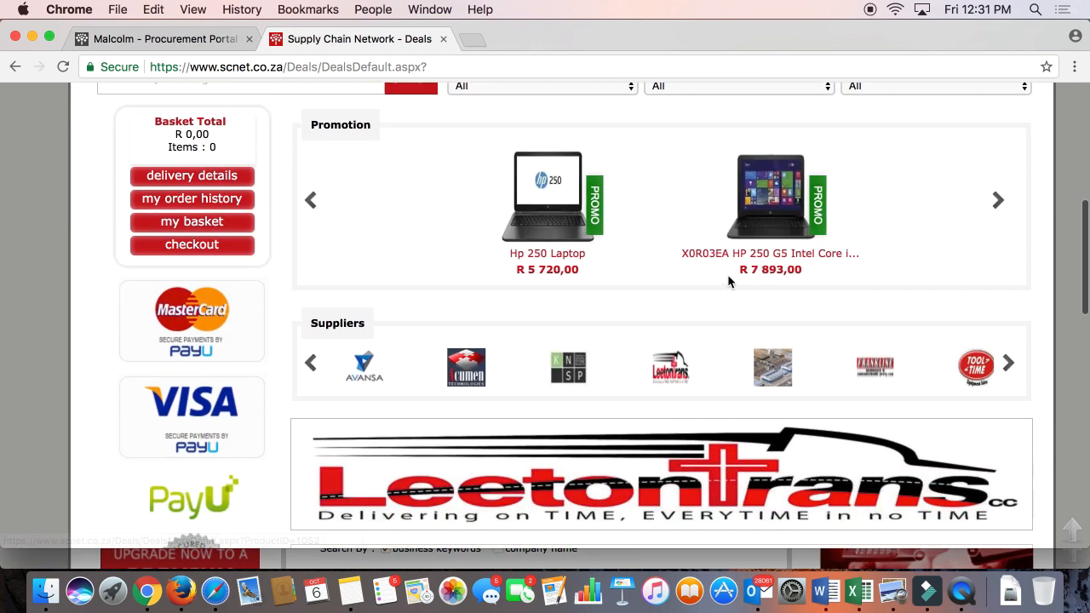
scroll("down", 3)
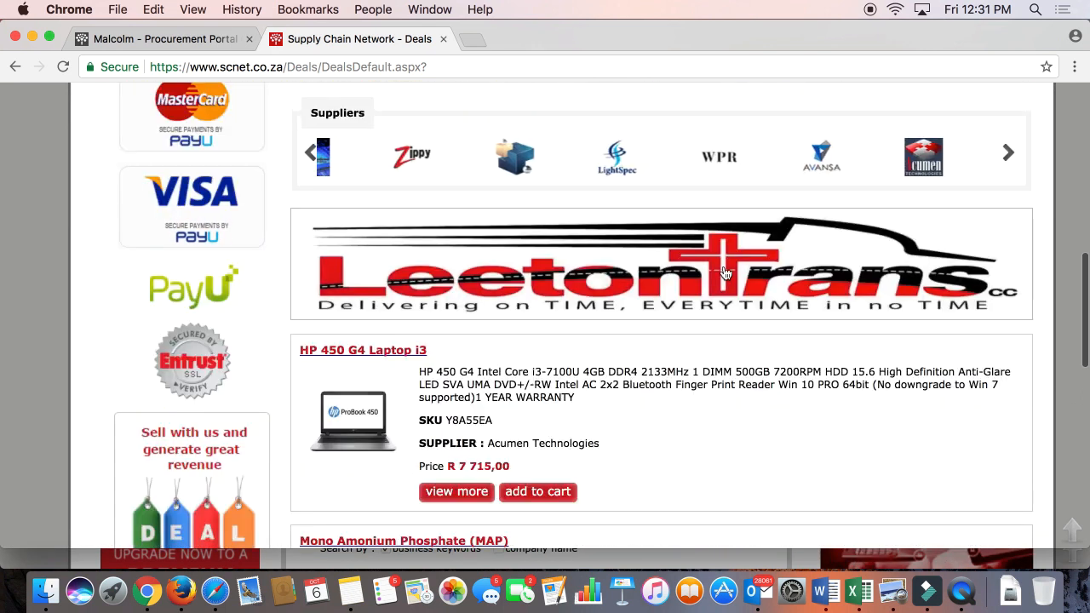
scroll("down", 3)
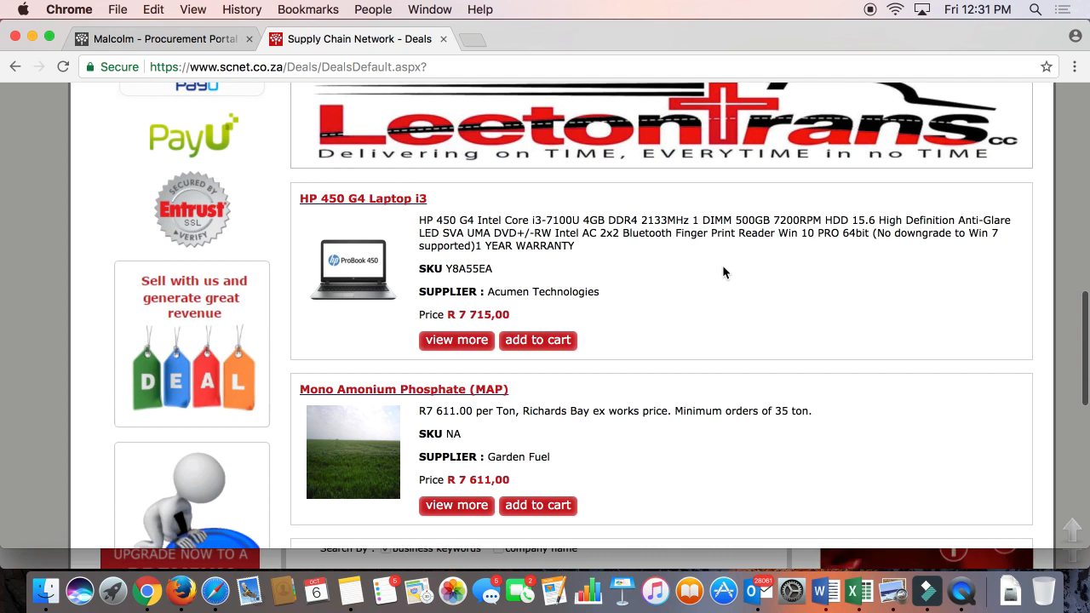
scroll("down", 3)
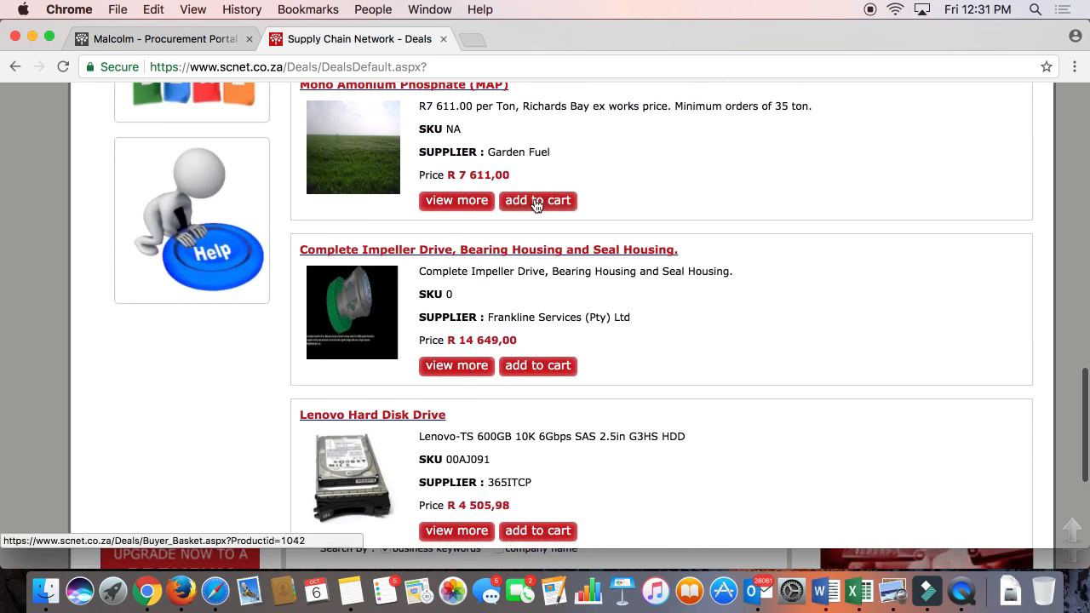
scroll("down", 3)
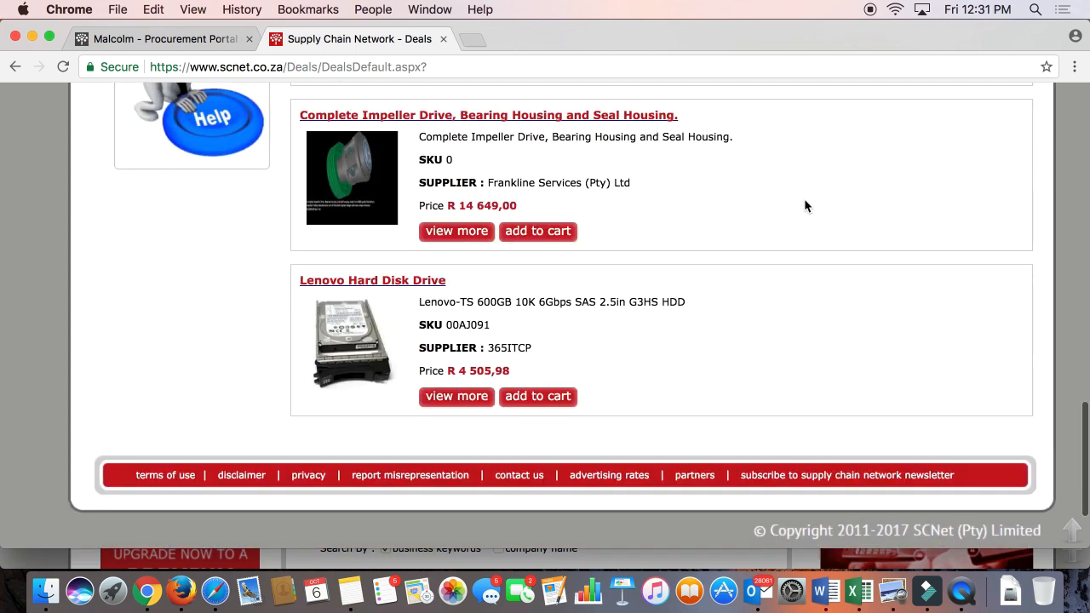
scroll("down", 3)
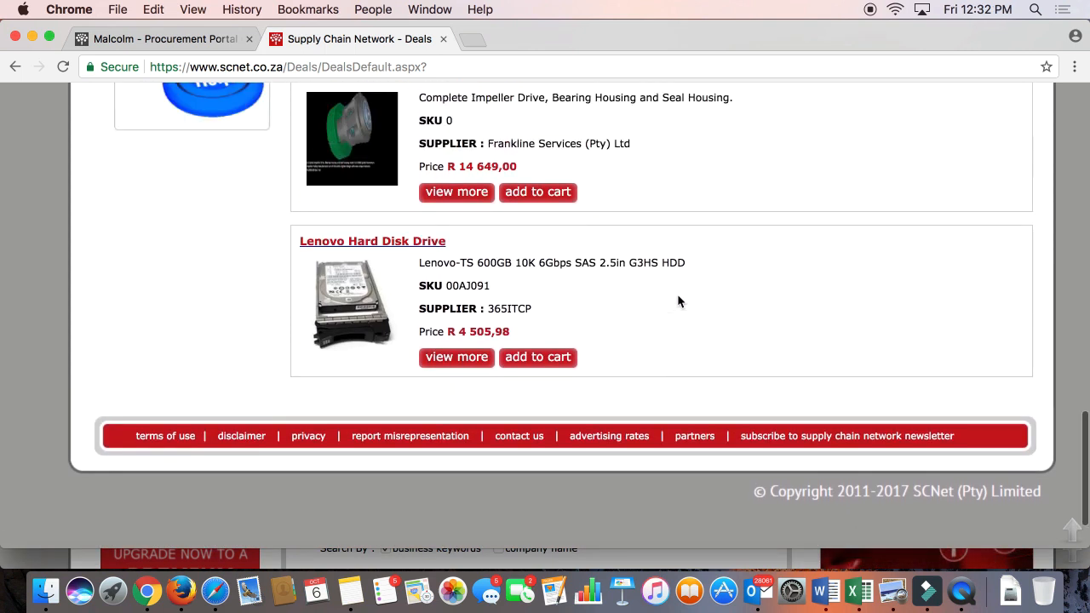
scroll("up", 3)
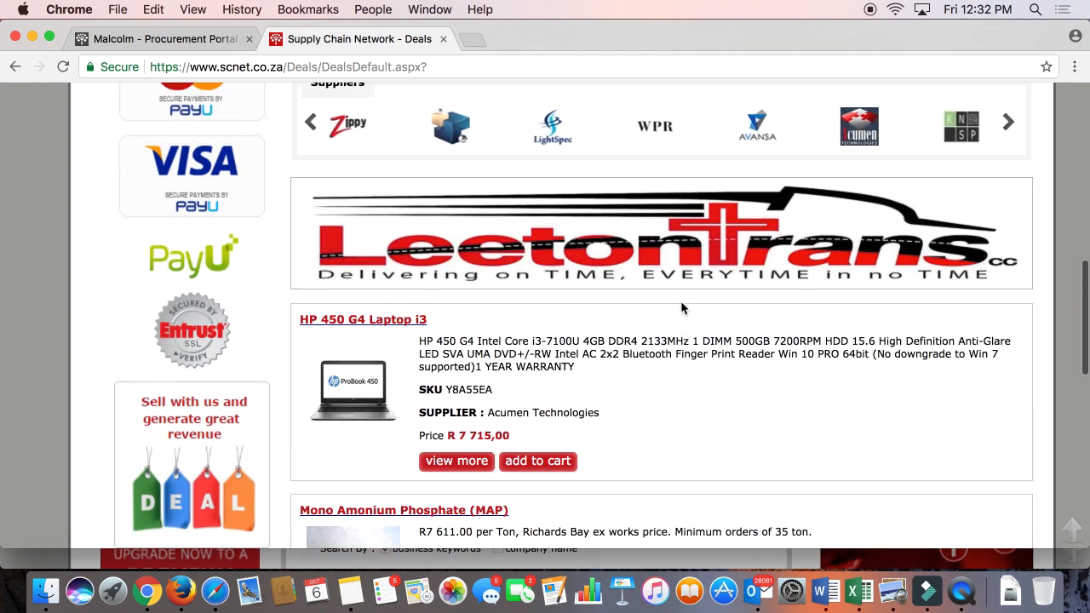
scroll("up", 3)
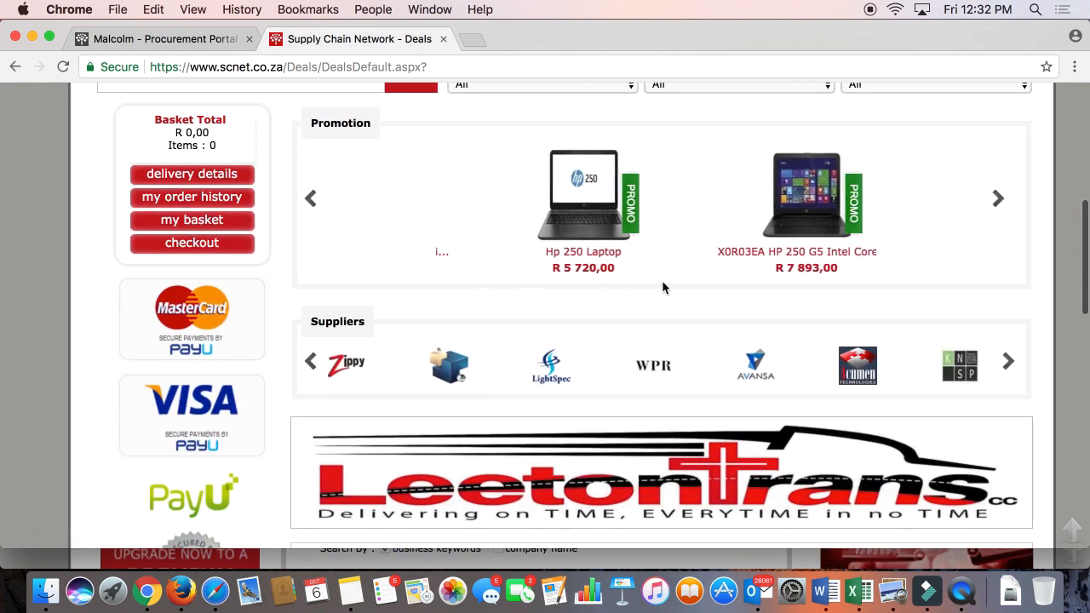
scroll("up", 3)
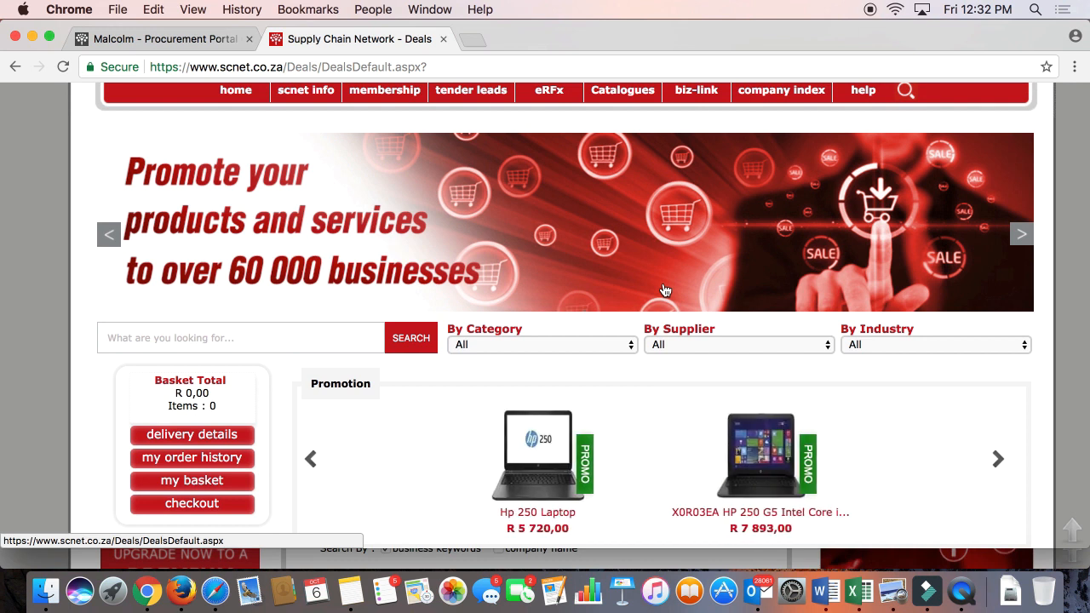
scroll("up", 3)
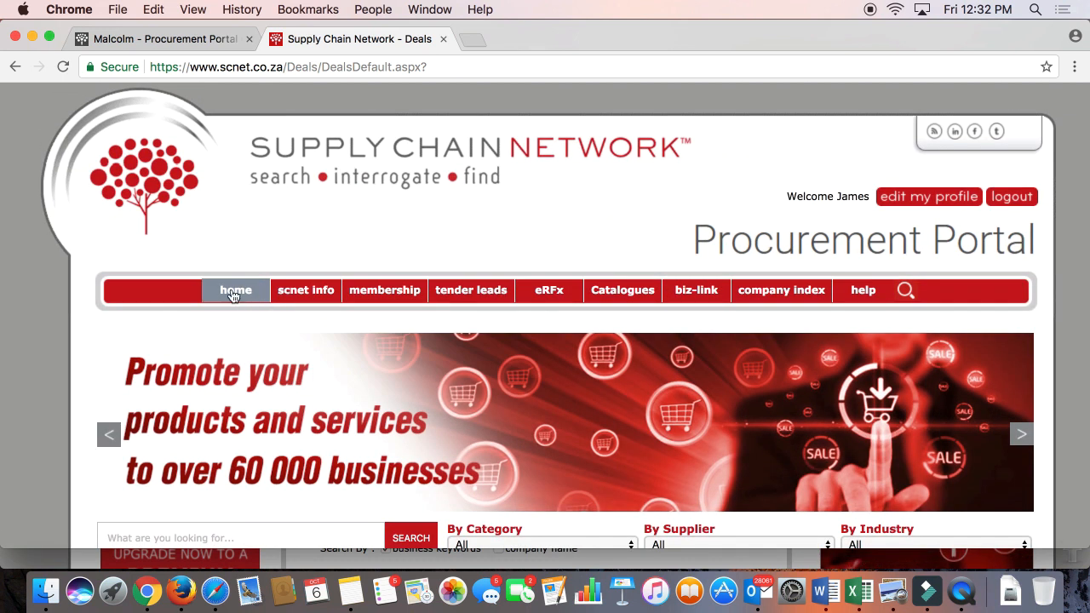
Step: Go to the portal home page and look over the buyer listings, tender counts and what/where search
left_click(305, 290)
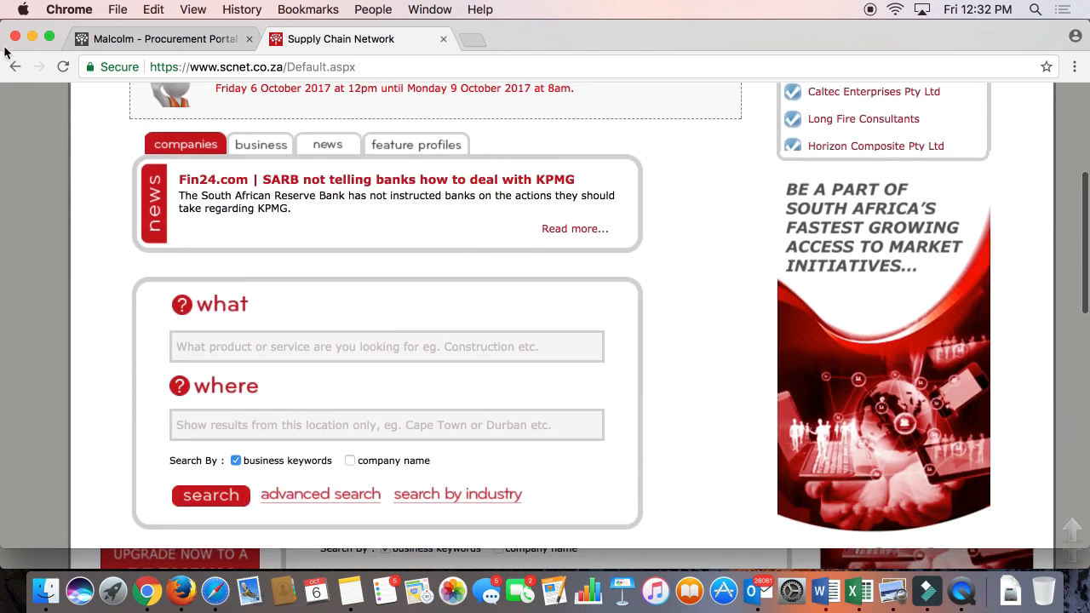
scroll("up", 3)
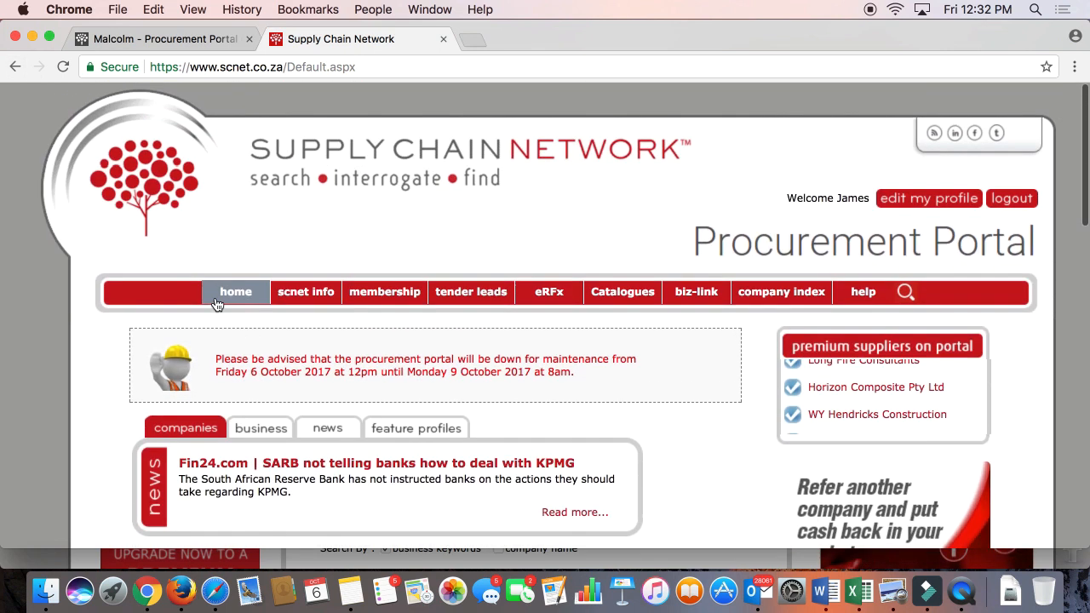
left_click(235, 291)
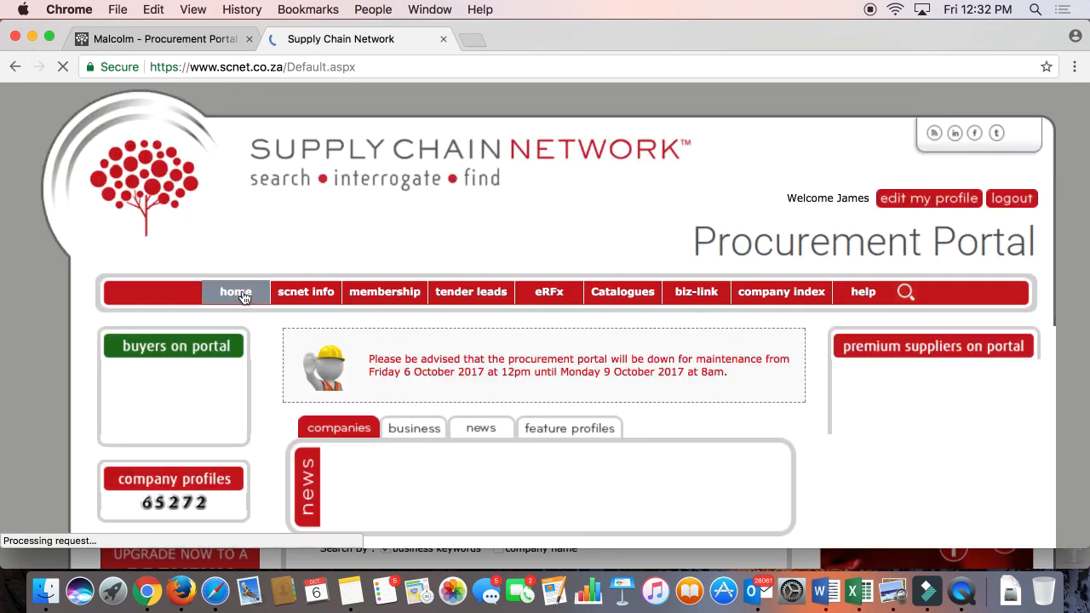
scroll("down", 3)
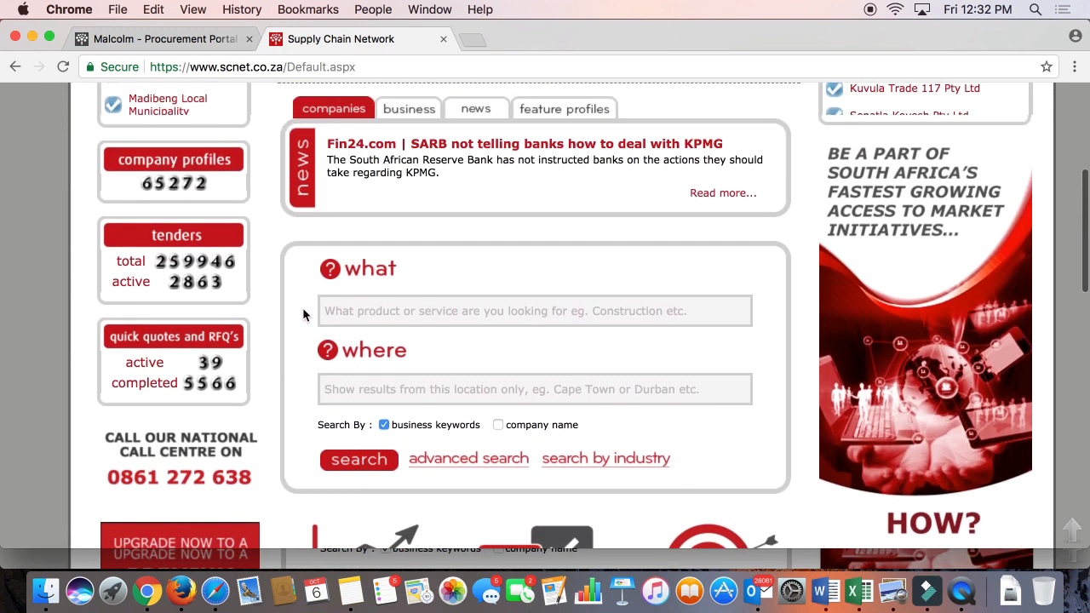
scroll("up", 3)
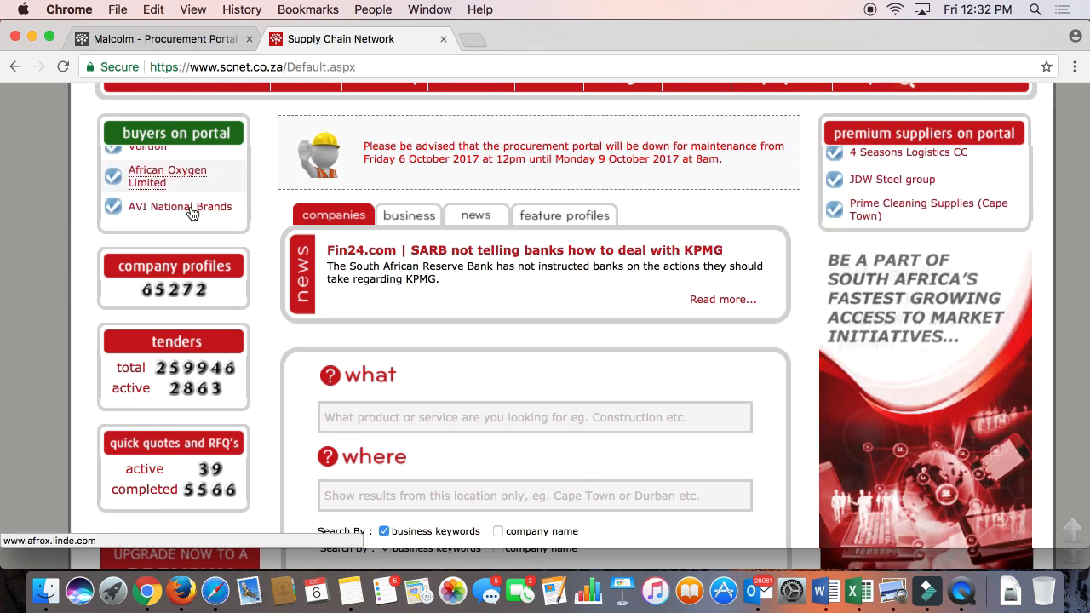
scroll("down", 3)
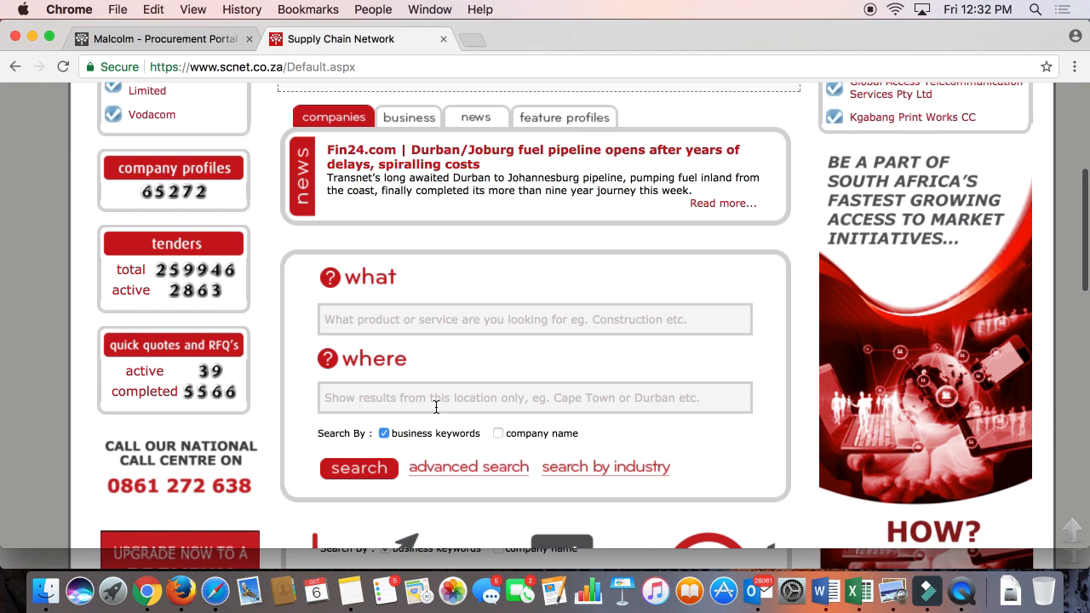
Step: Scroll the home page down to the Premium Membership upgrade banner and pricing
scroll("down", 3)
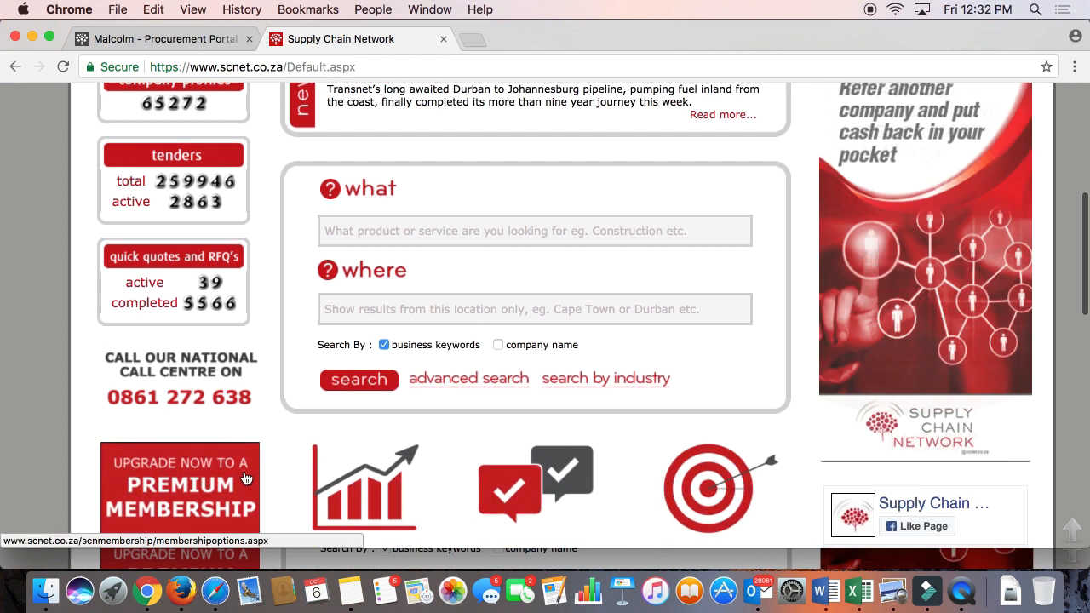
scroll("down", 3)
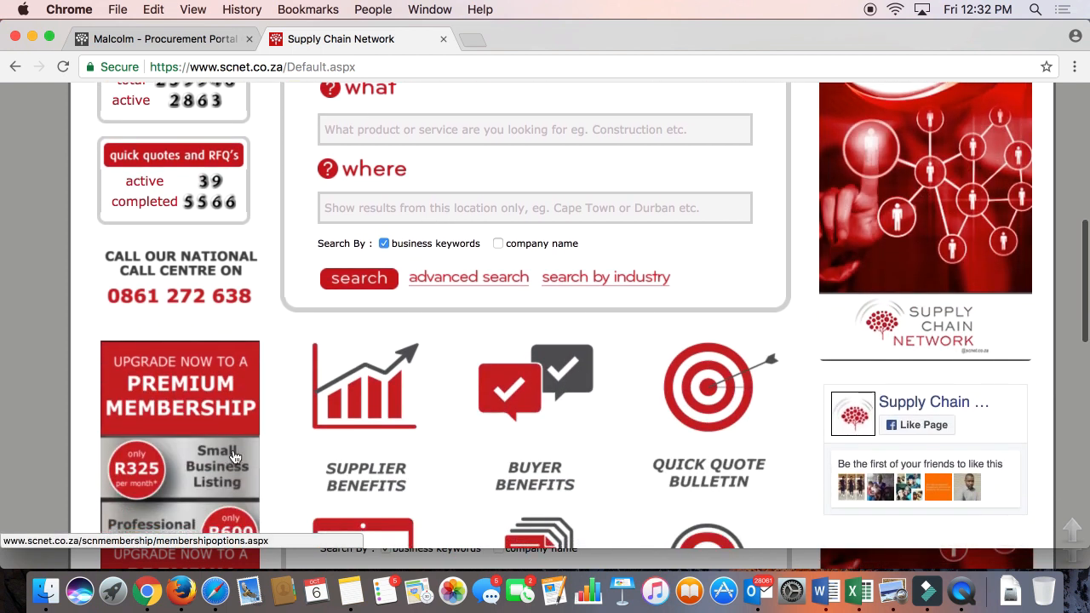
scroll("down", 3)
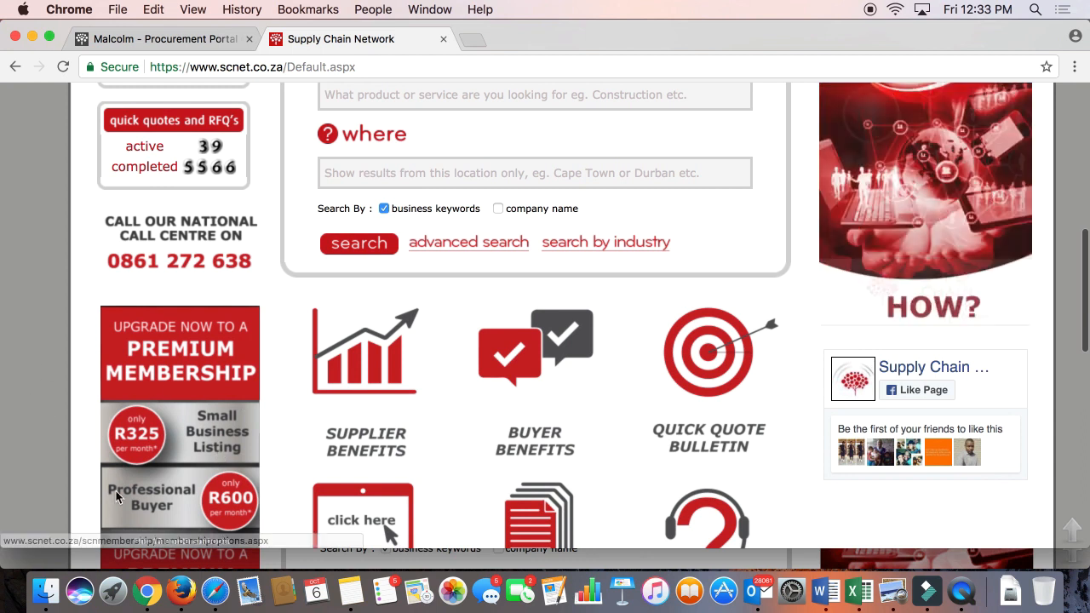